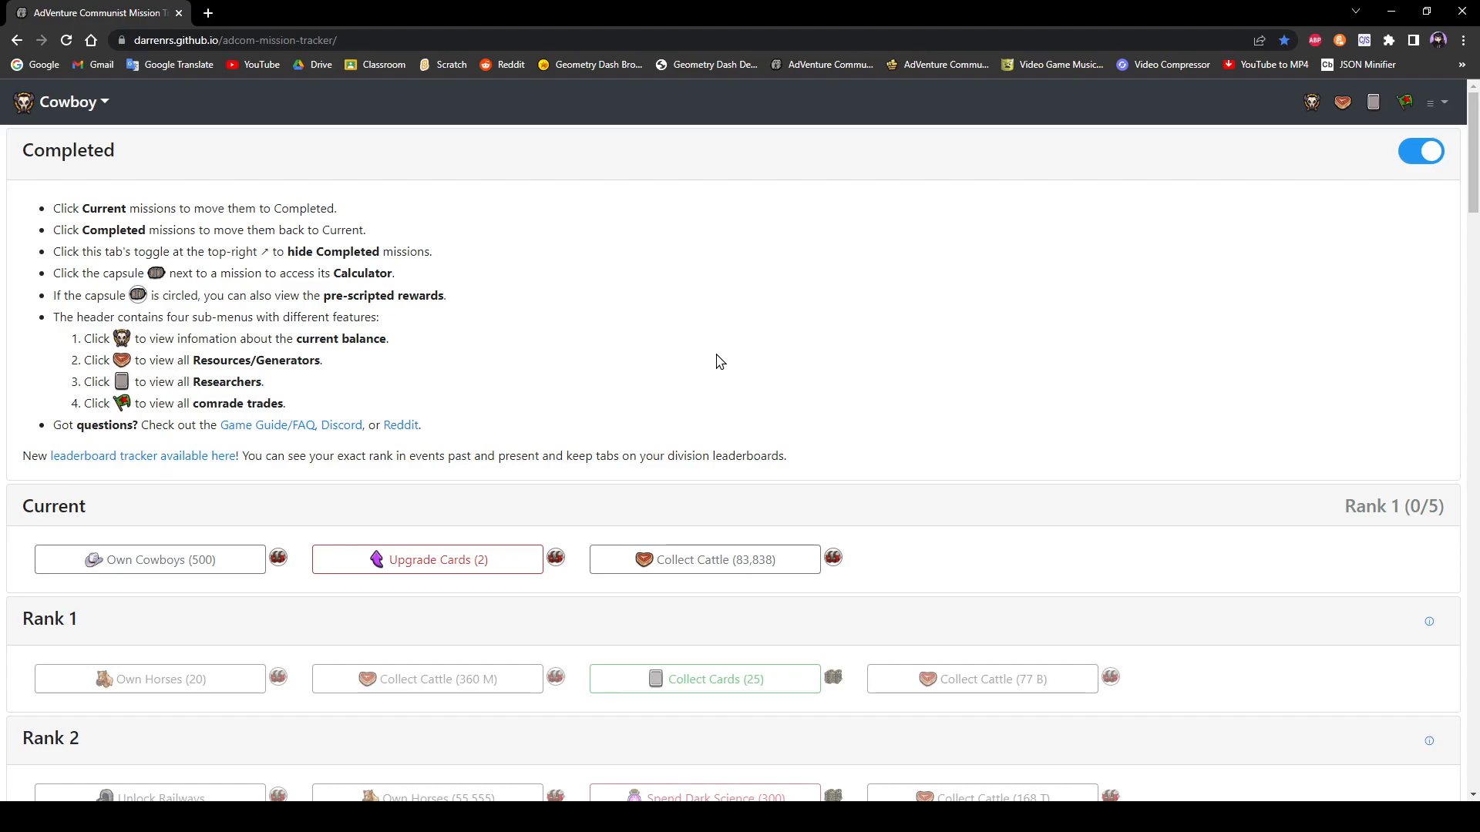
mouse_move(727, 360)
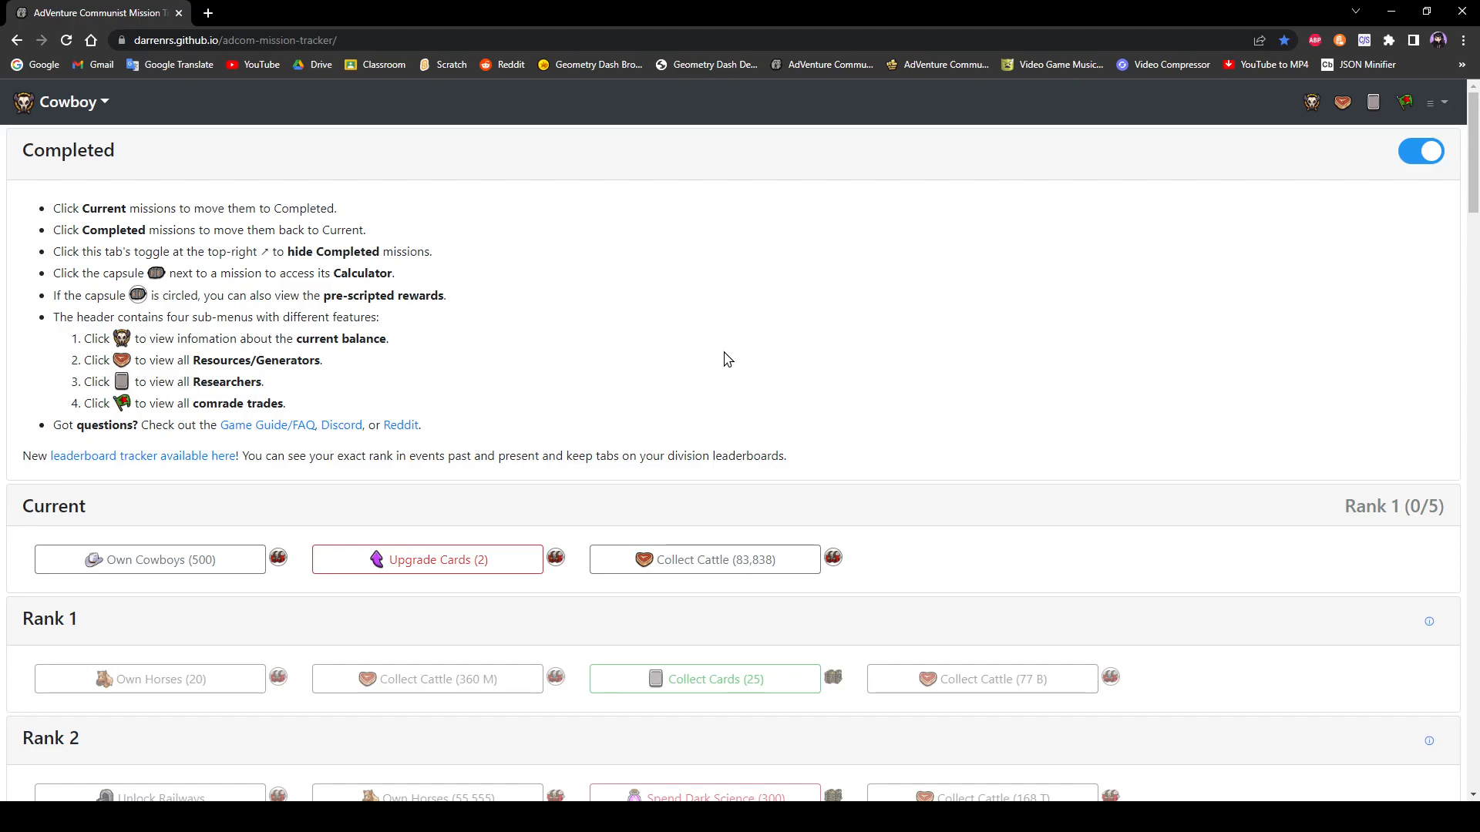
mouse_move(614, 275)
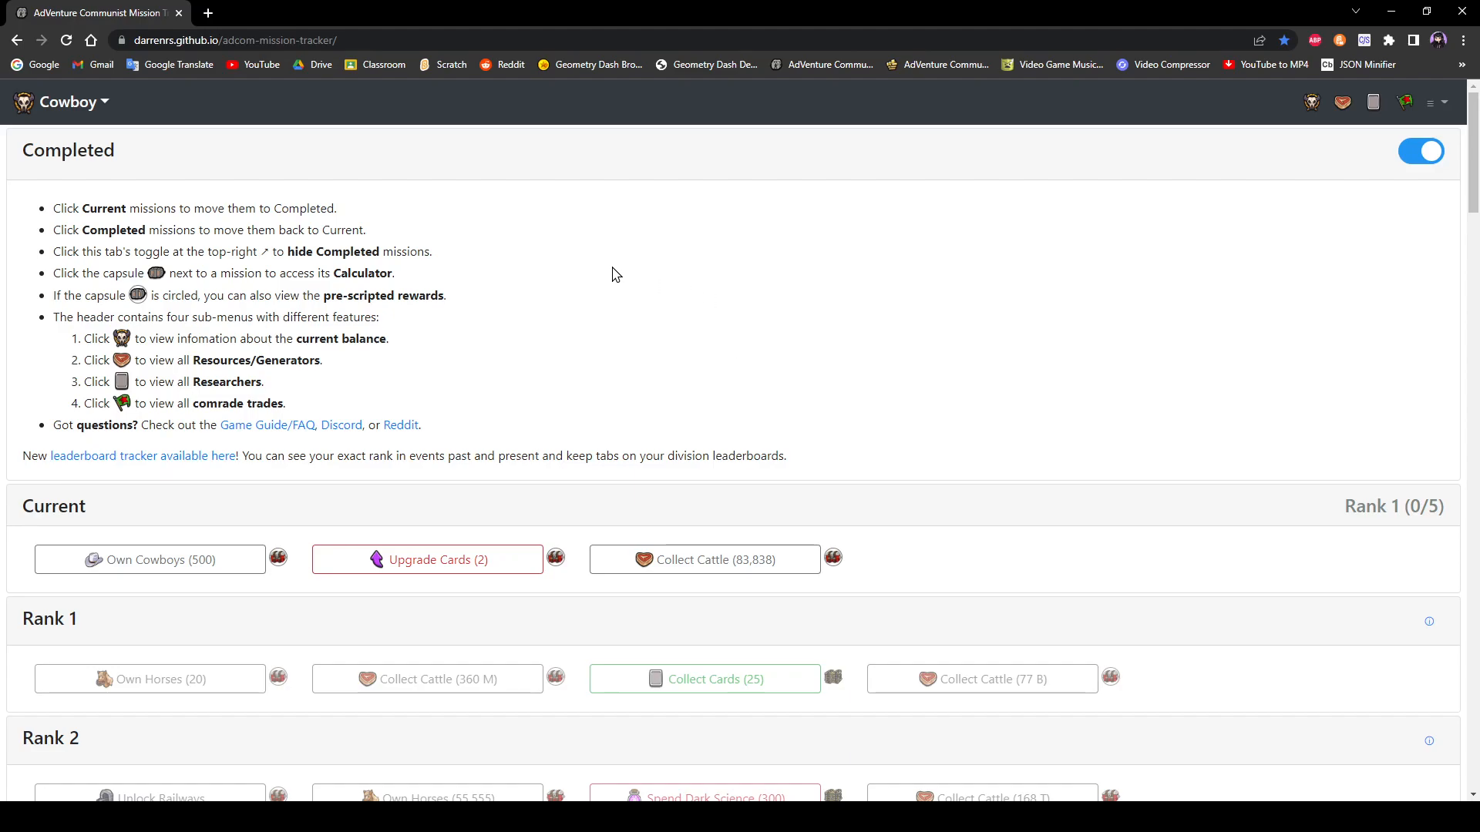
Step: Scroll through the Cowboy mission list and complete a current mission
scroll("down", 3)
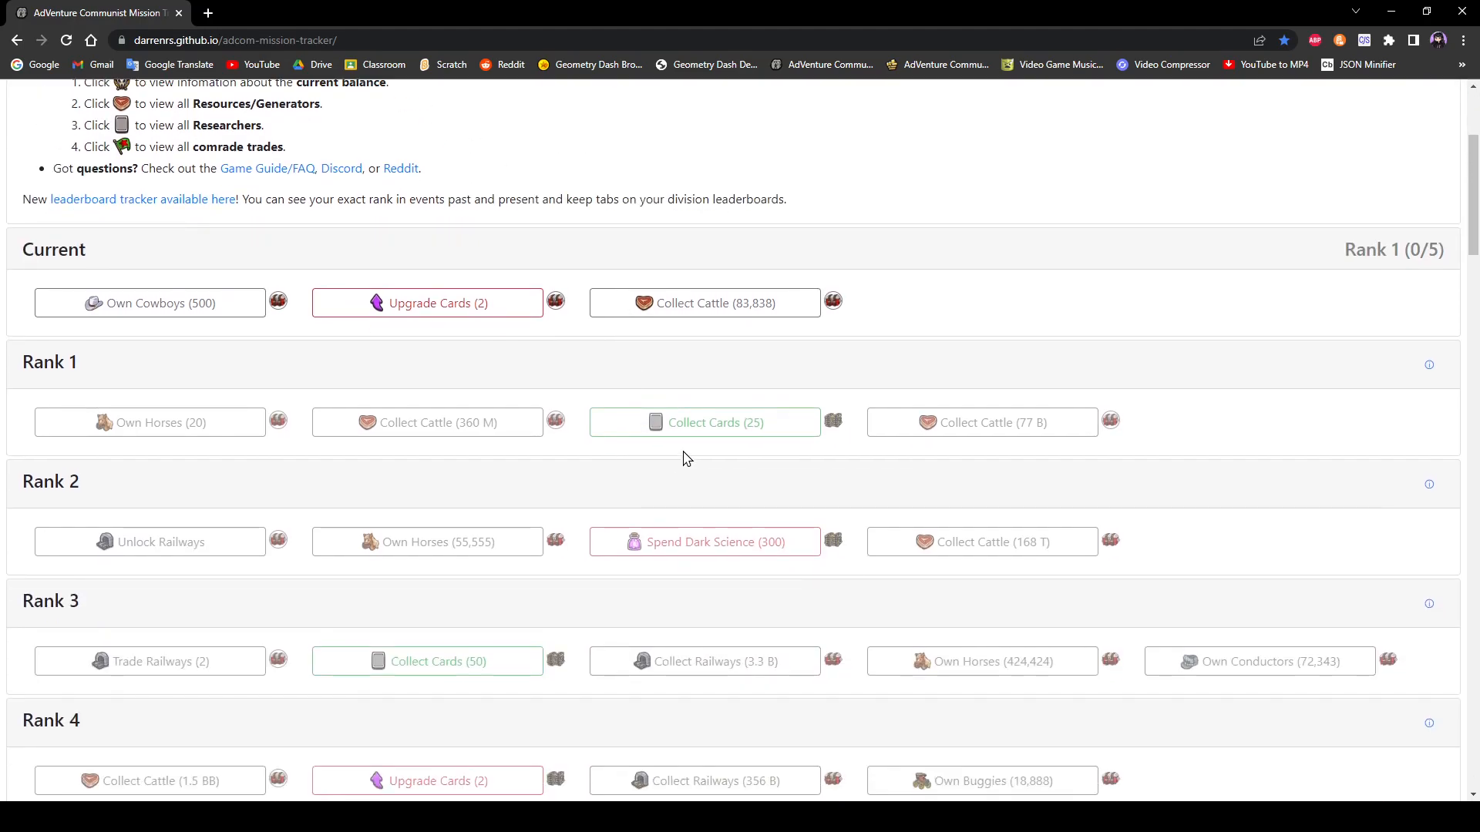
scroll("down", 3)
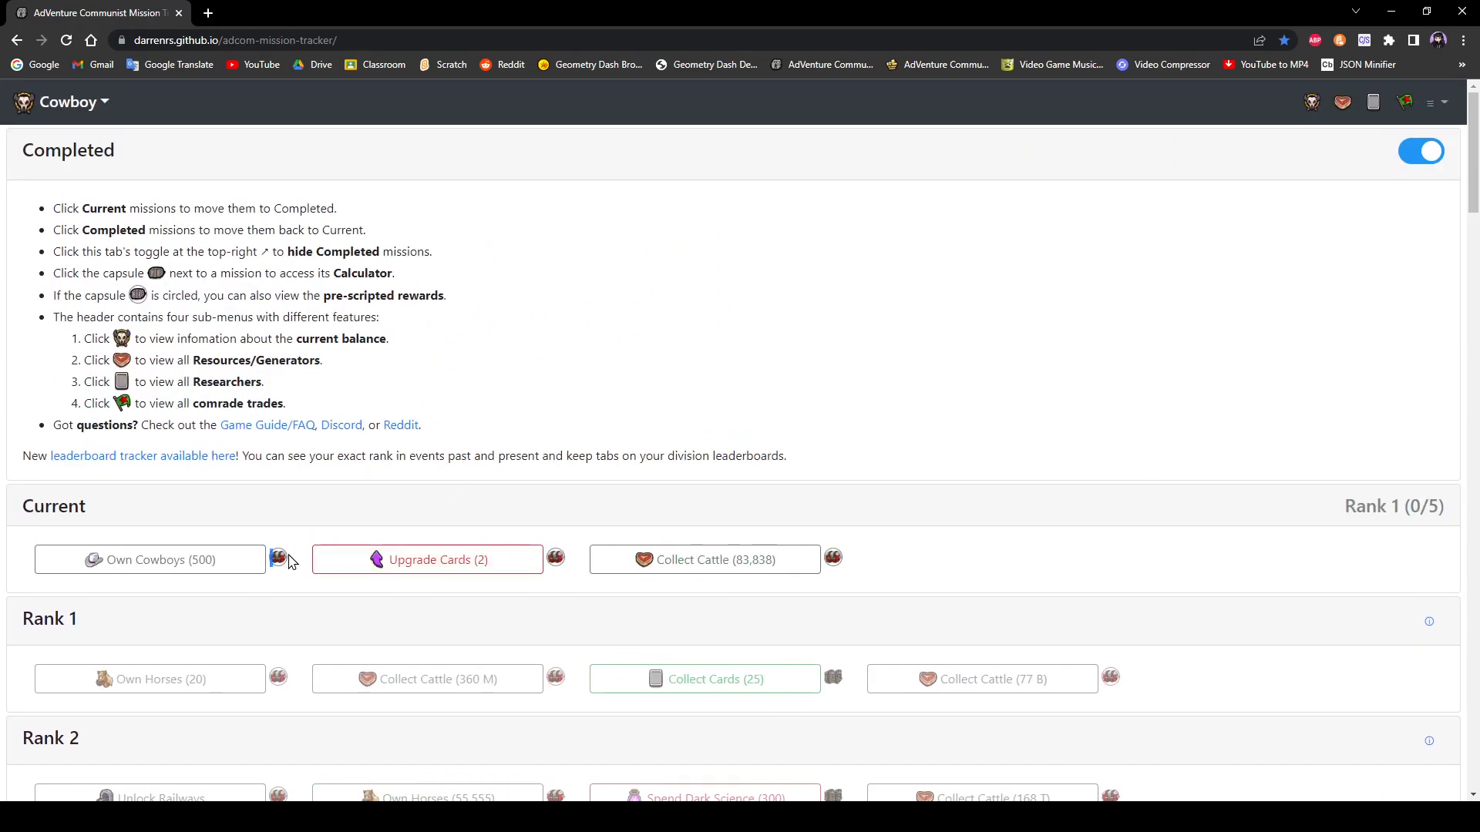
left_click(278, 559)
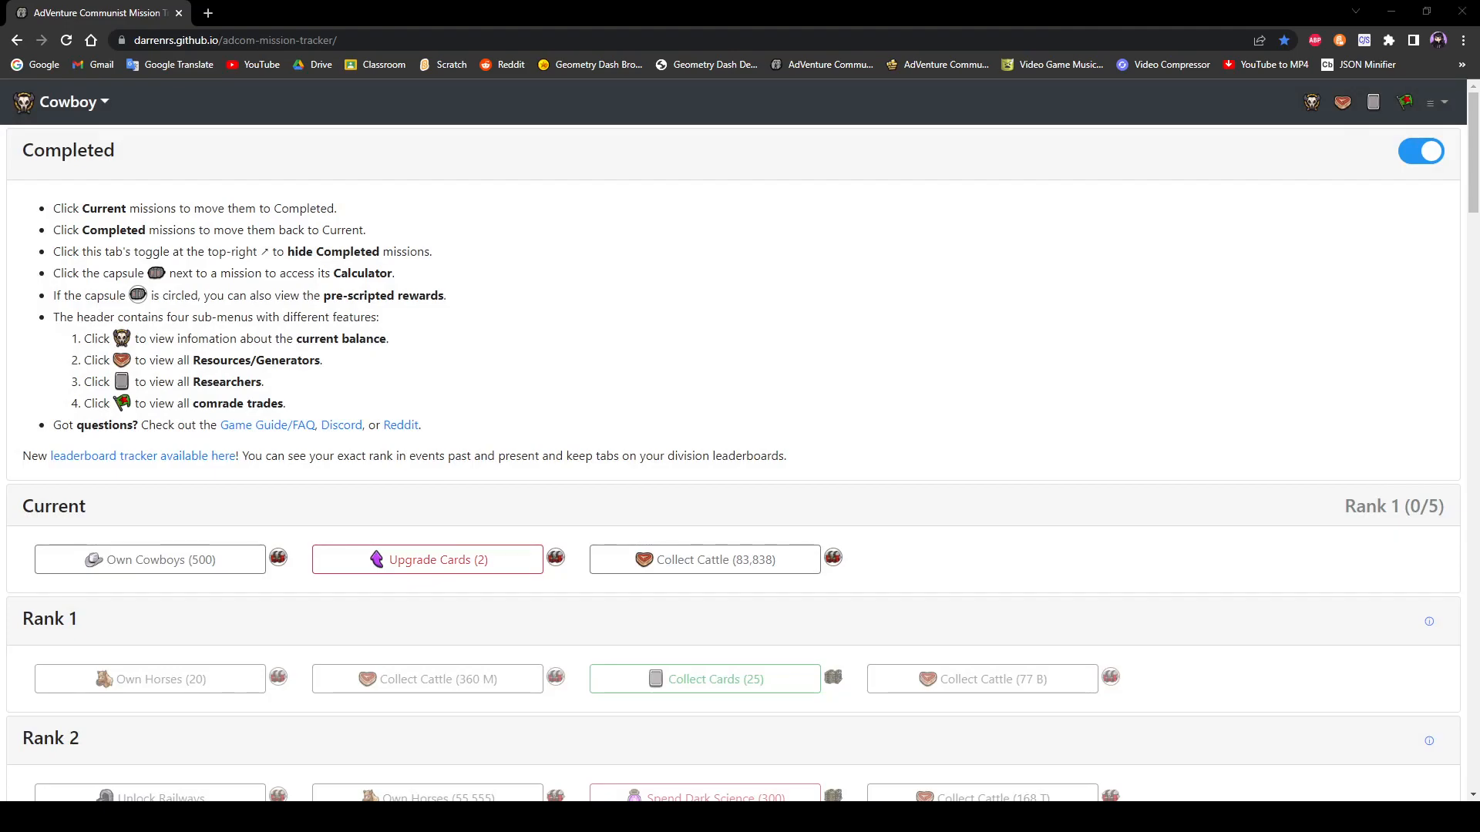
mouse_move(1265, 428)
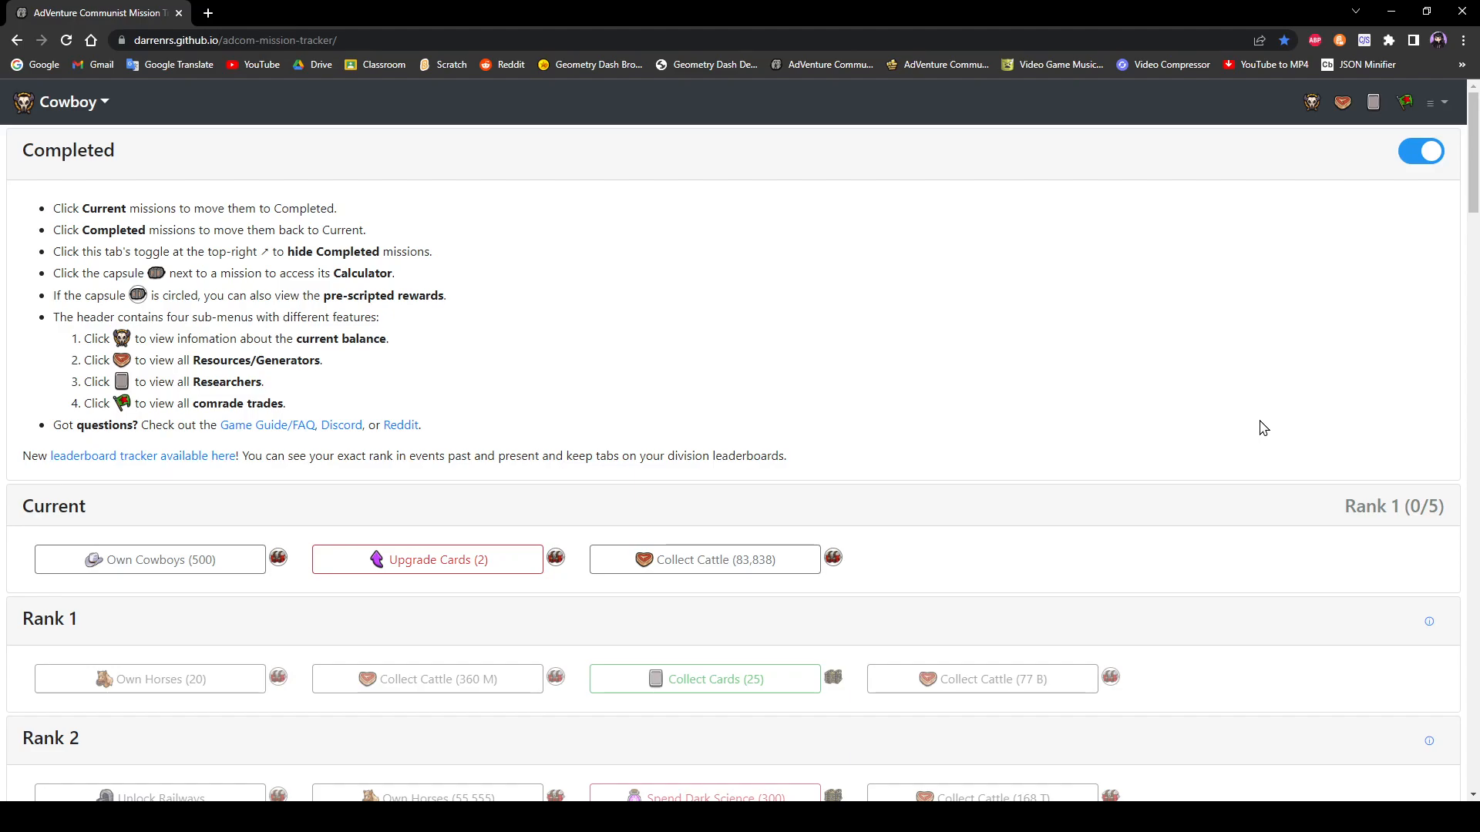
scroll("down", 3)
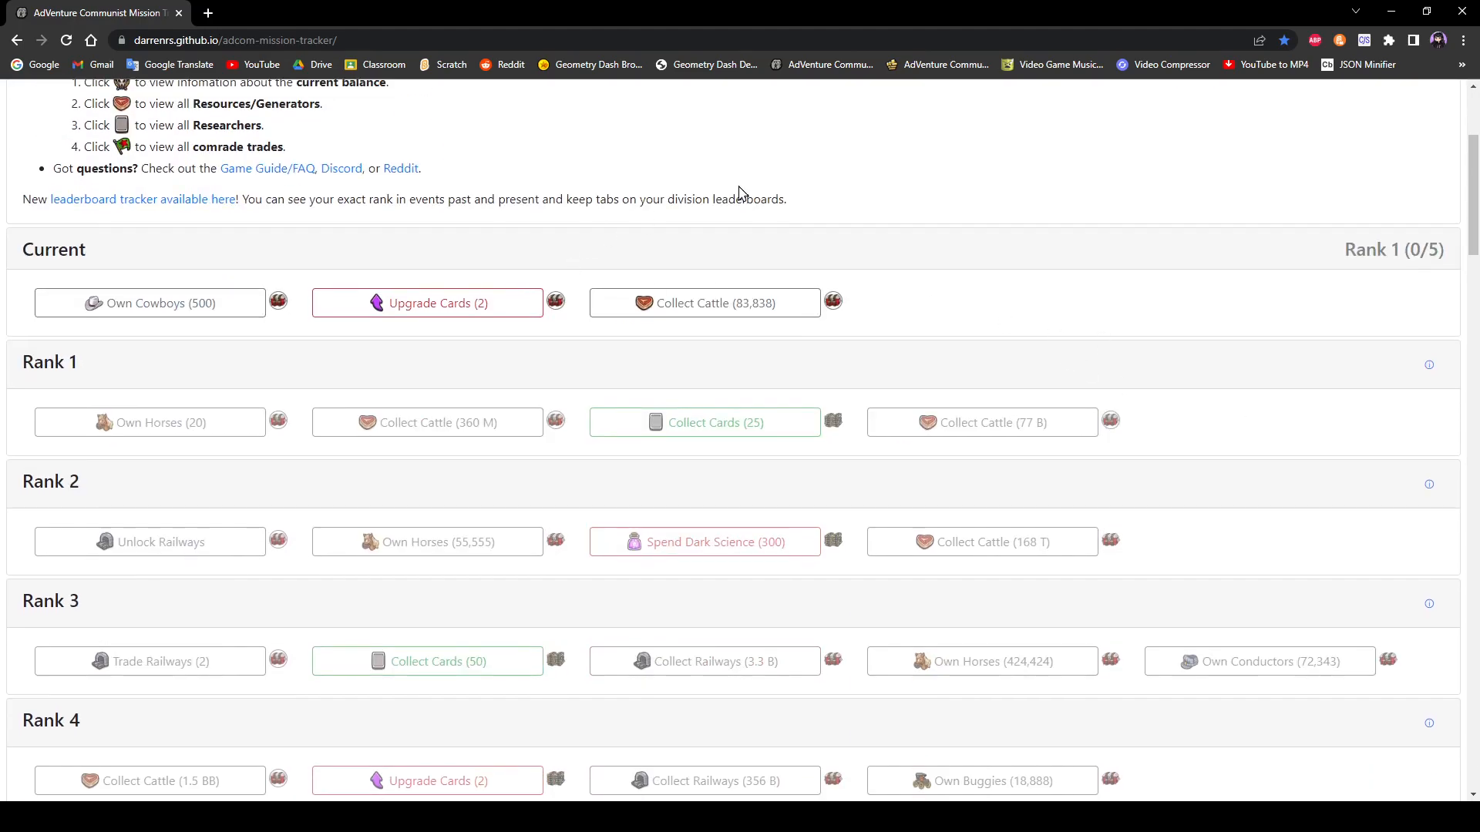
scroll("down", 3)
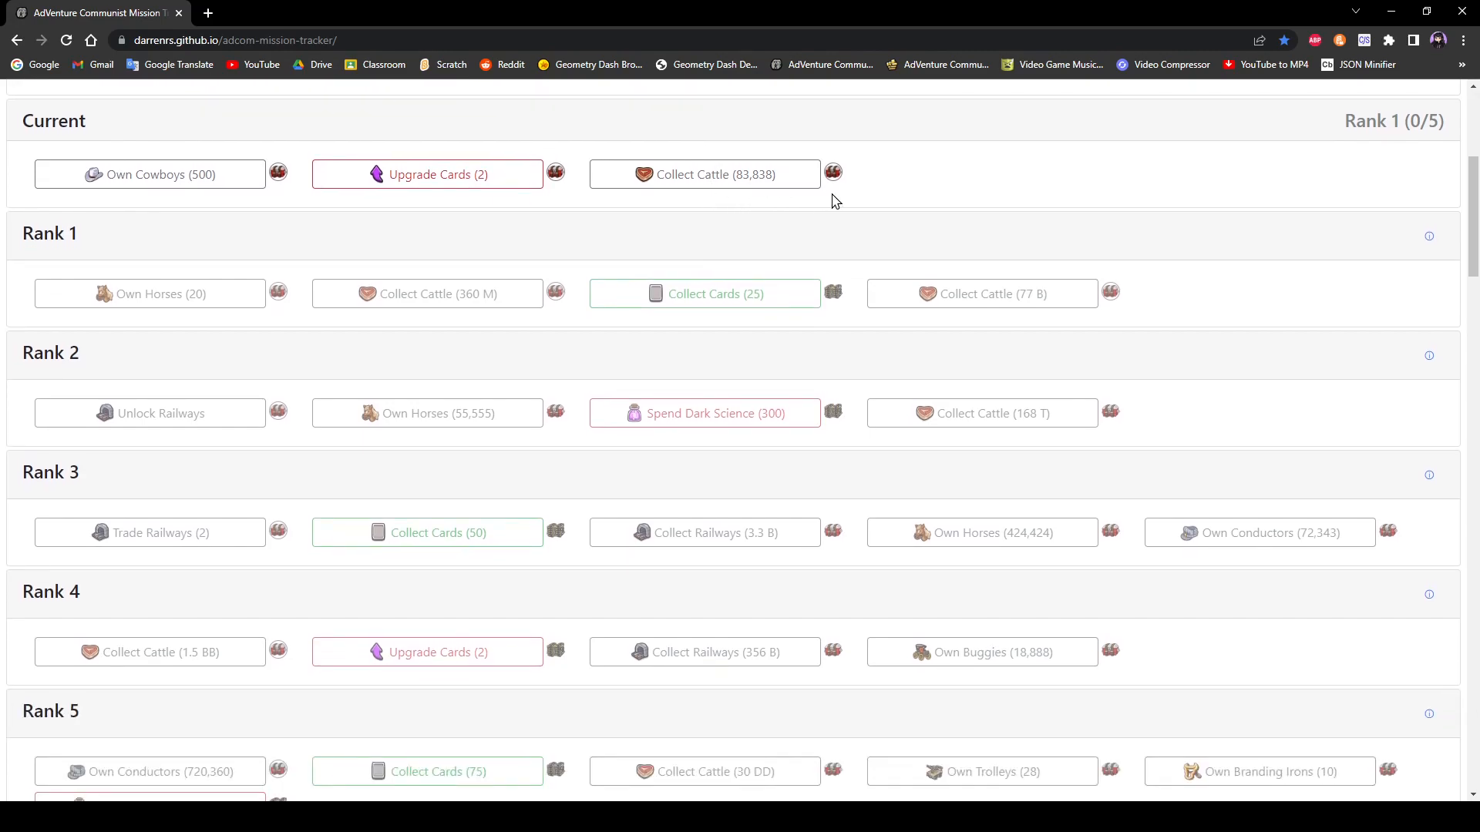
mouse_move(411, 257)
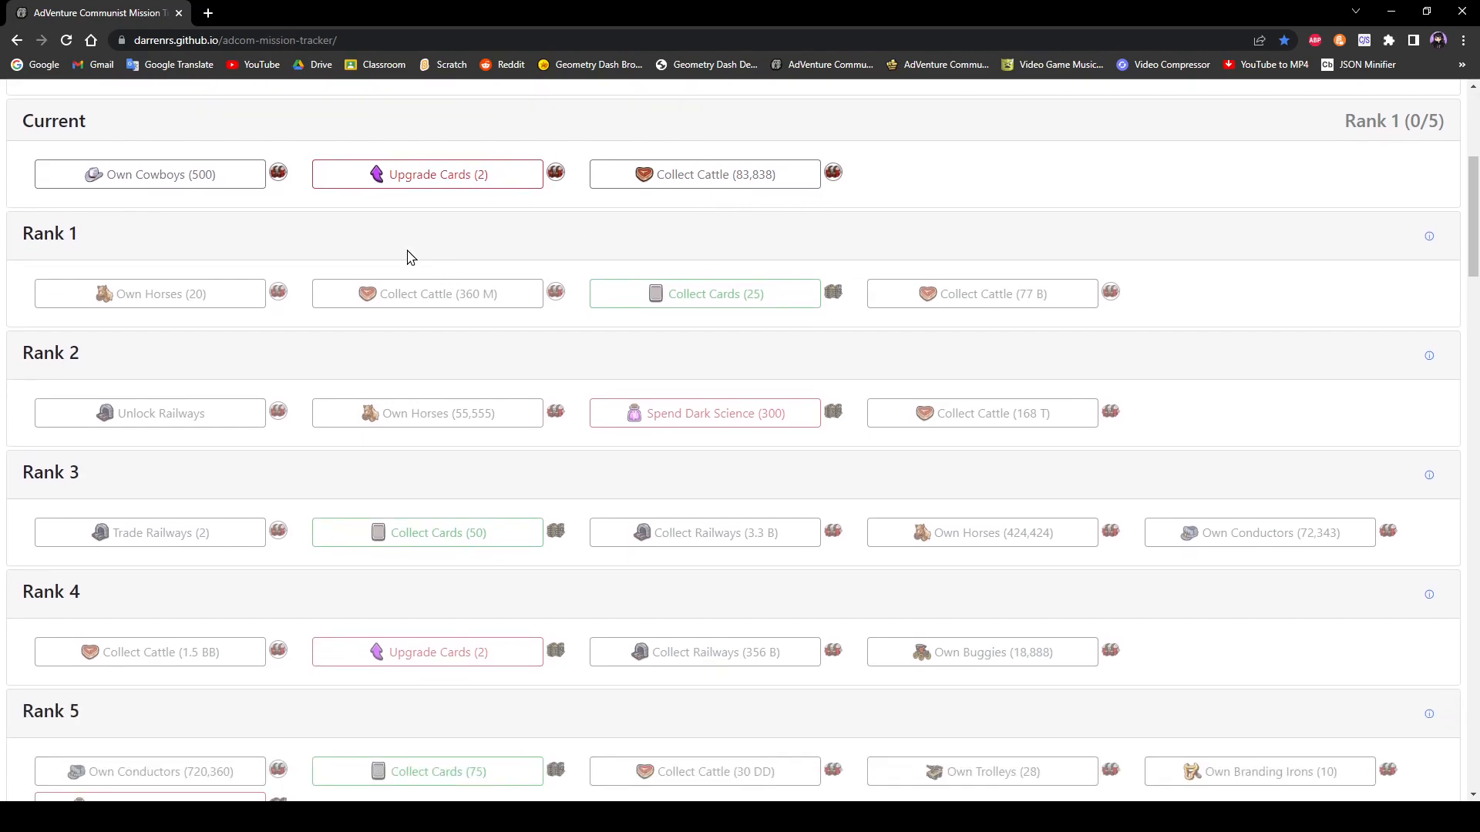
mouse_move(790, 227)
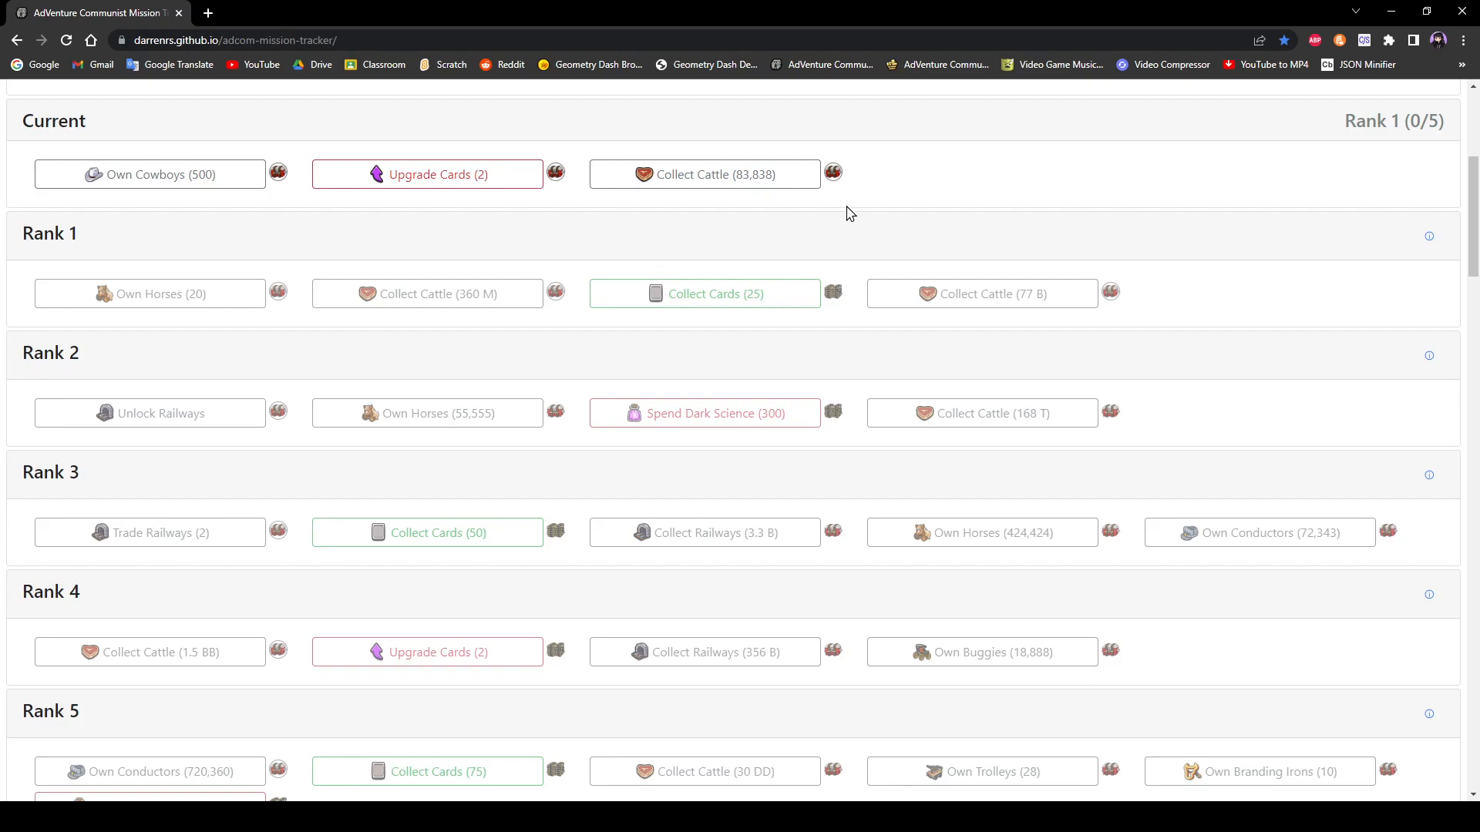
mouse_move(368, 288)
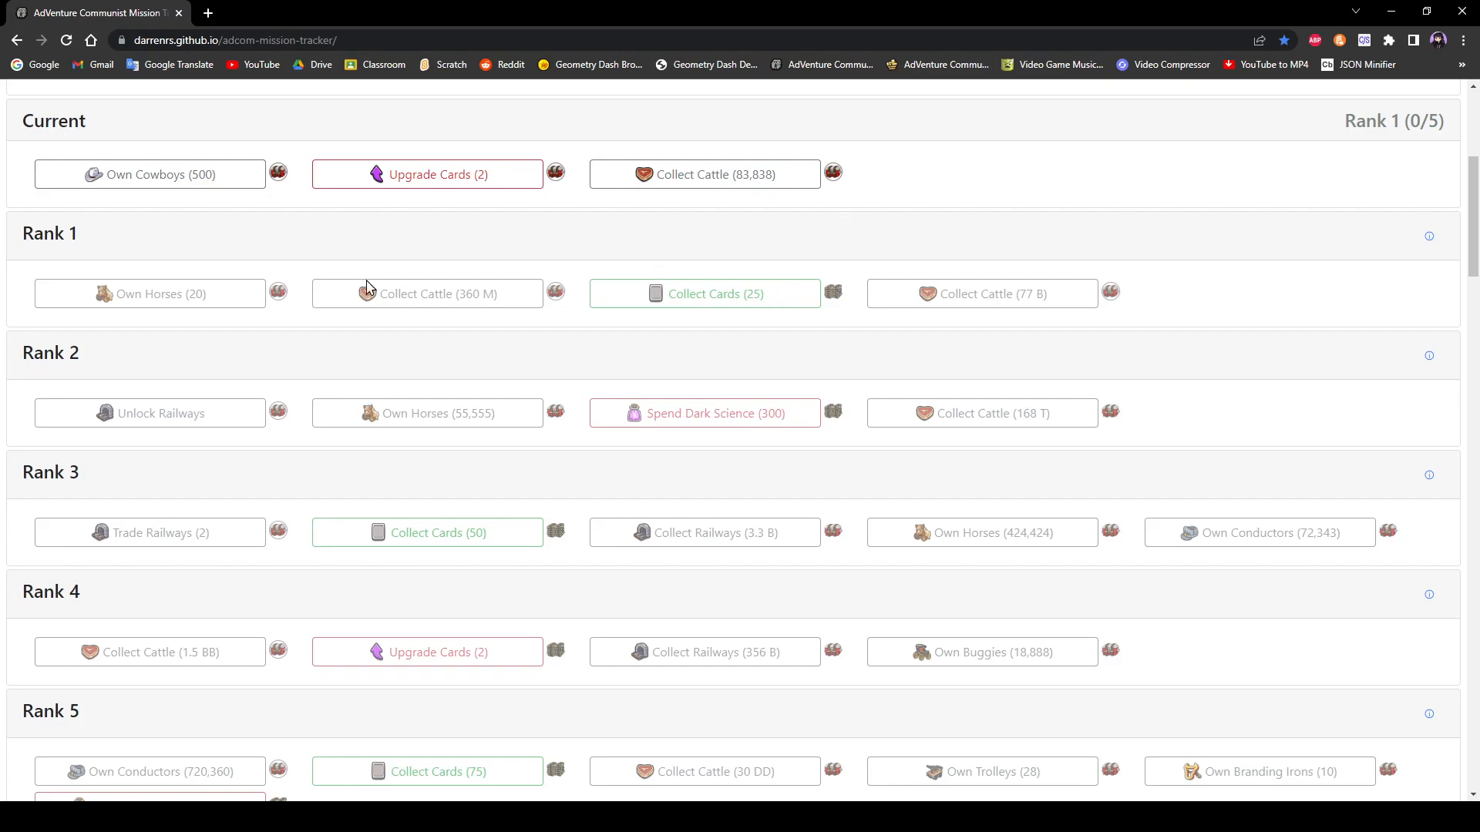
mouse_move(659, 303)
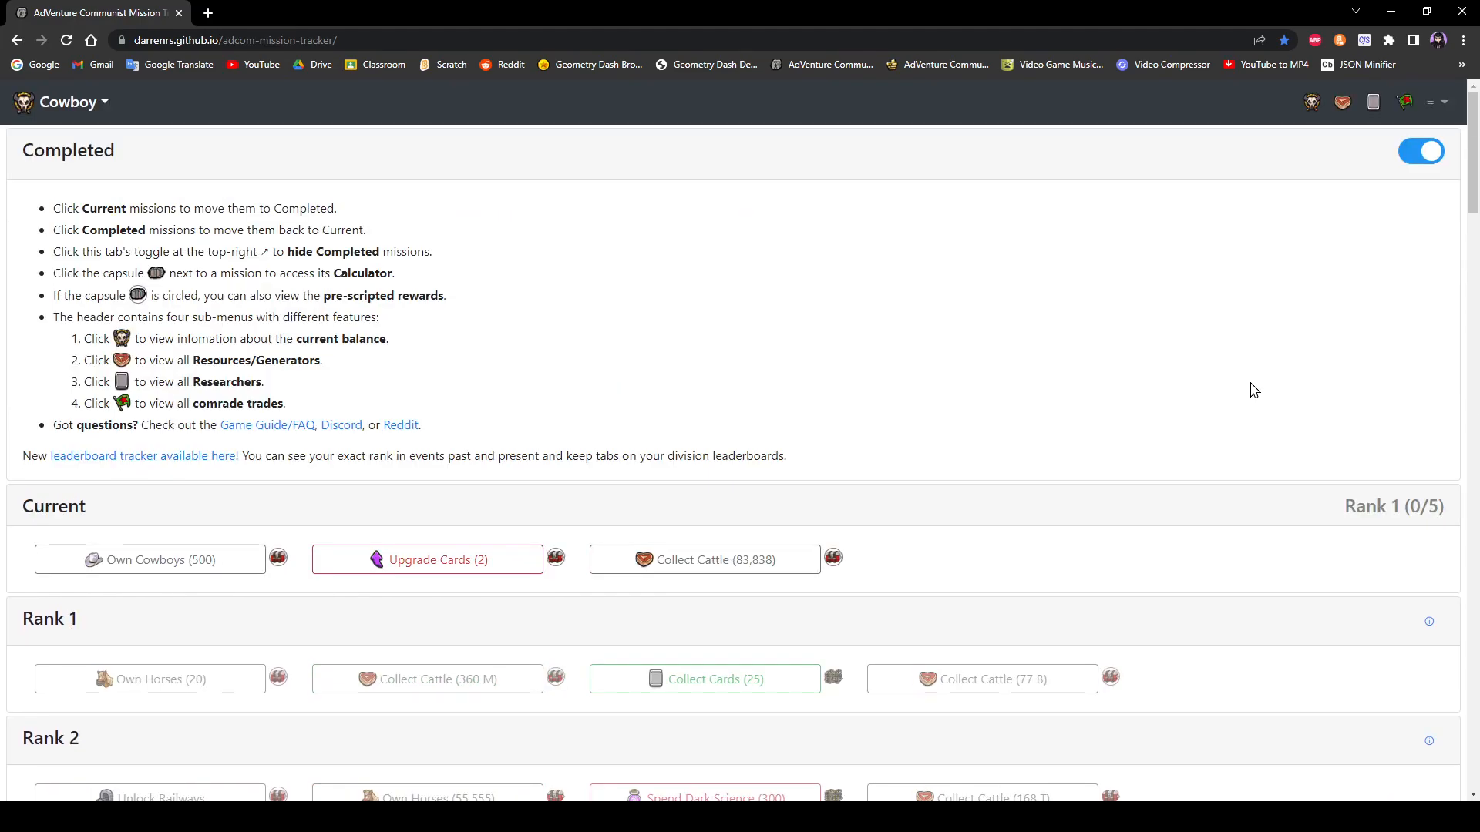
mouse_move(866, 350)
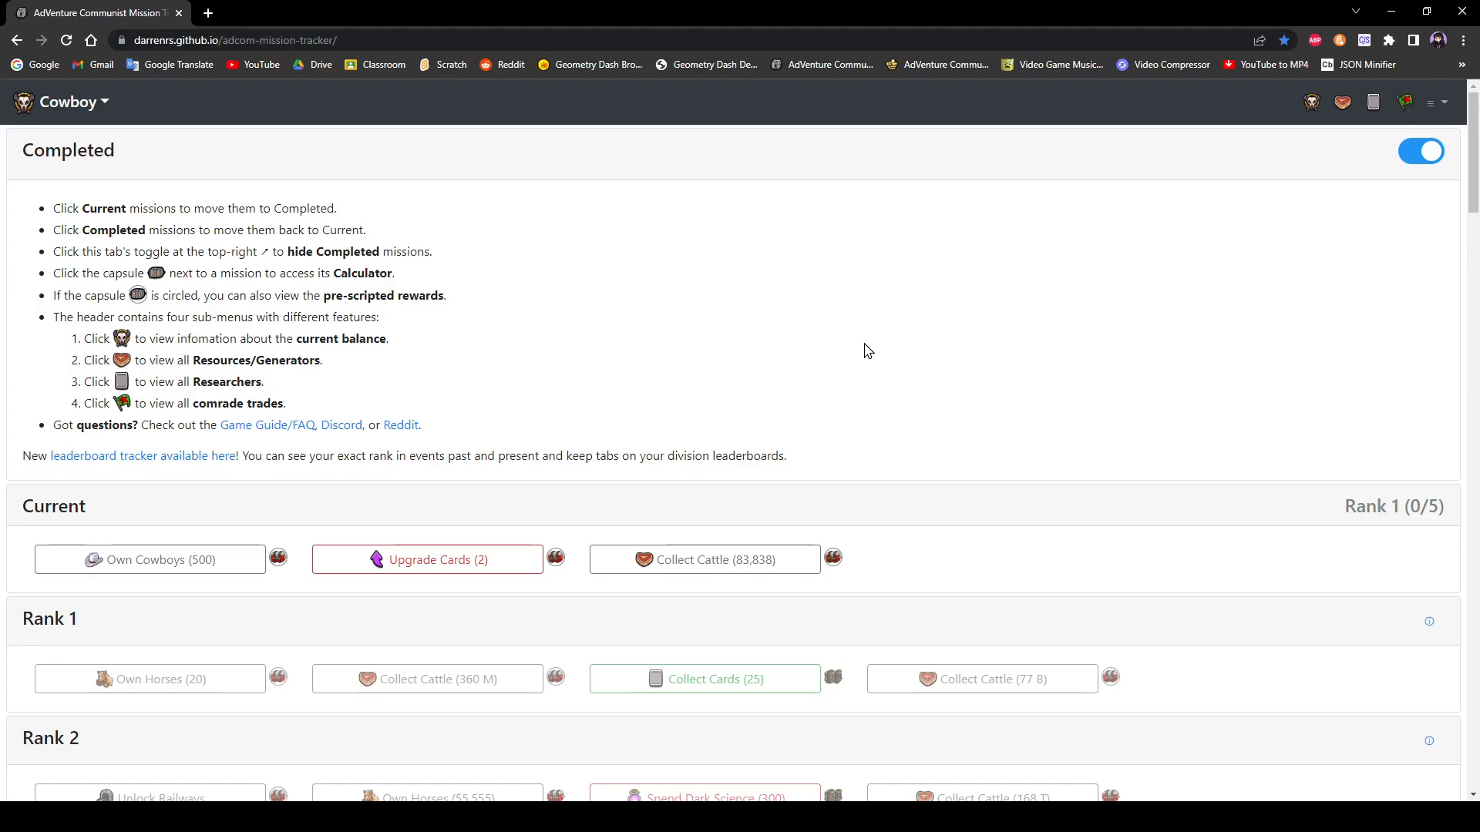
mouse_move(869, 409)
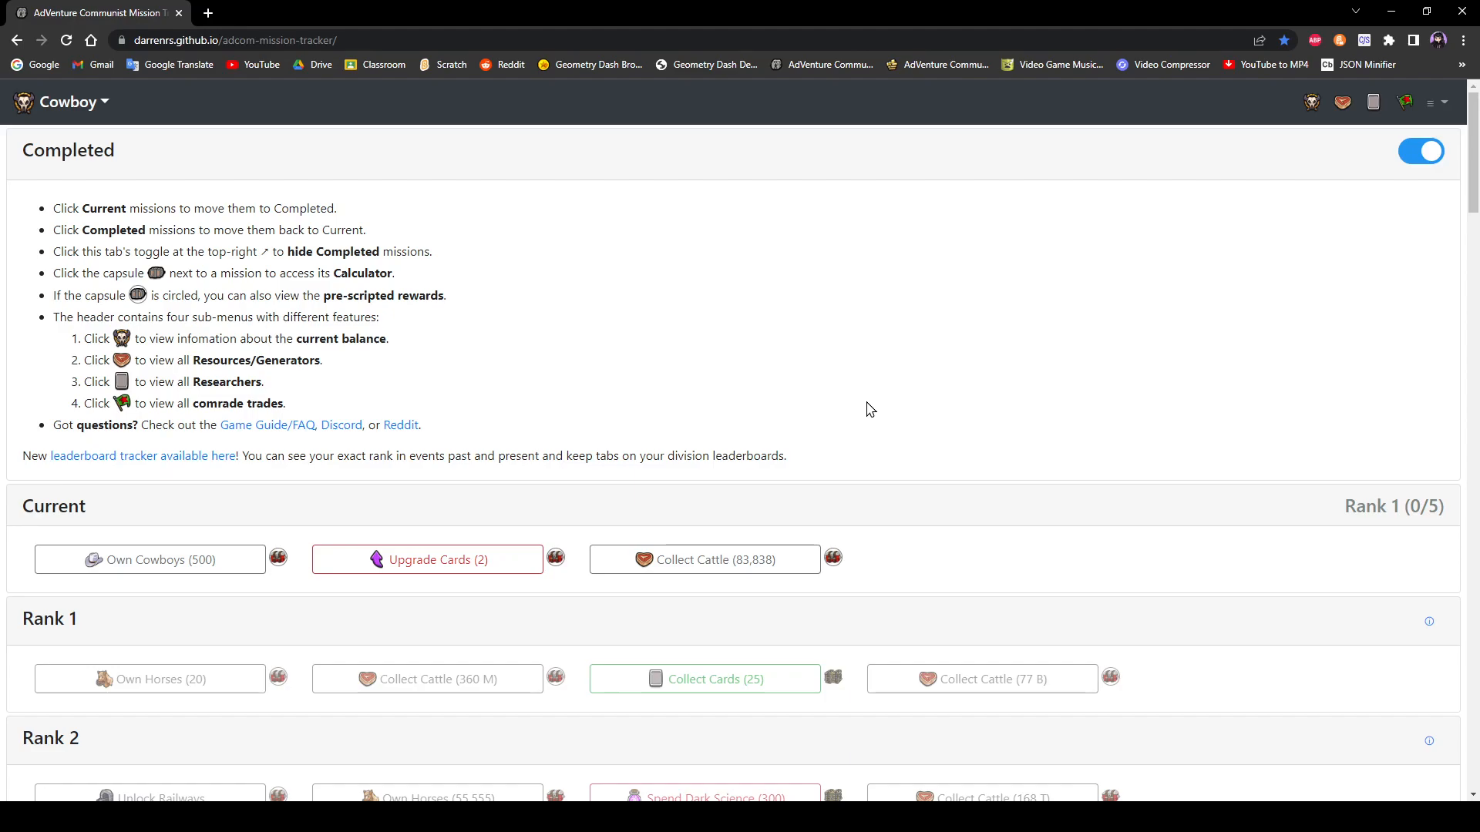
mouse_move(745, 394)
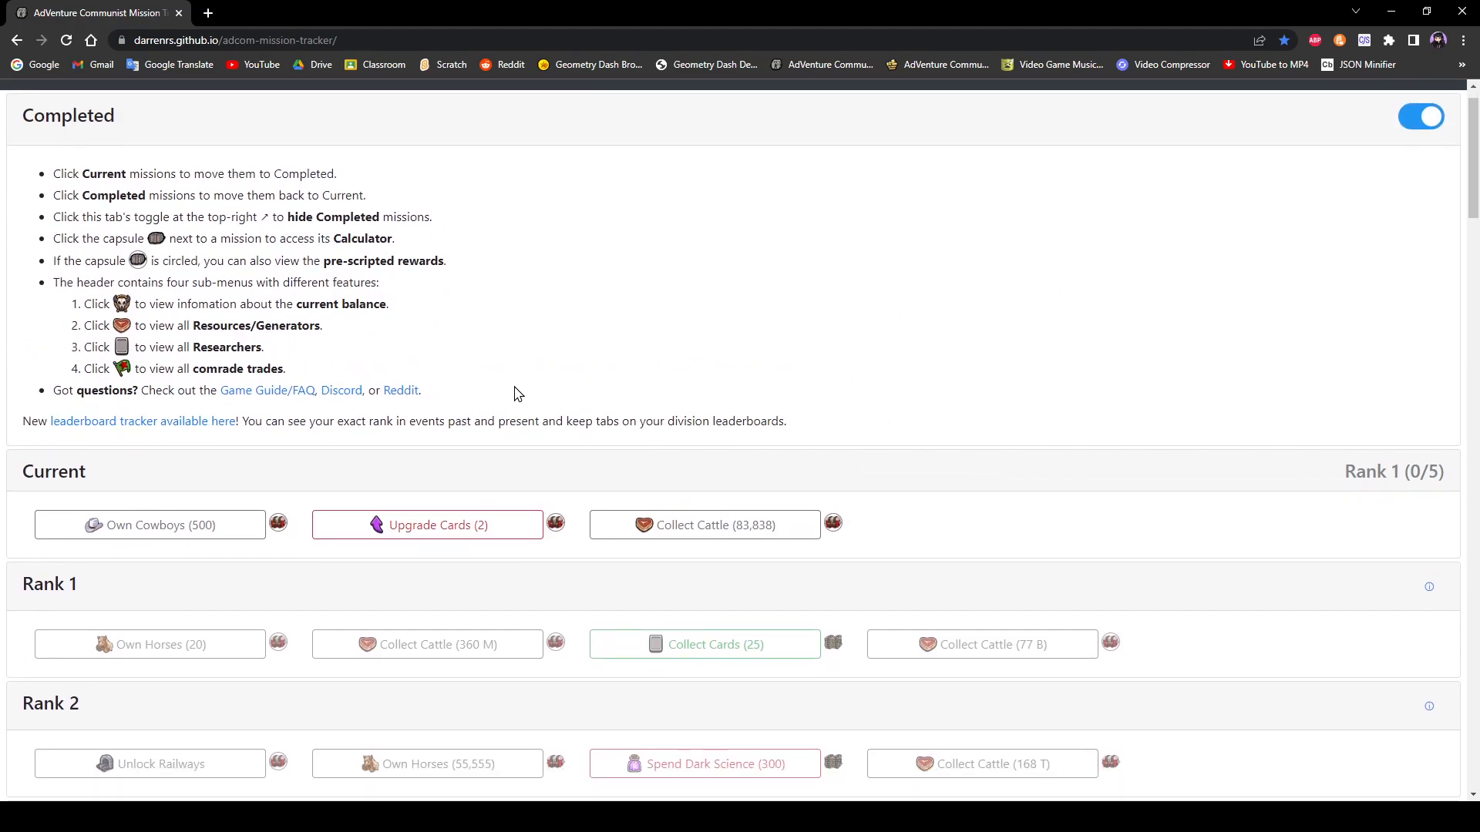
Step: Mark the Spend Dark Science (300) mission completed, reaching Rank 3 (3/5)
scroll("down", 3)
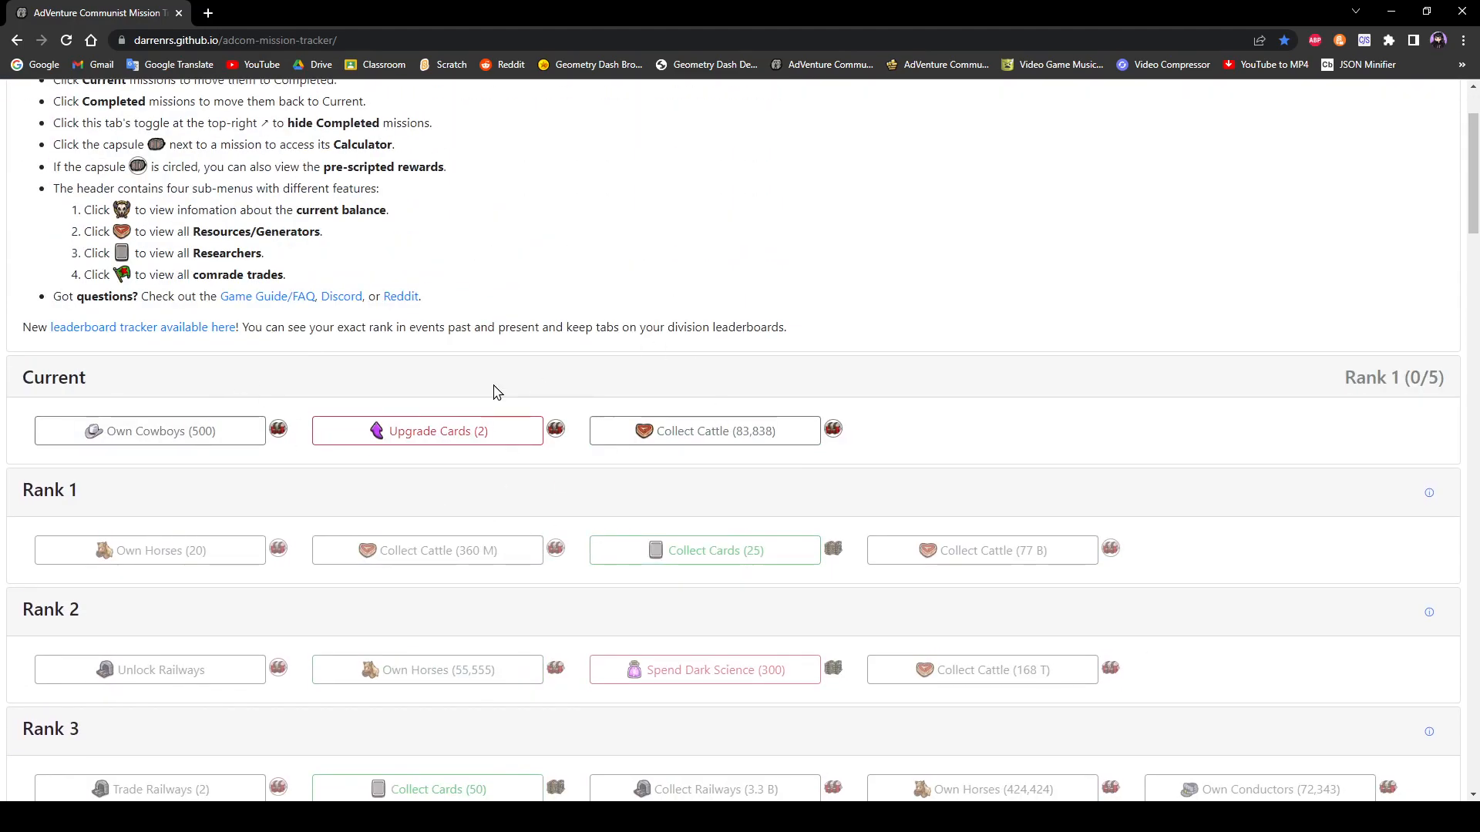
scroll("down", 3)
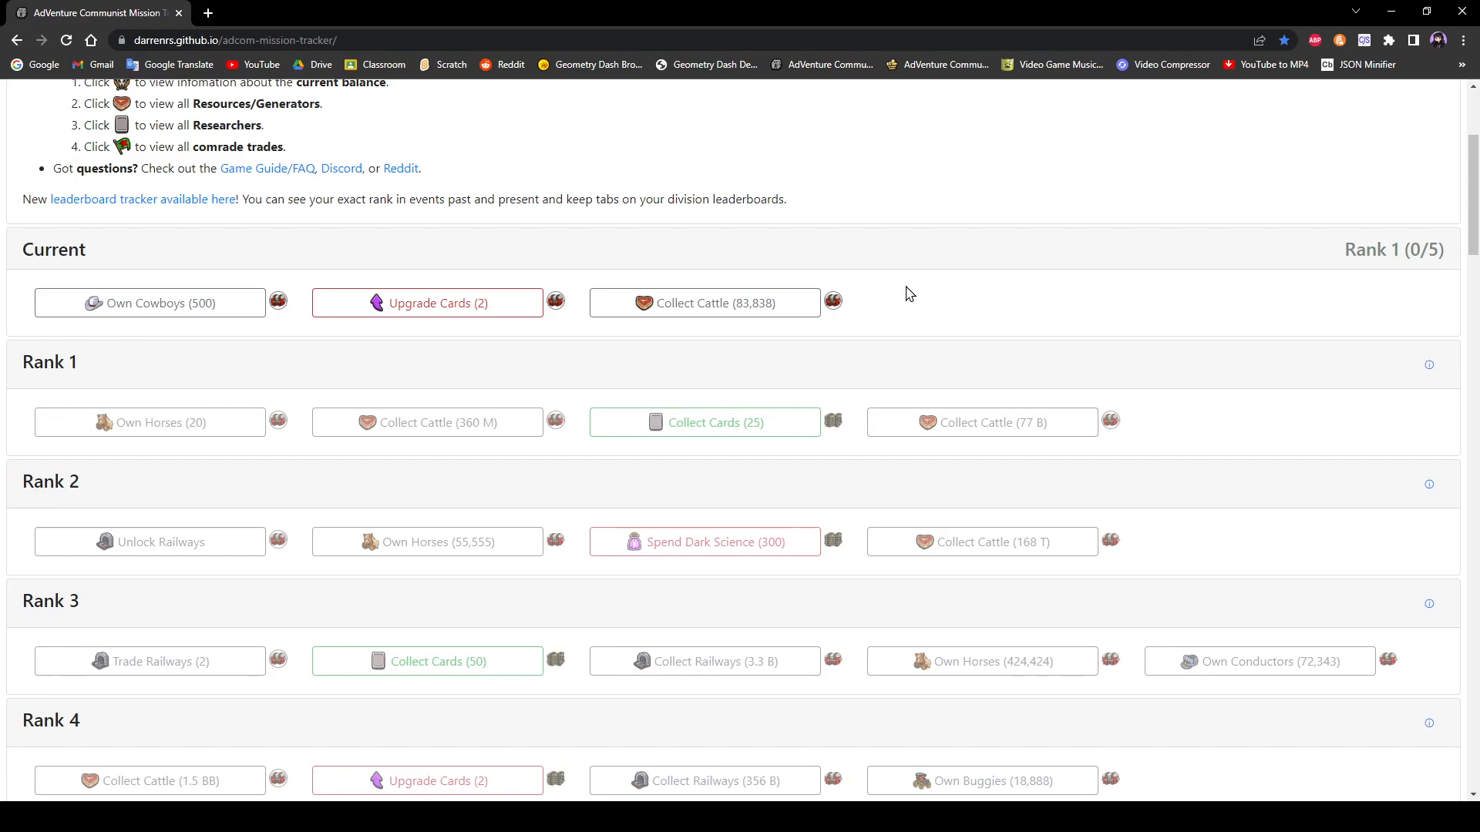
scroll("down", 3)
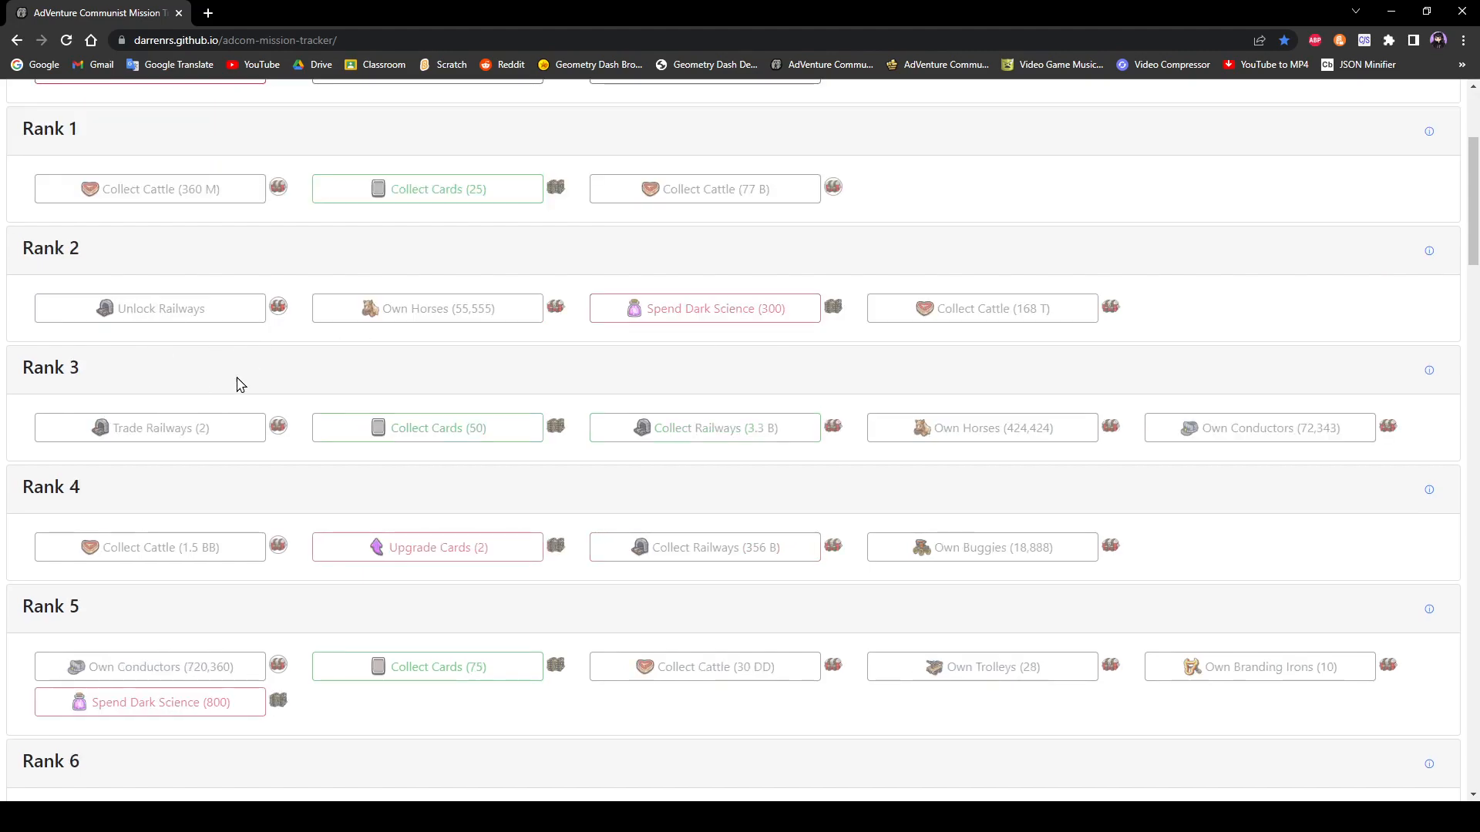
scroll("up", 3)
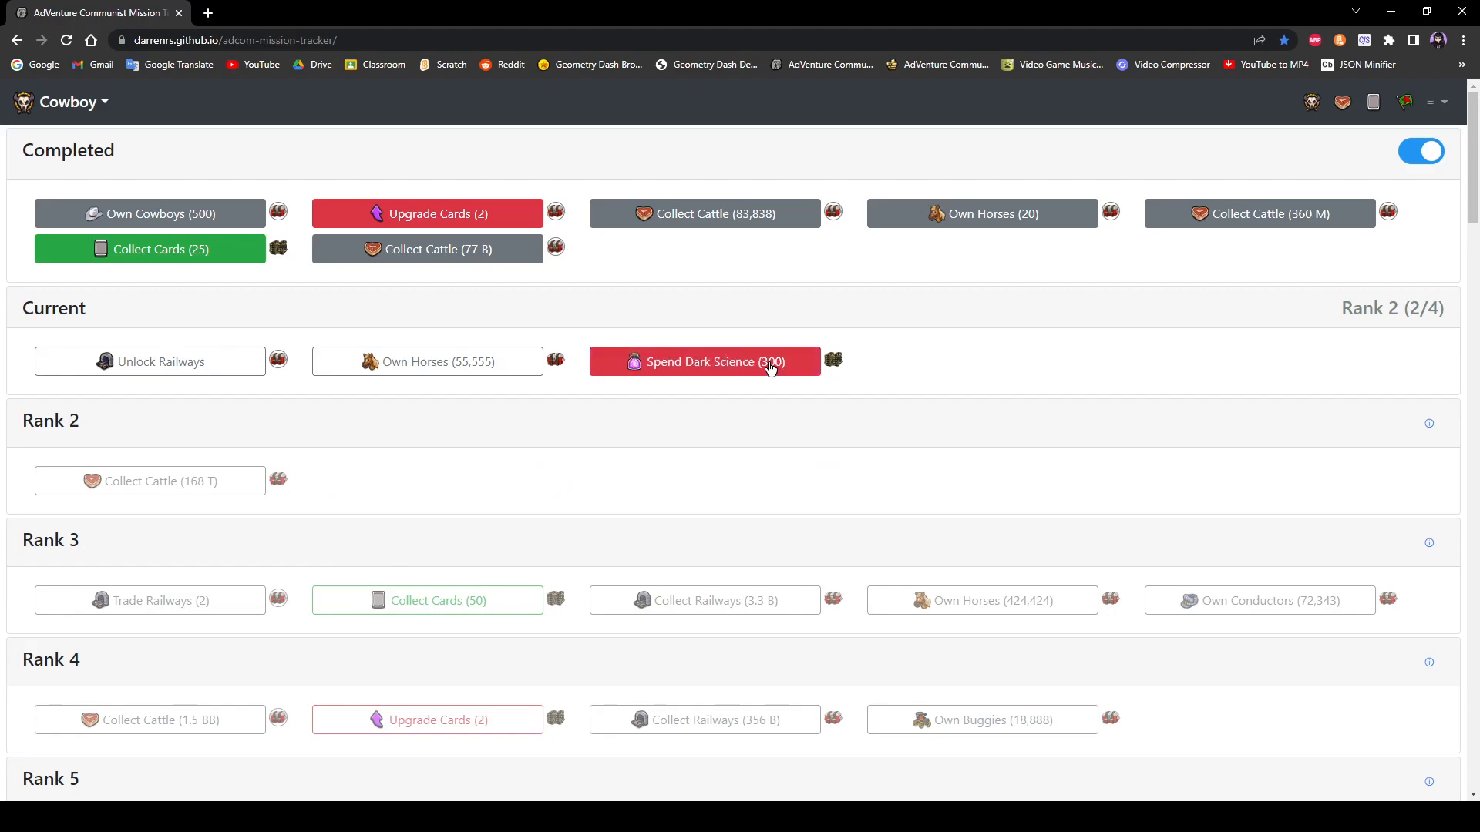
left_click(703, 361)
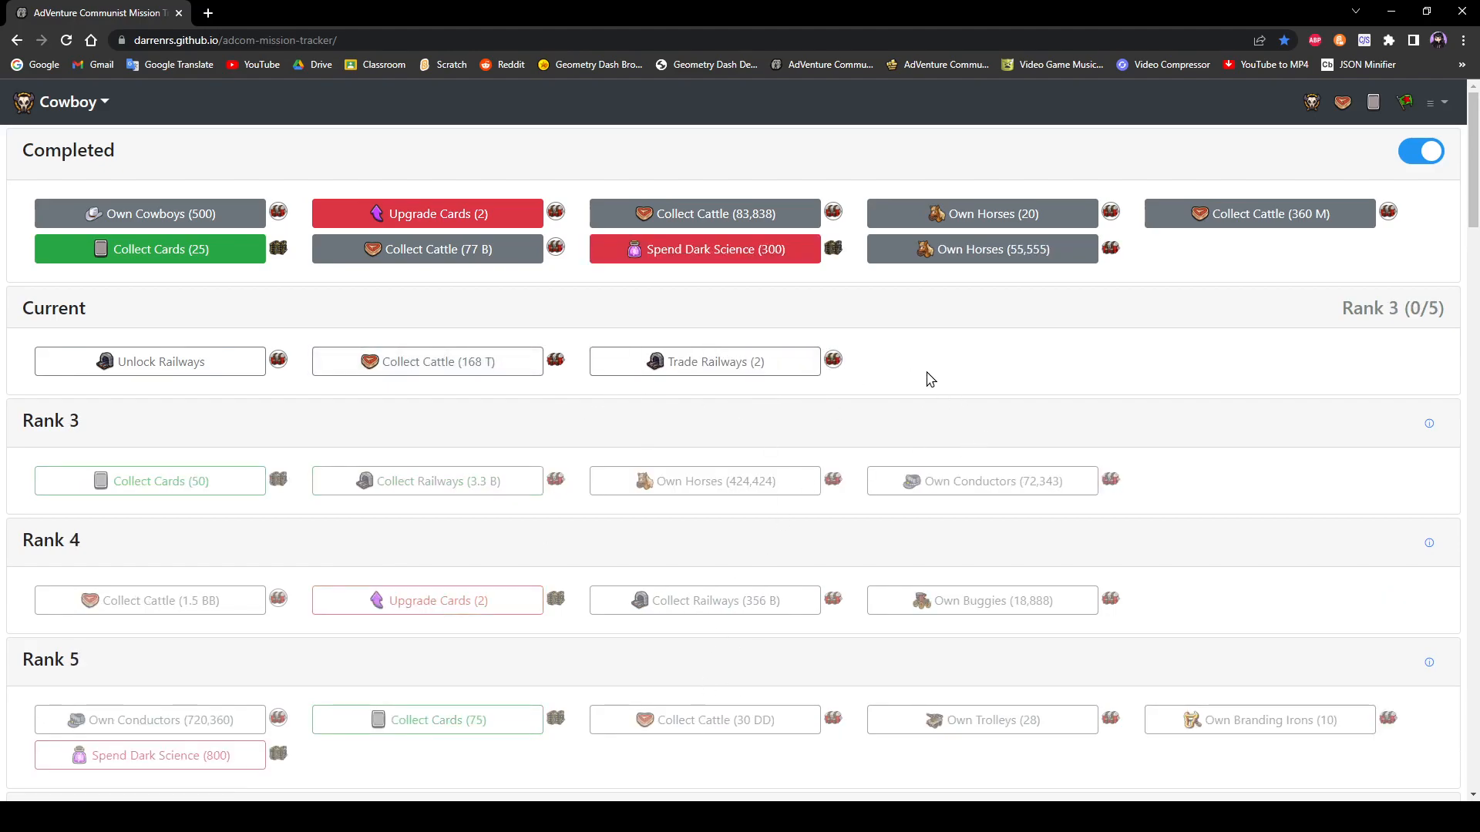
mouse_move(627, 450)
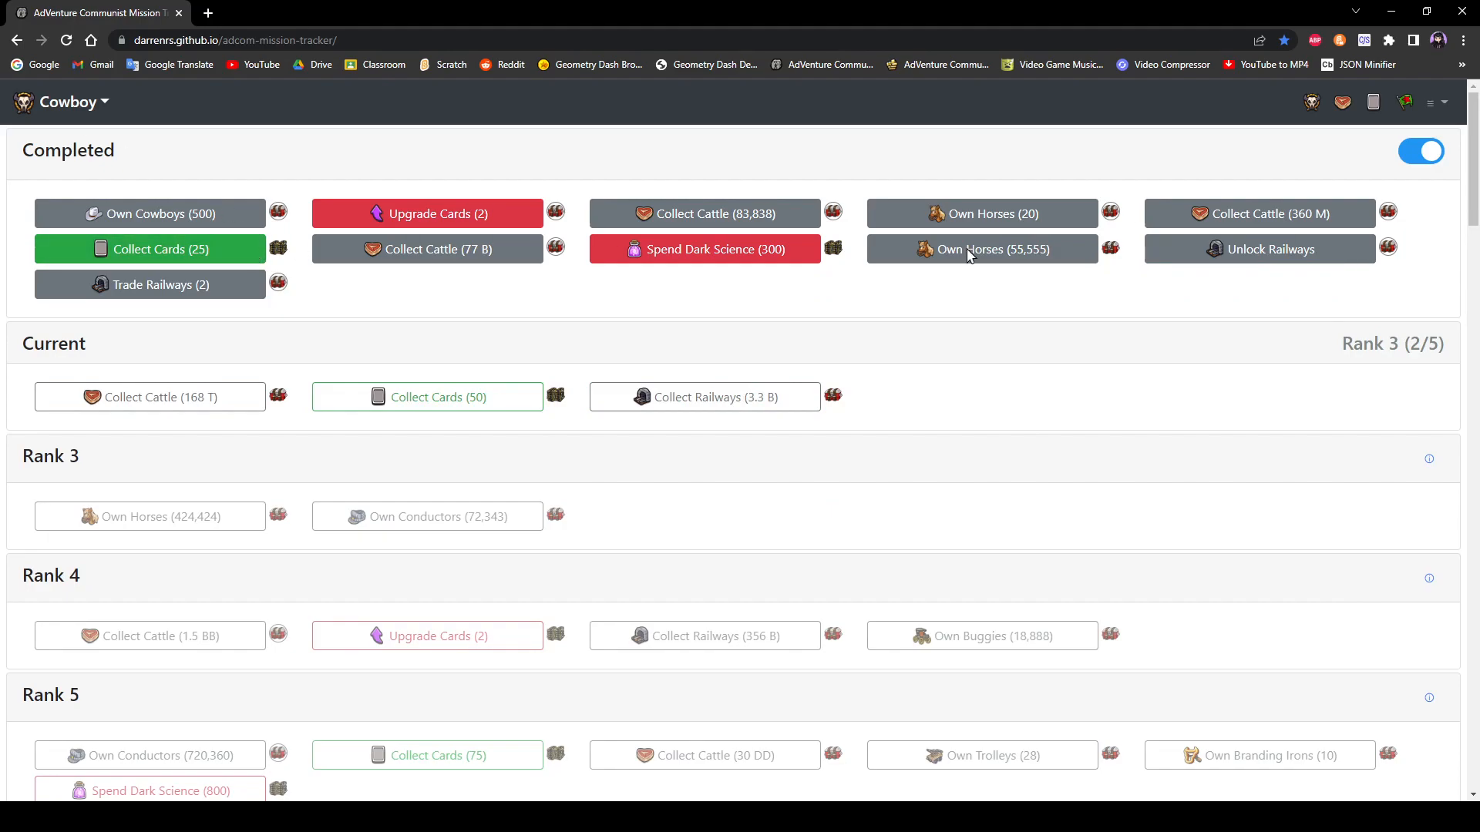
mouse_move(213, 437)
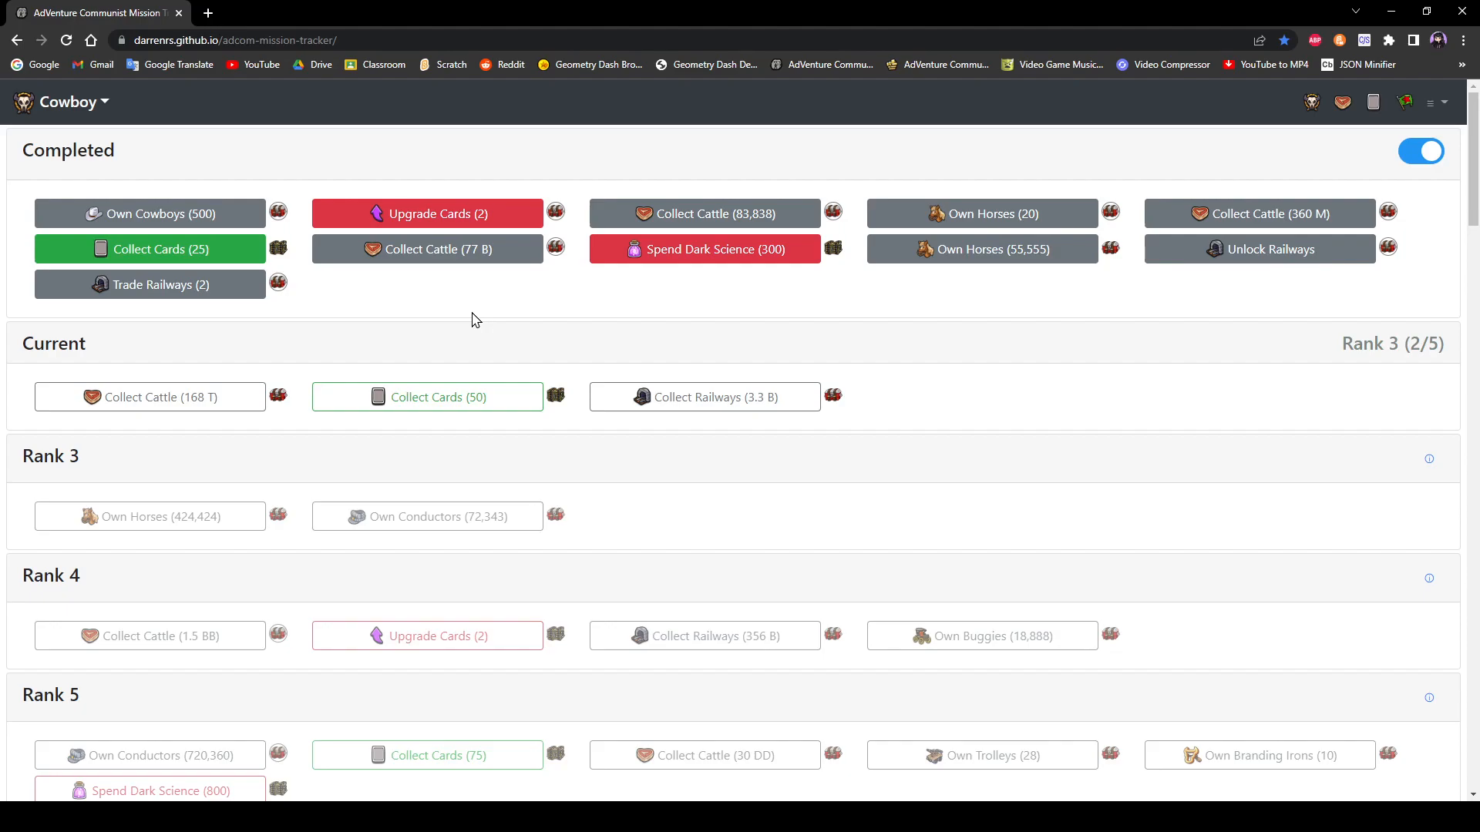
mouse_move(206, 284)
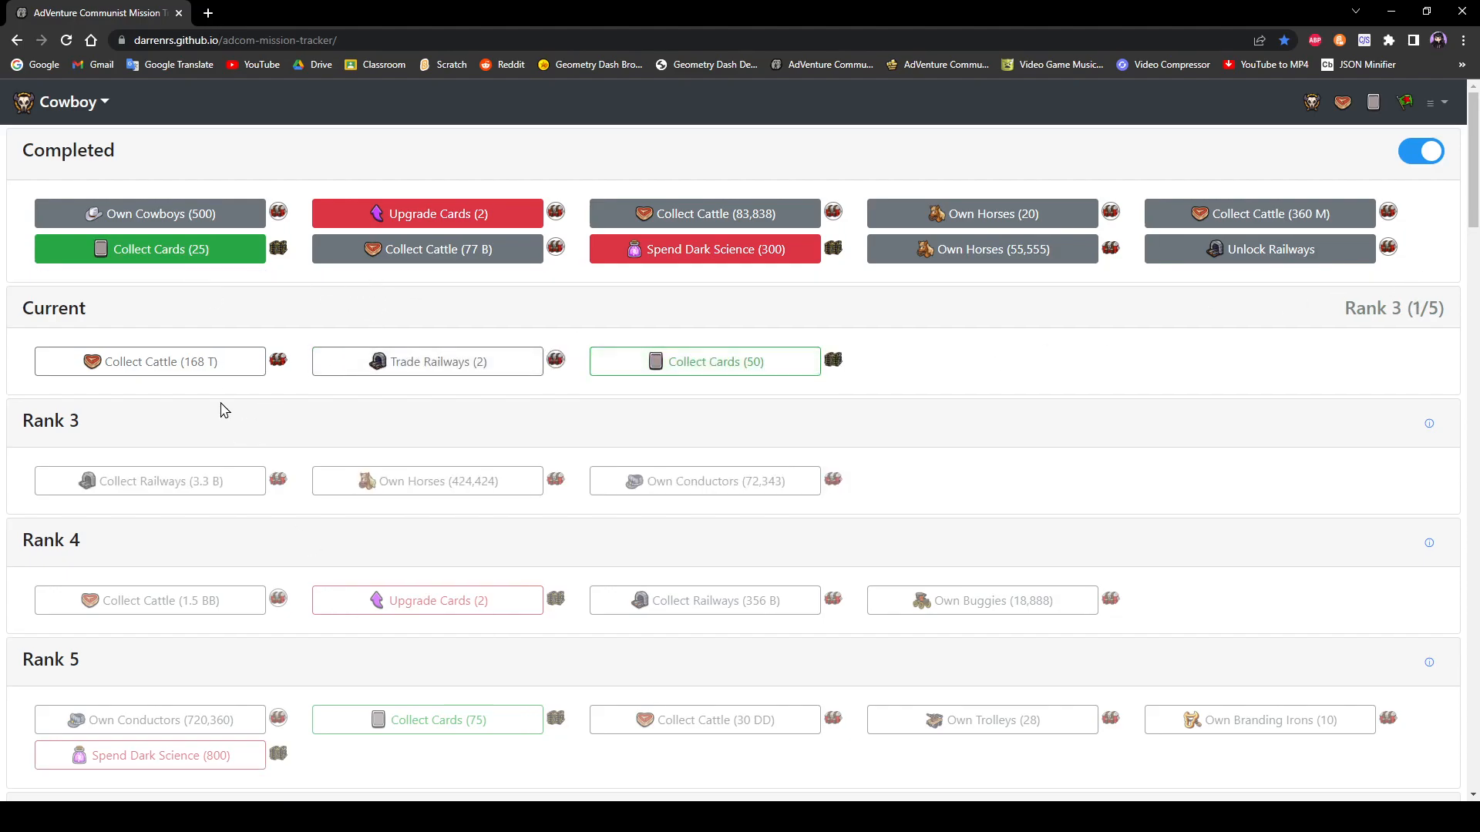
mouse_move(590, 355)
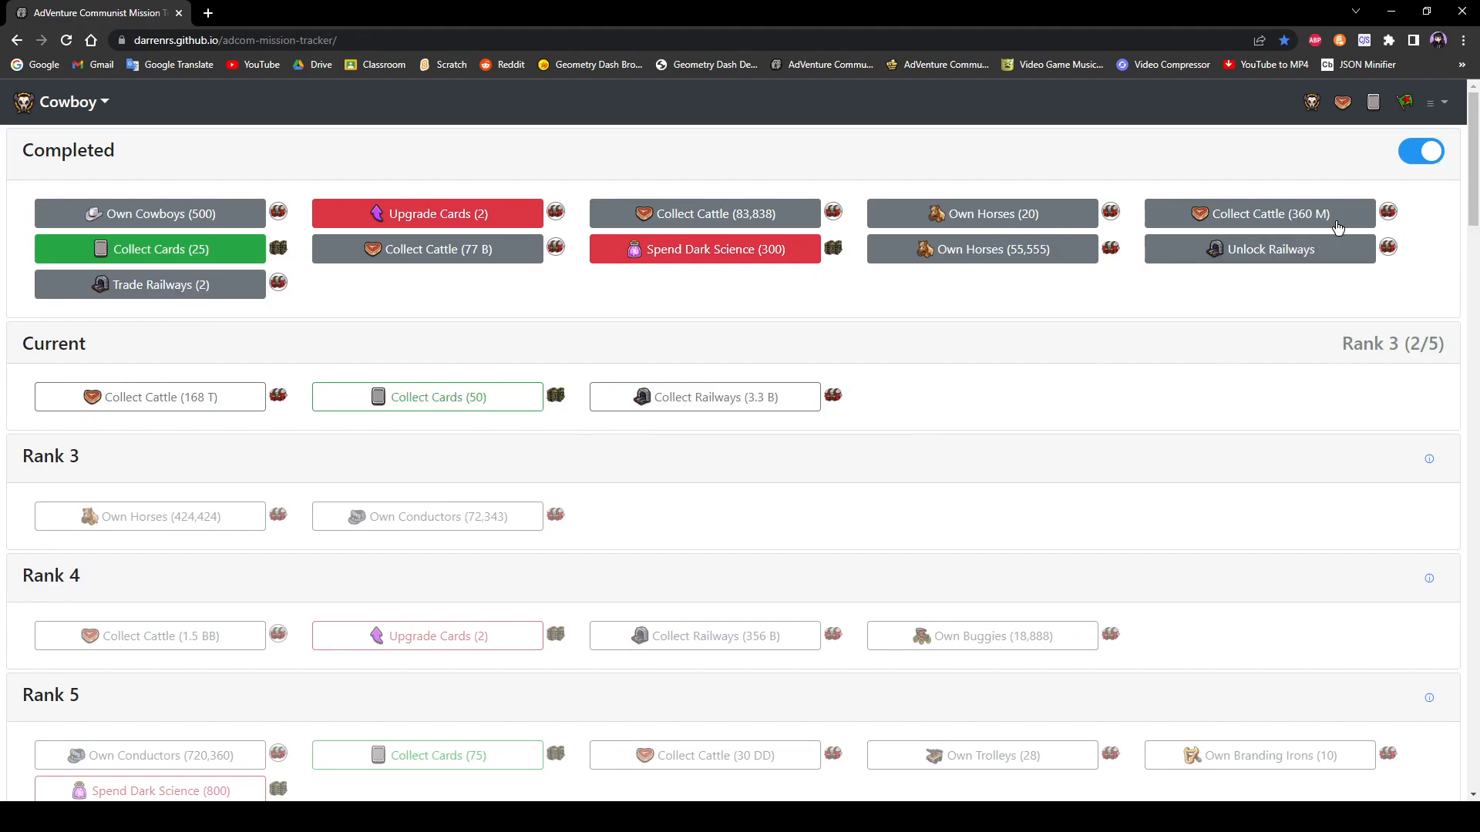
scroll("down", 3)
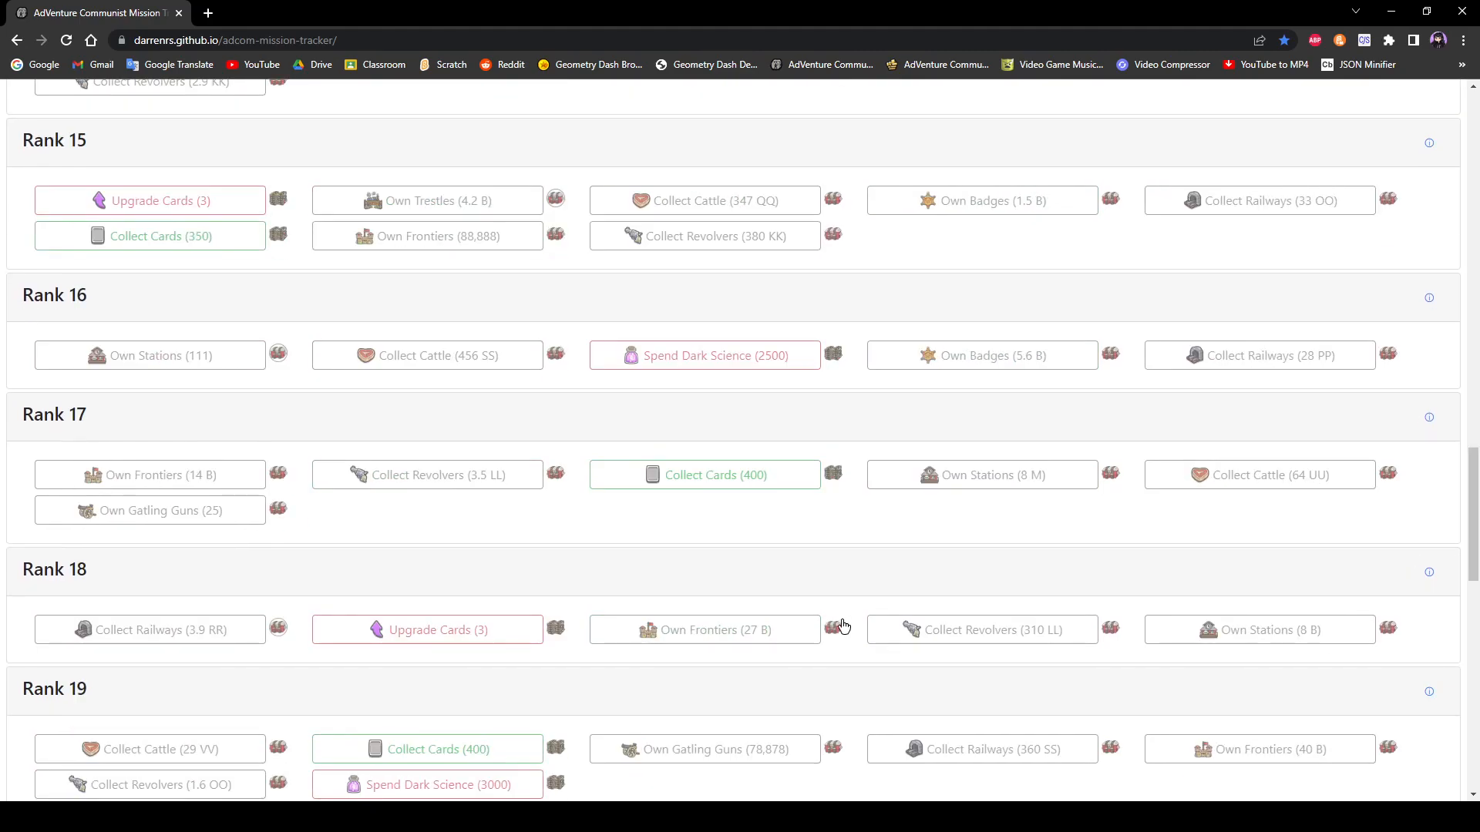
scroll("up", 3)
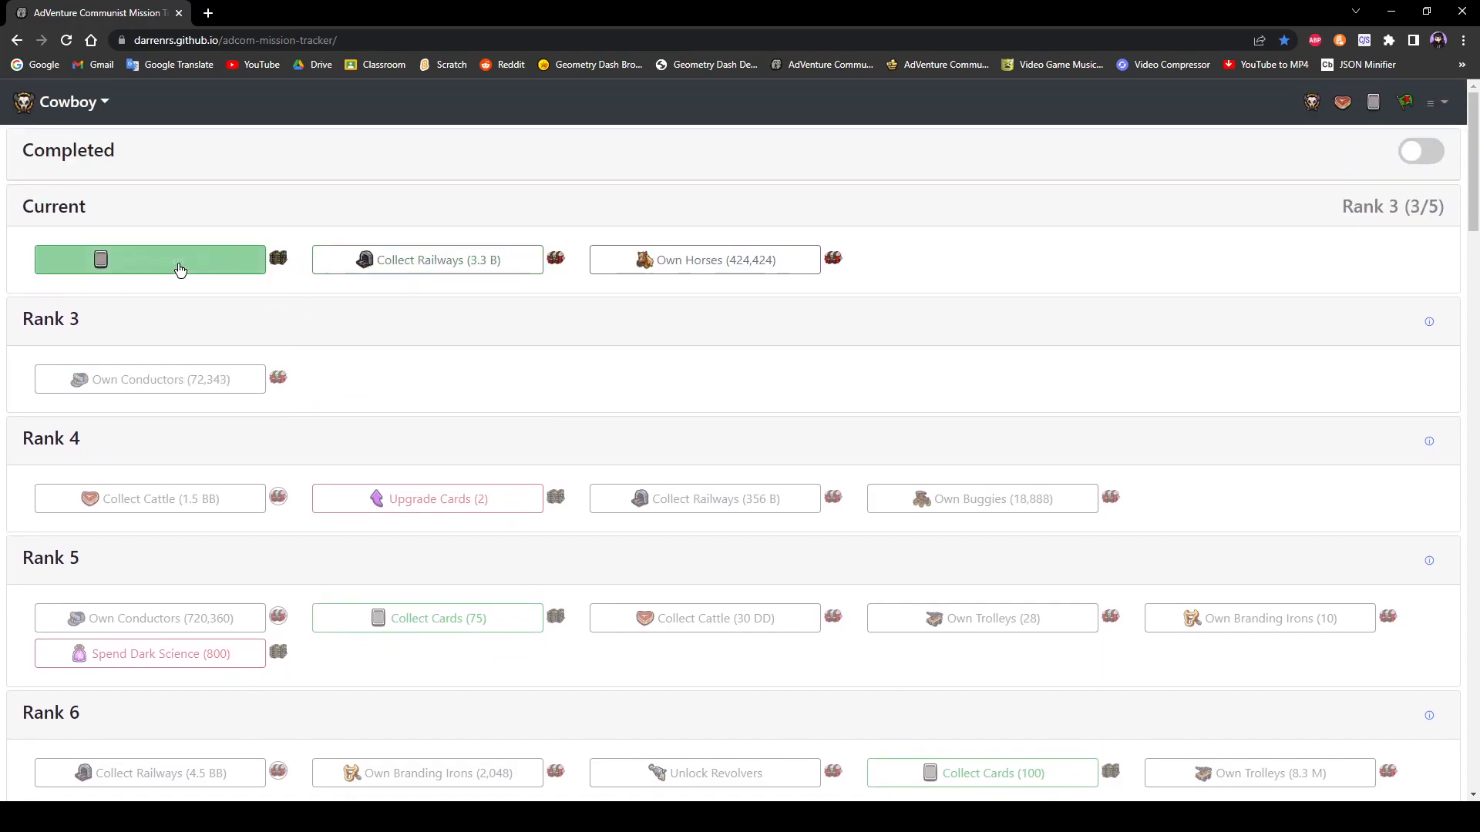
left_click(1420, 151)
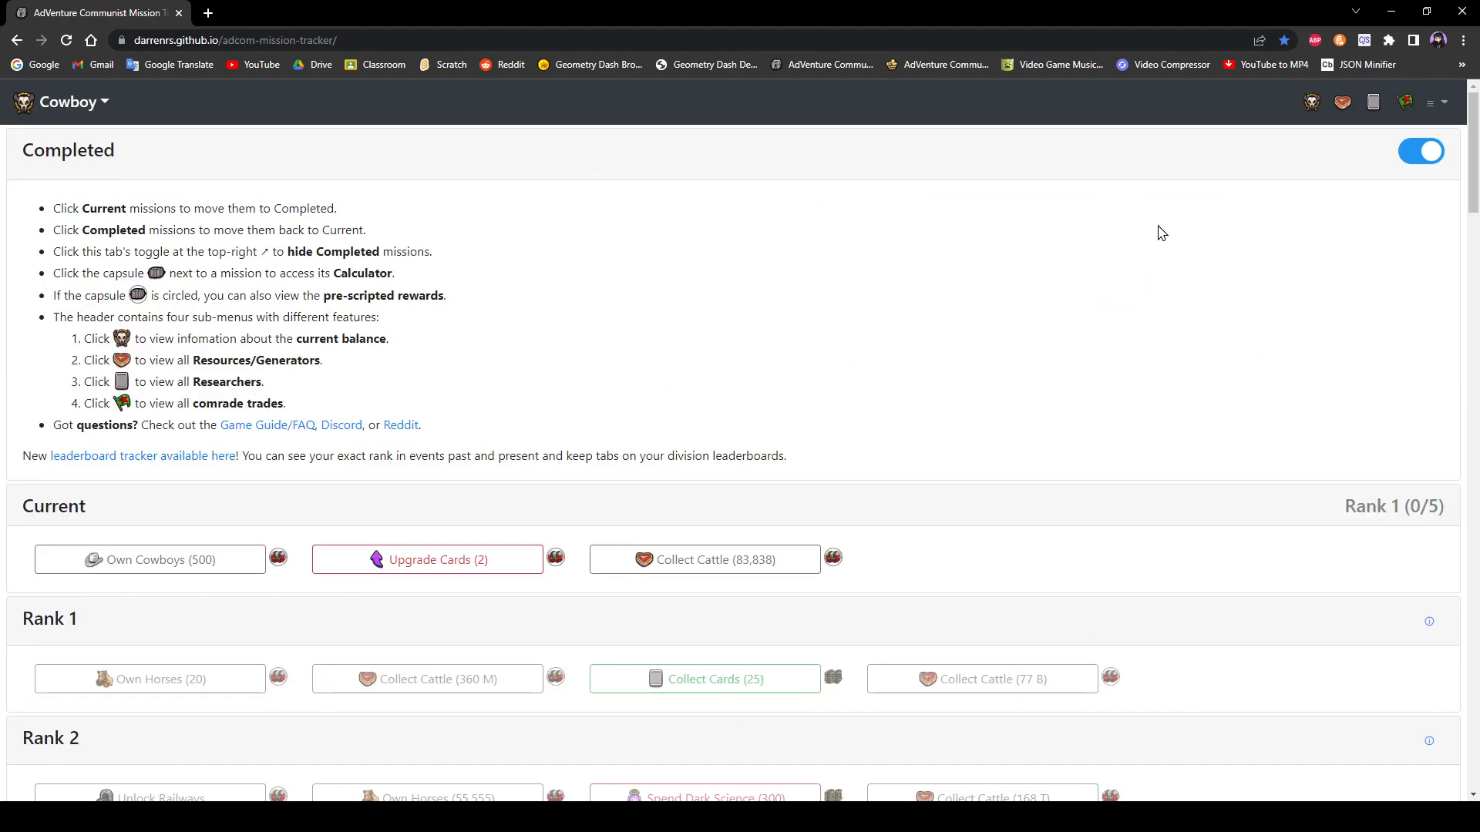
mouse_move(1236, 189)
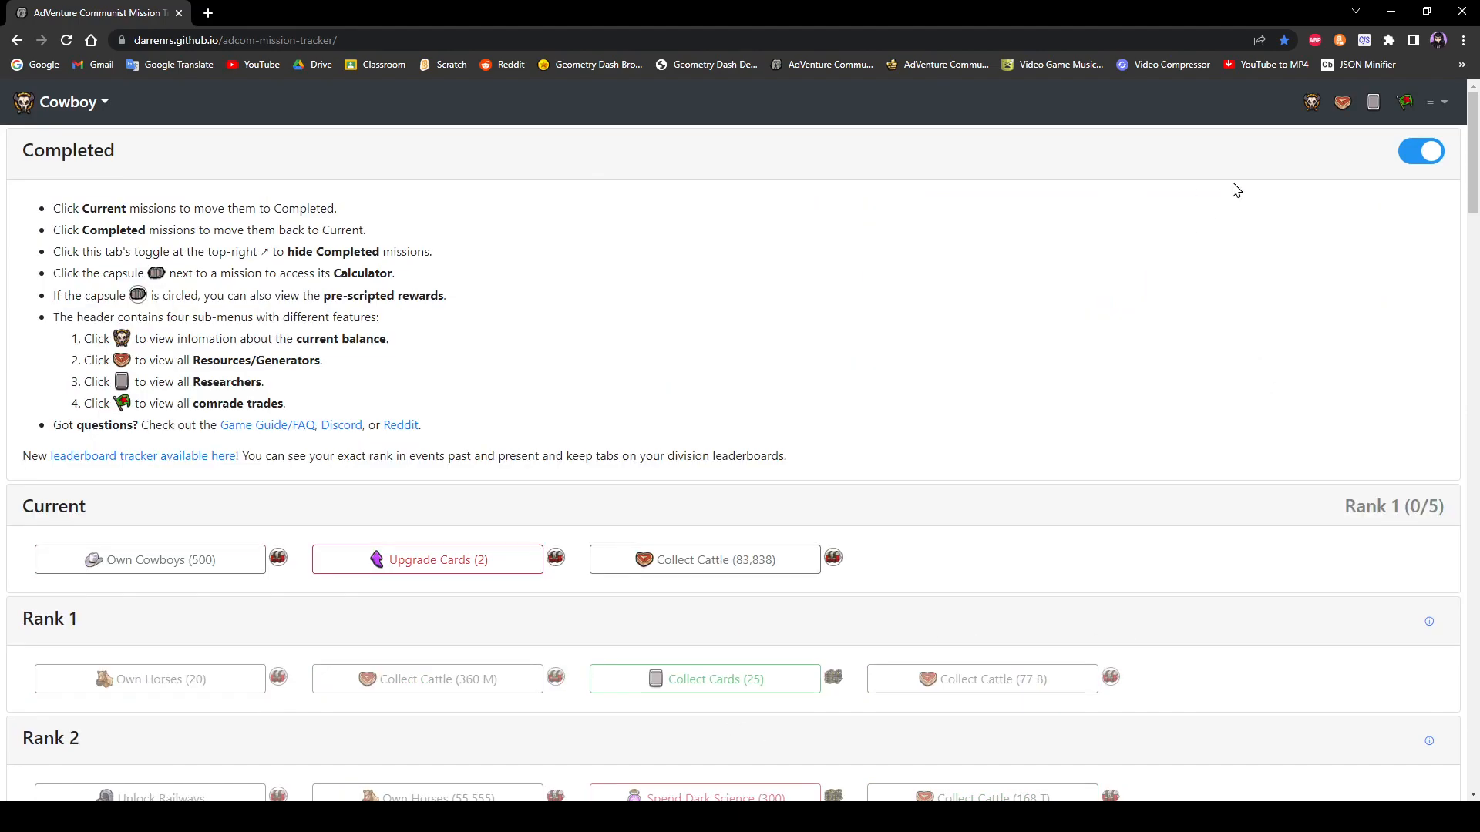
mouse_move(1169, 352)
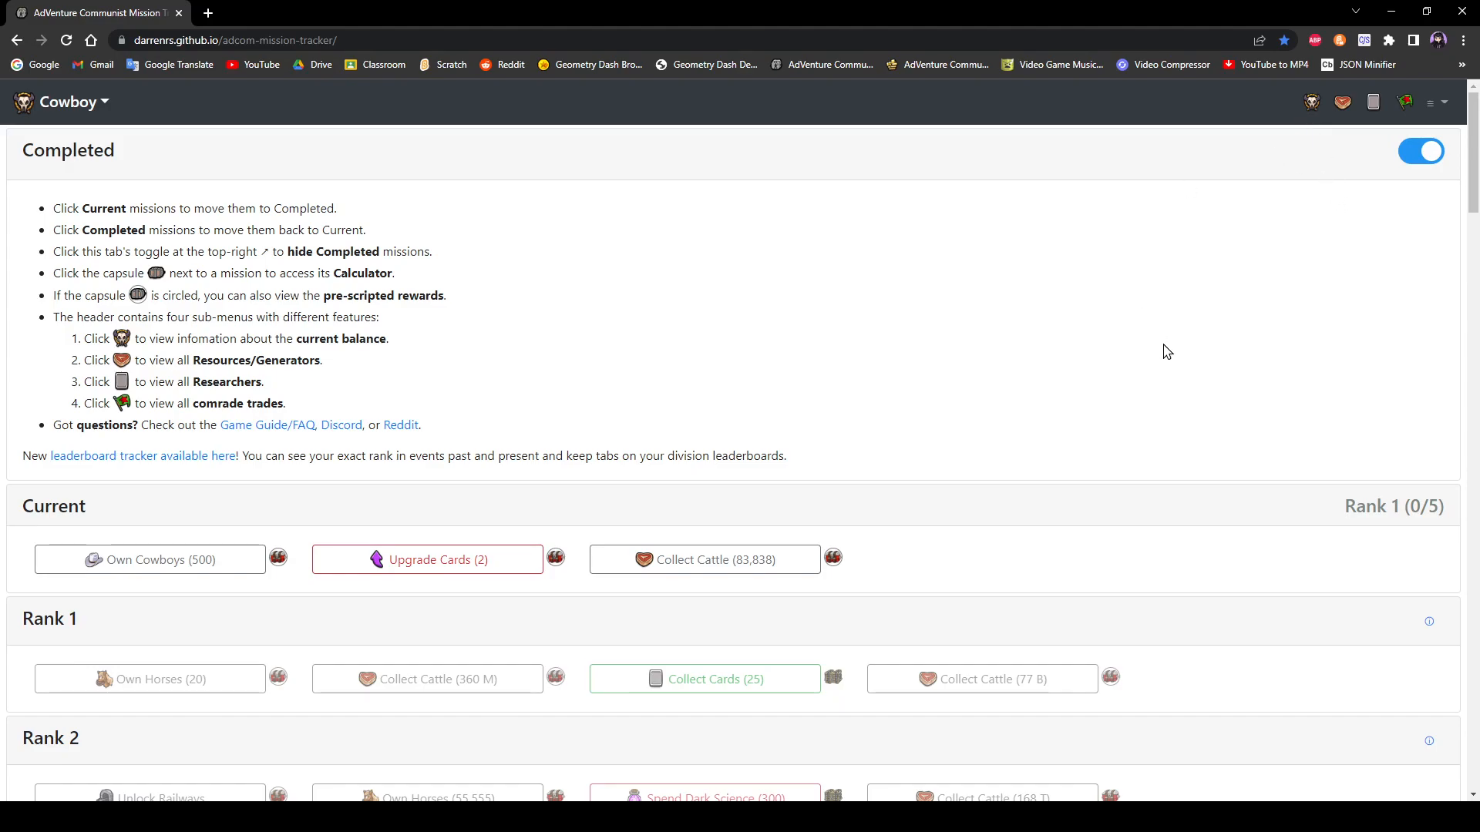
mouse_move(1045, 287)
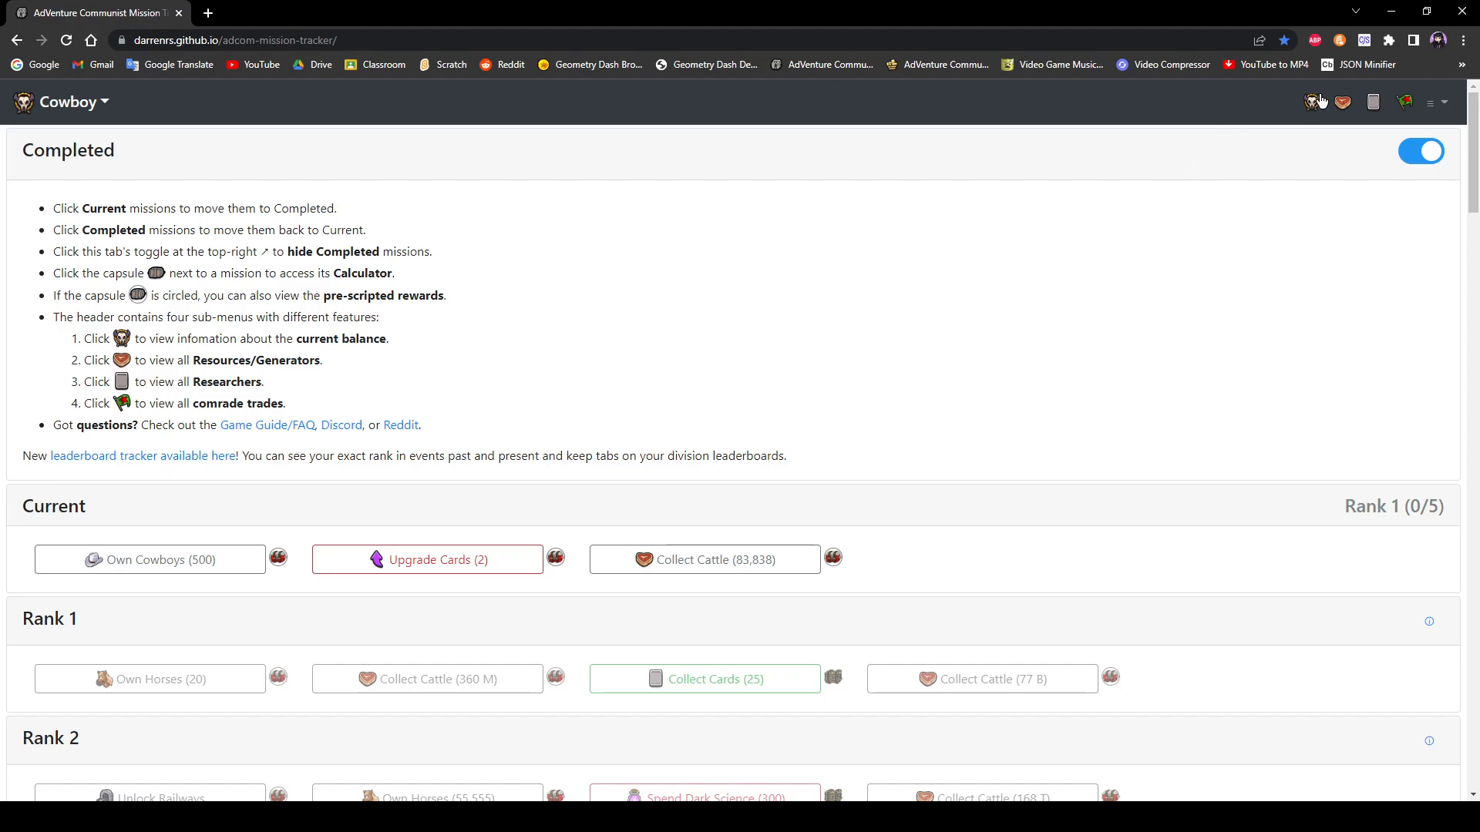
Step: Open the Comrade Cowboys Balance Information dialog and scroll through its contents
left_click(1315, 102)
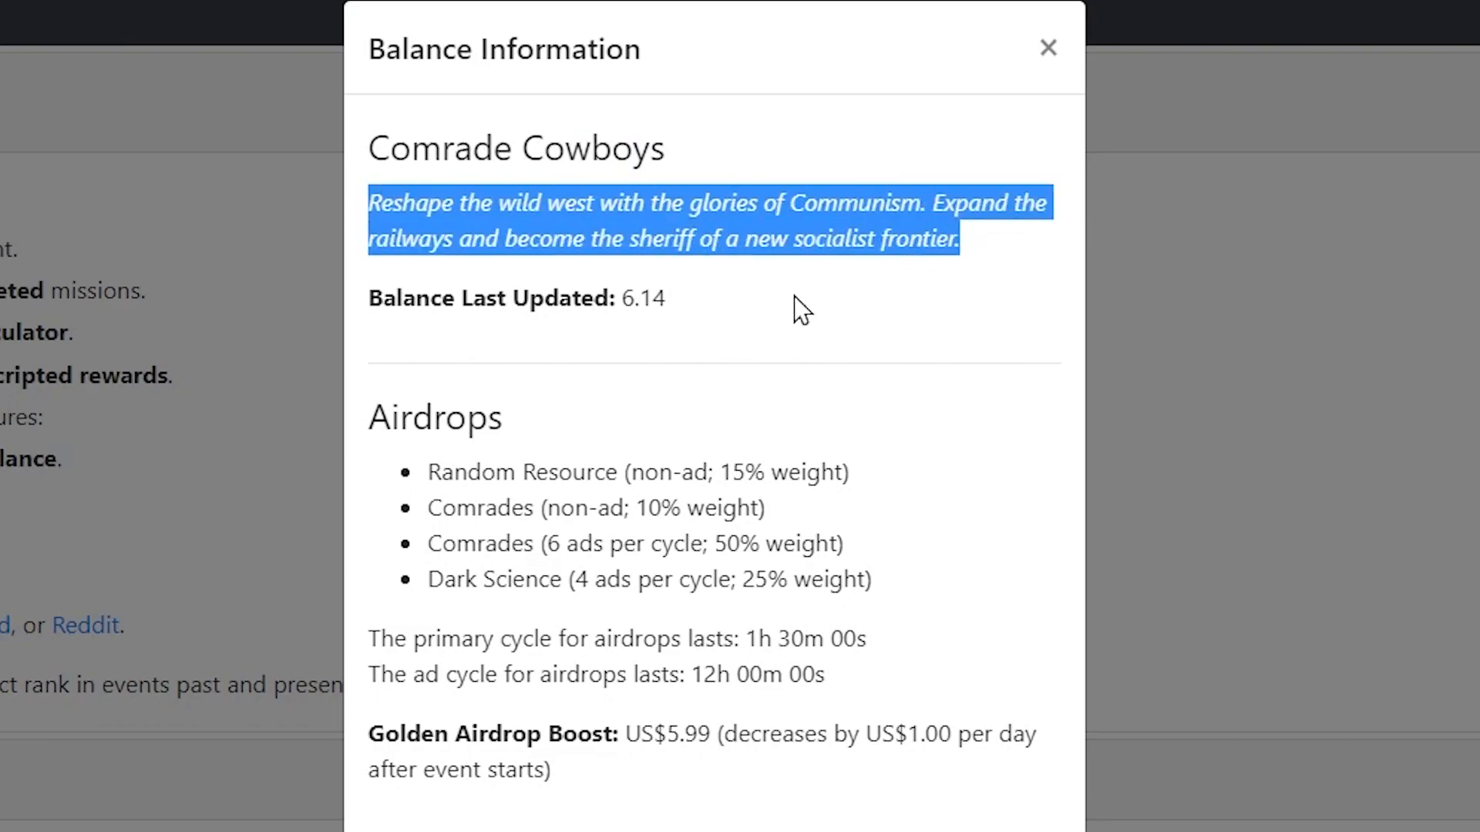
left_click(916, 500)
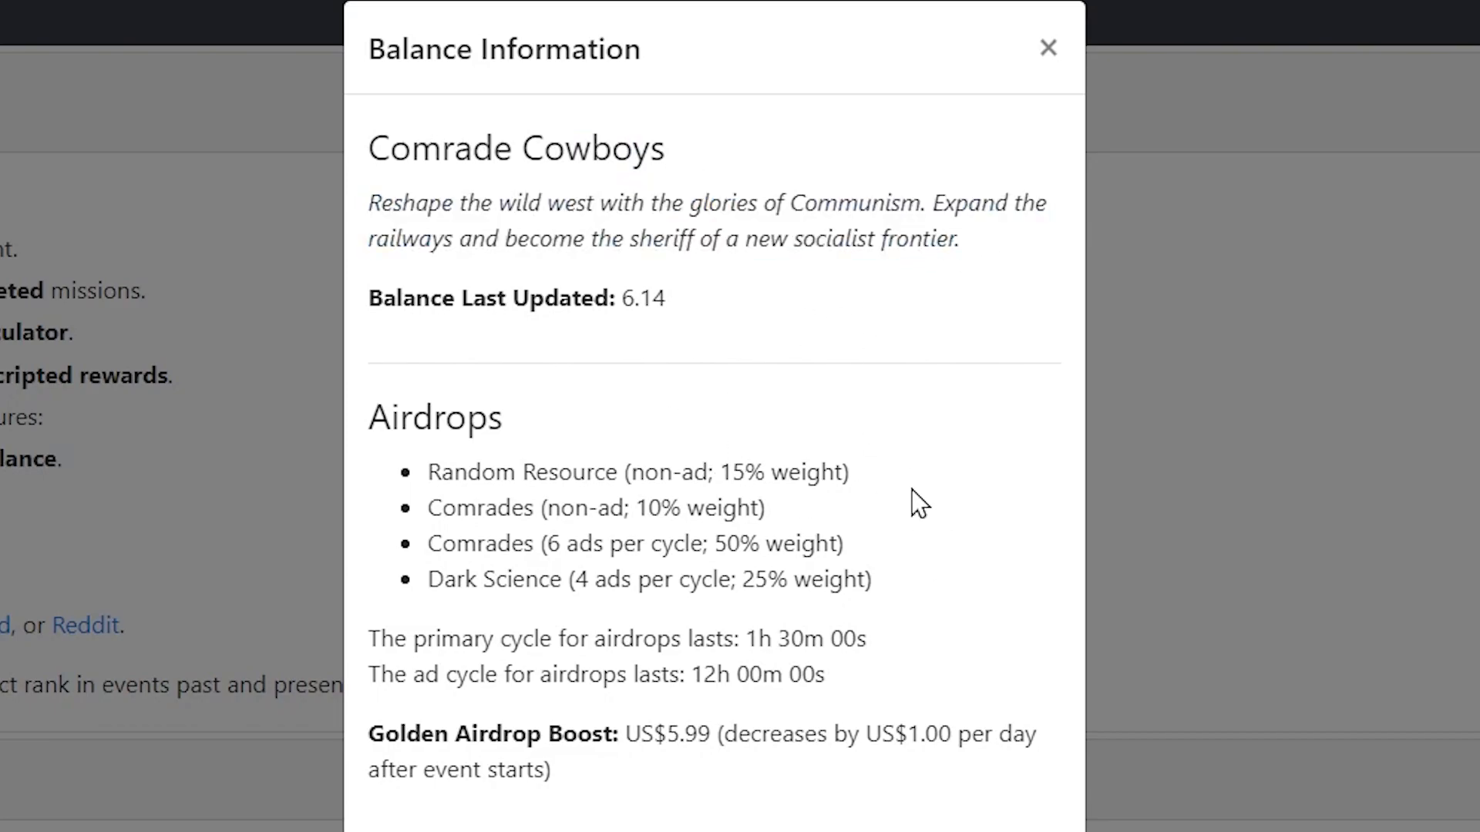
mouse_move(892, 462)
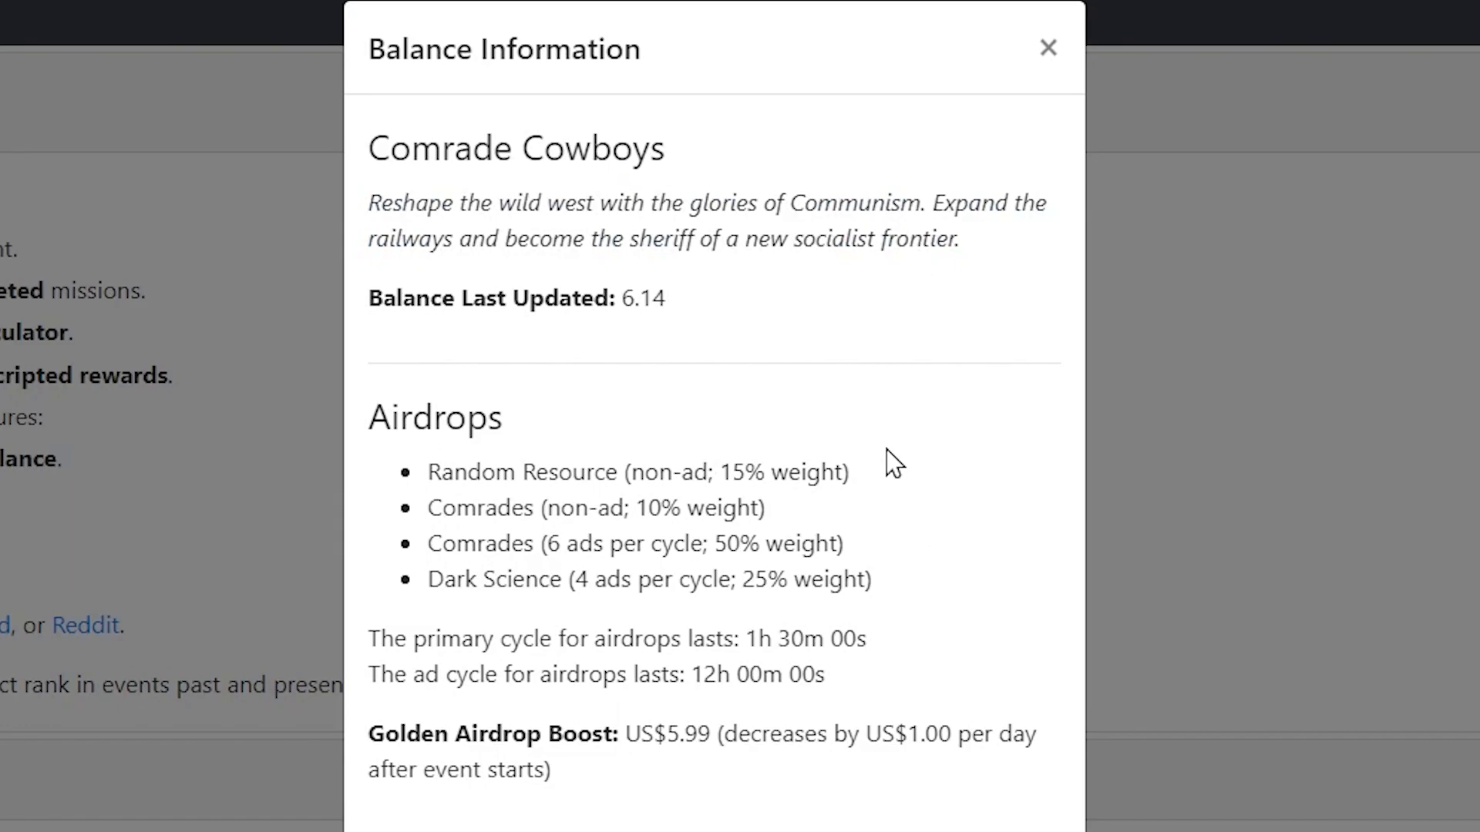
scroll("down", 3)
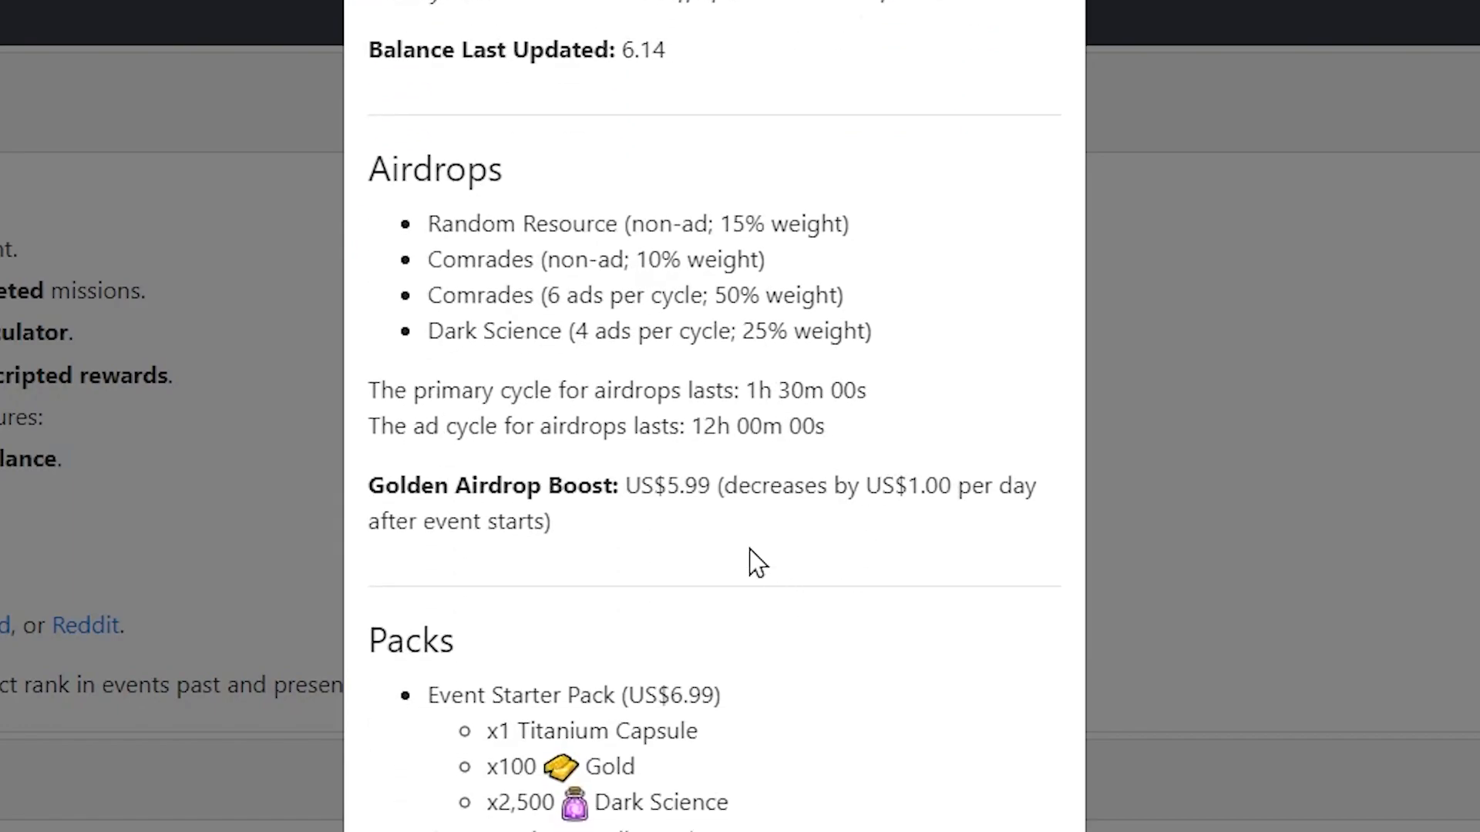
mouse_move(708, 189)
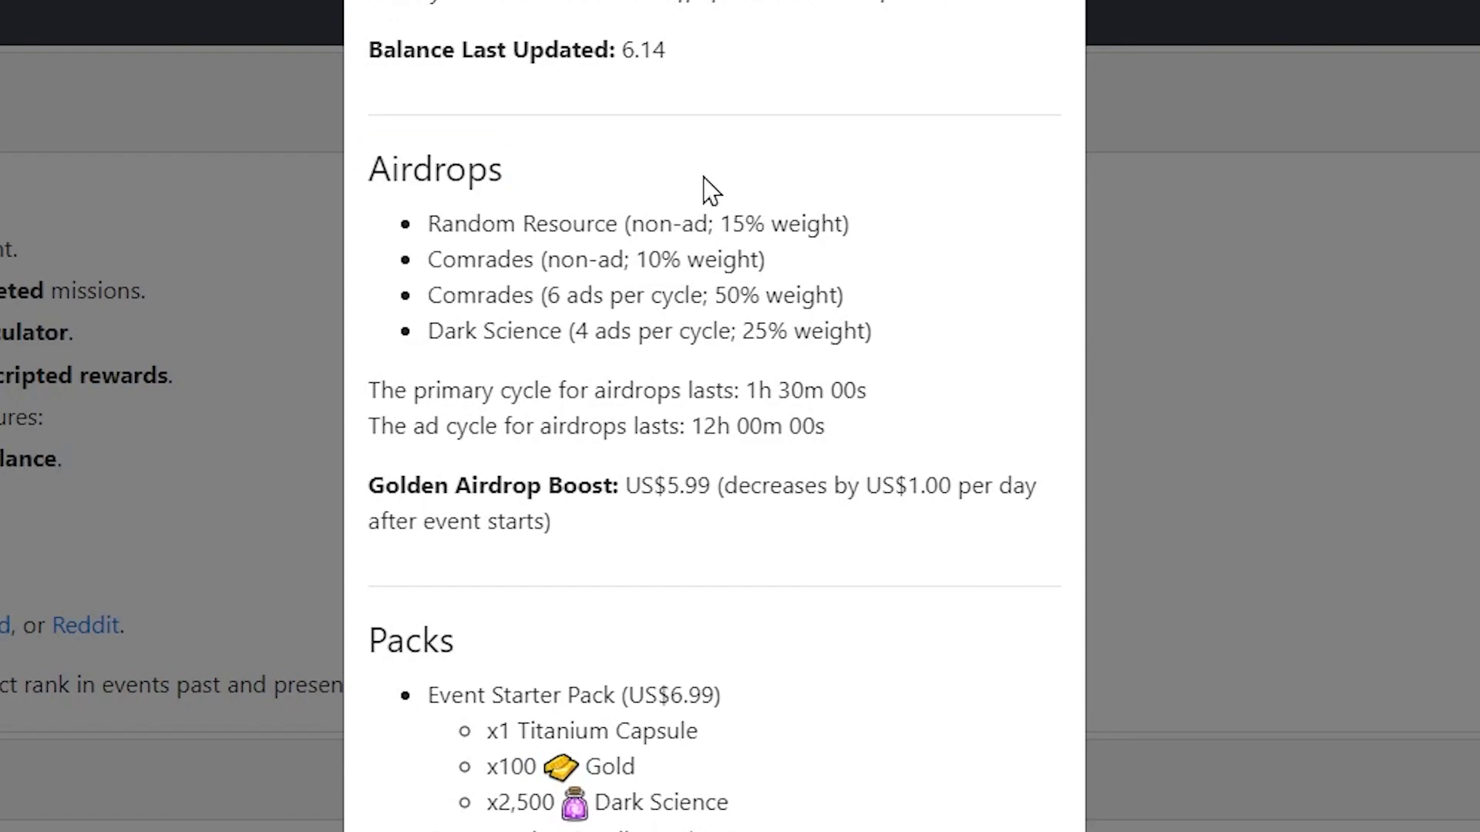
mouse_move(947, 265)
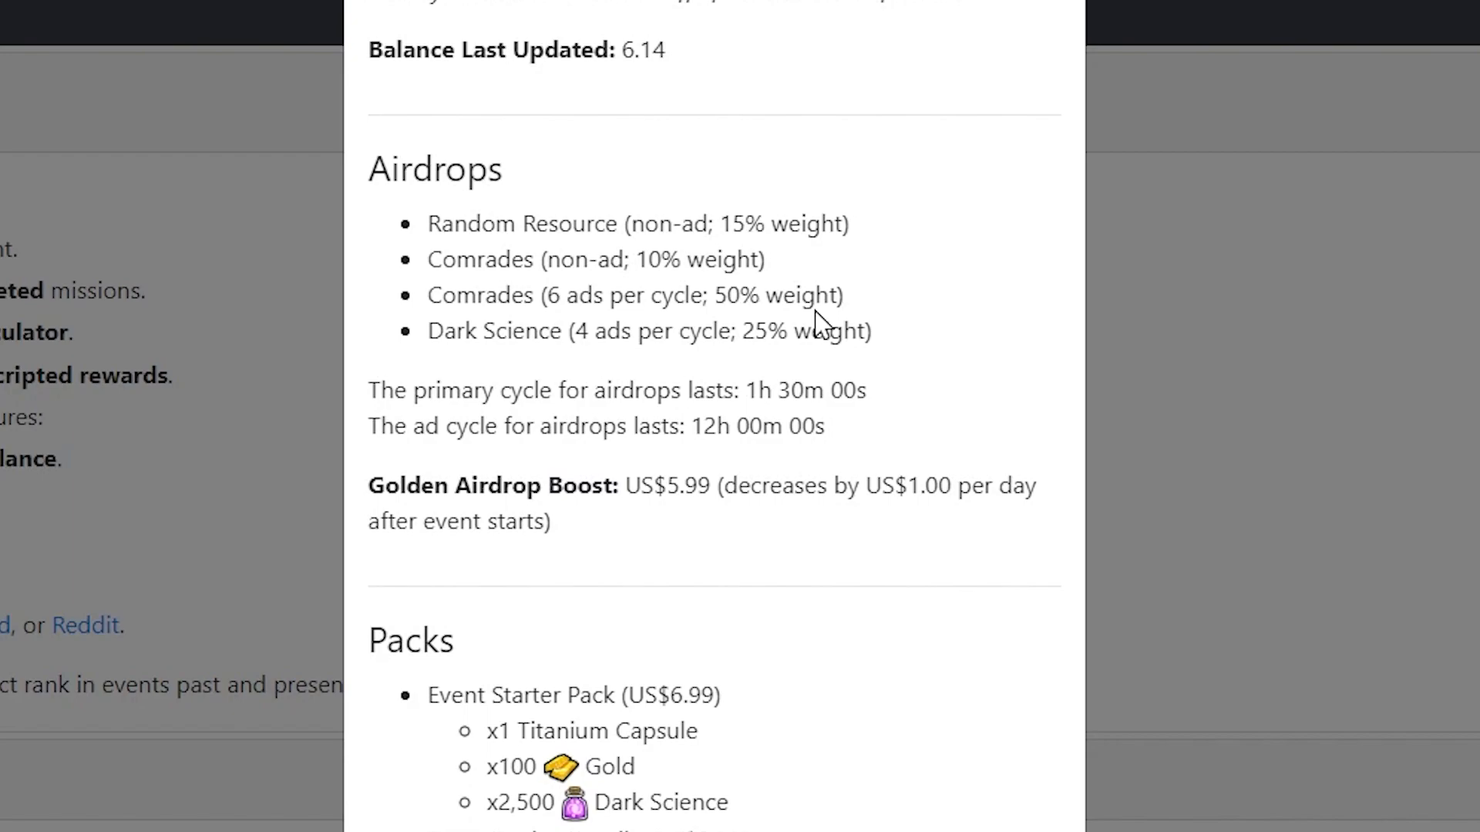
left_click_drag(678, 331, 870, 331)
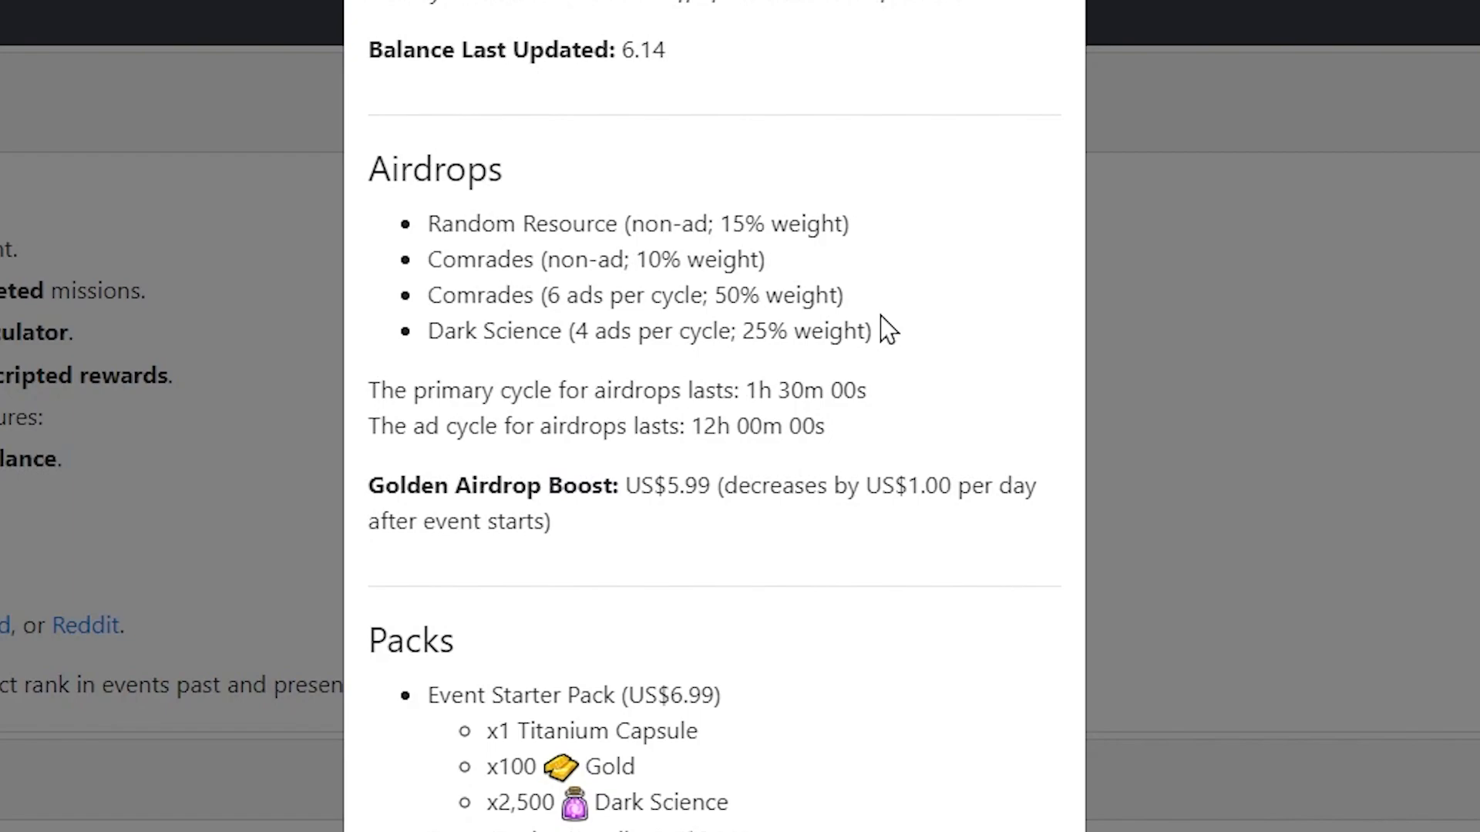
mouse_move(944, 213)
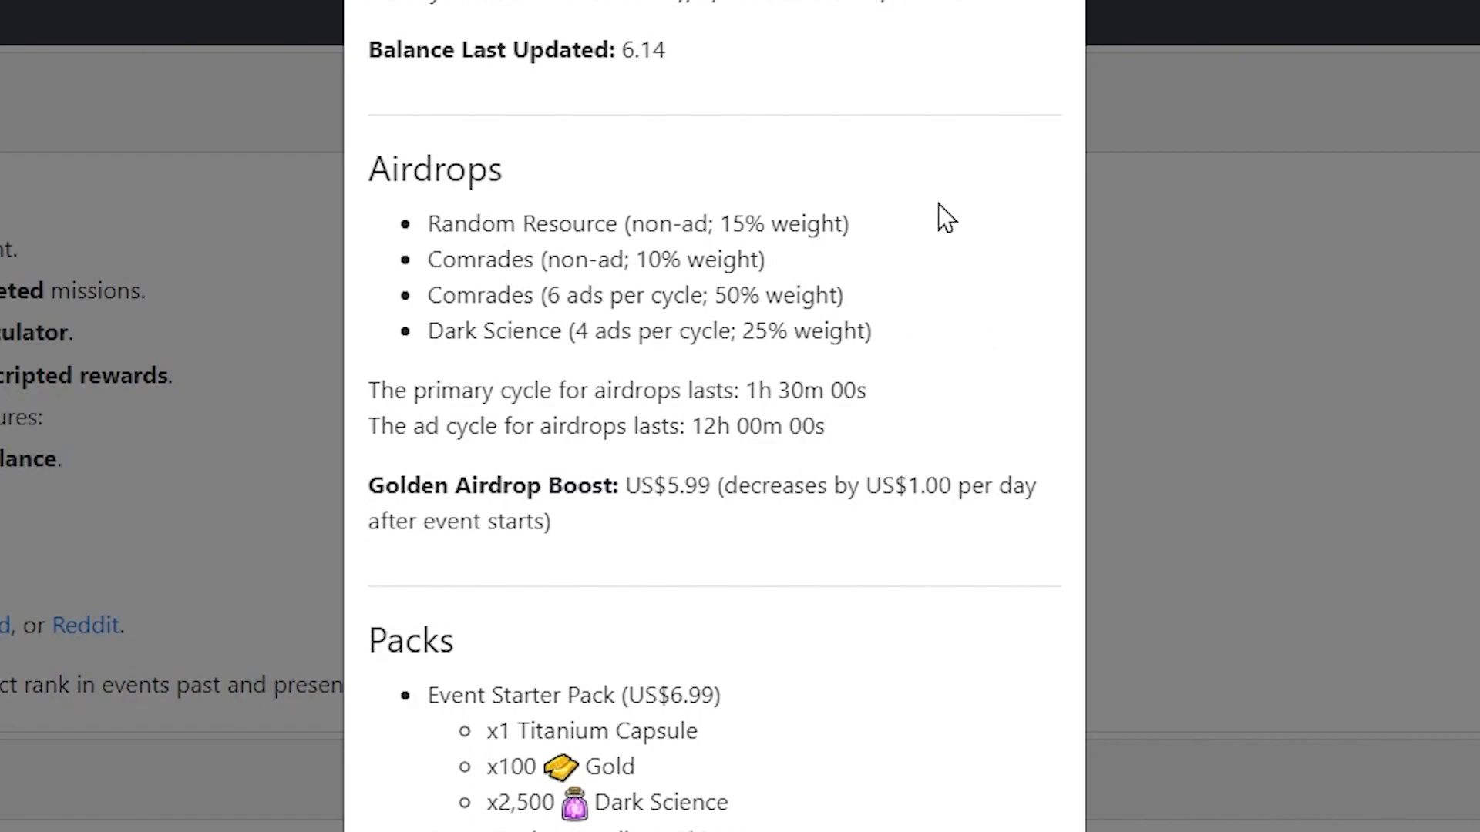
mouse_move(908, 218)
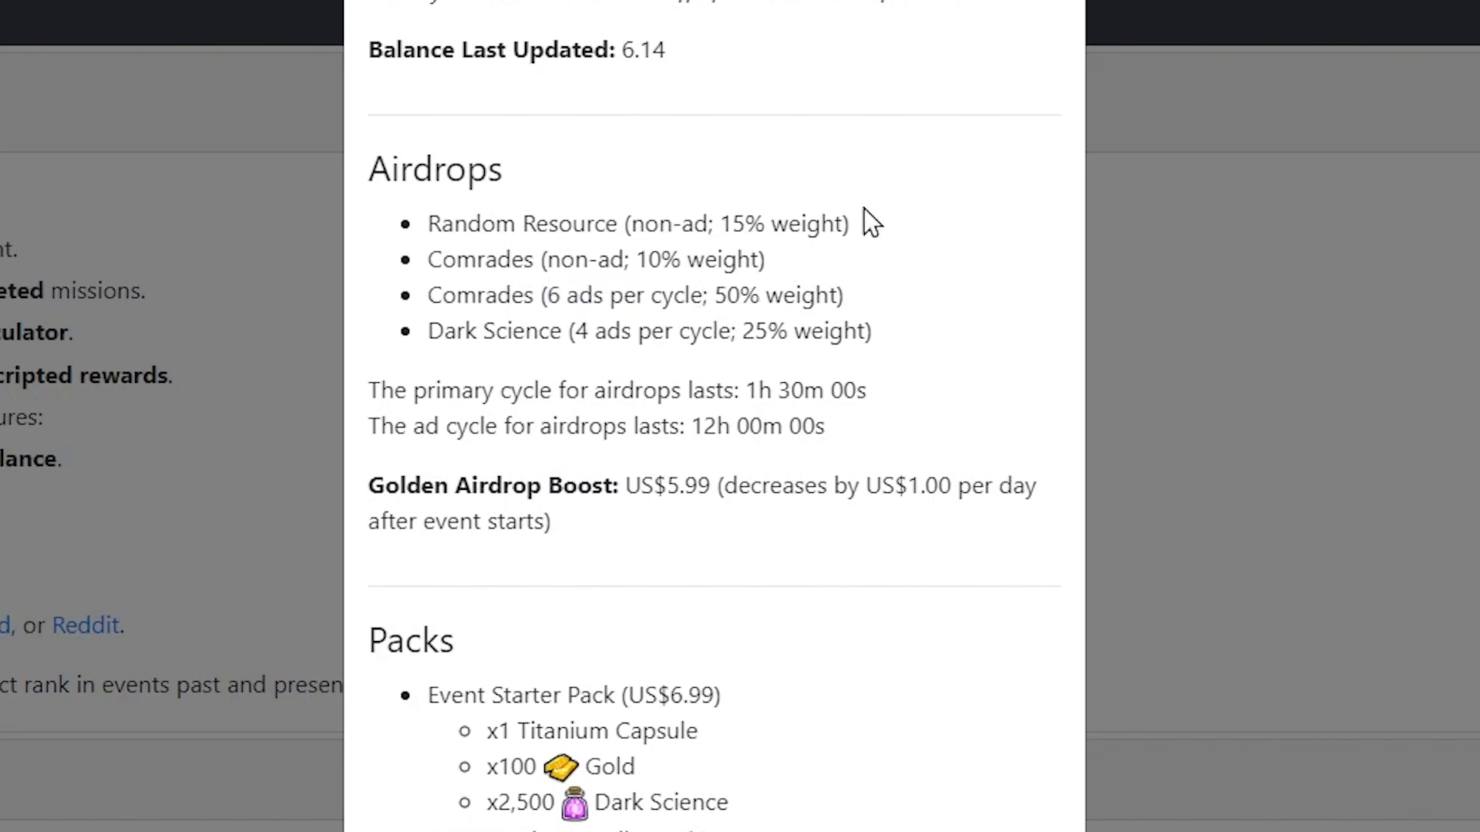
mouse_move(887, 344)
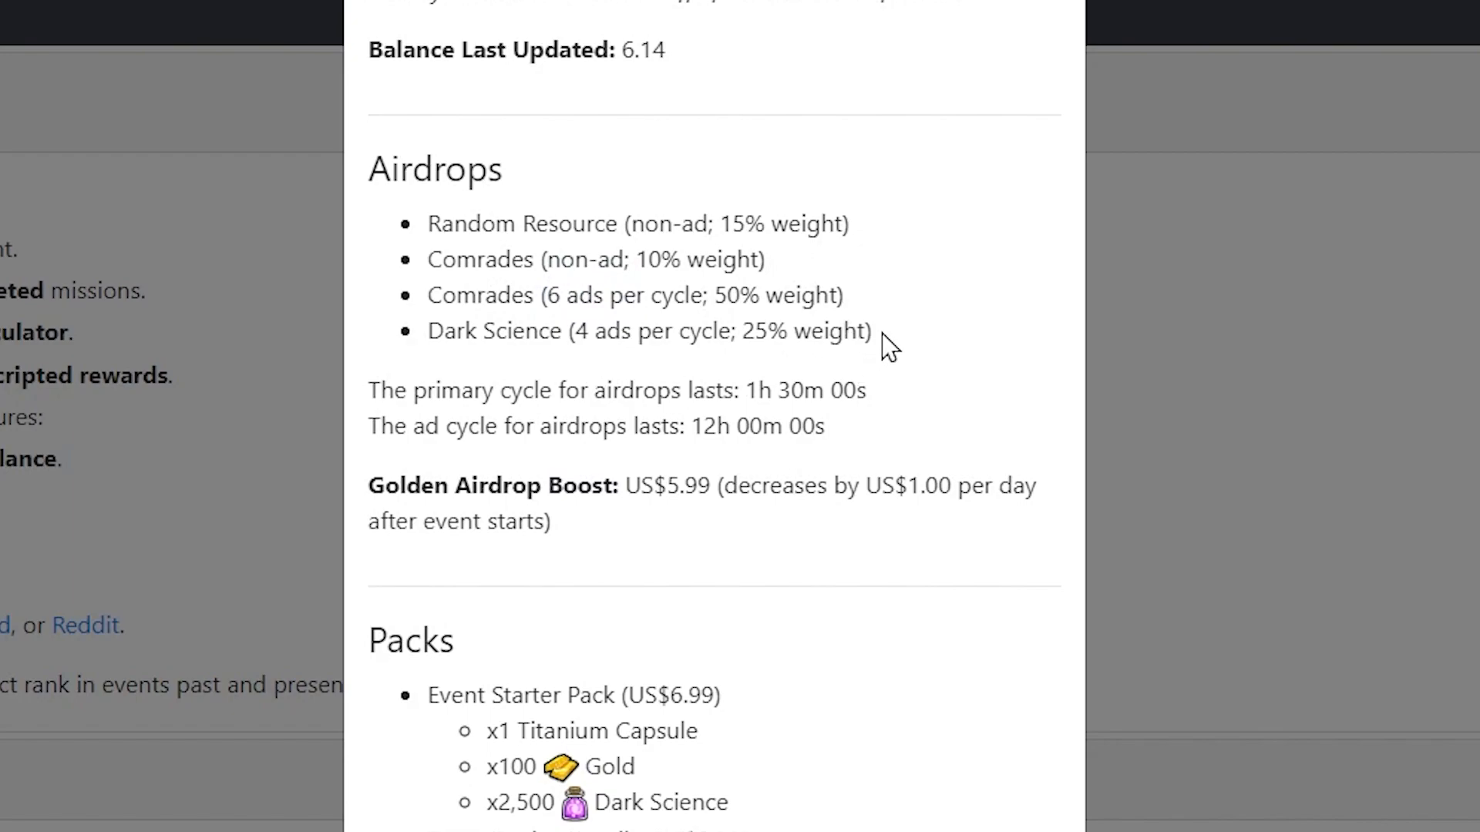
mouse_move(807, 306)
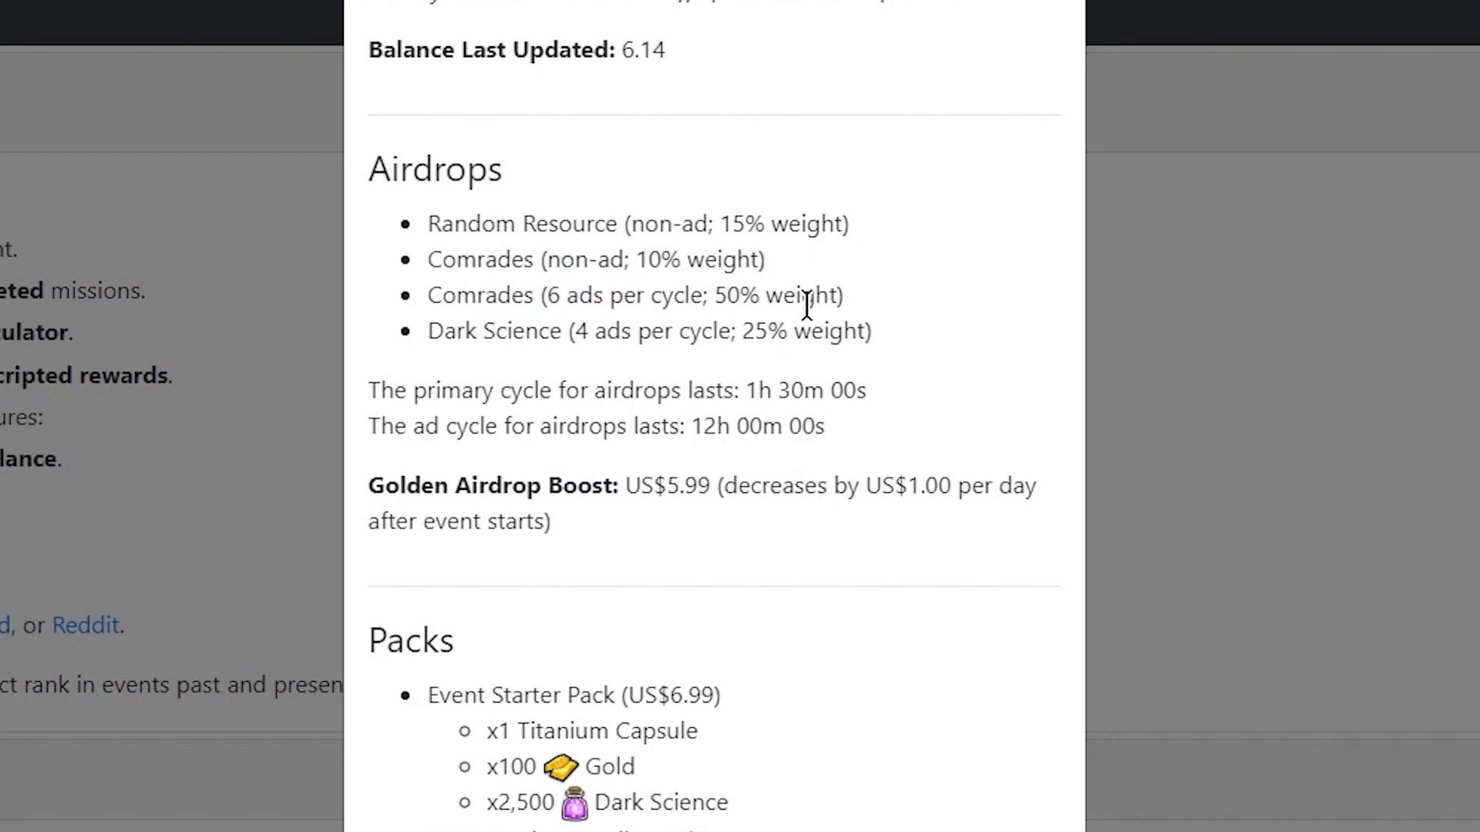
mouse_move(854, 293)
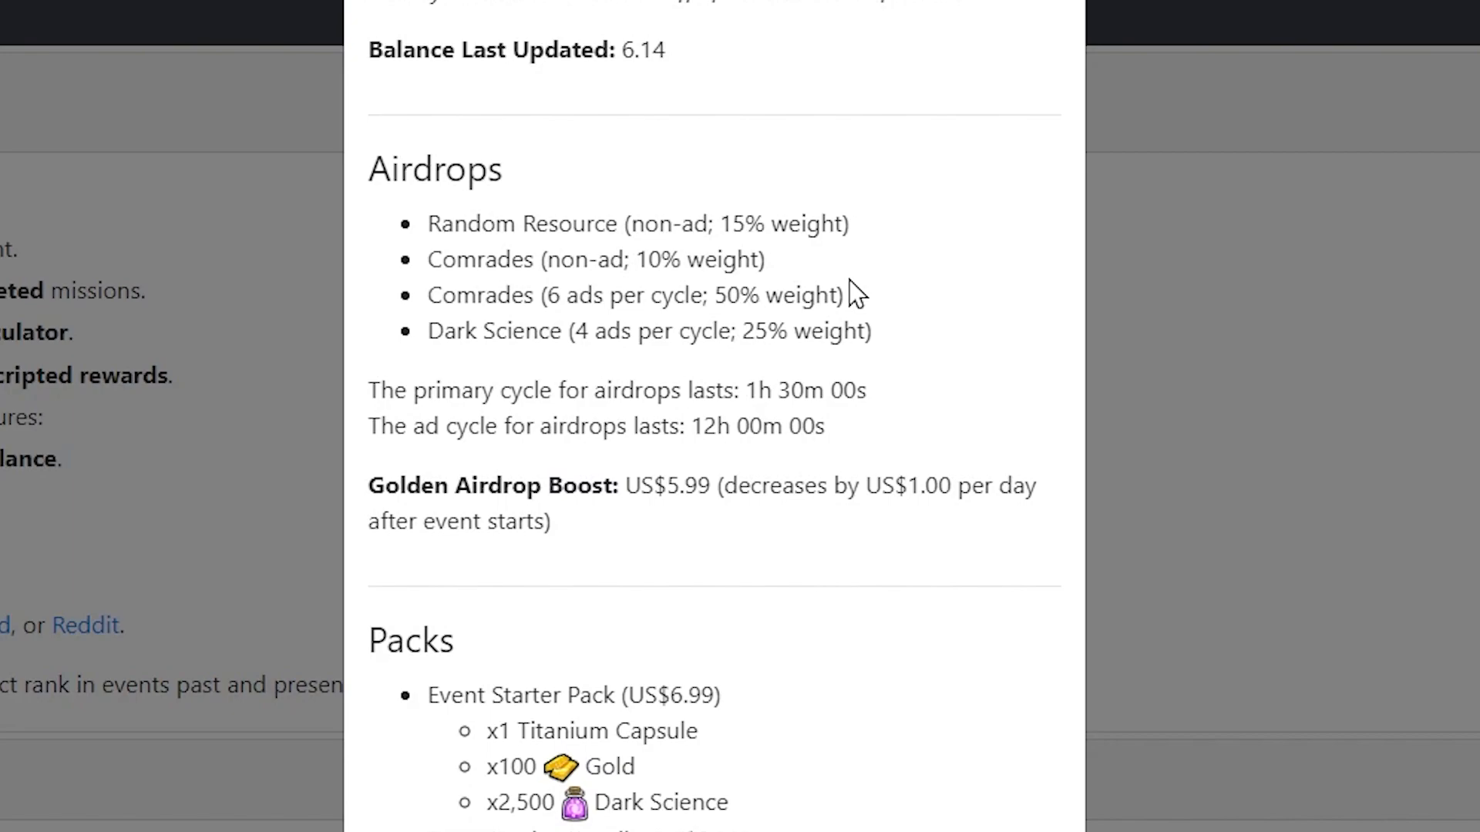
mouse_move(891, 329)
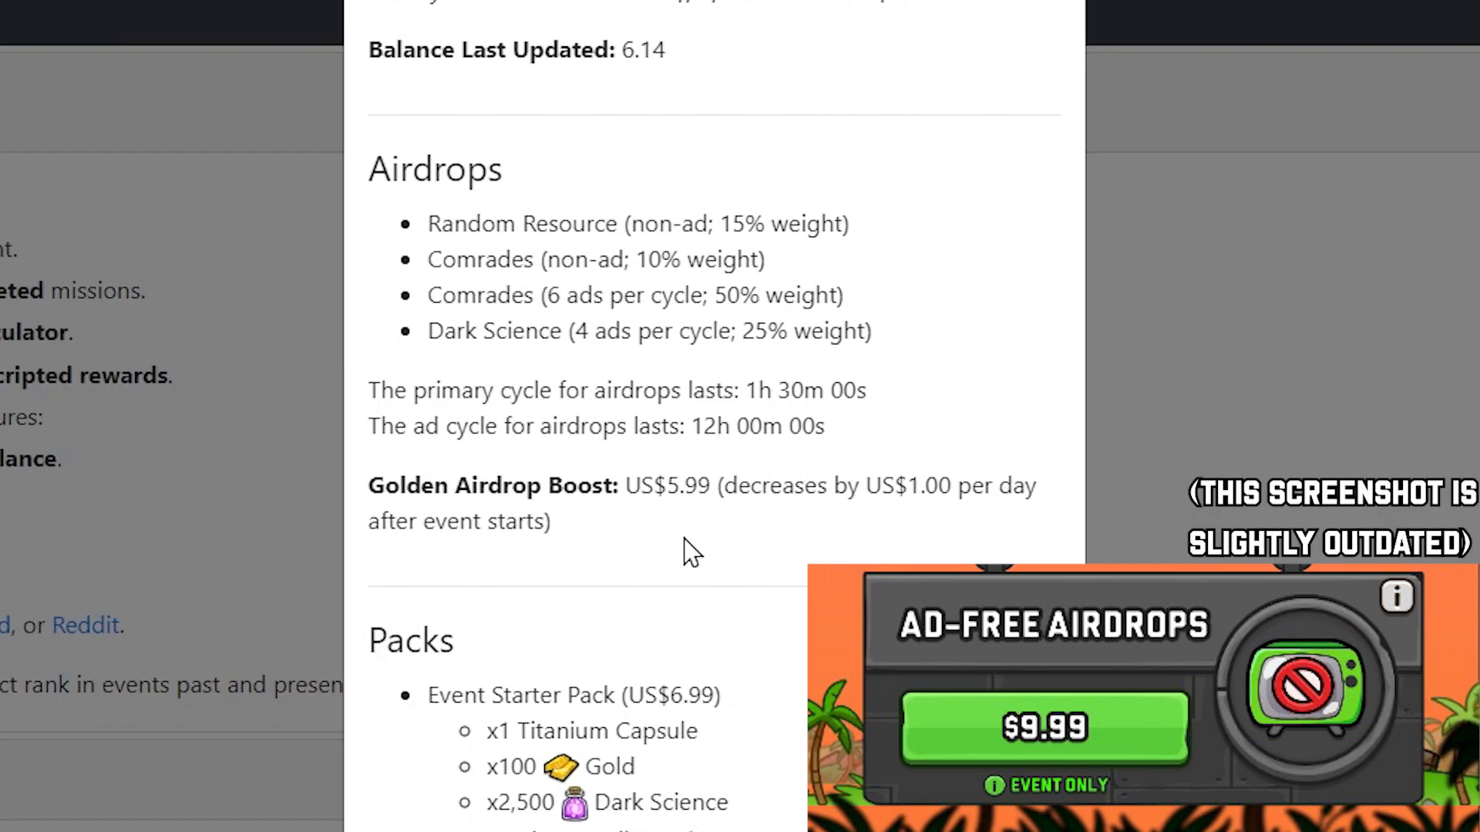
Step: Highlight the Golden Airdrop Boost price, then scroll further down the dialog
double_click(665, 485)
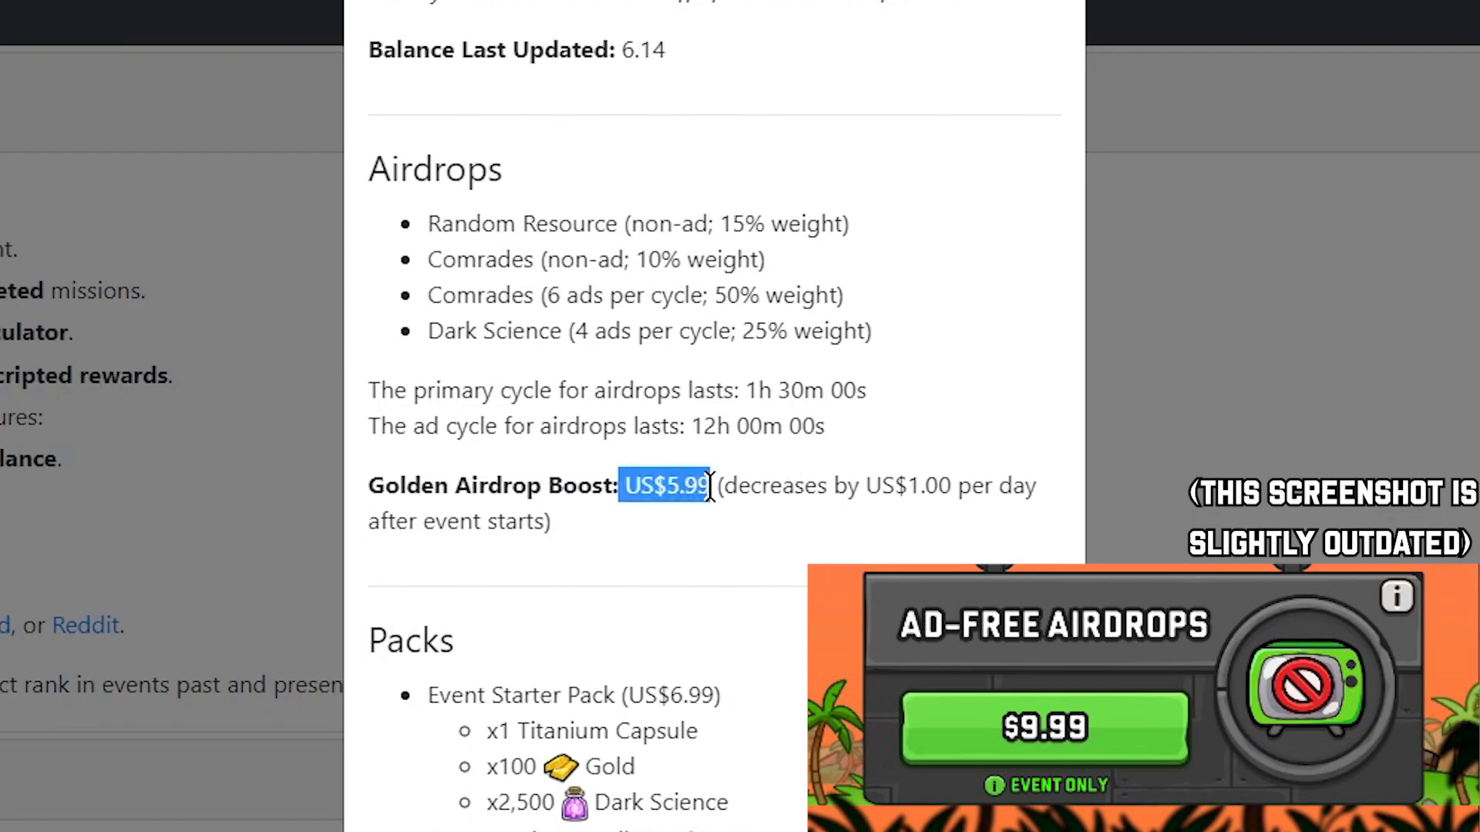
left_click(736, 569)
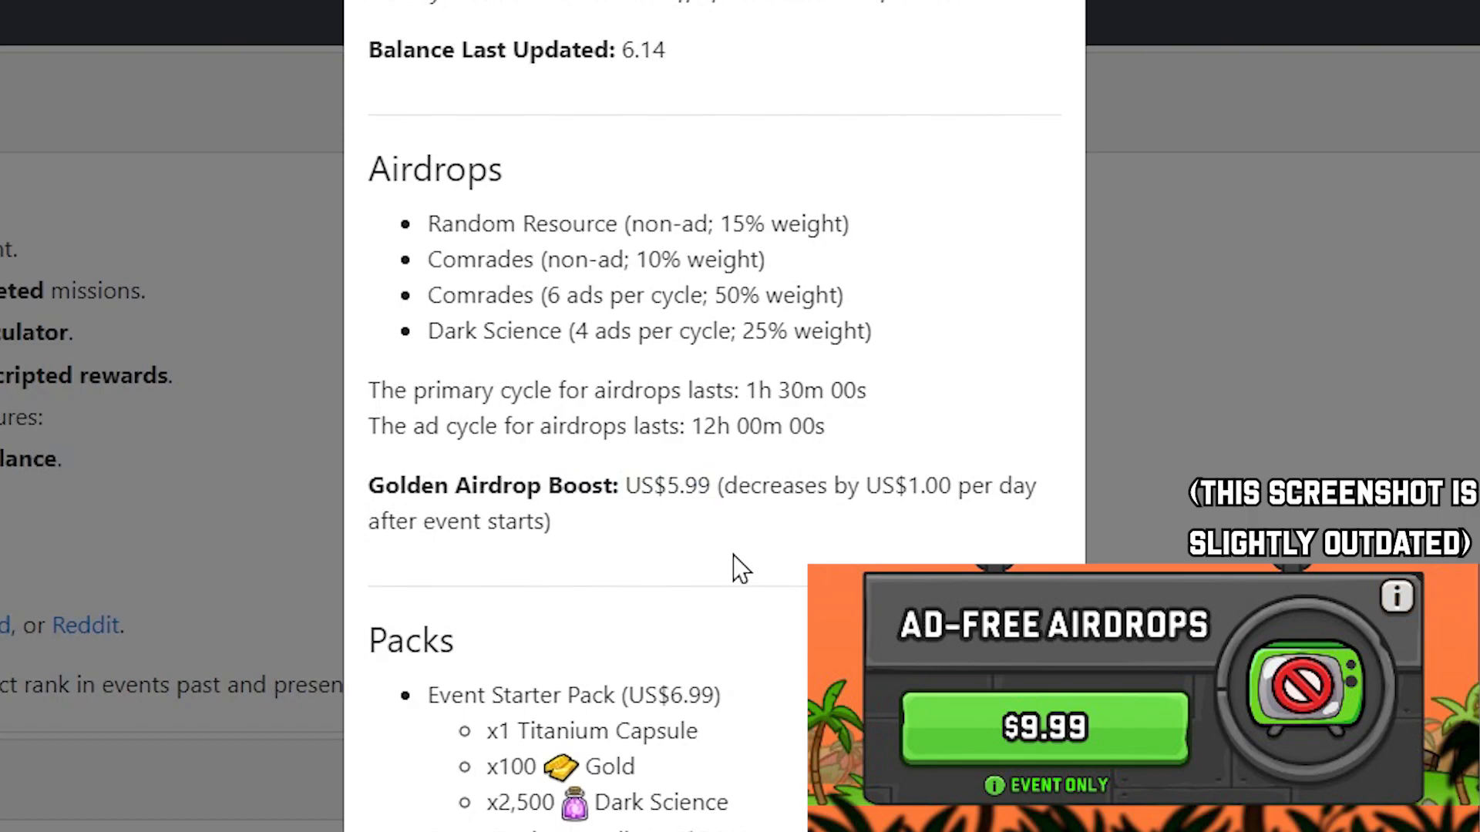
double_click(803, 484)
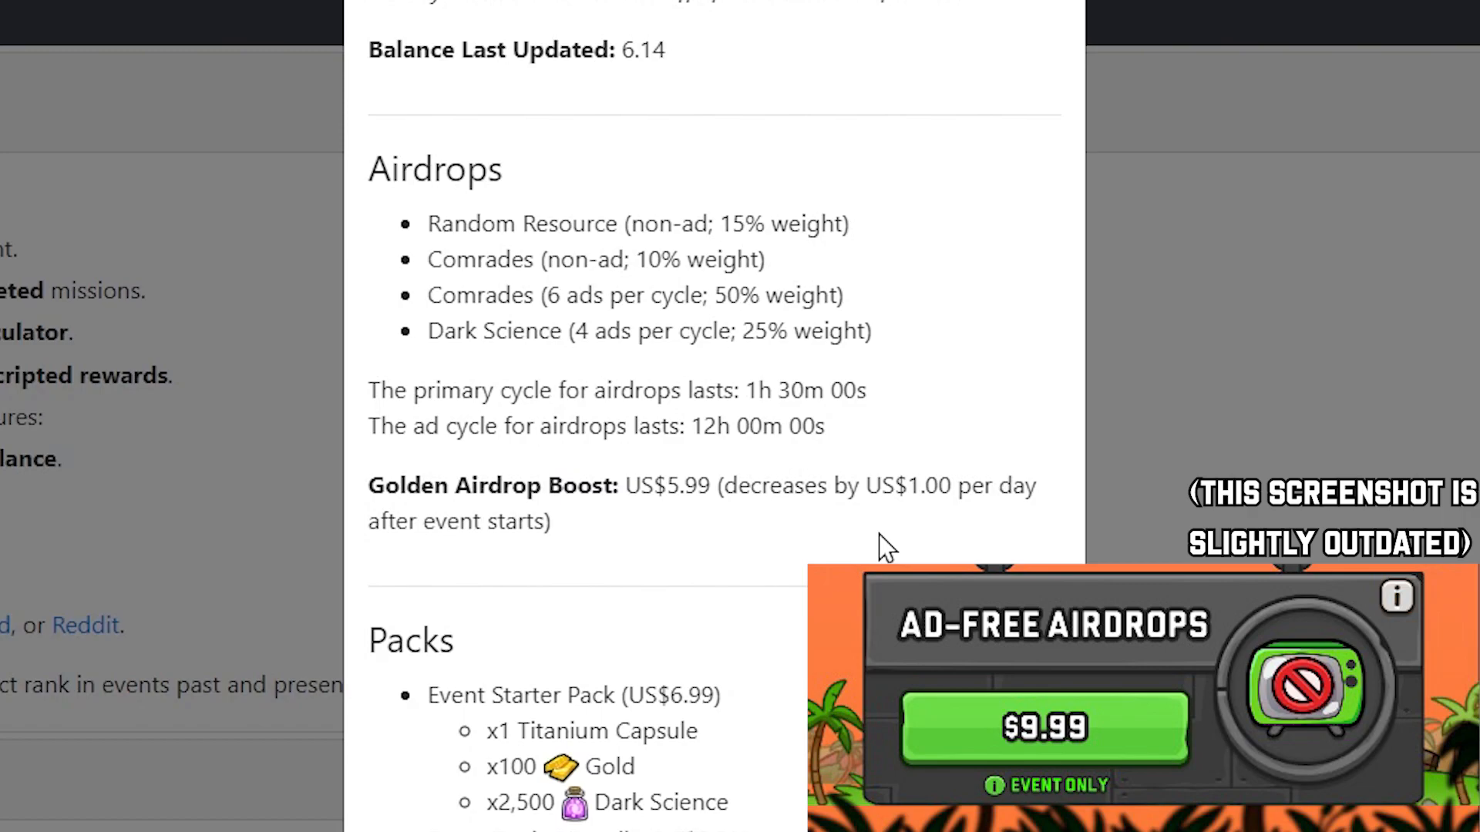
scroll("down", 3)
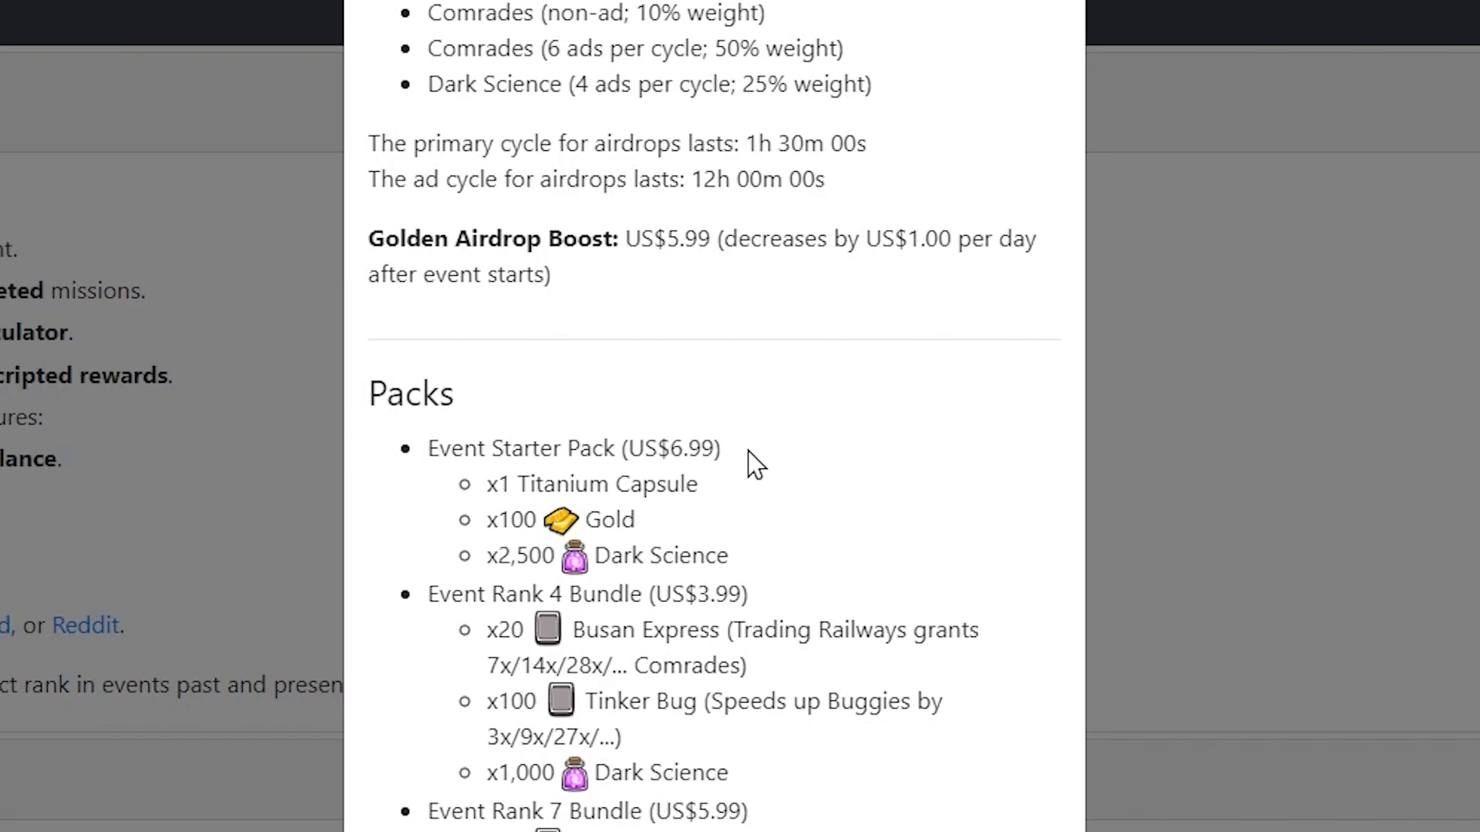
scroll("down", 3)
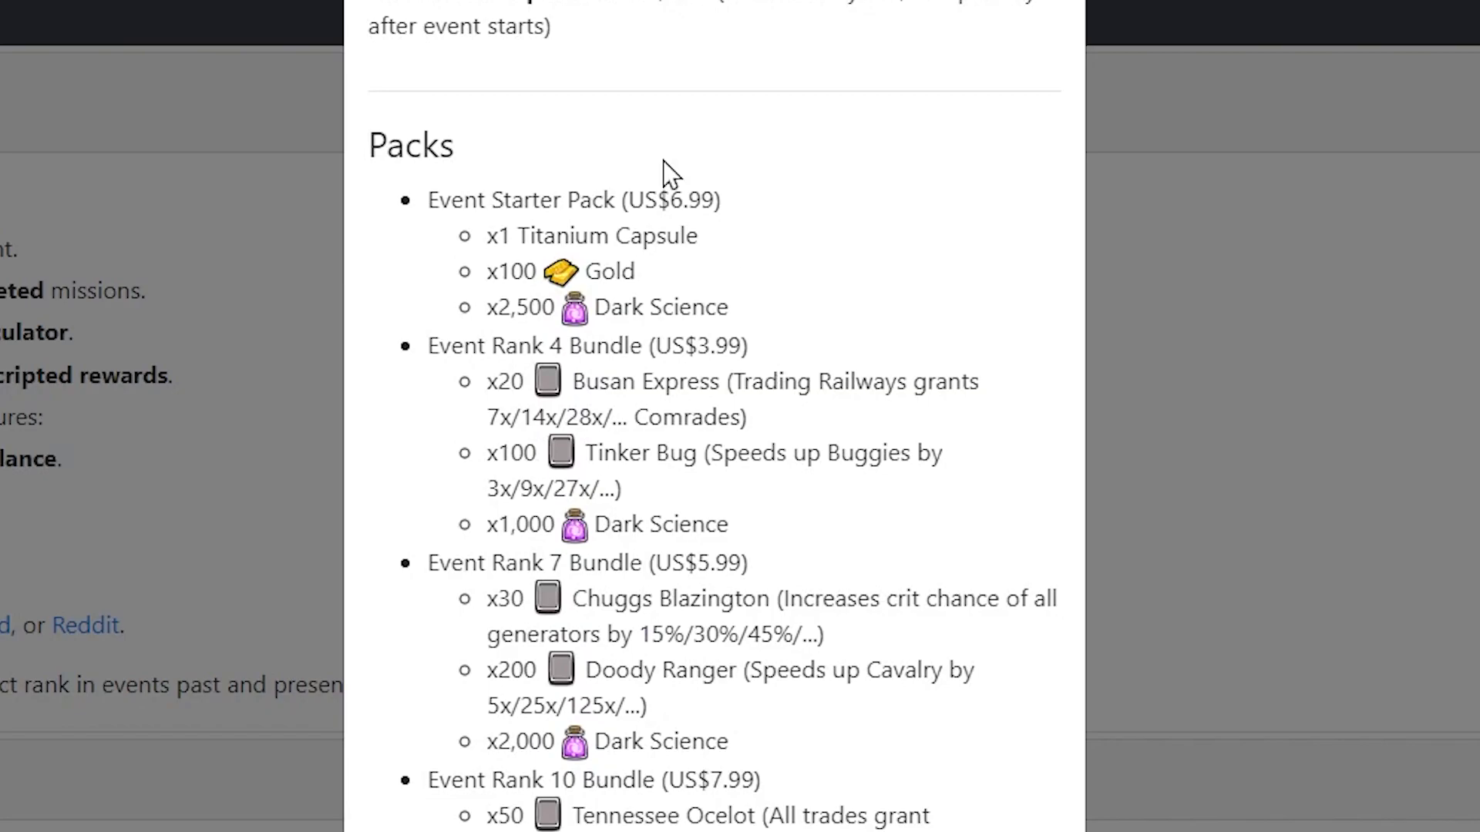
scroll("down", 3)
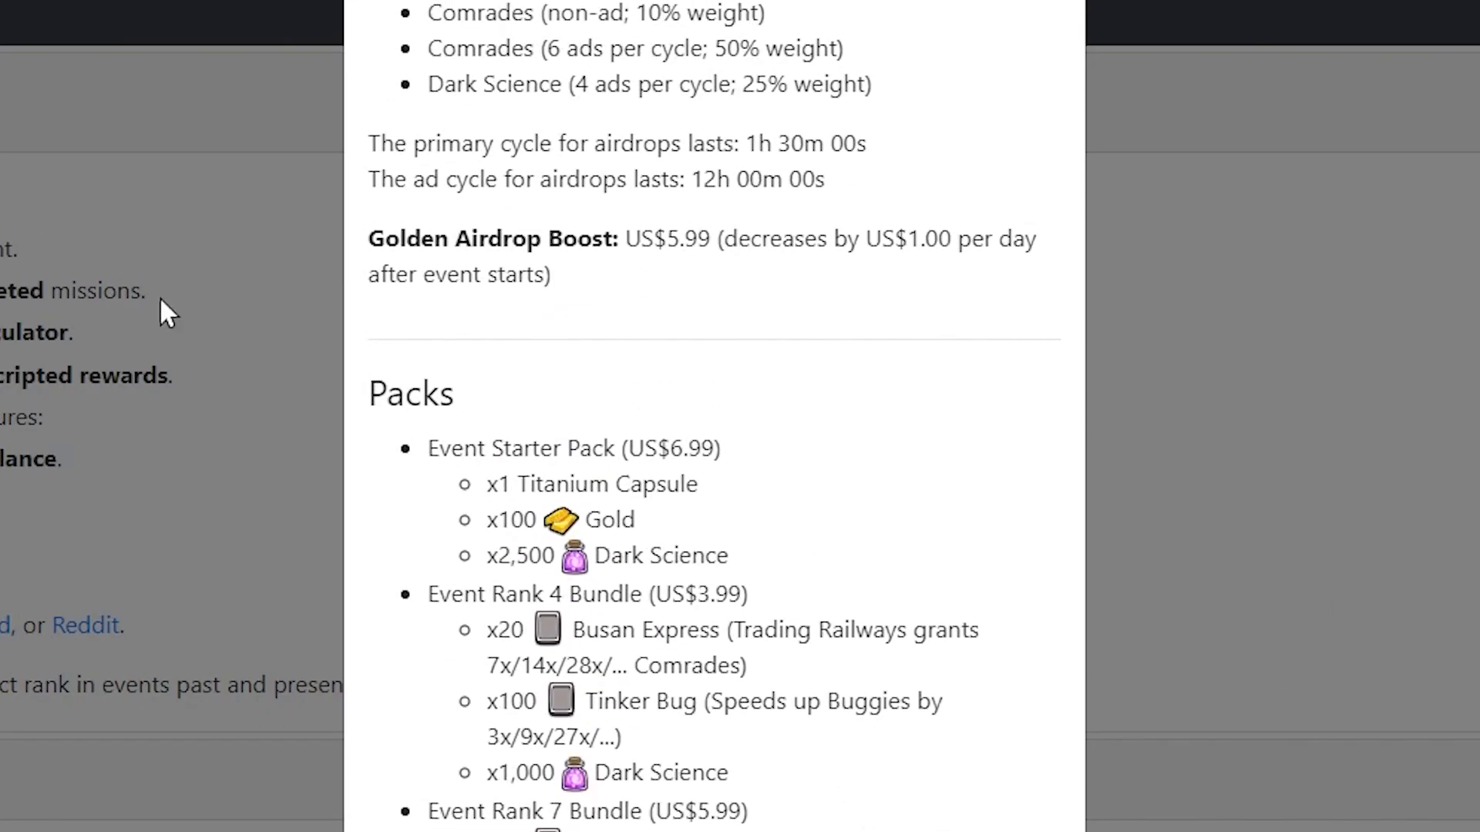
scroll("down", 3)
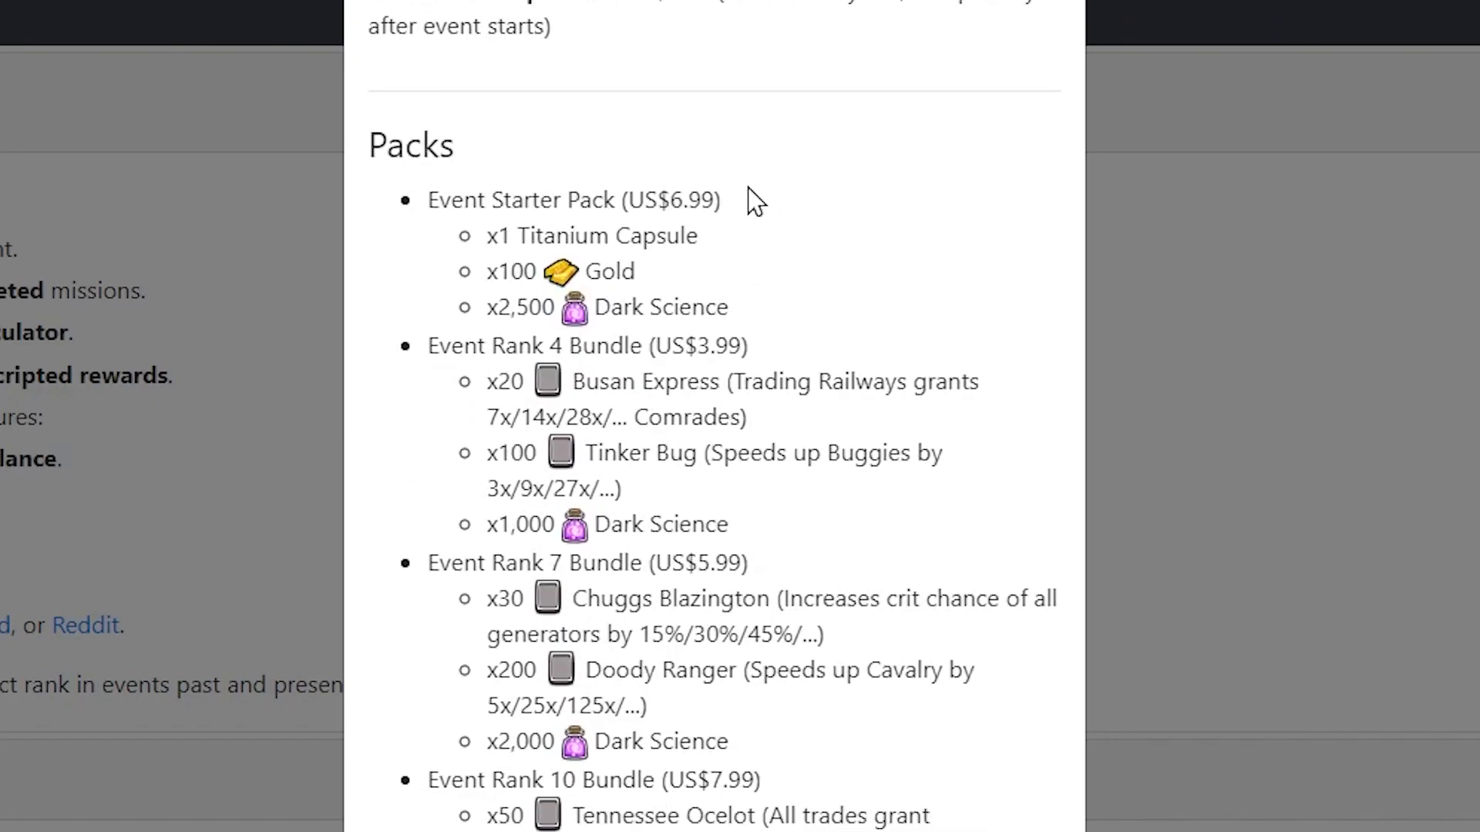
mouse_move(723, 278)
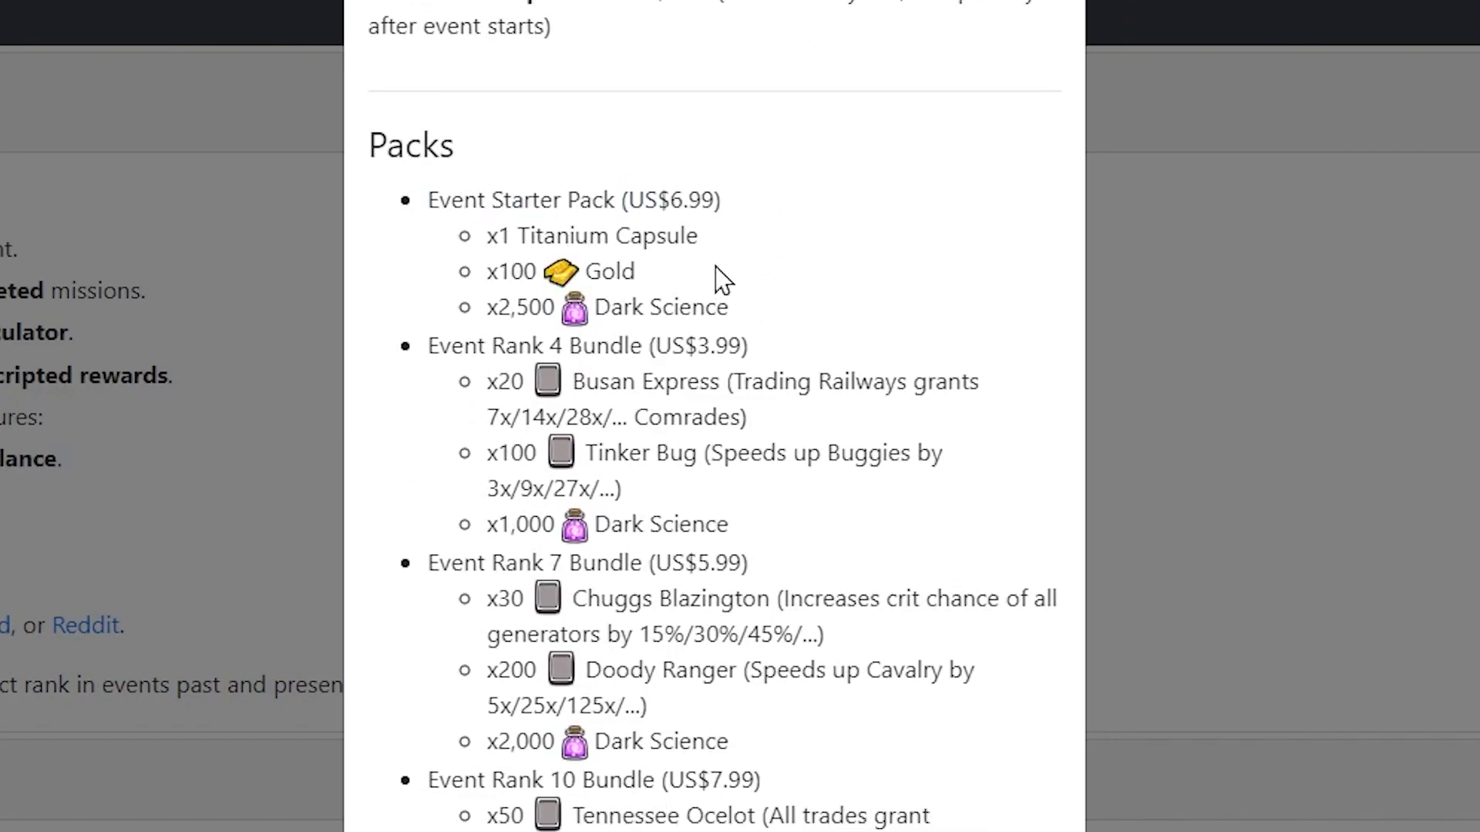
mouse_move(825, 270)
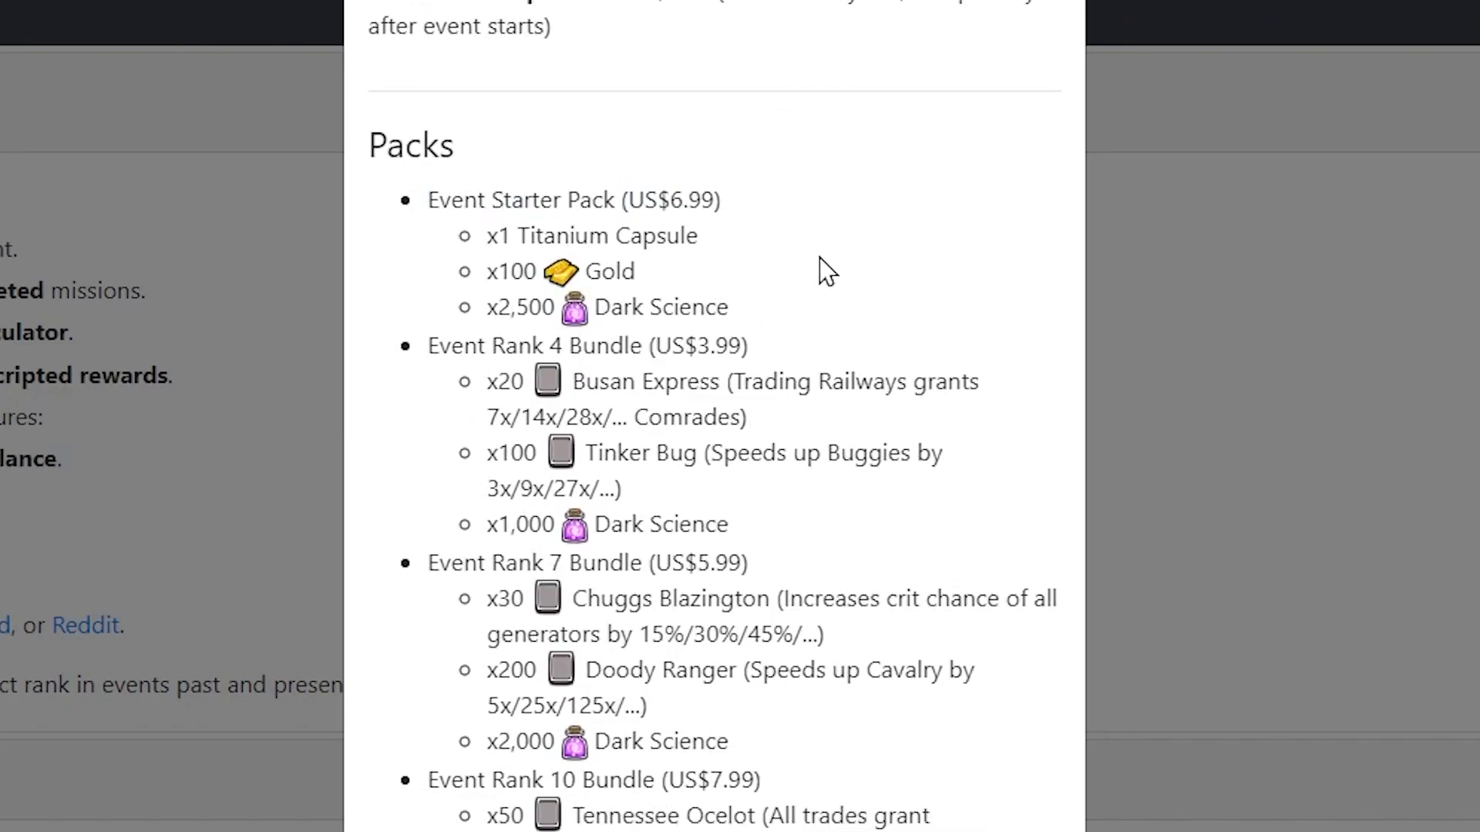
scroll("down", 3)
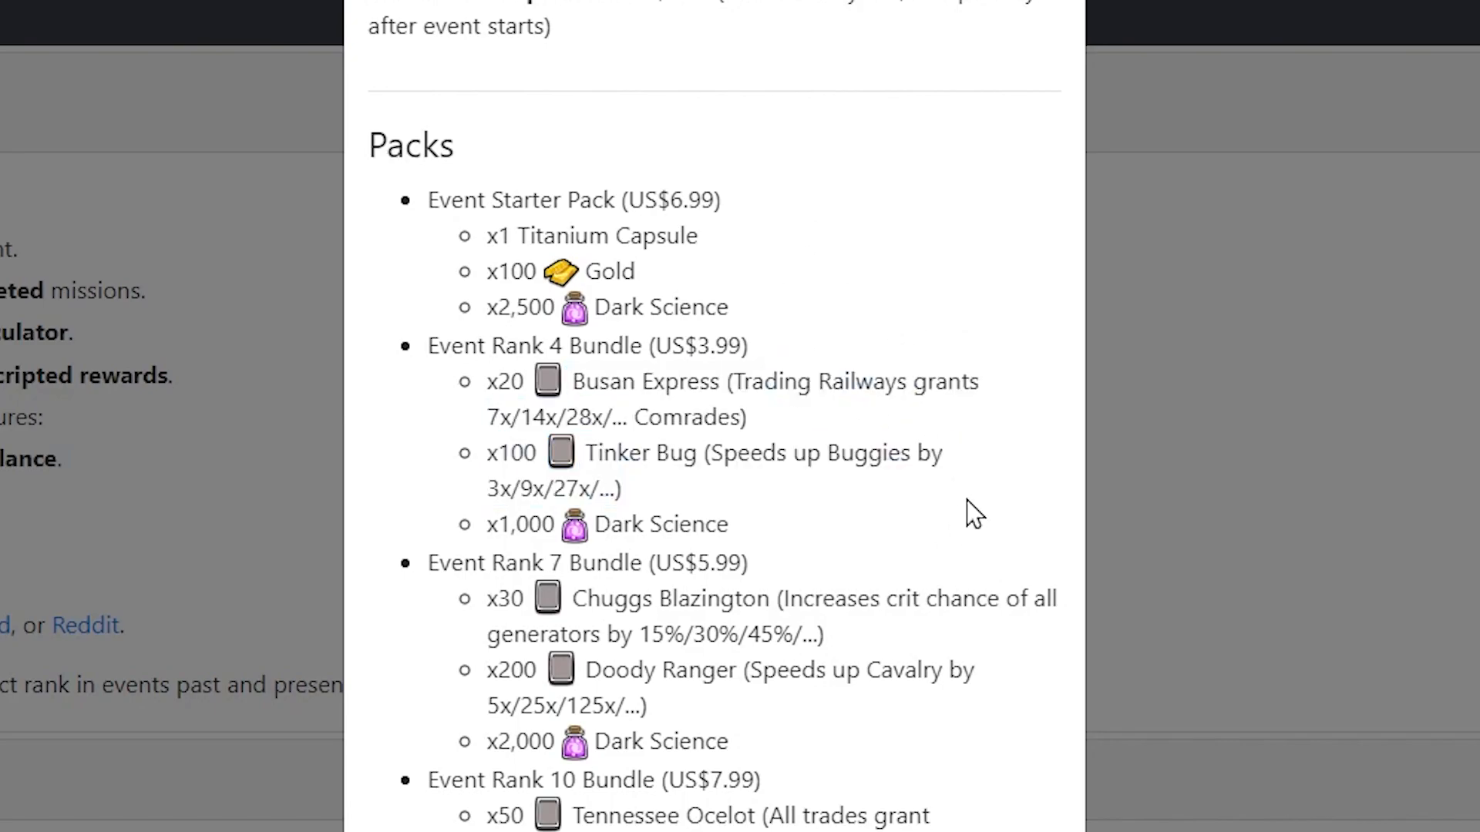
scroll("down", 3)
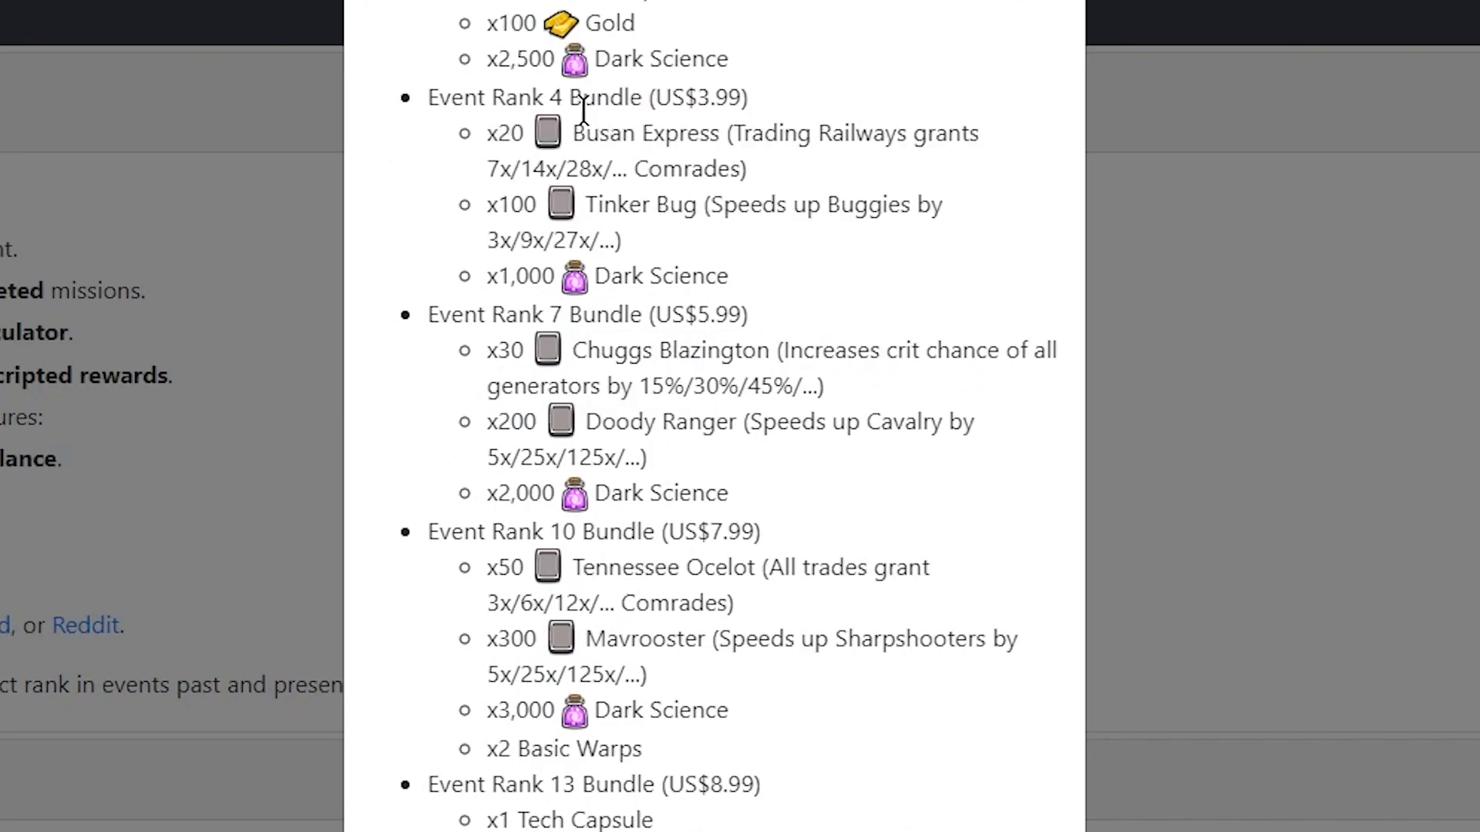
mouse_move(426, 300)
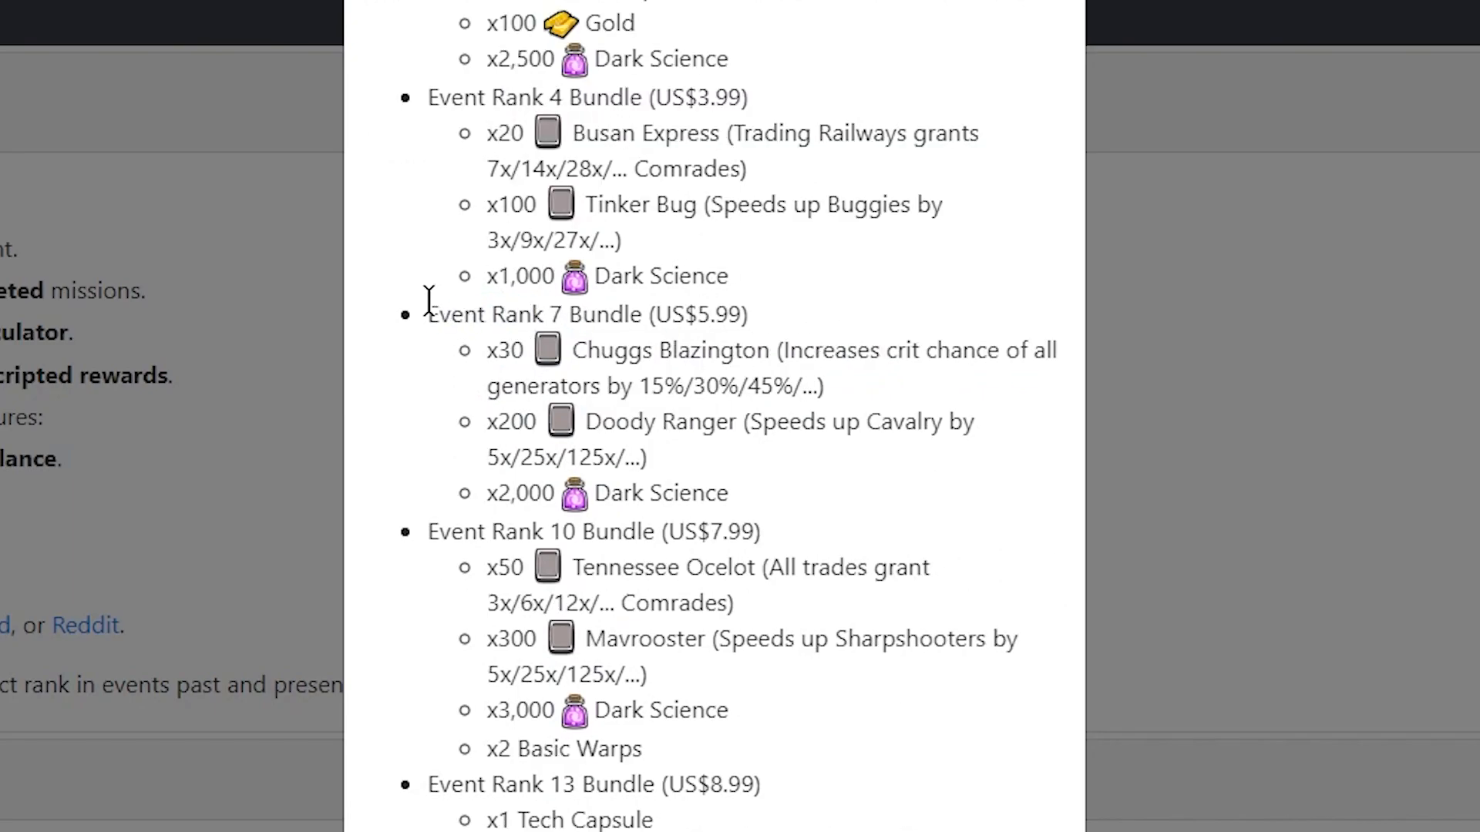
scroll("down", 3)
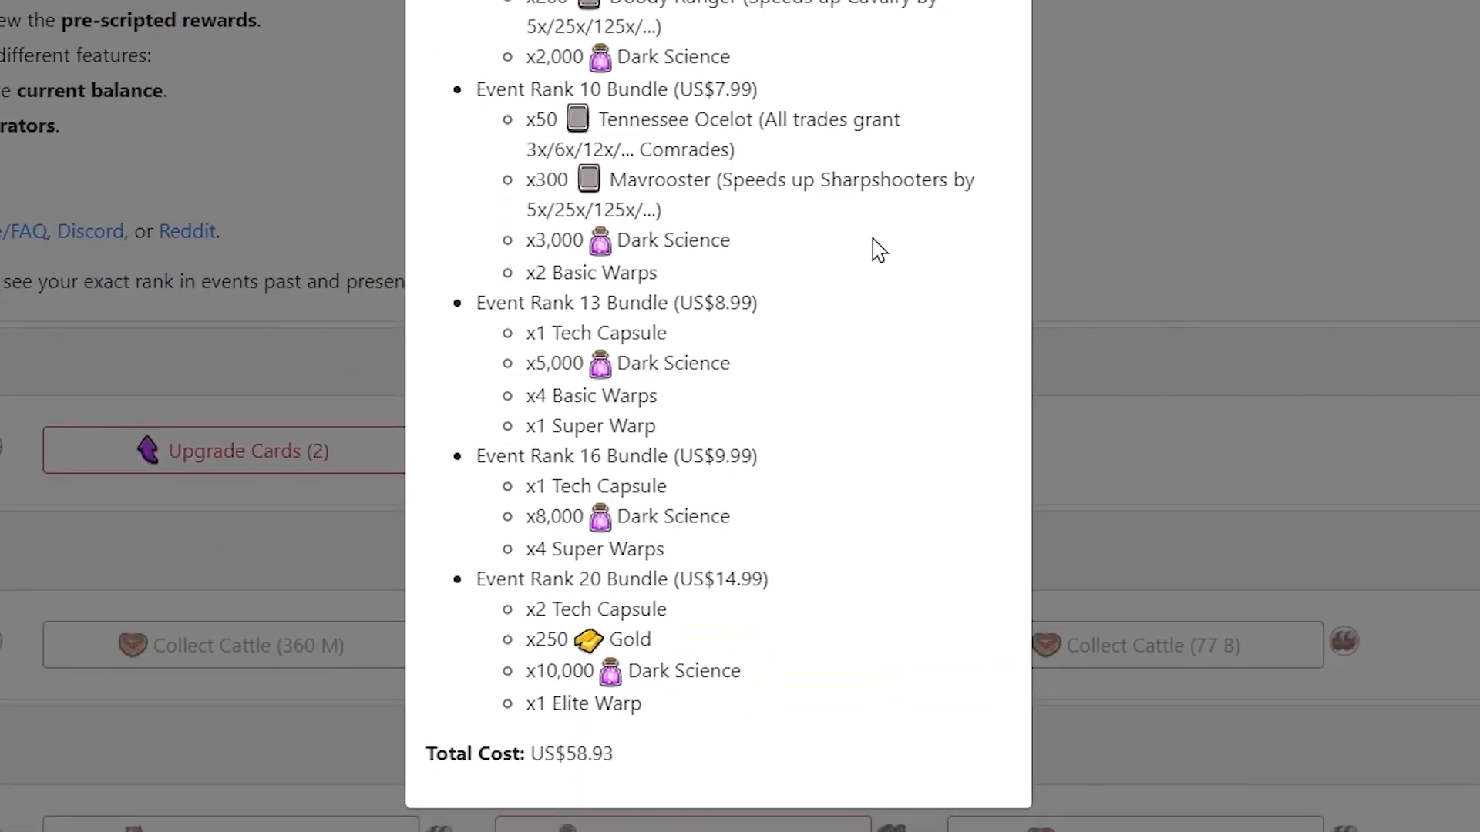
mouse_move(630, 766)
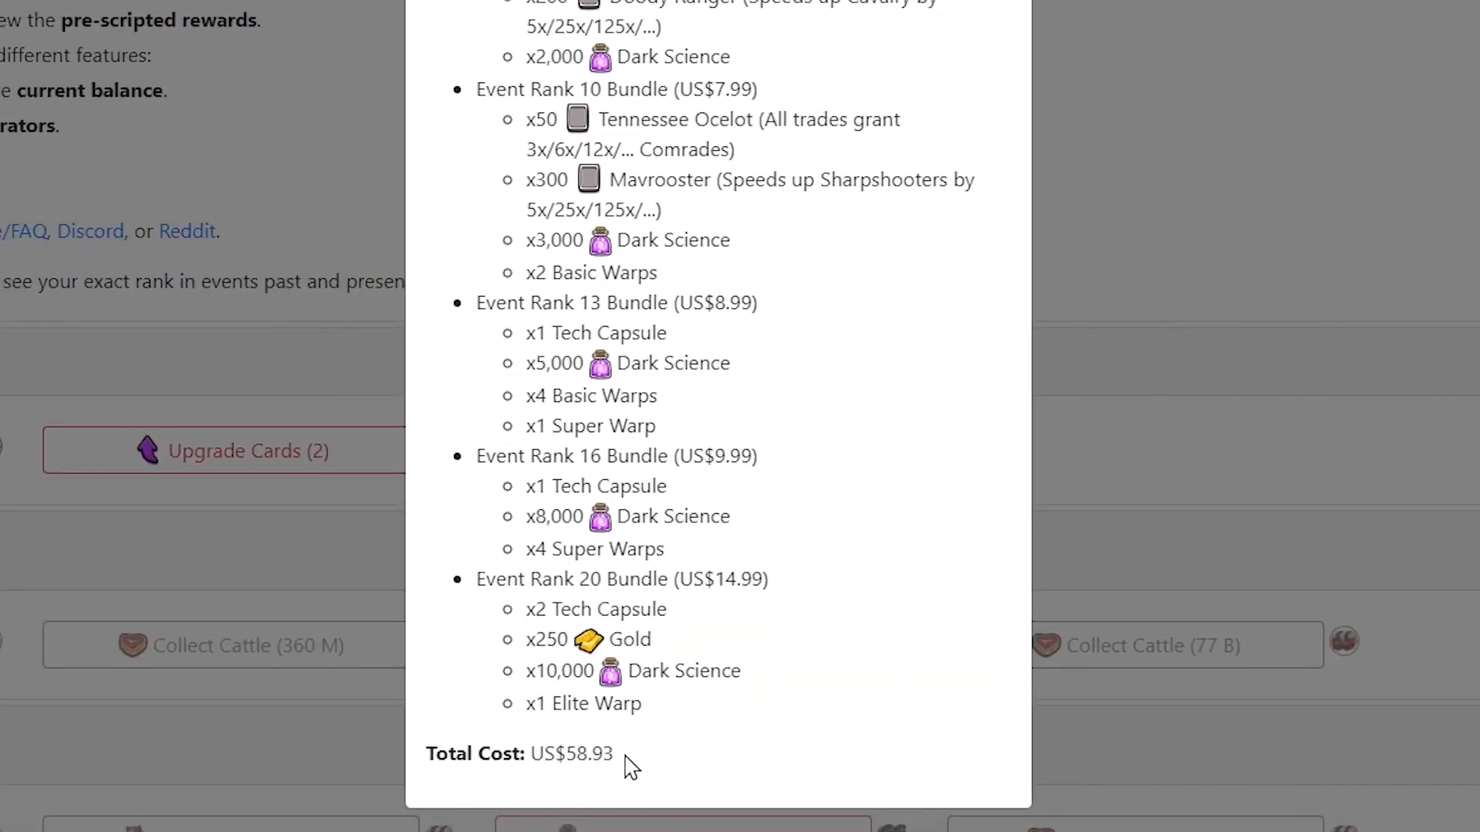
triple_click(517, 753)
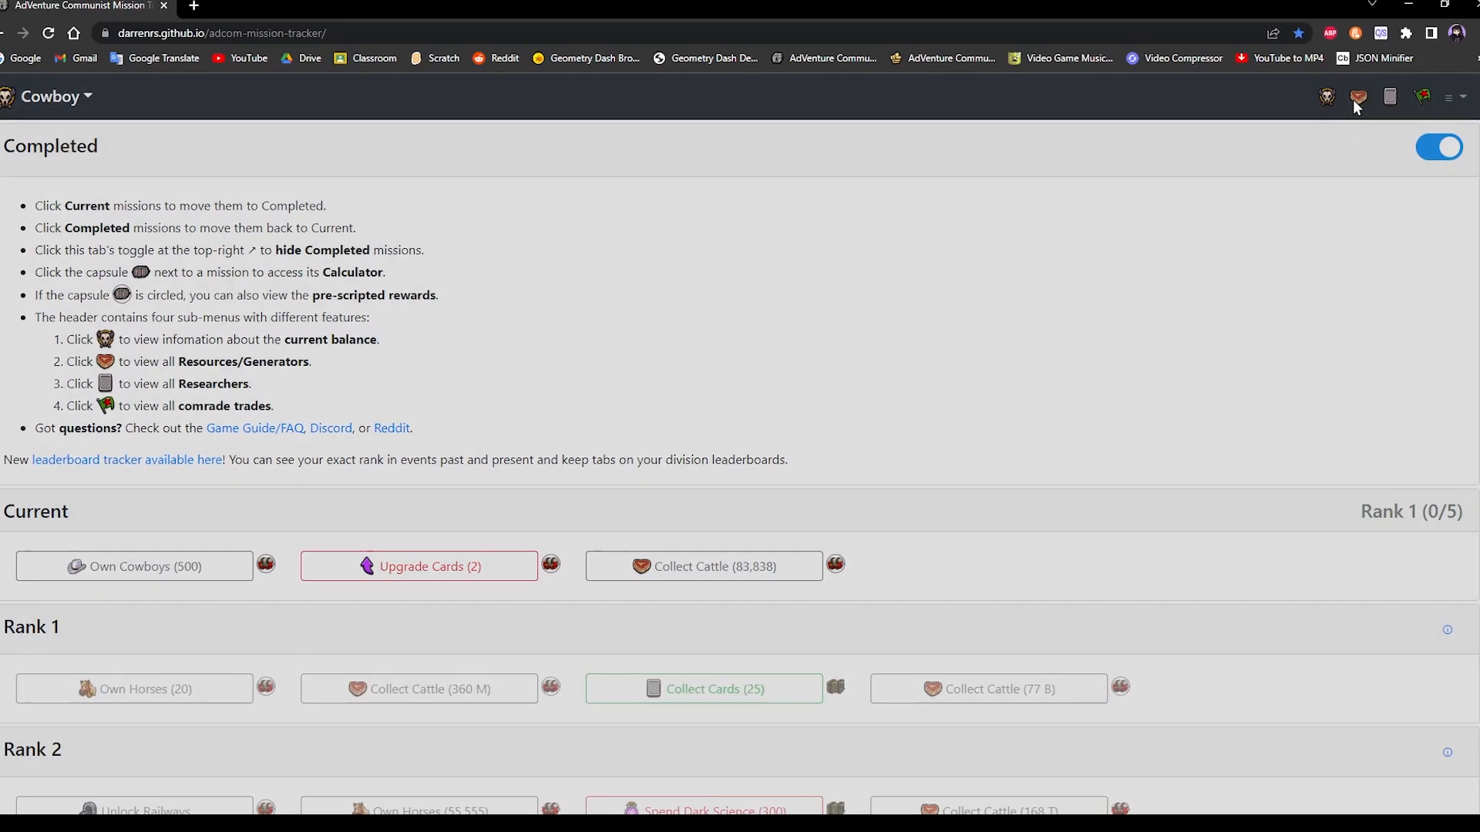
Step: Open the All Industries window on Generators, listing Cattle, Railways and Revolvers
left_click(1357, 97)
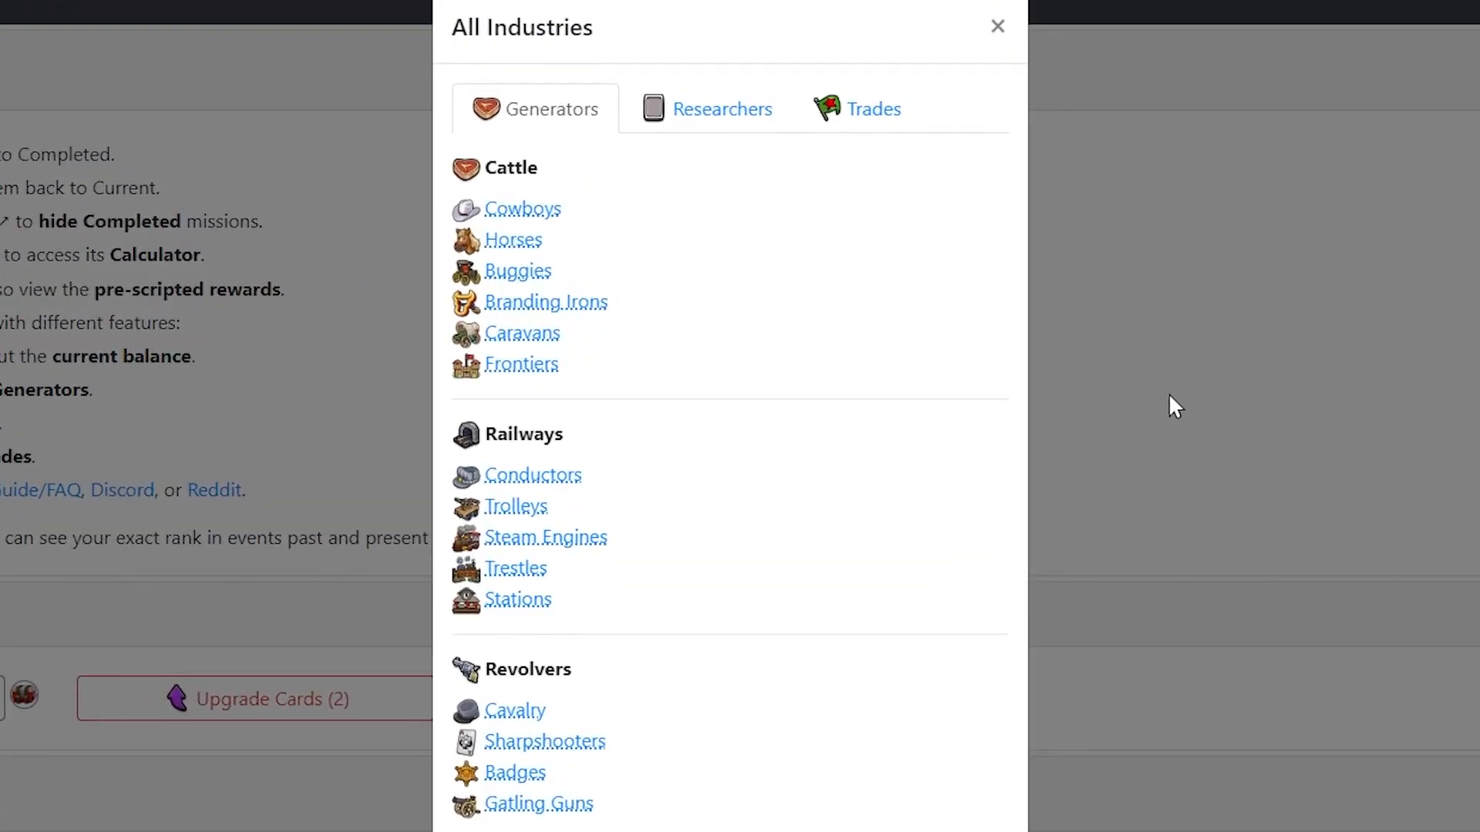
mouse_move(528, 194)
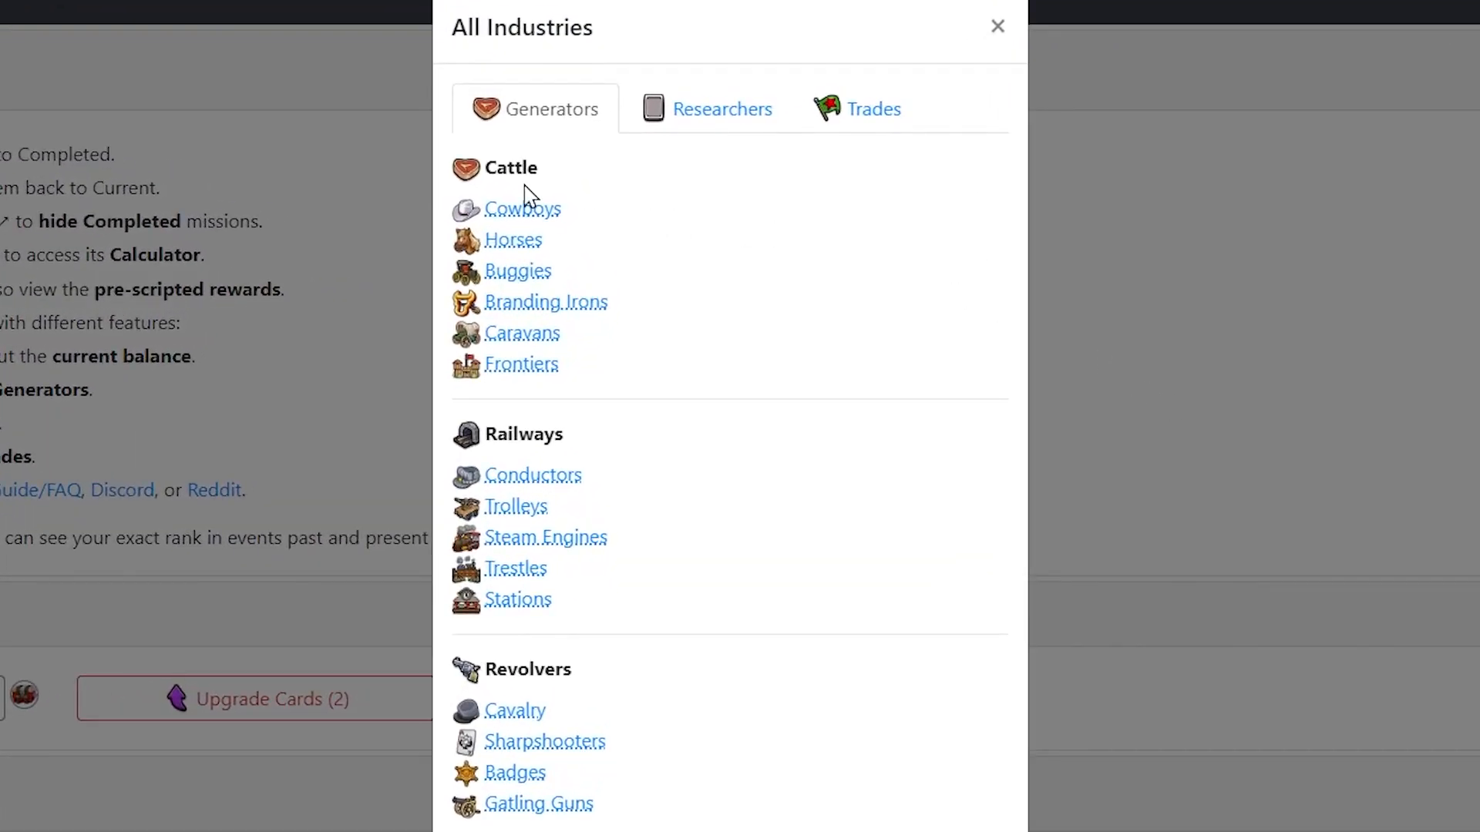
mouse_move(901, 420)
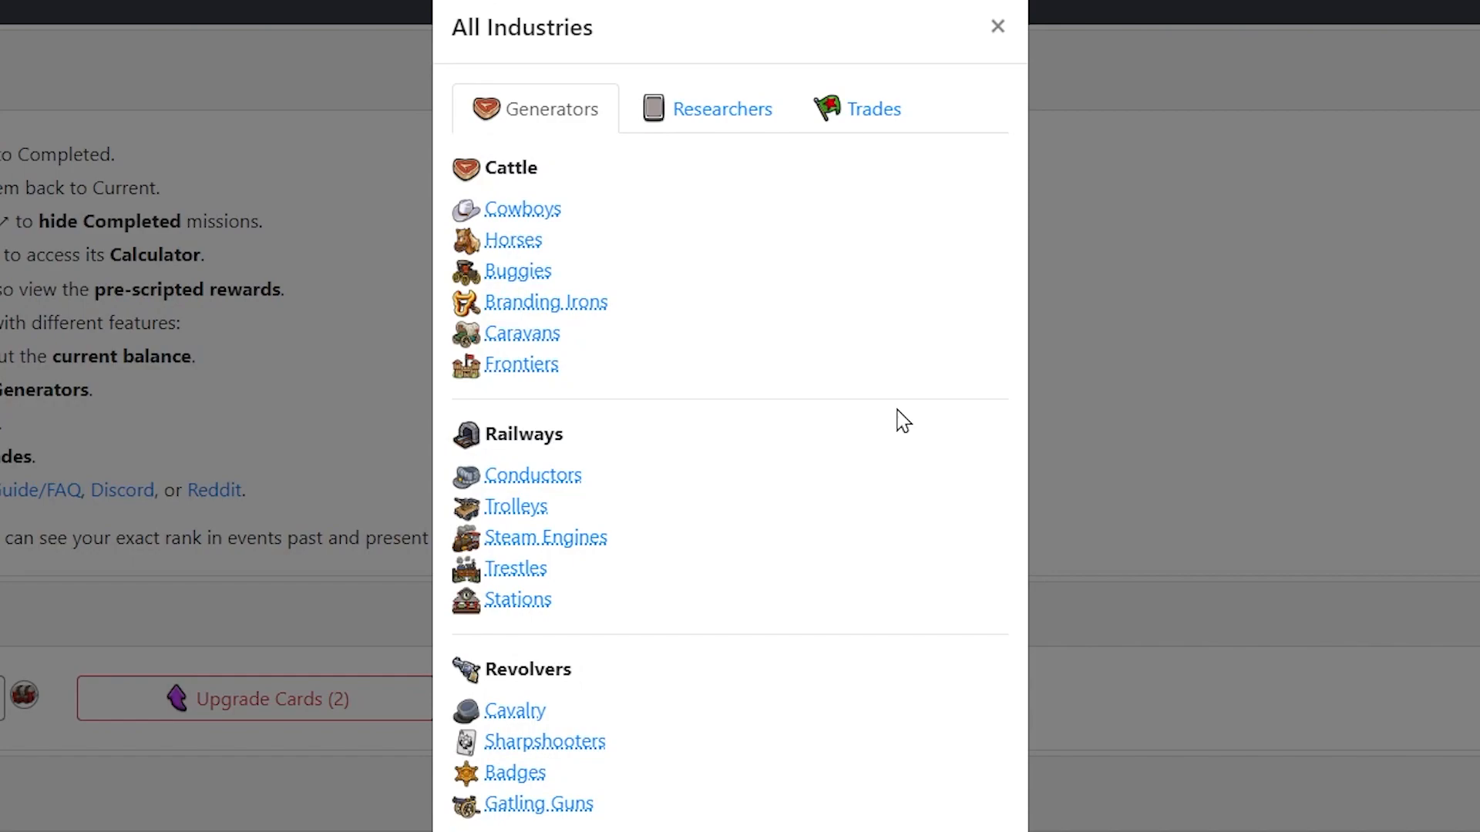
mouse_move(572, 164)
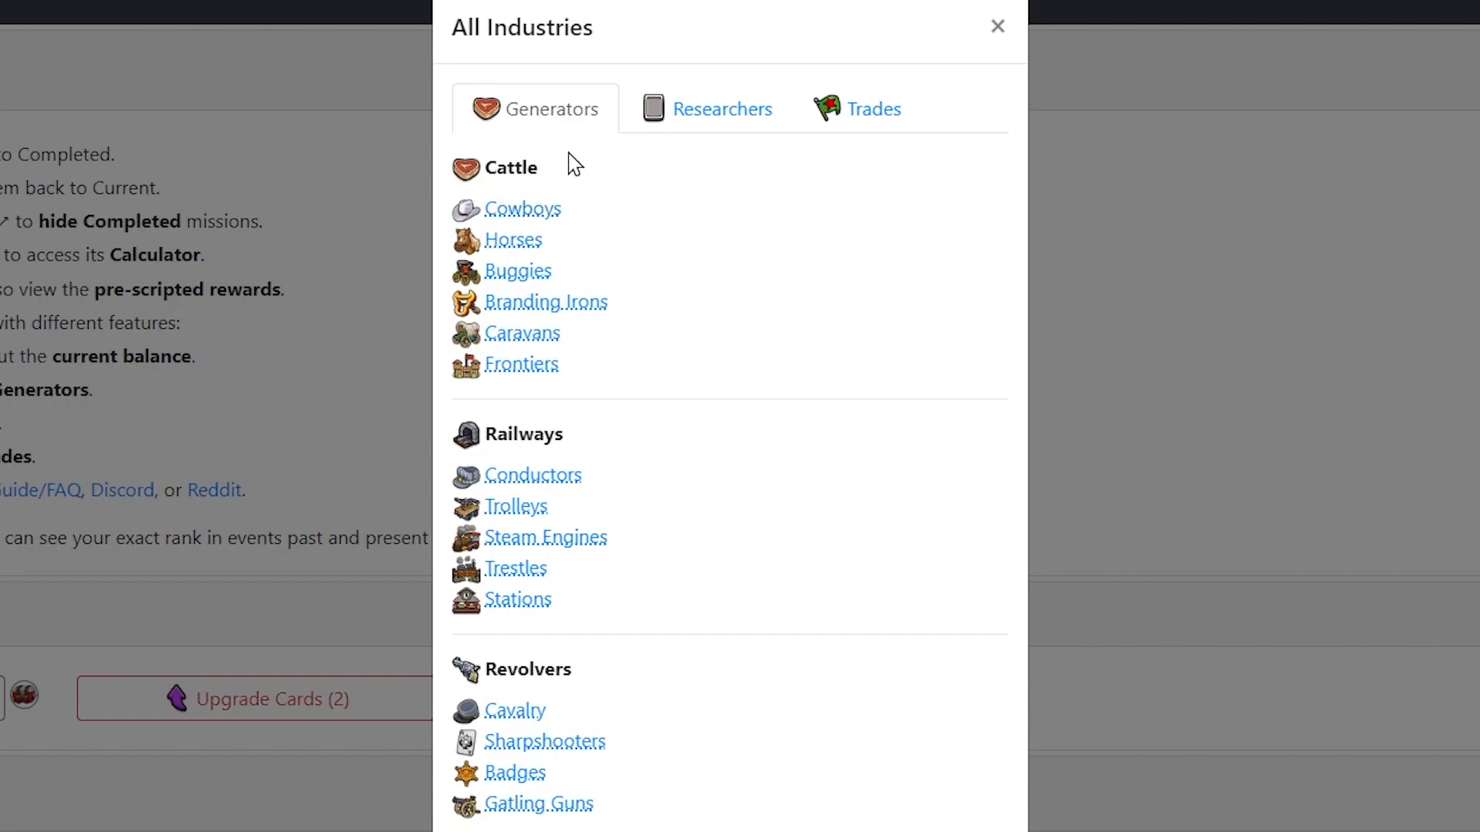
mouse_move(719, 444)
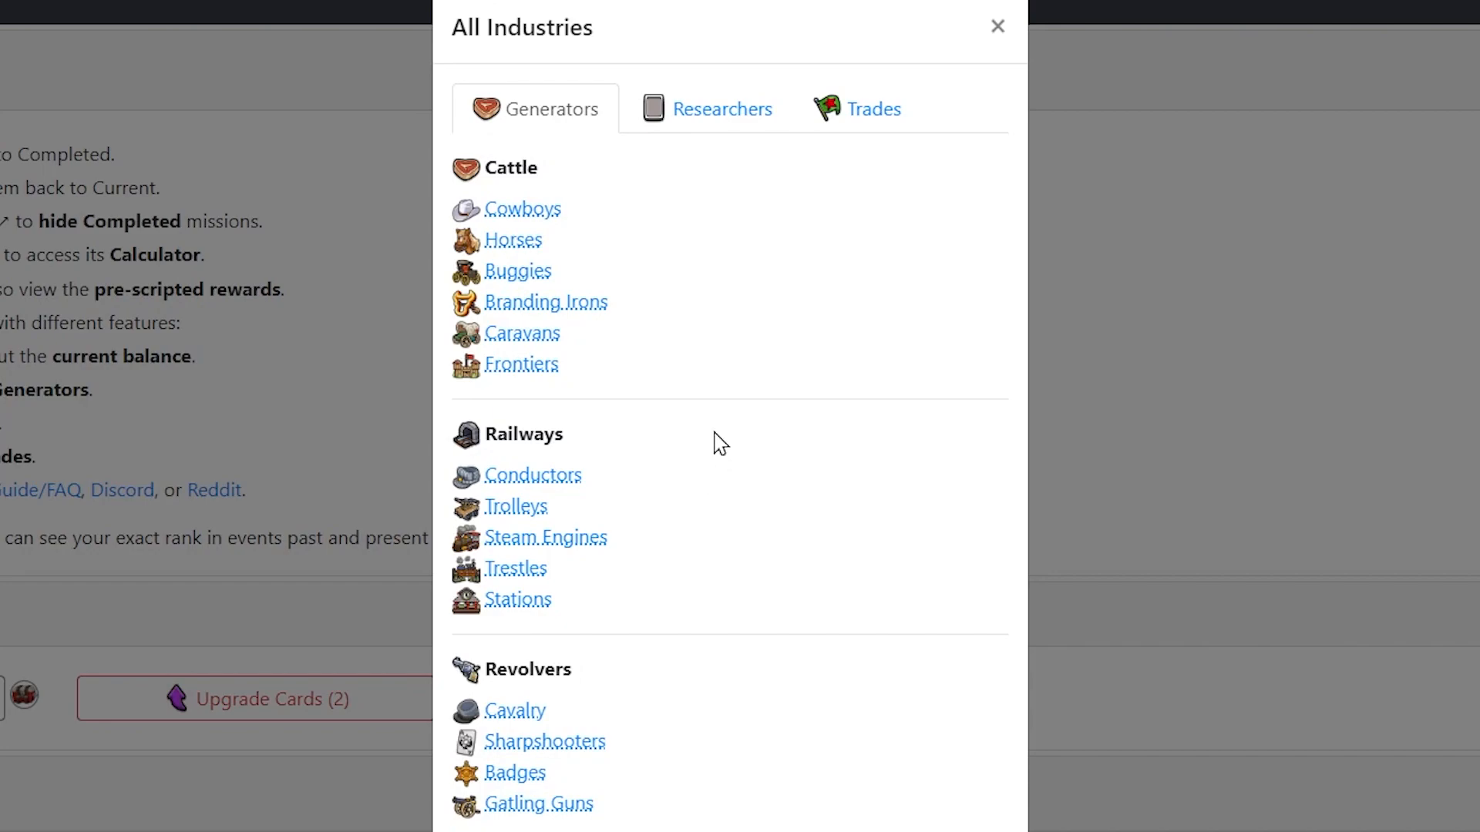
mouse_move(546, 347)
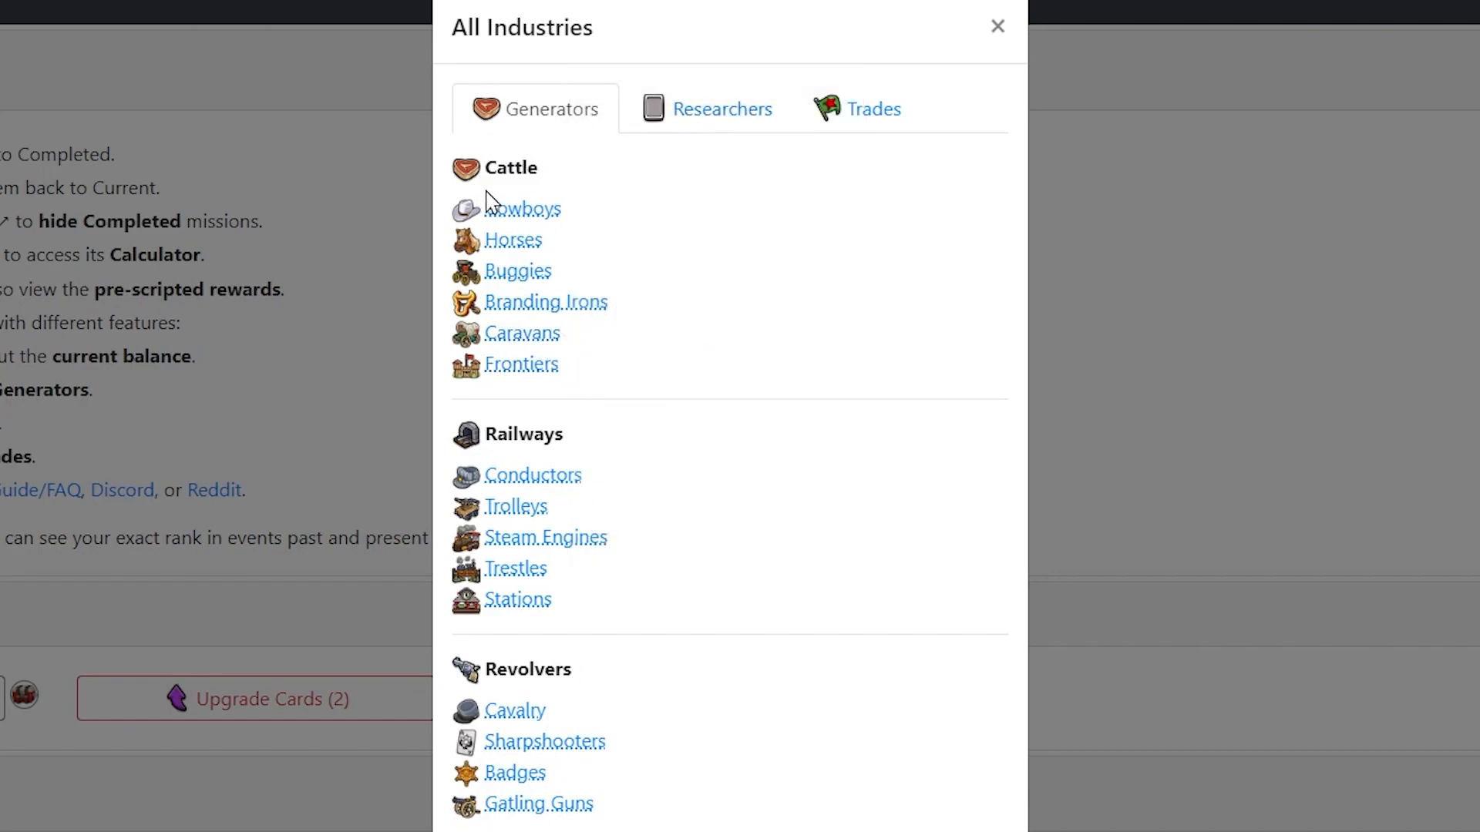
mouse_move(878, 723)
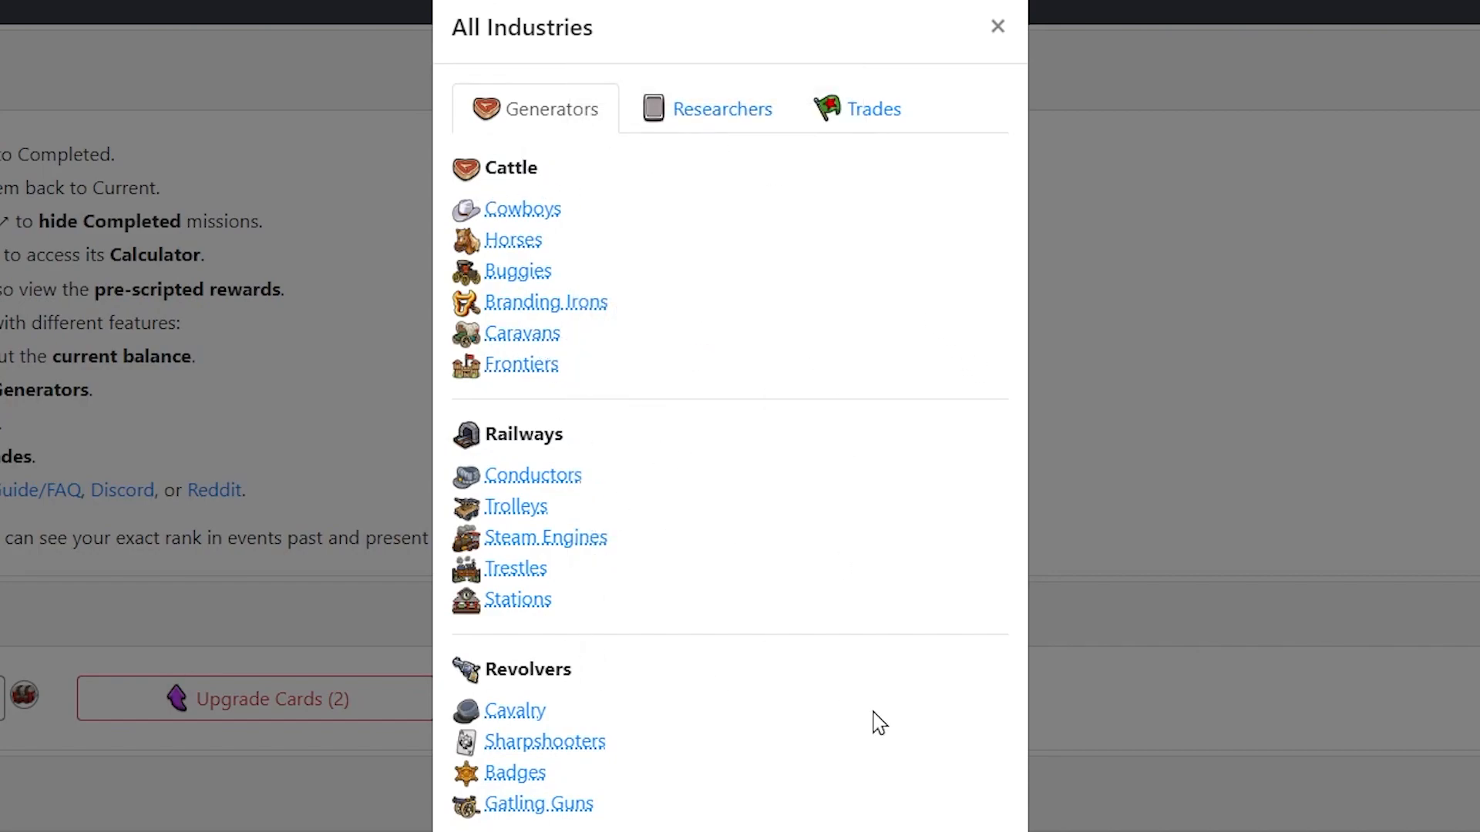
mouse_move(904, 432)
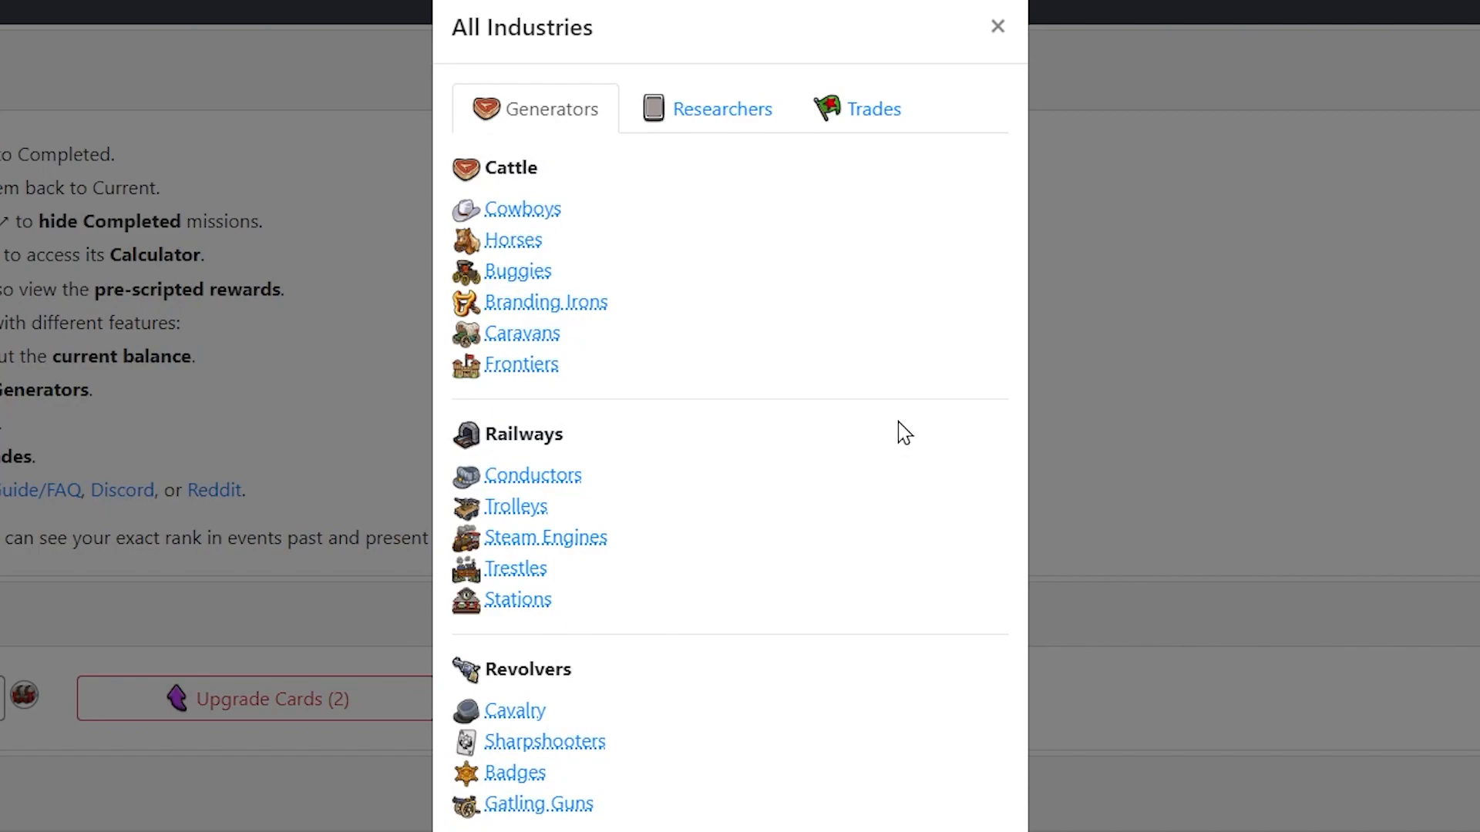
mouse_move(520, 365)
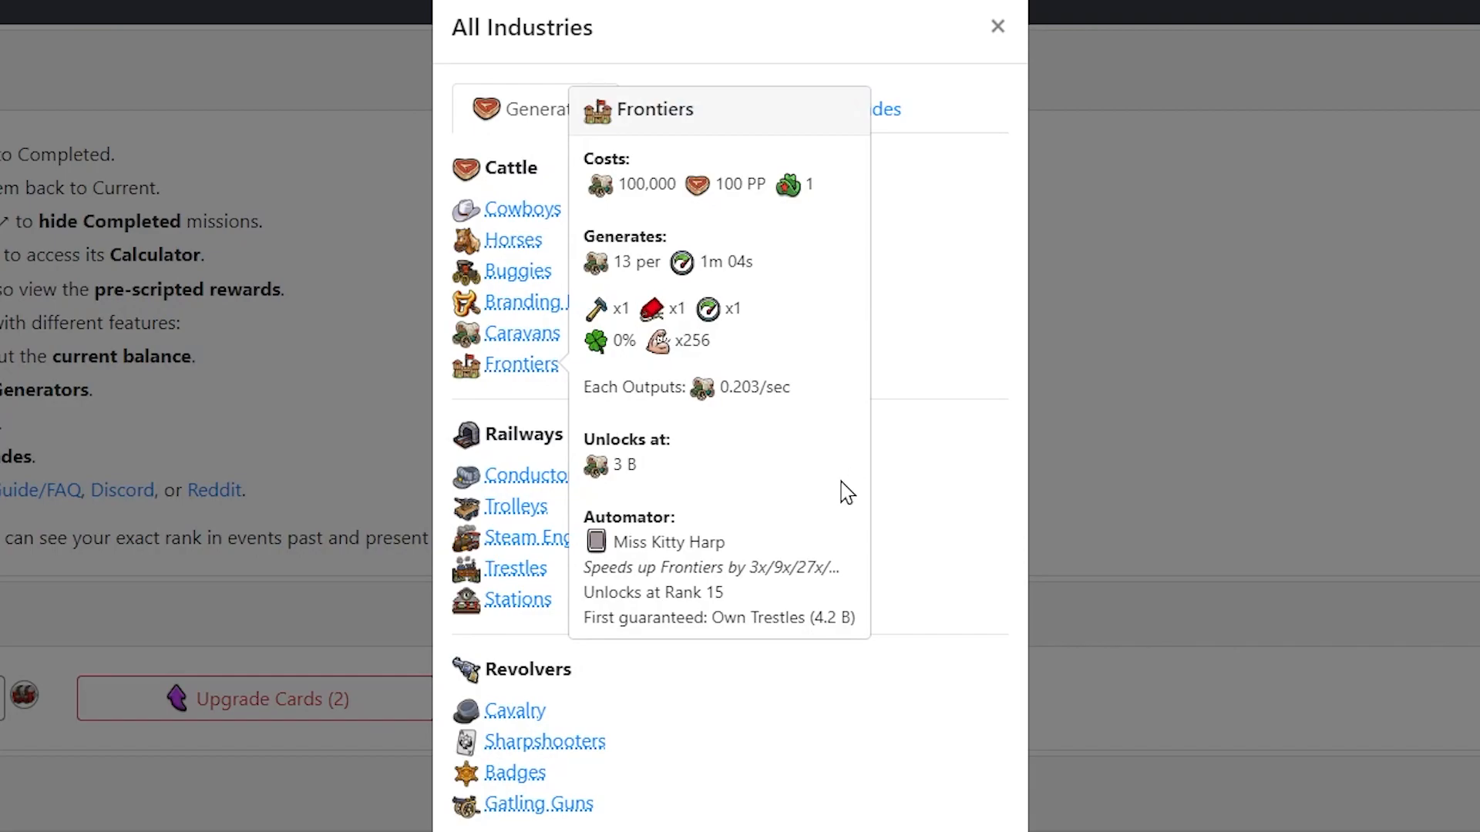
mouse_move(522, 344)
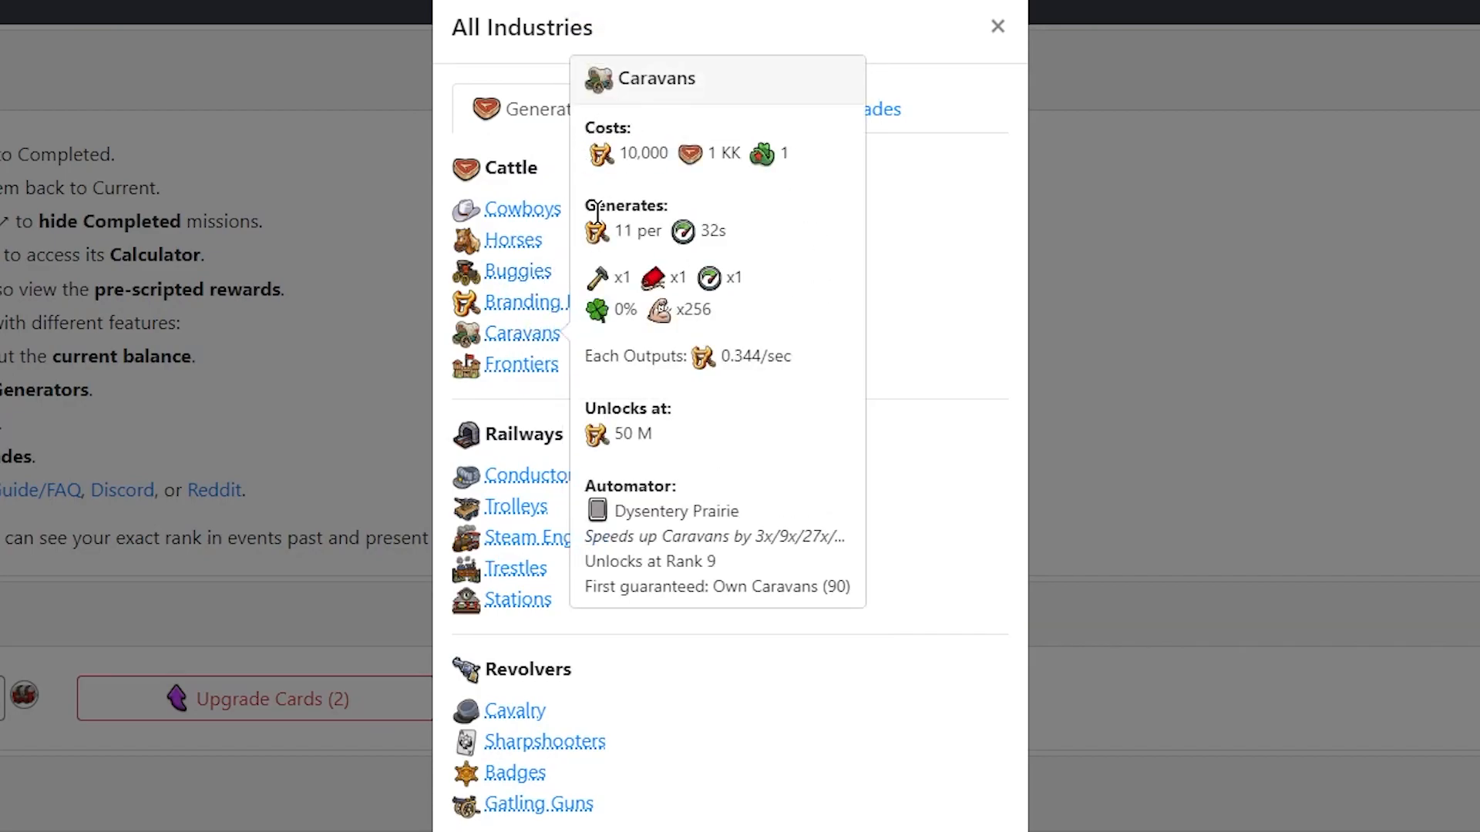
mouse_move(642, 462)
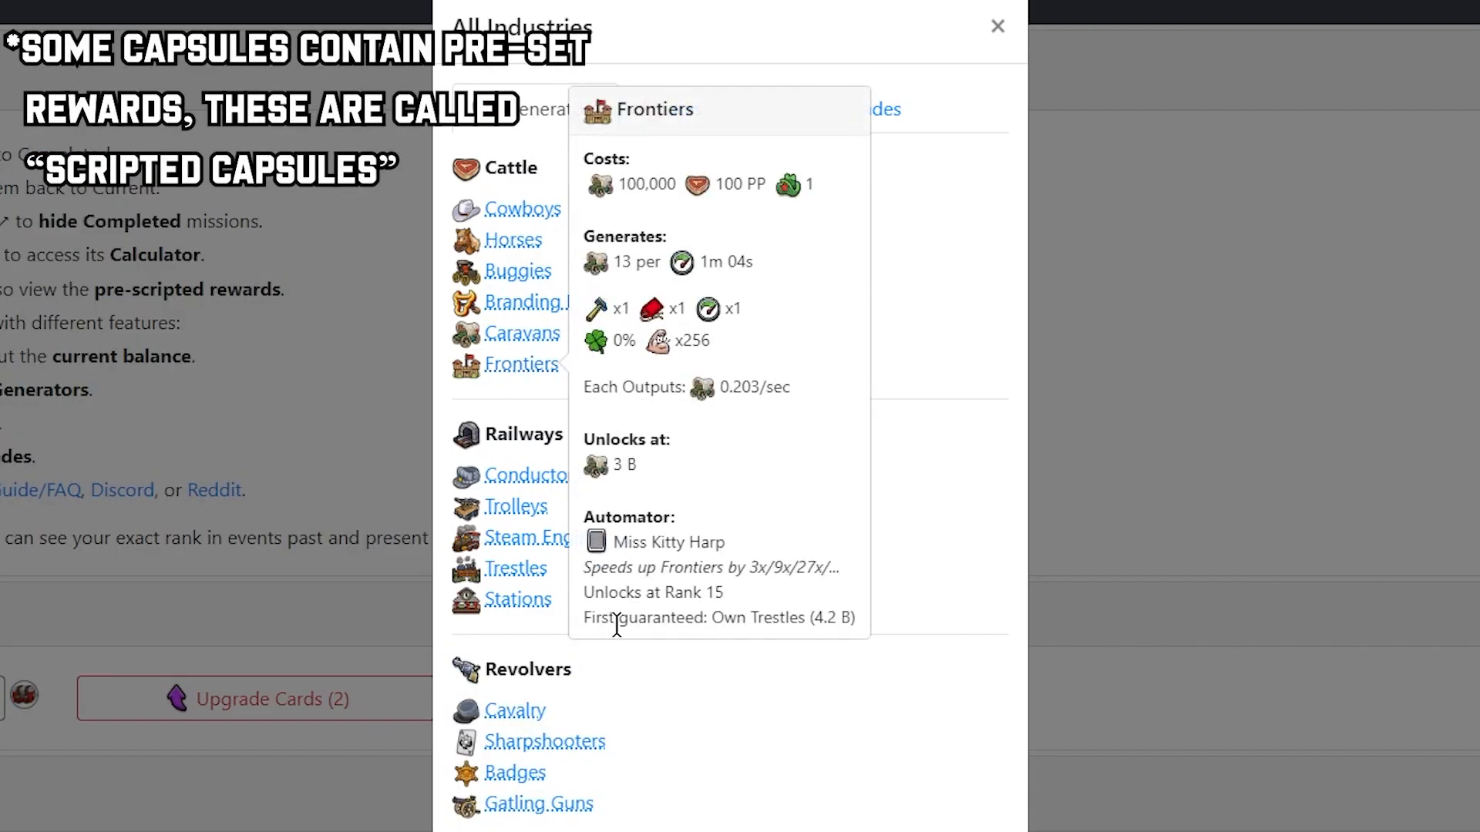
mouse_move(748, 631)
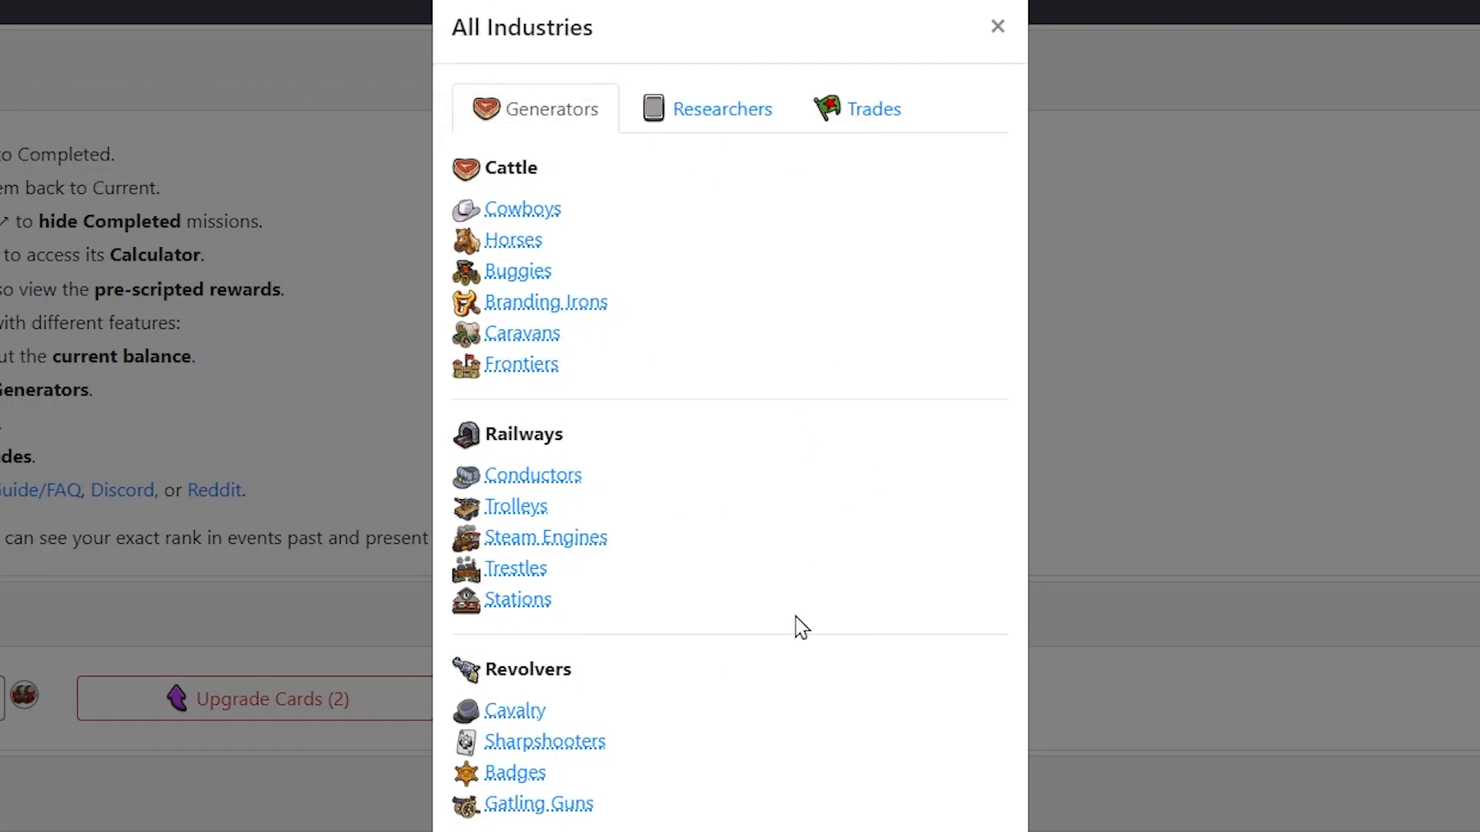
mouse_move(517, 599)
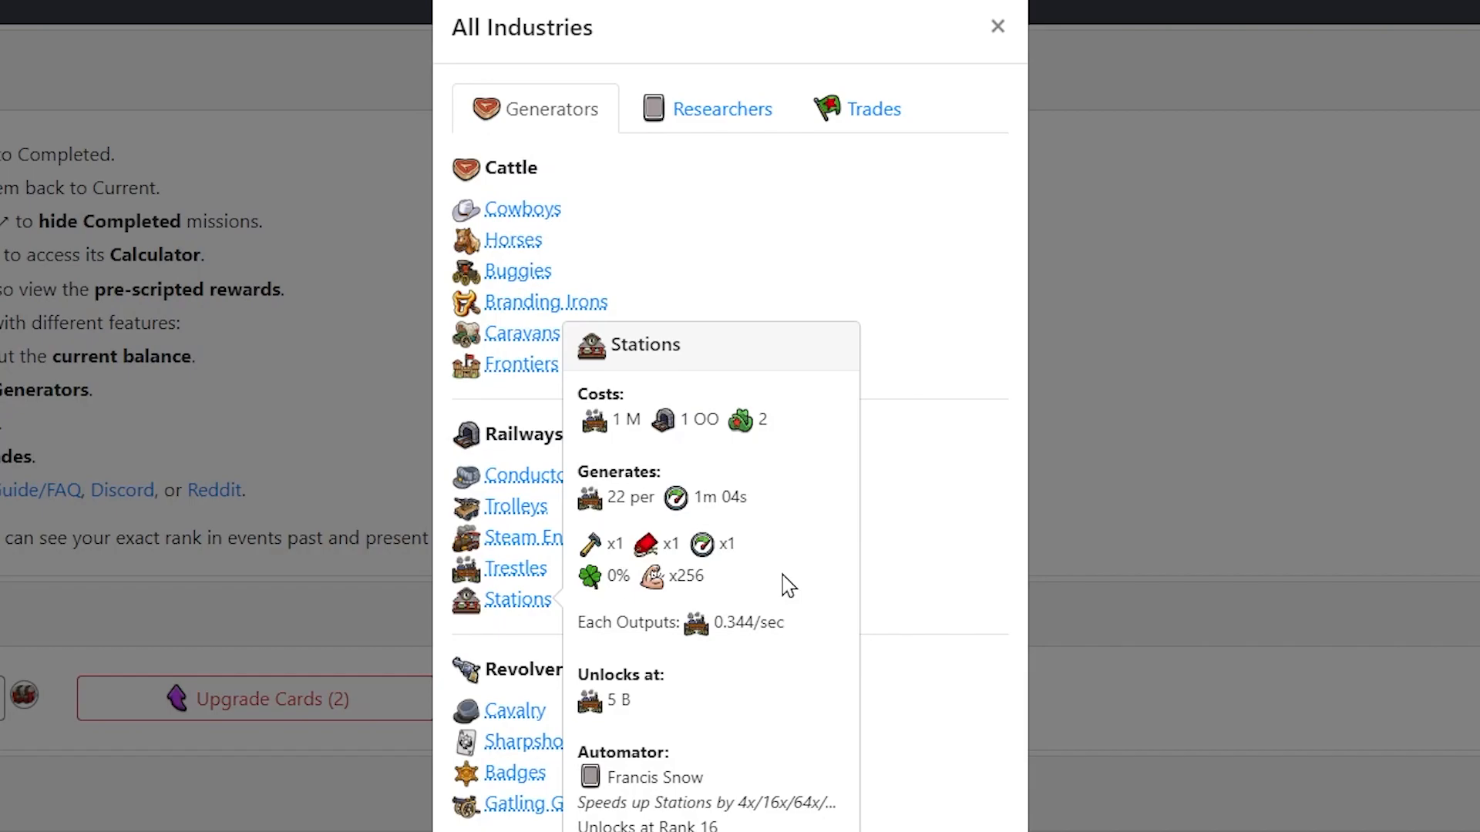
mouse_move(801, 512)
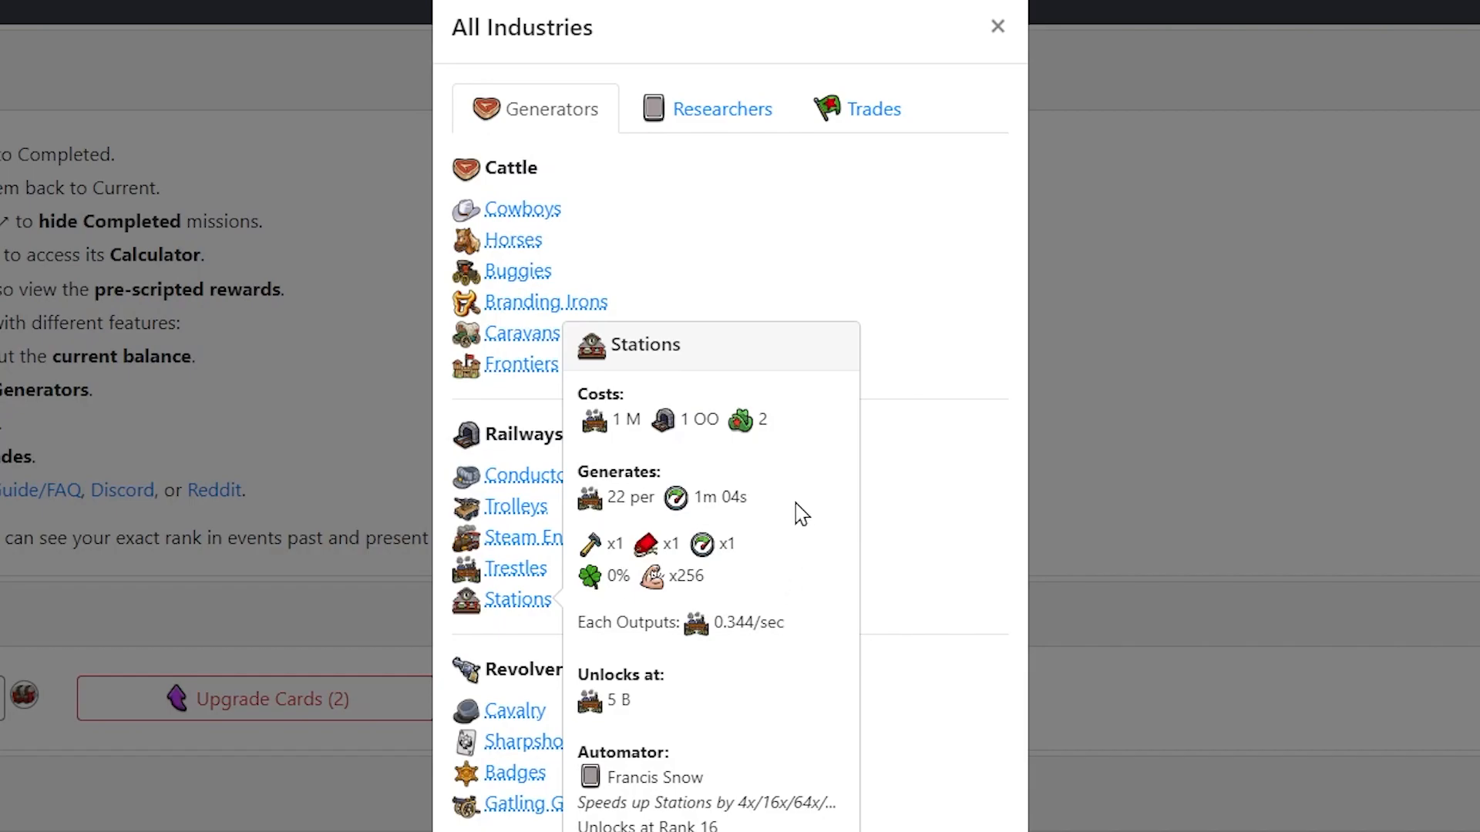
mouse_move(602, 514)
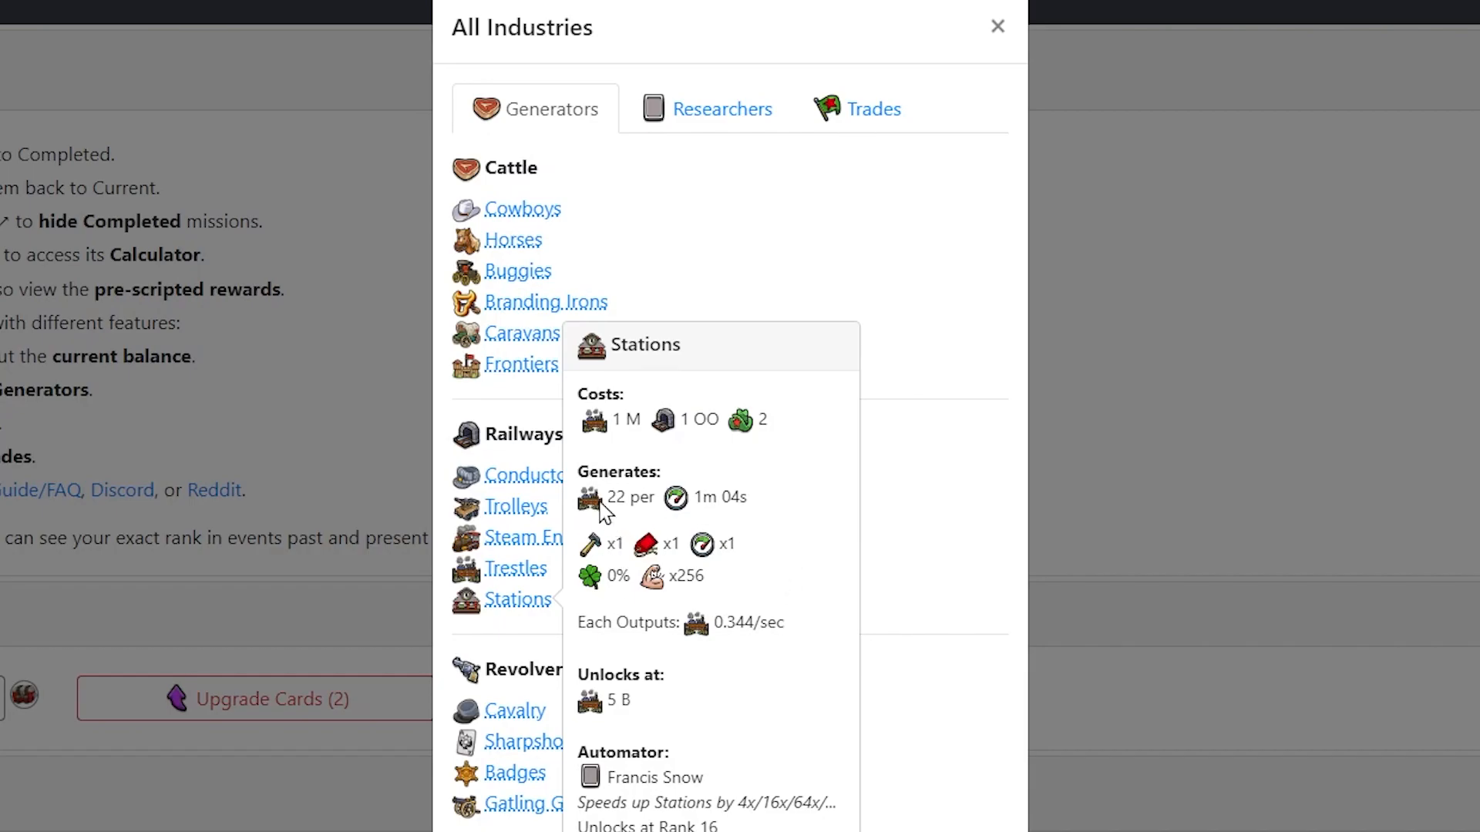
mouse_move(887, 697)
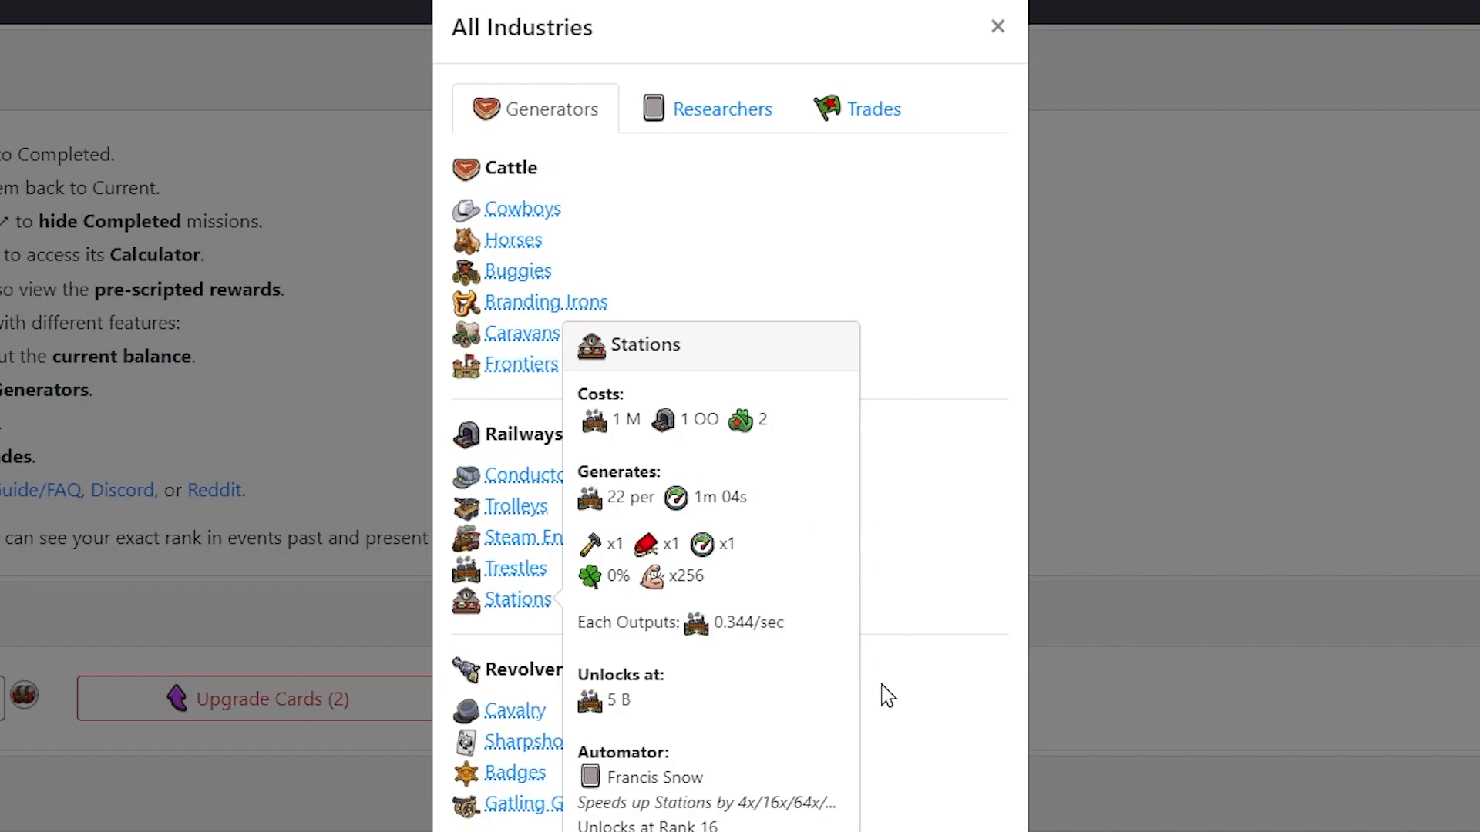
mouse_move(850, 638)
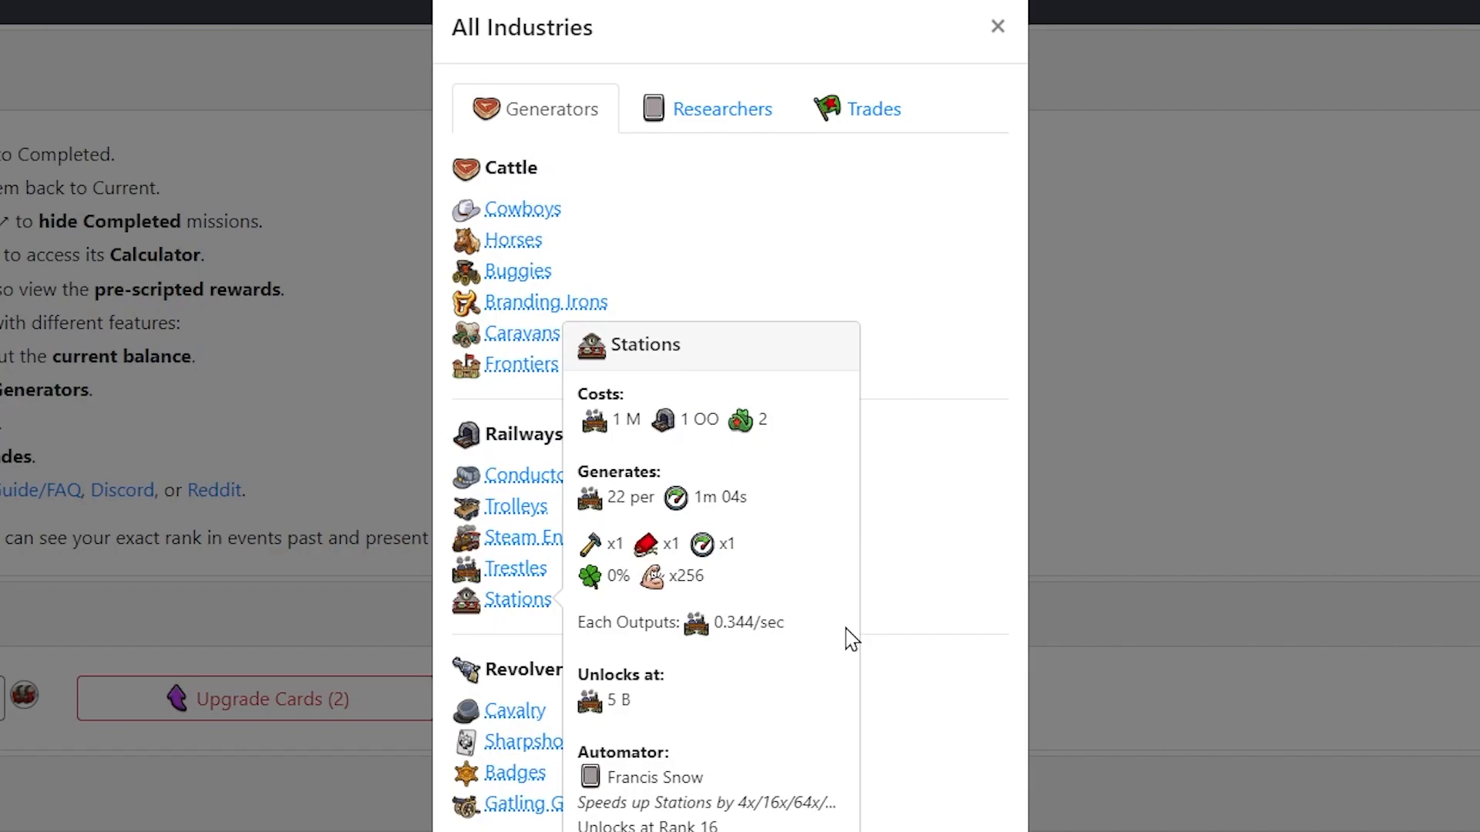
mouse_move(616, 646)
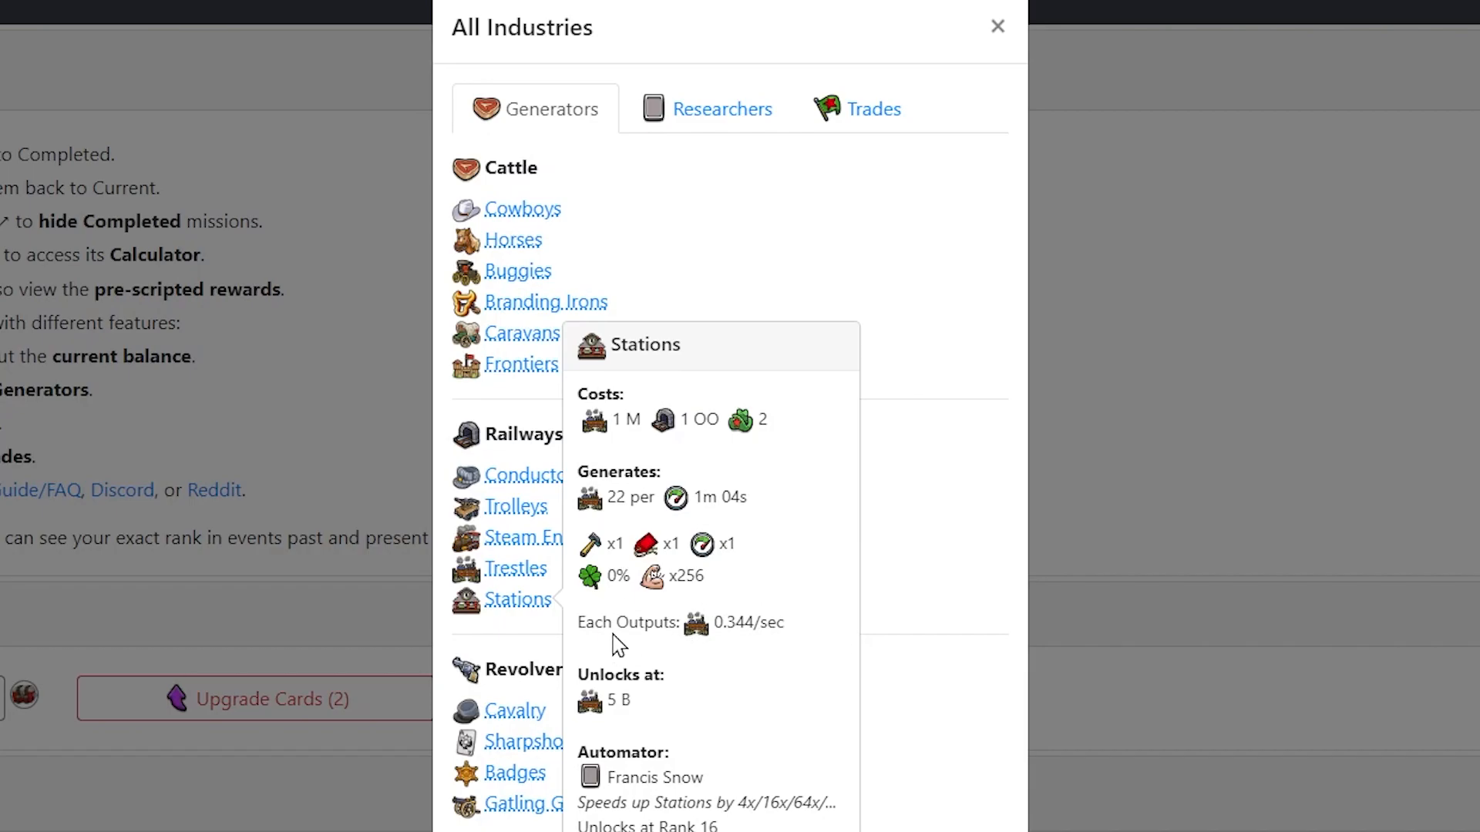
mouse_move(811, 610)
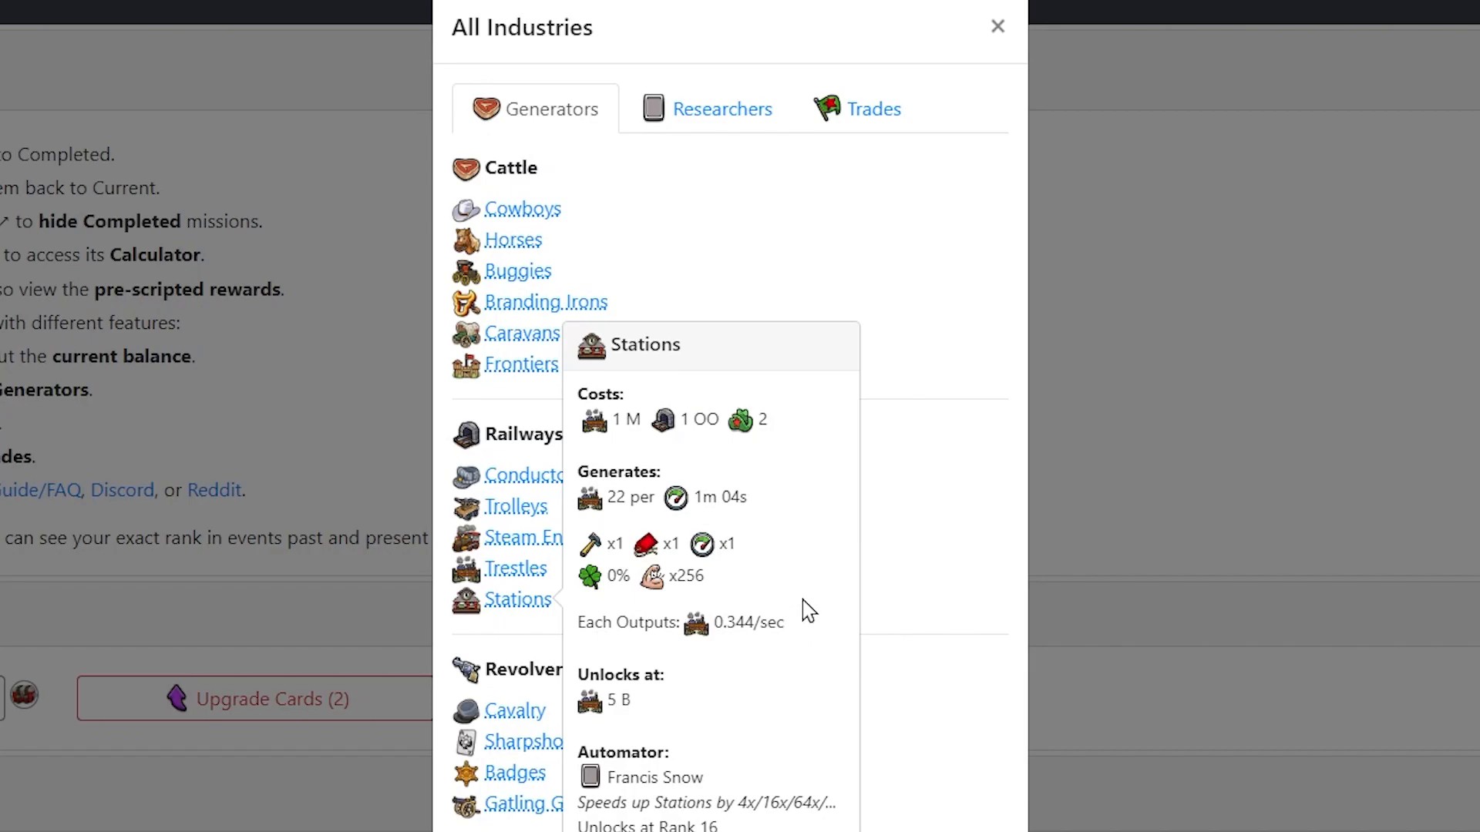
mouse_move(616, 815)
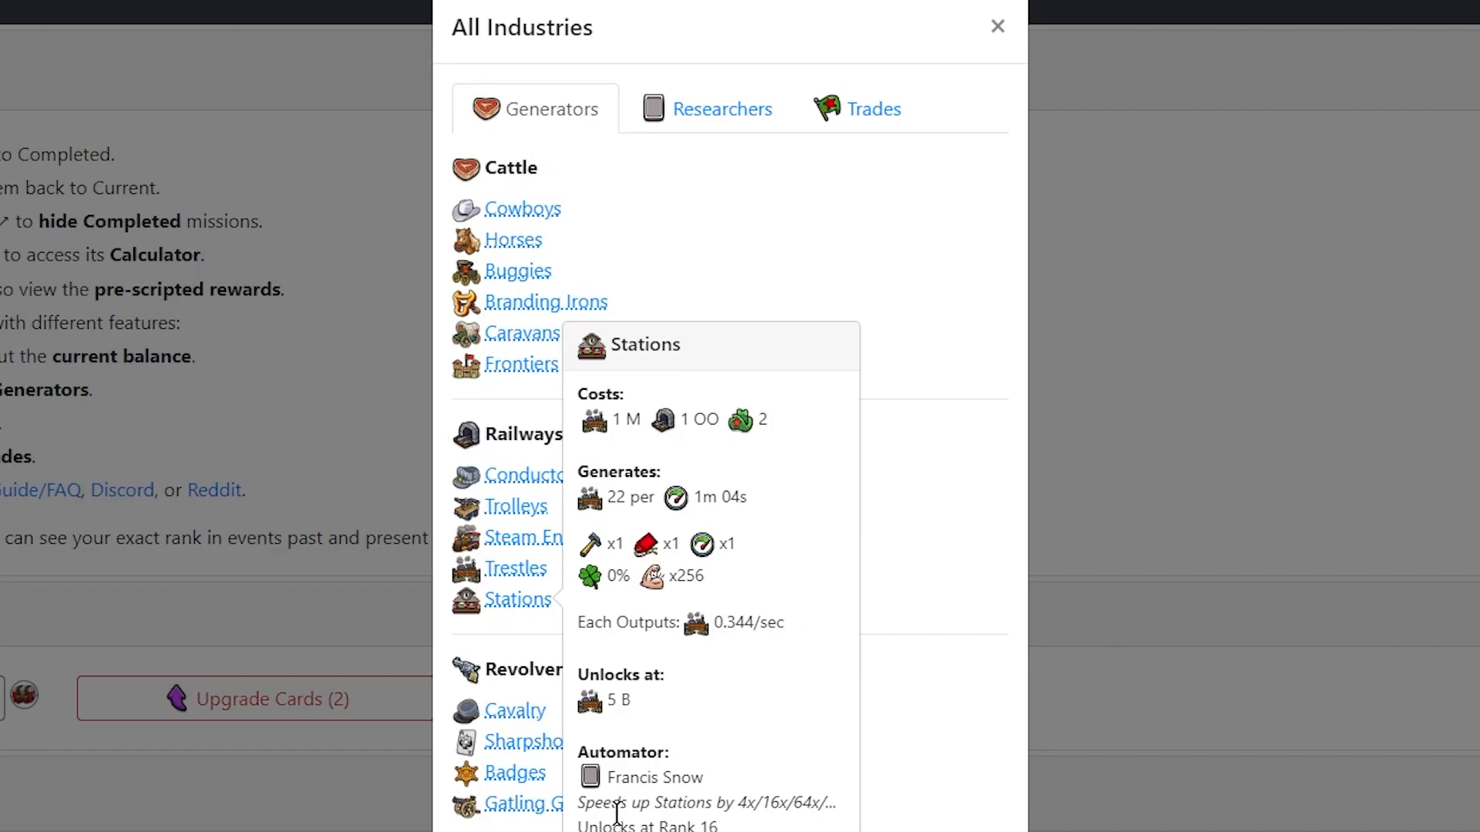
mouse_move(828, 690)
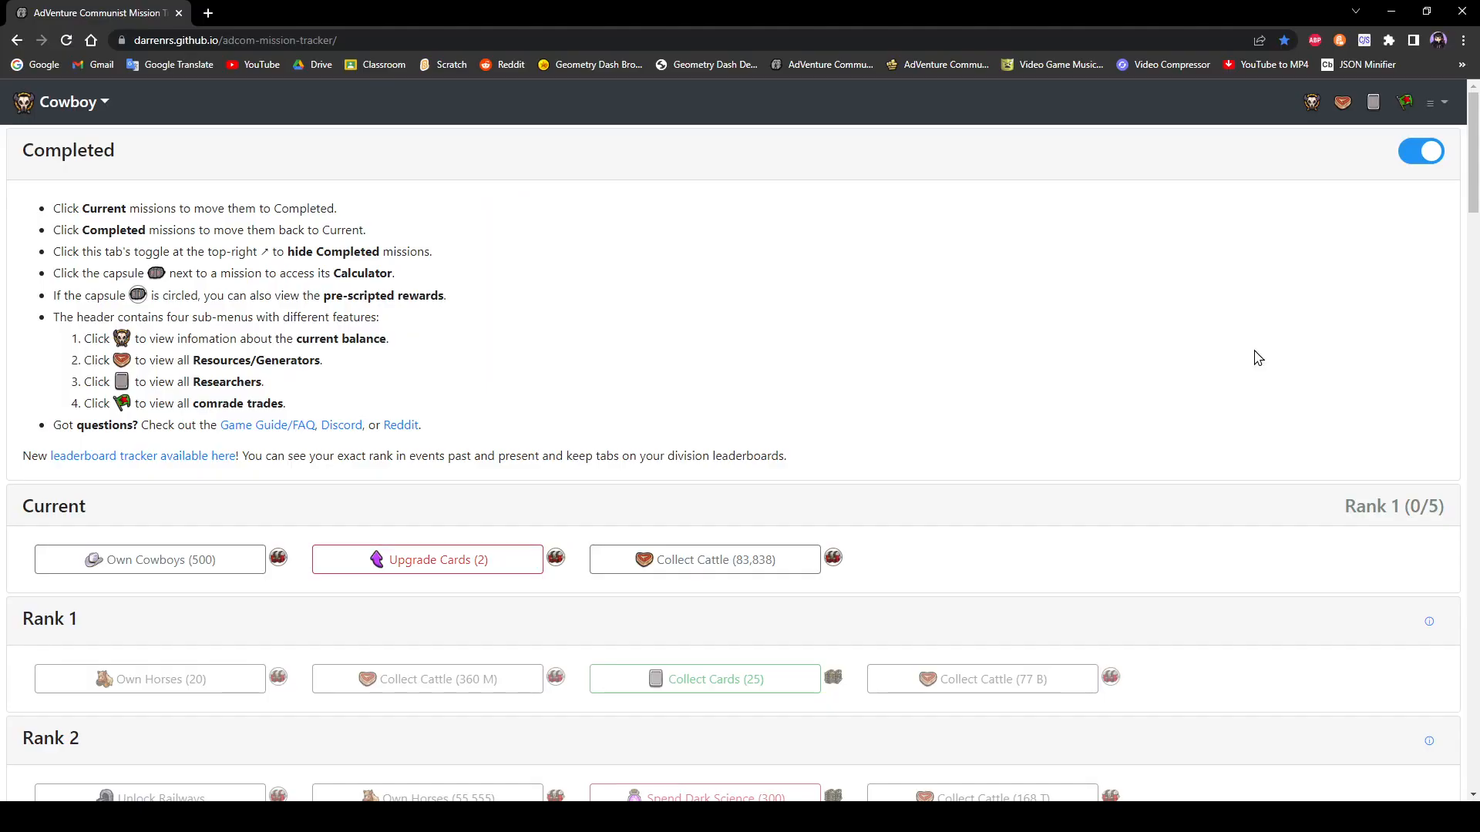
mouse_move(955, 186)
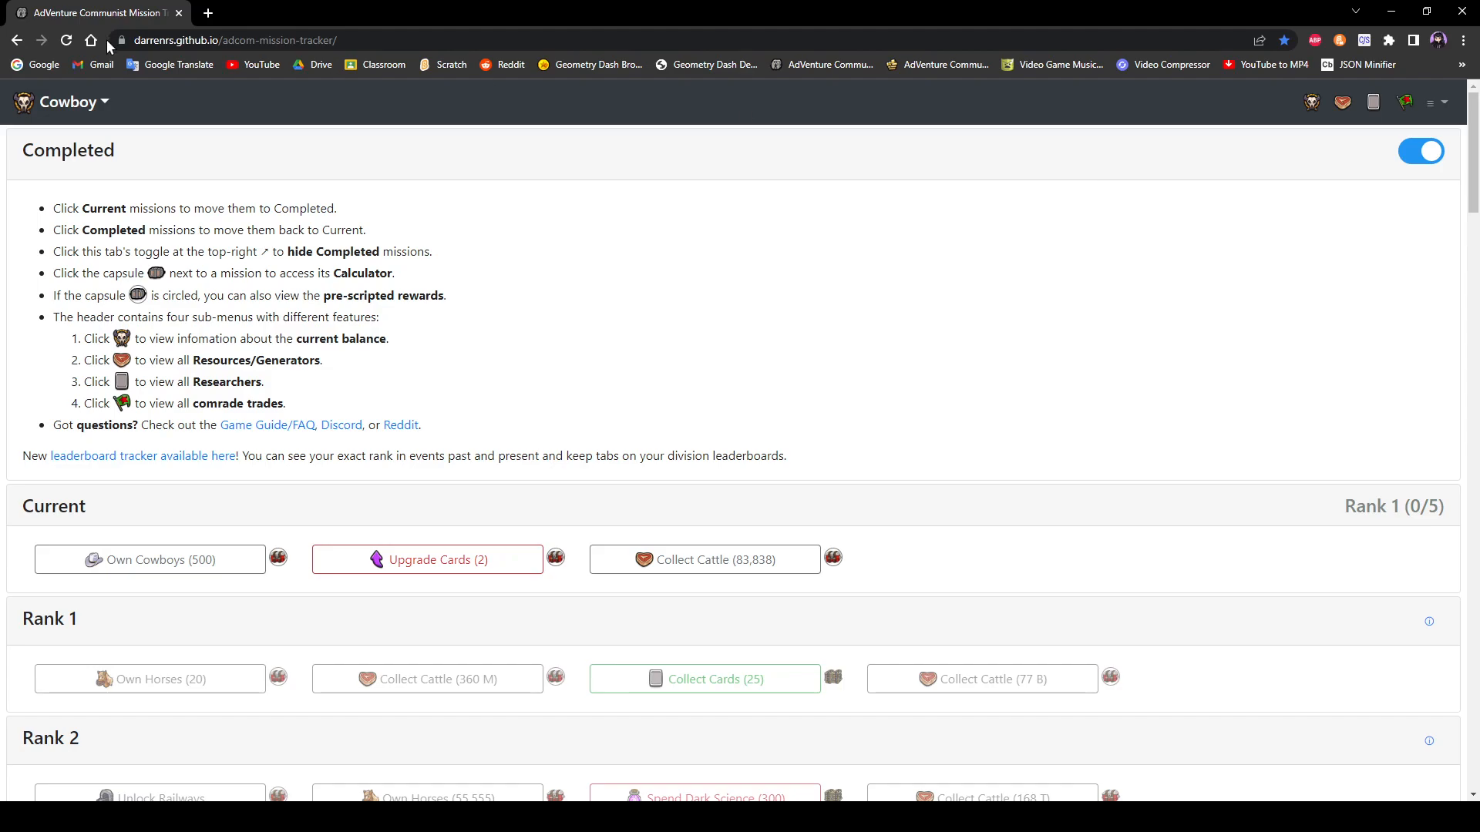
Step: Open the researchers overview and level up the second, third and bottom-left researchers
left_click(1436, 102)
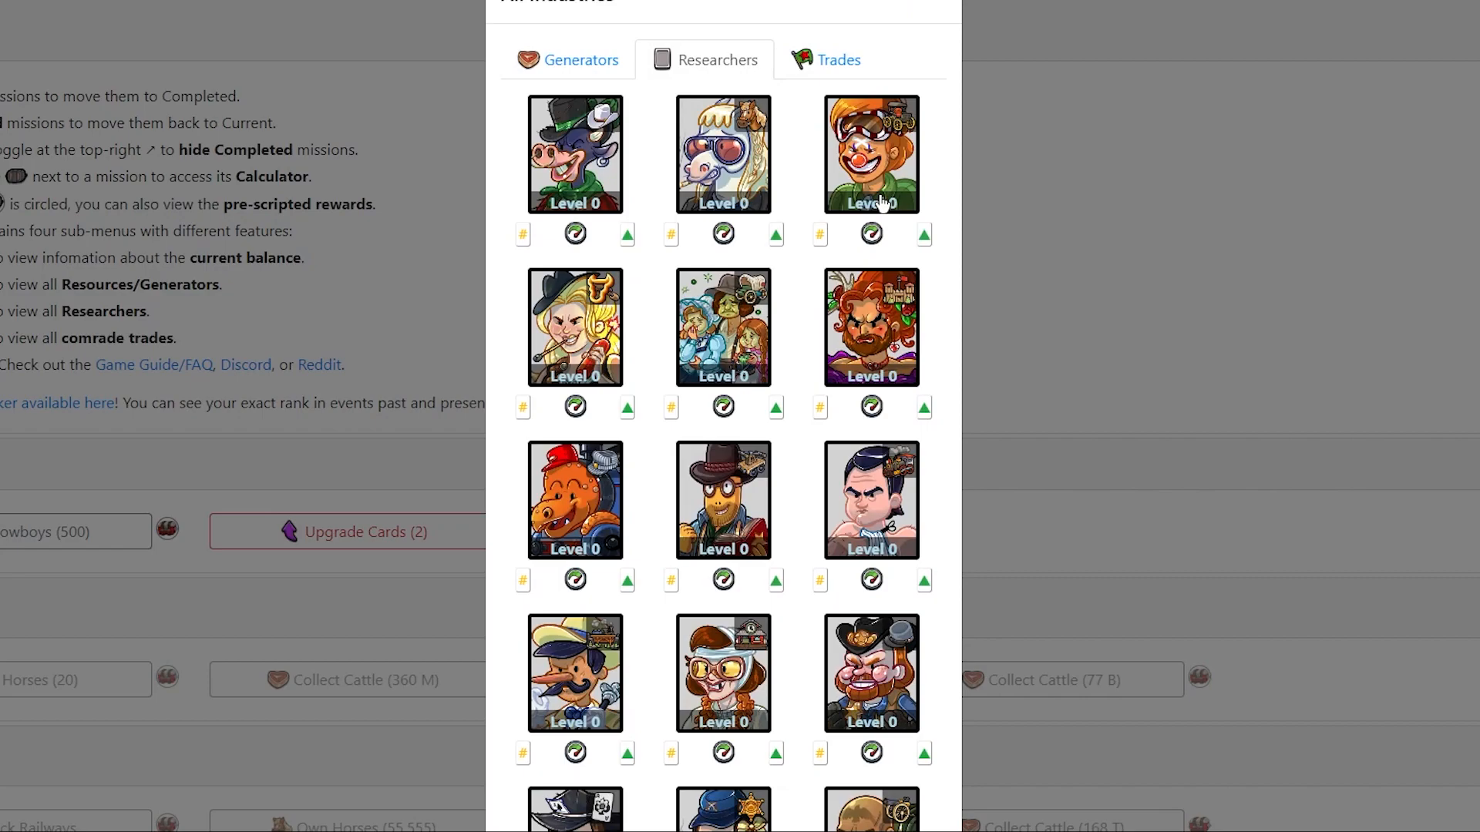
mouse_move(703, 138)
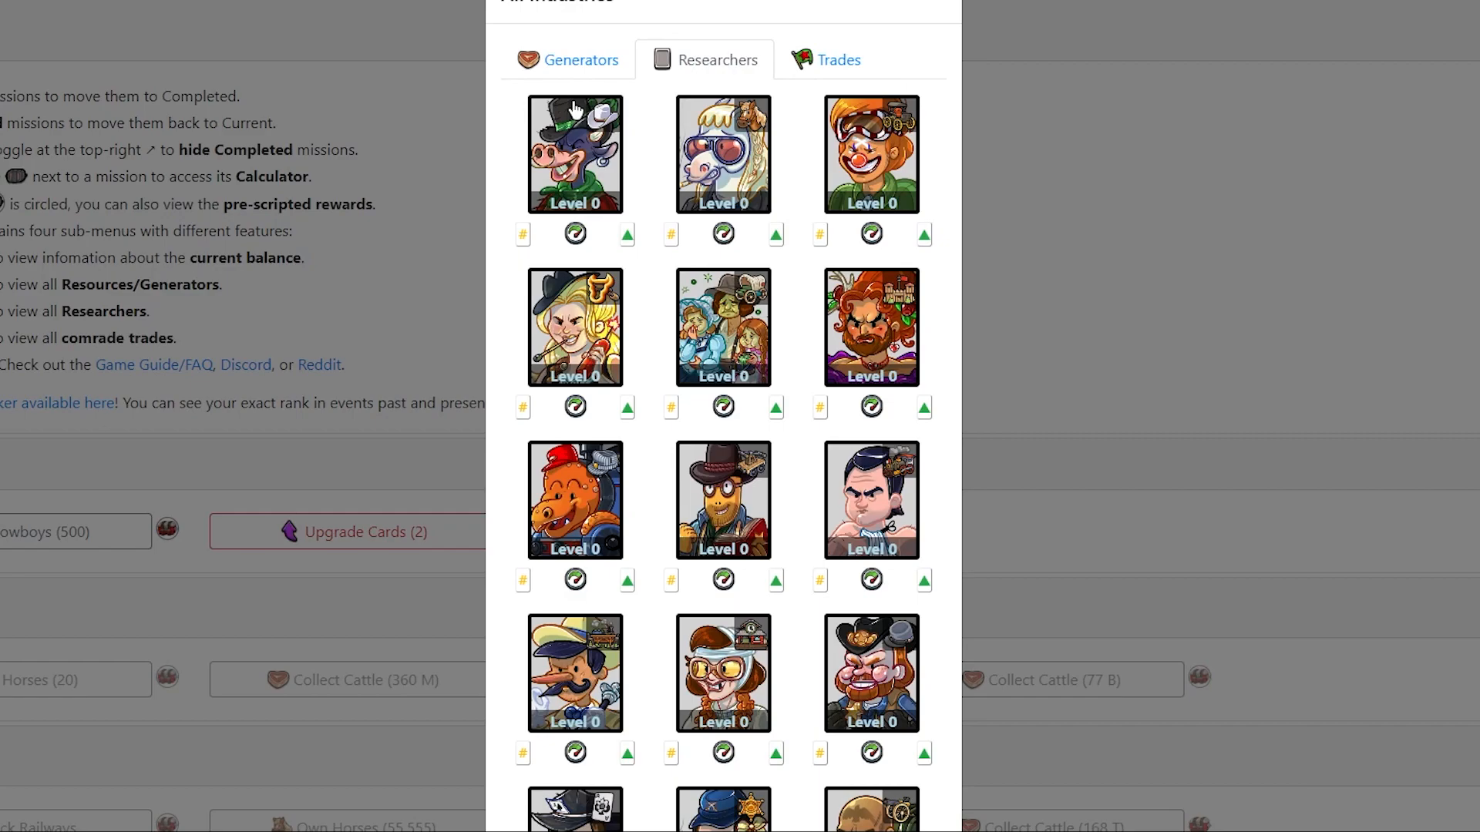
mouse_move(683, 206)
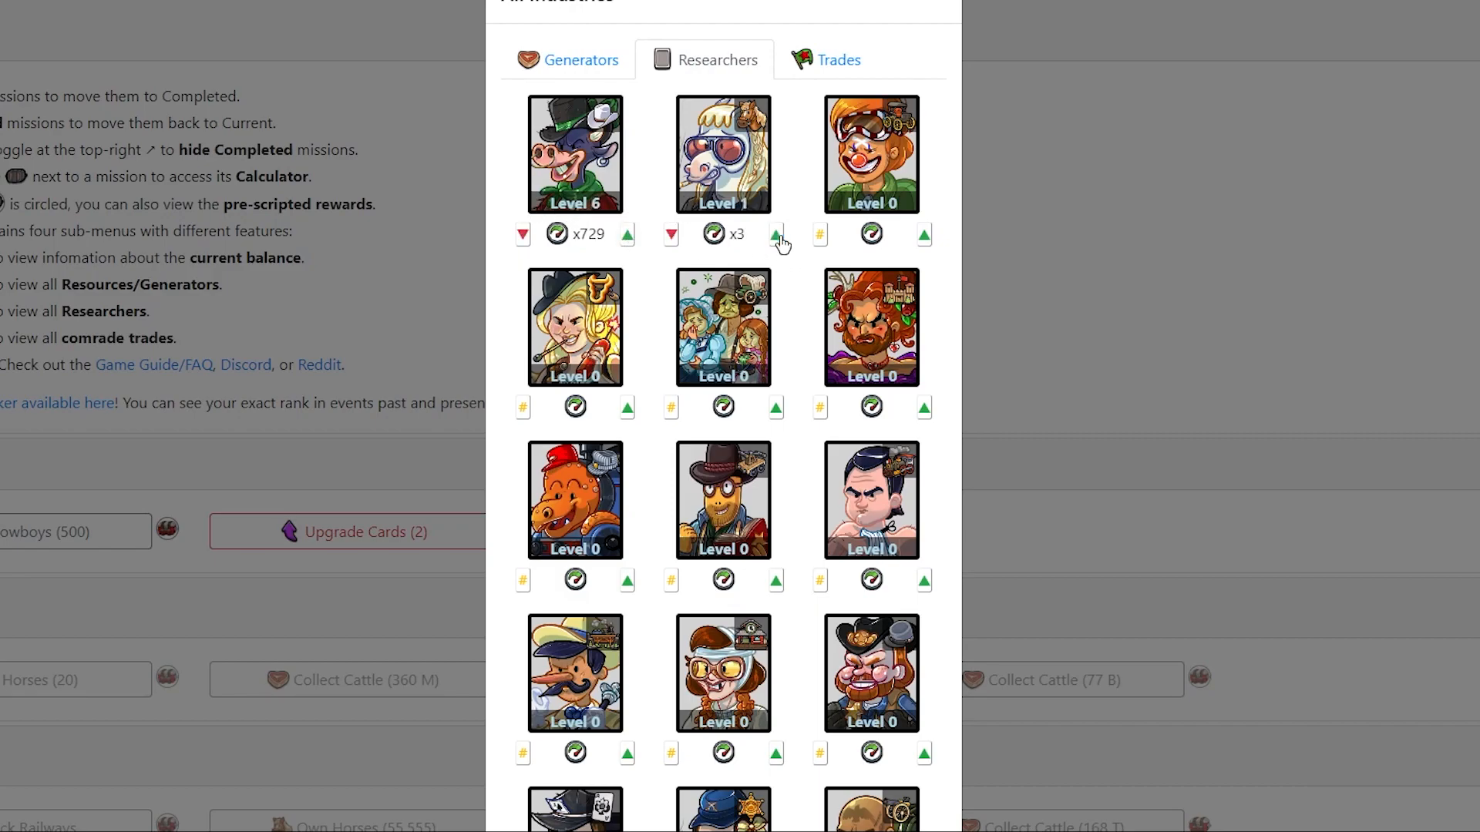
left_click(776, 233)
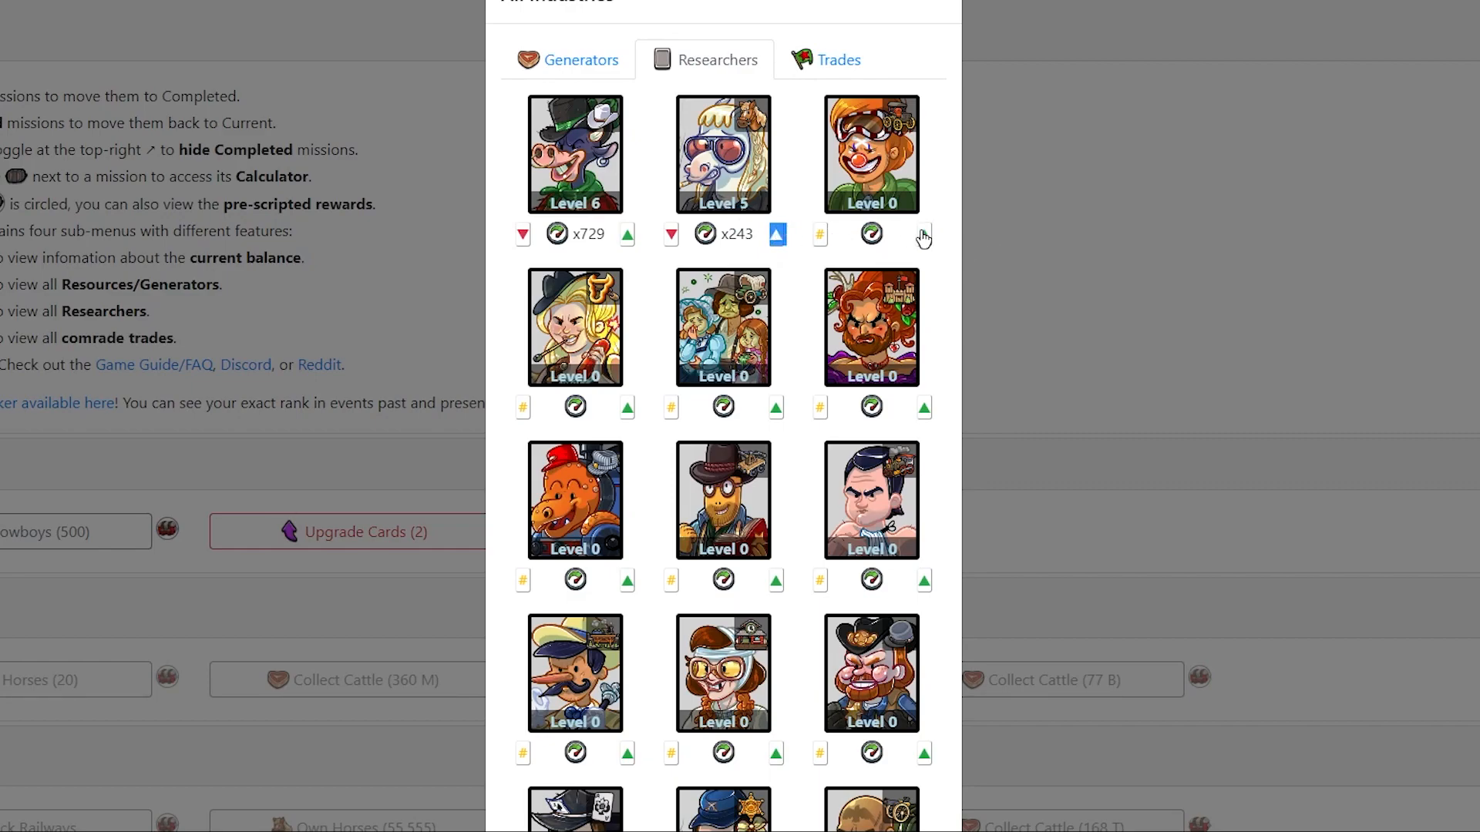
left_click(923, 235)
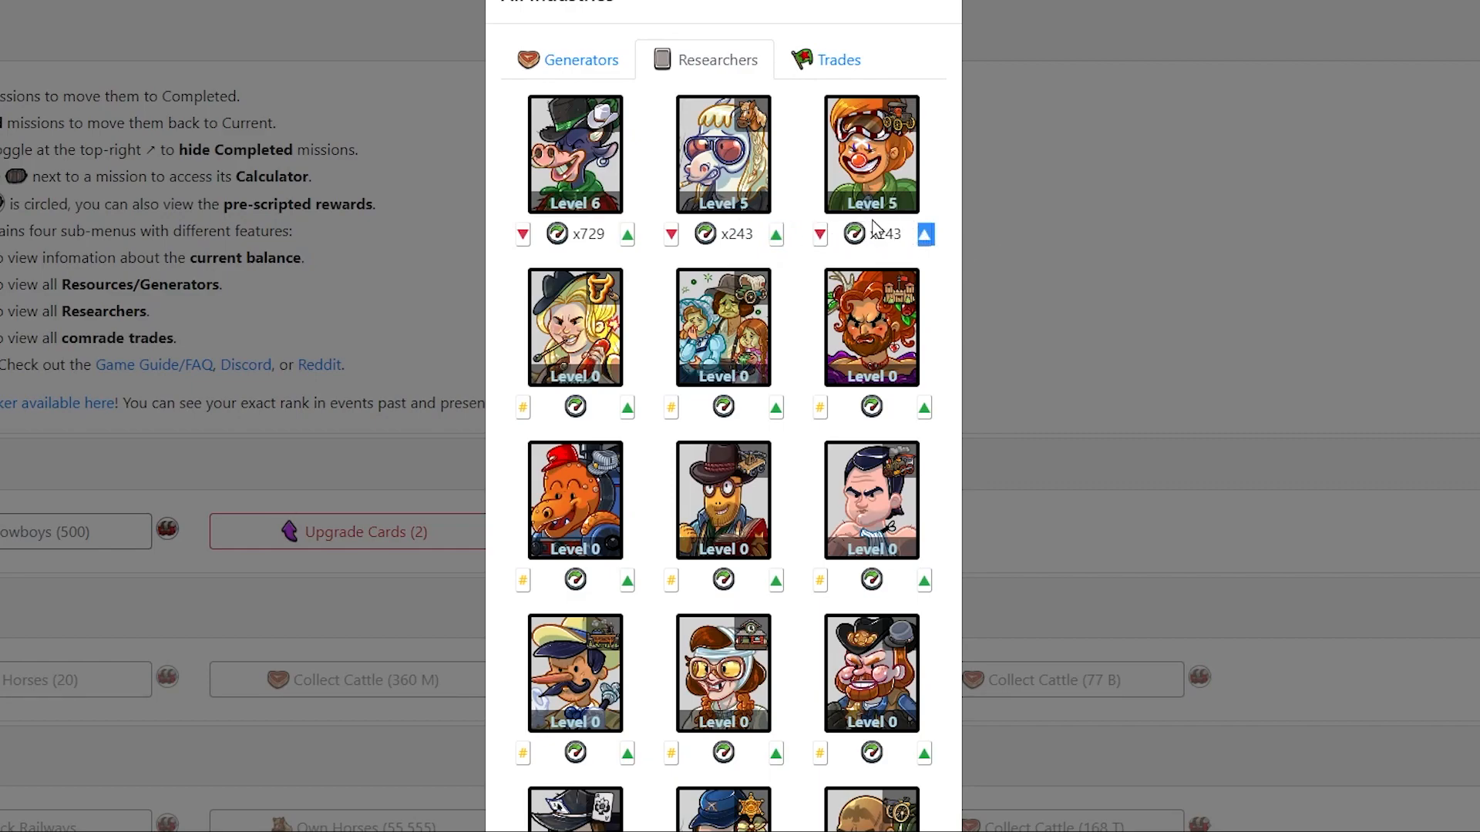
scroll("down", 3)
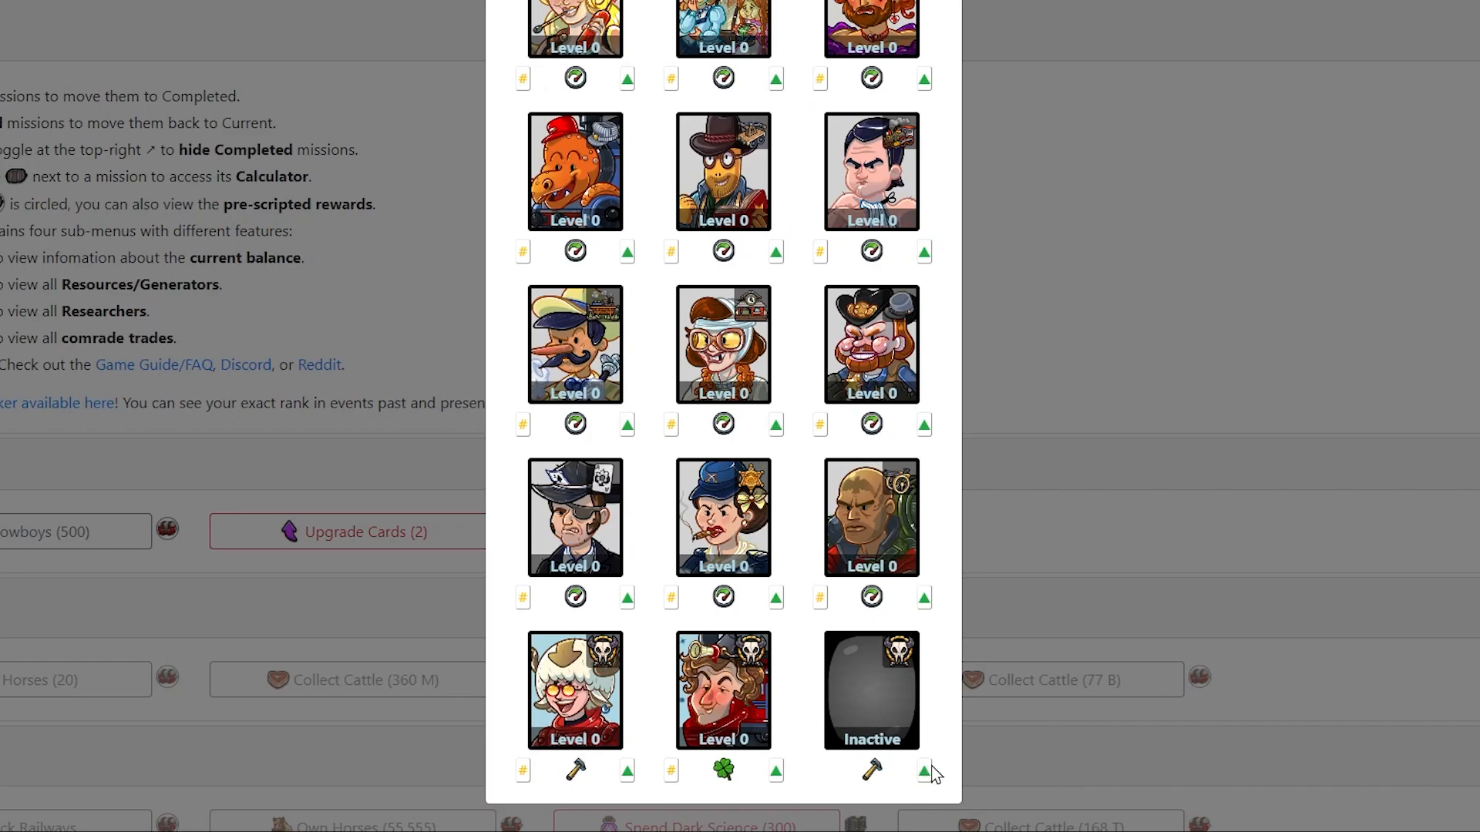
left_click(923, 771)
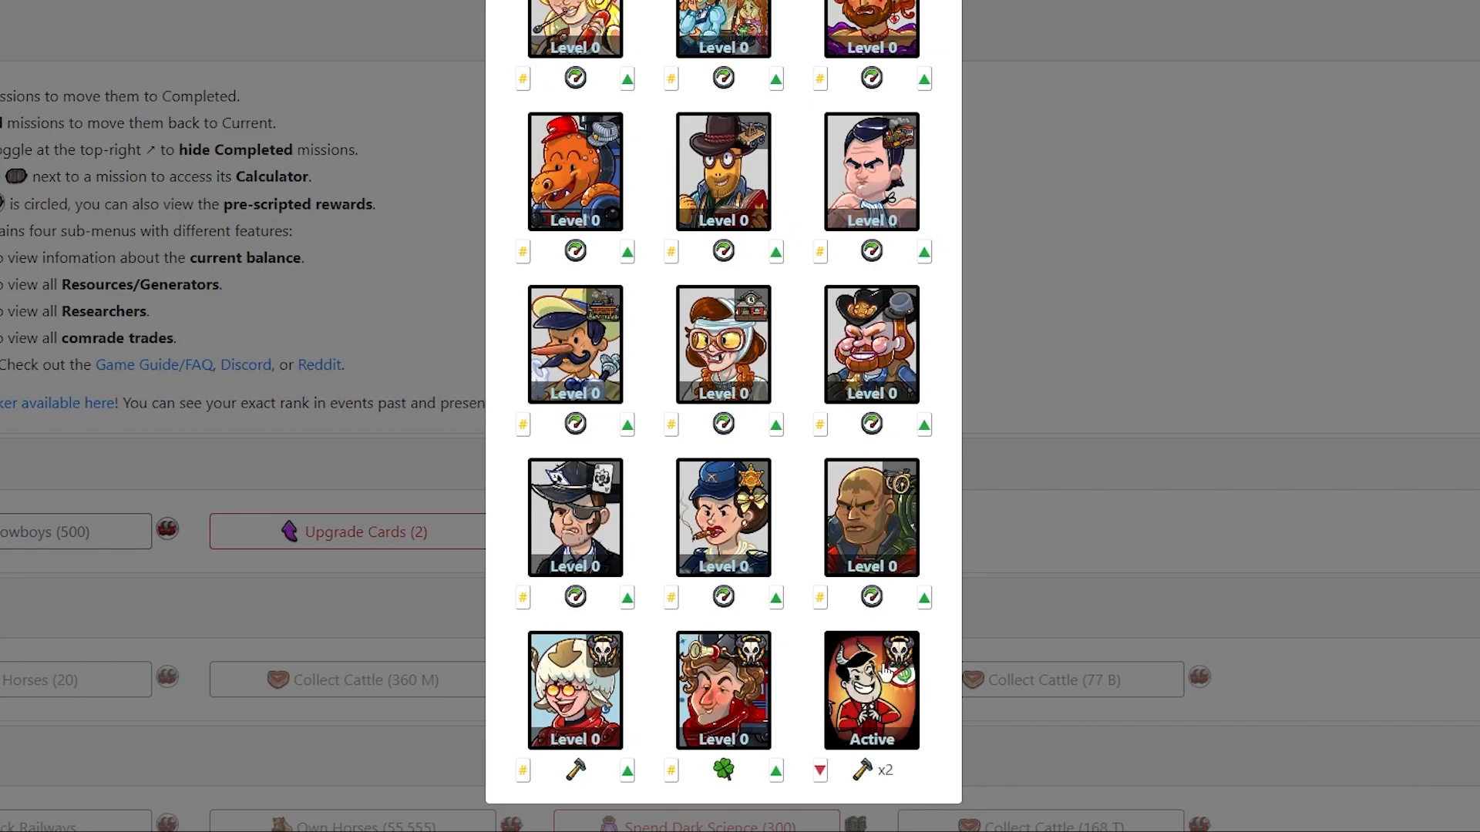
mouse_move(920, 703)
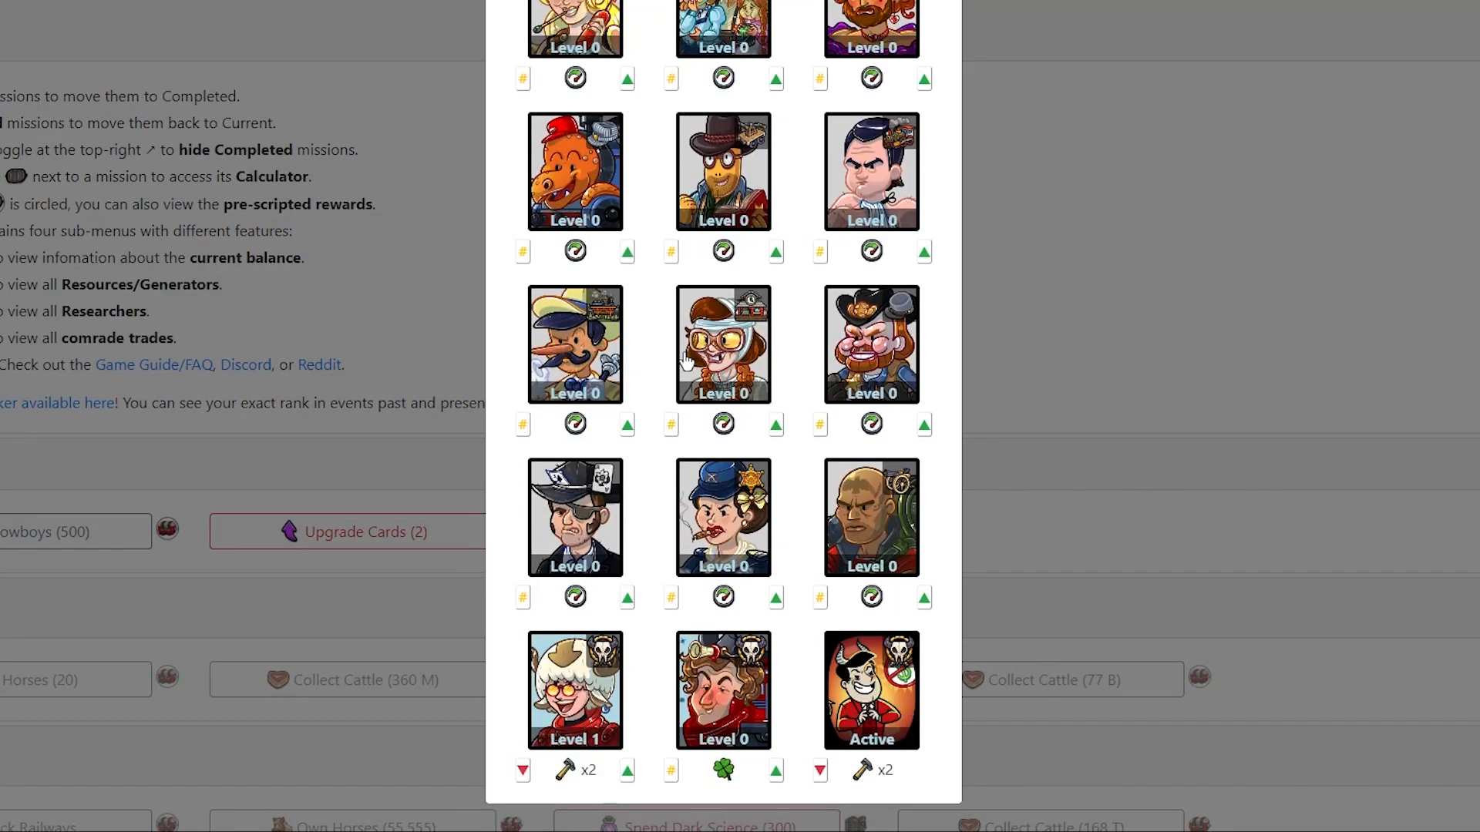
mouse_move(827, 446)
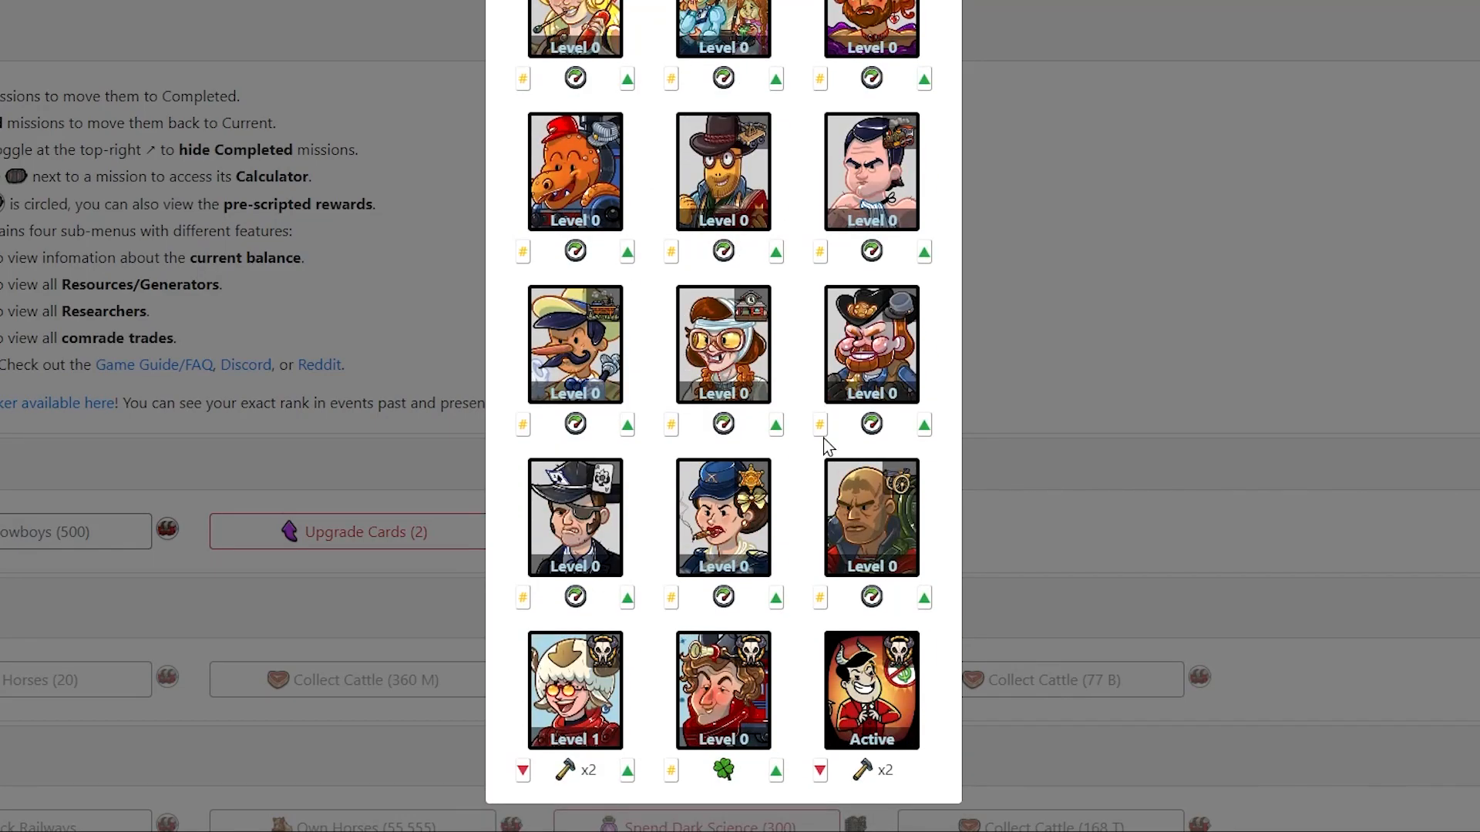
mouse_move(828, 404)
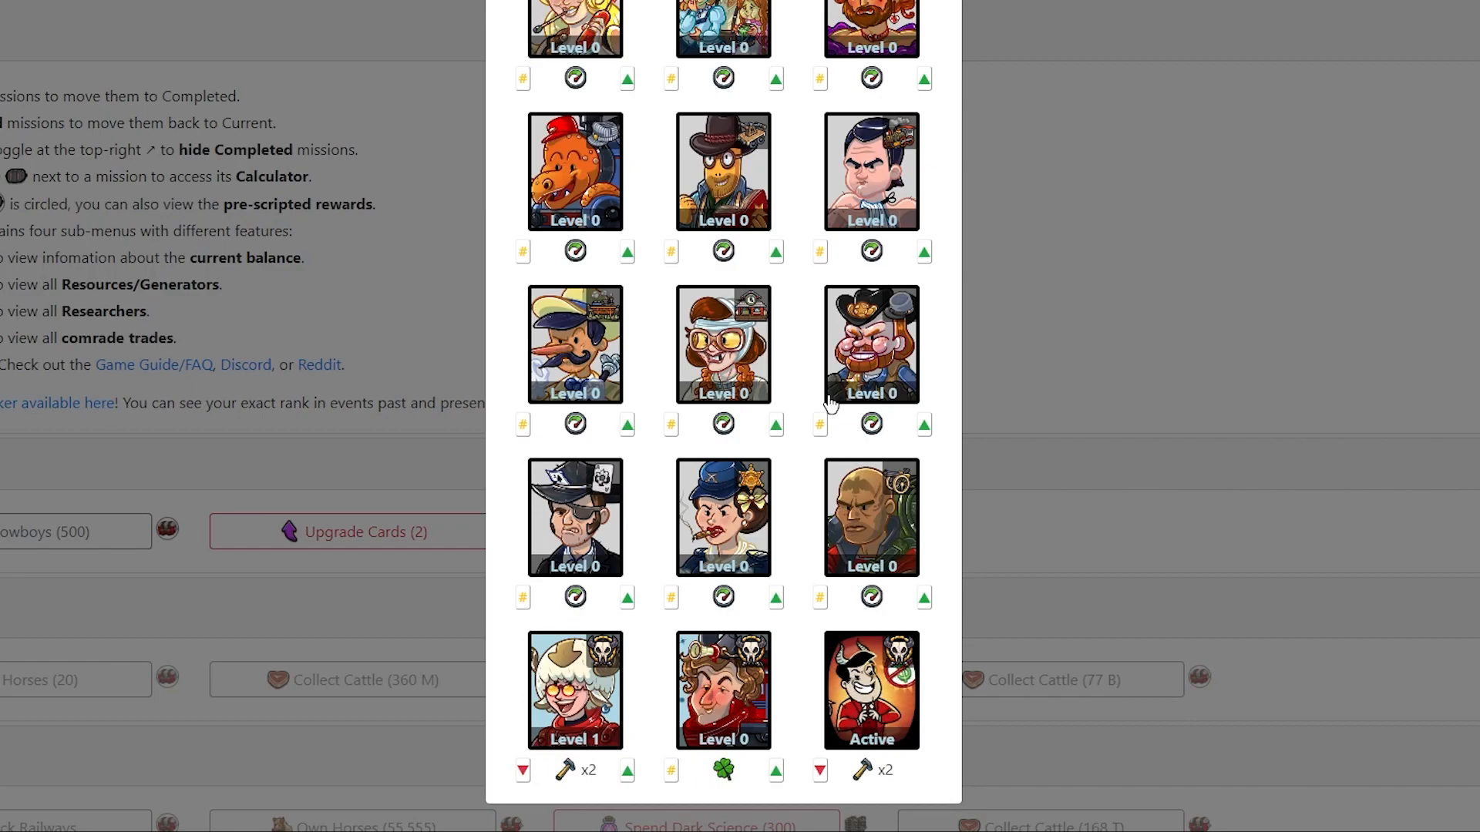
Step: On the Trades tab, raise the first two trade researchers to Level 3
left_click(851, 122)
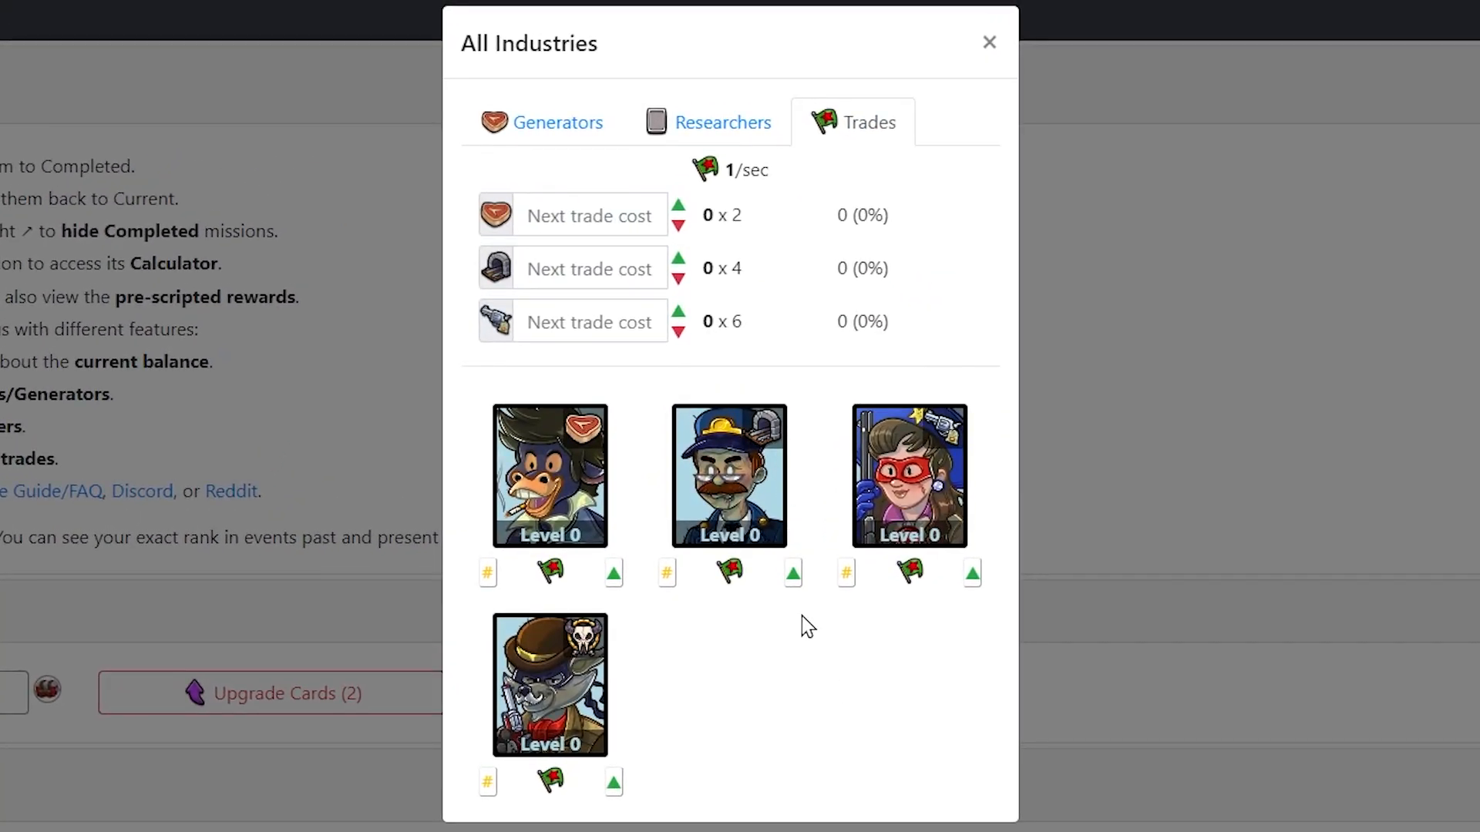
left_click(555, 122)
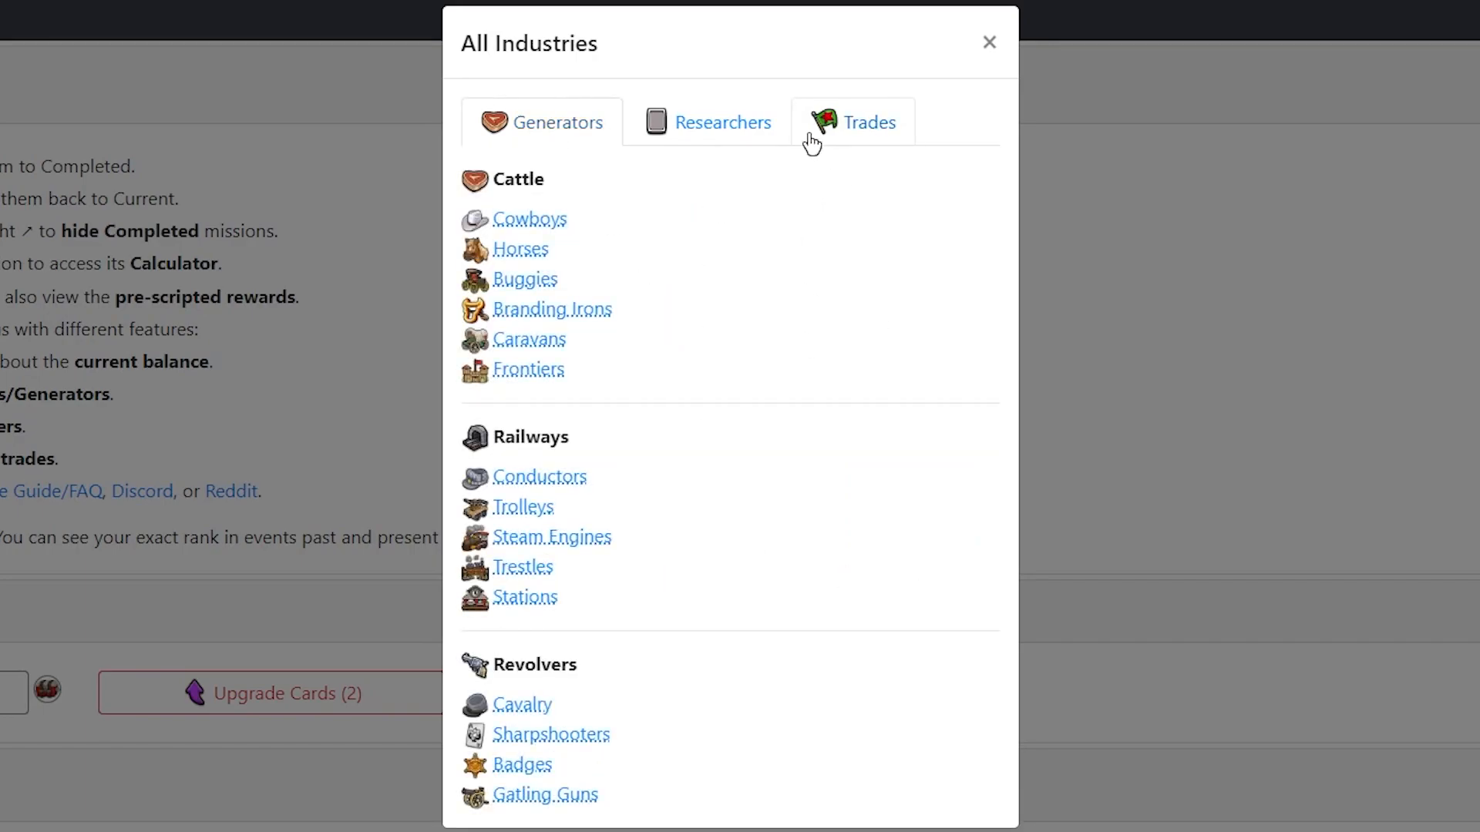
left_click(869, 121)
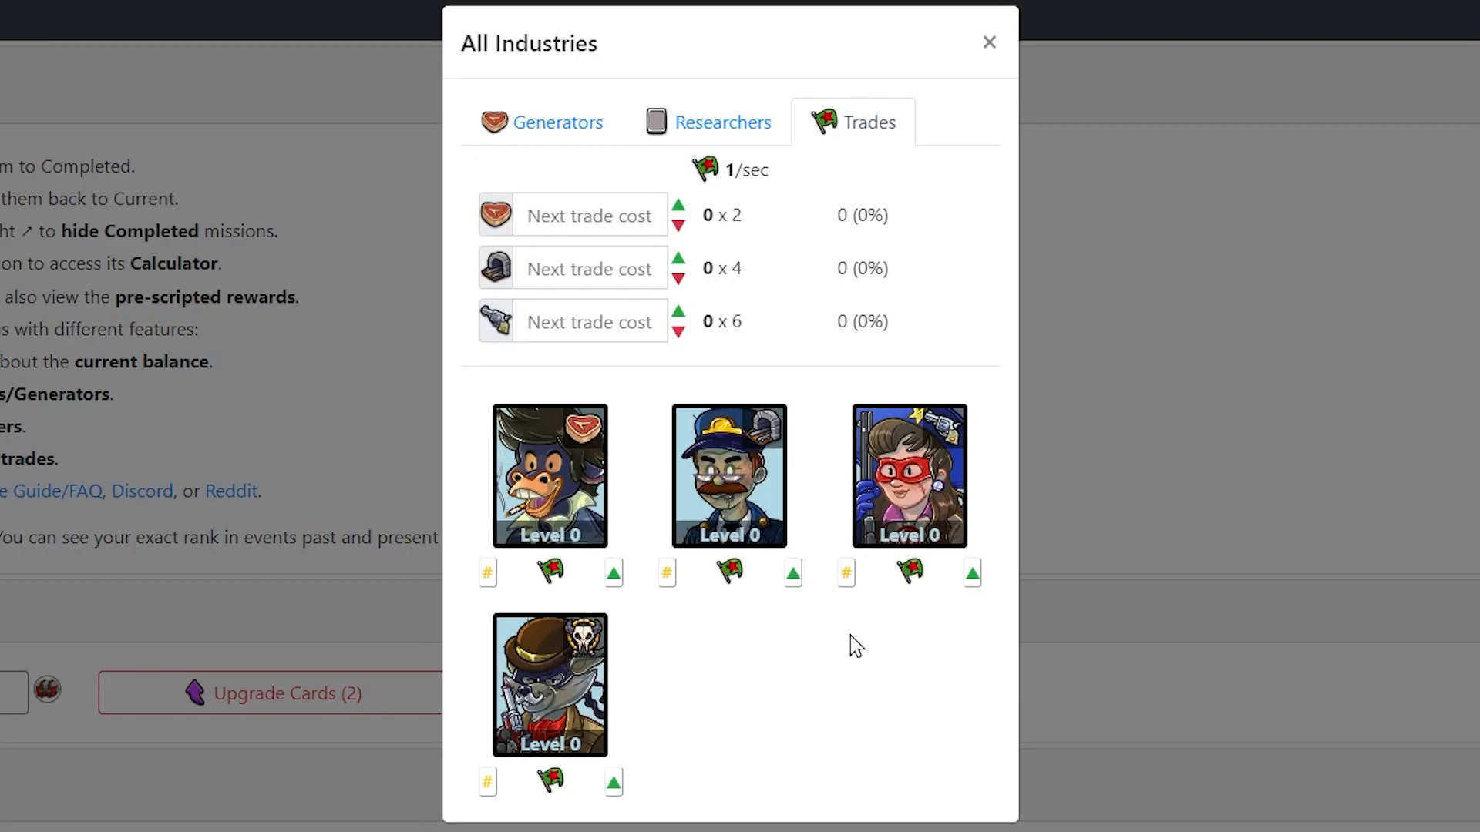
left_click(588, 215)
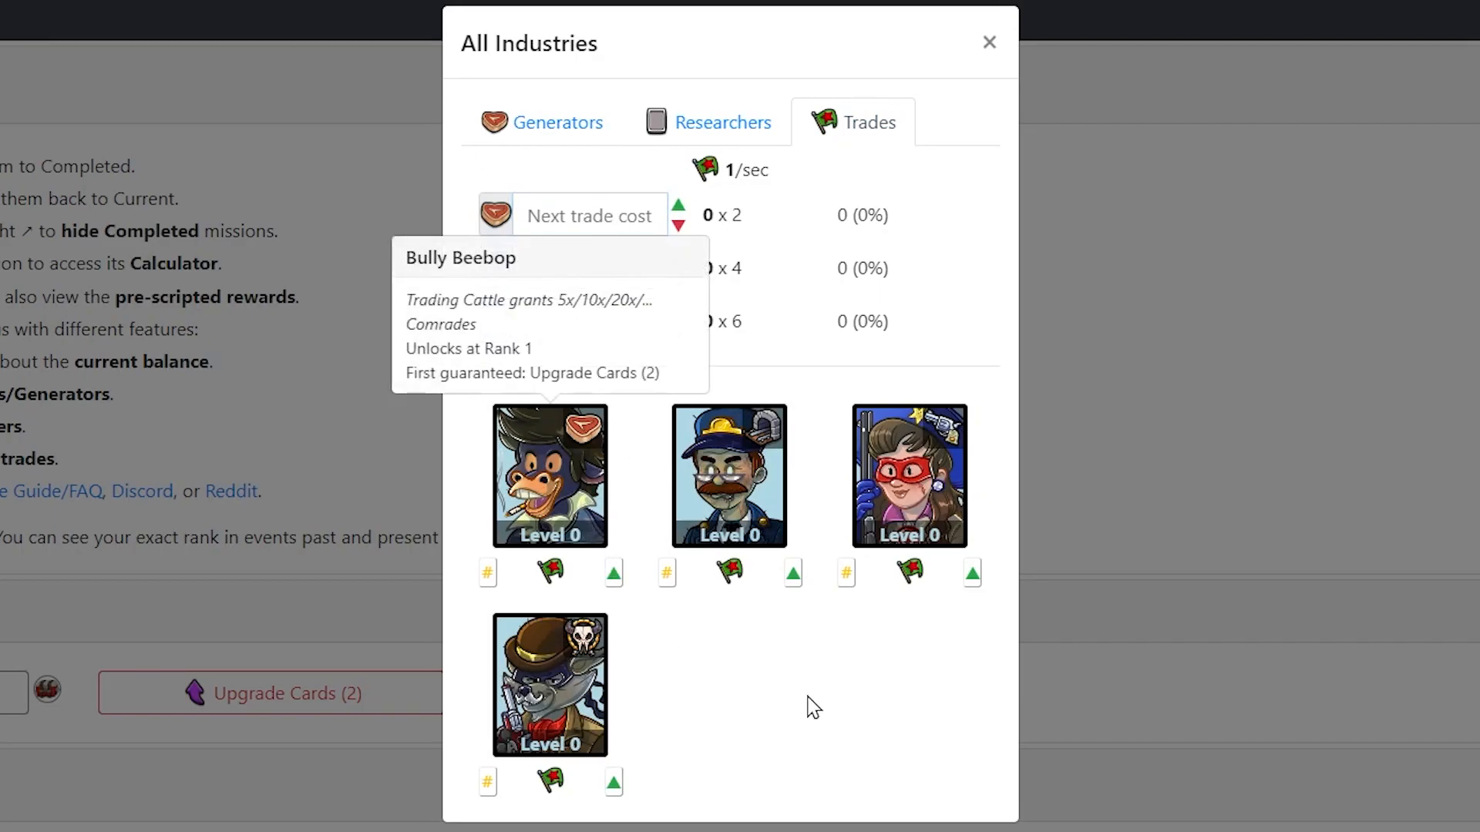
left_click(611, 573)
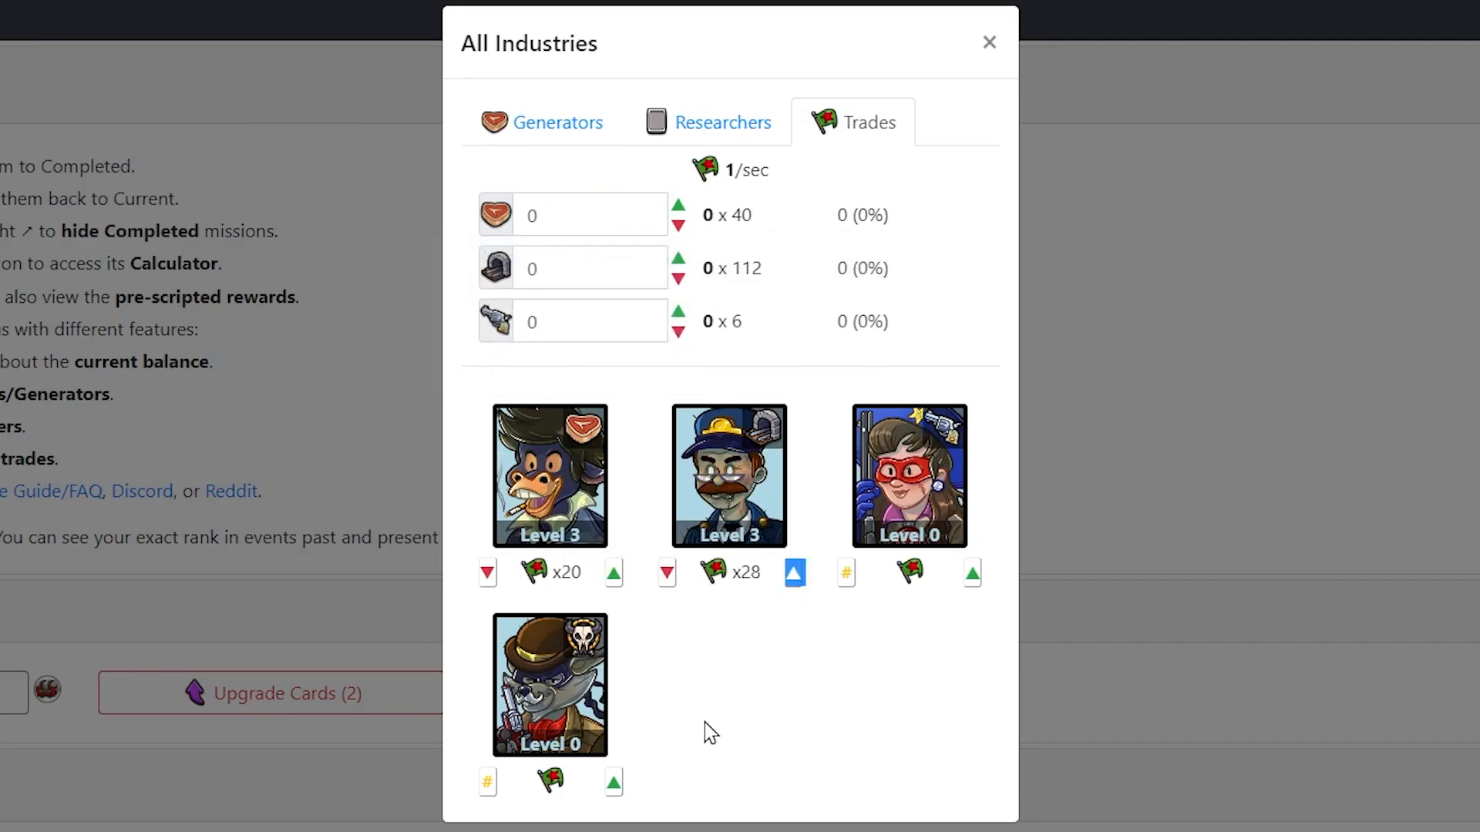
Step: Enter trade costs of 50,000 and 5 T, giving 601/sec
type("50")
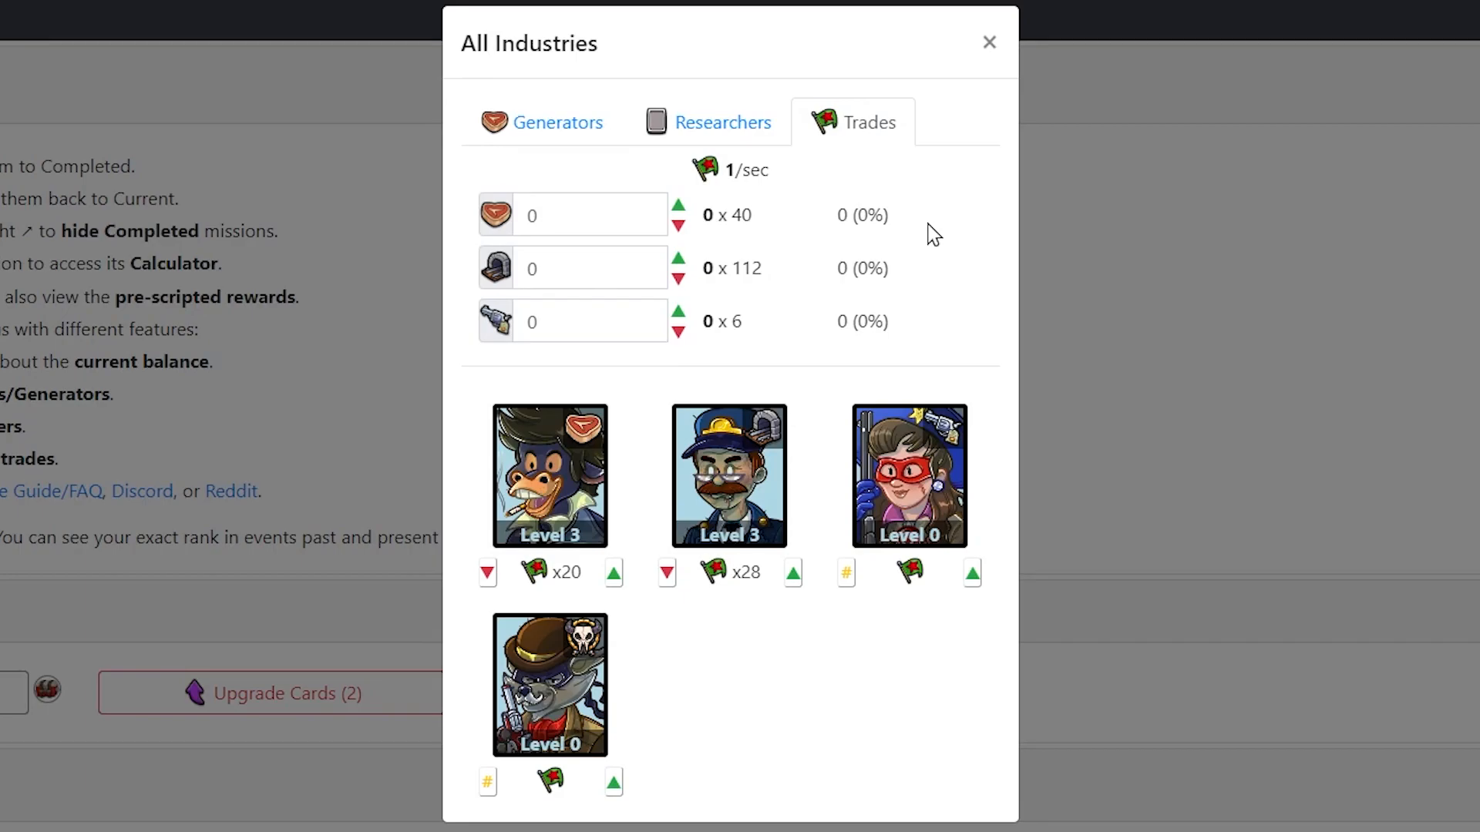
left_click(585, 214)
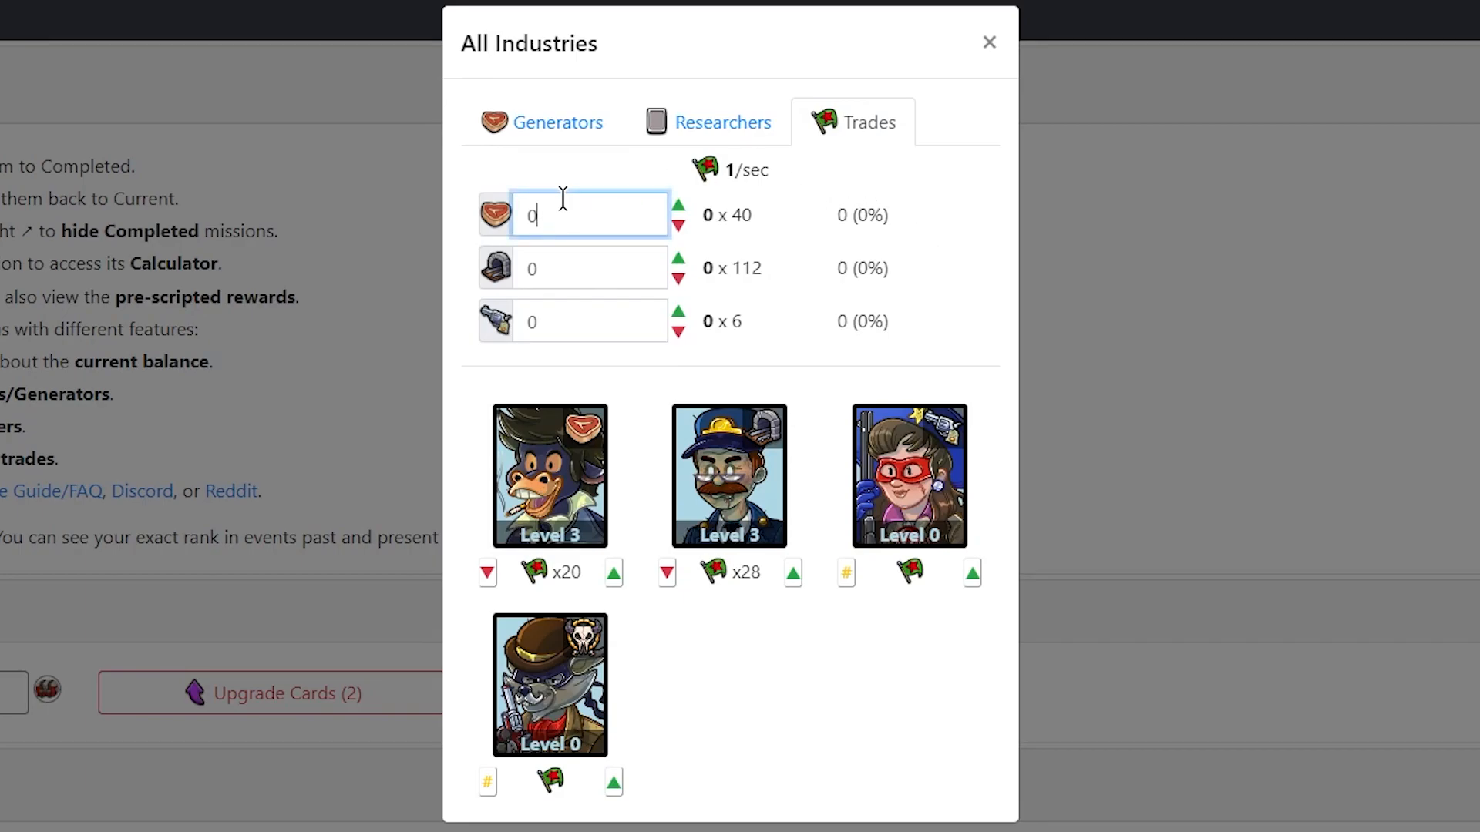
type("50 NN")
left_click(589, 268)
type("5 T")
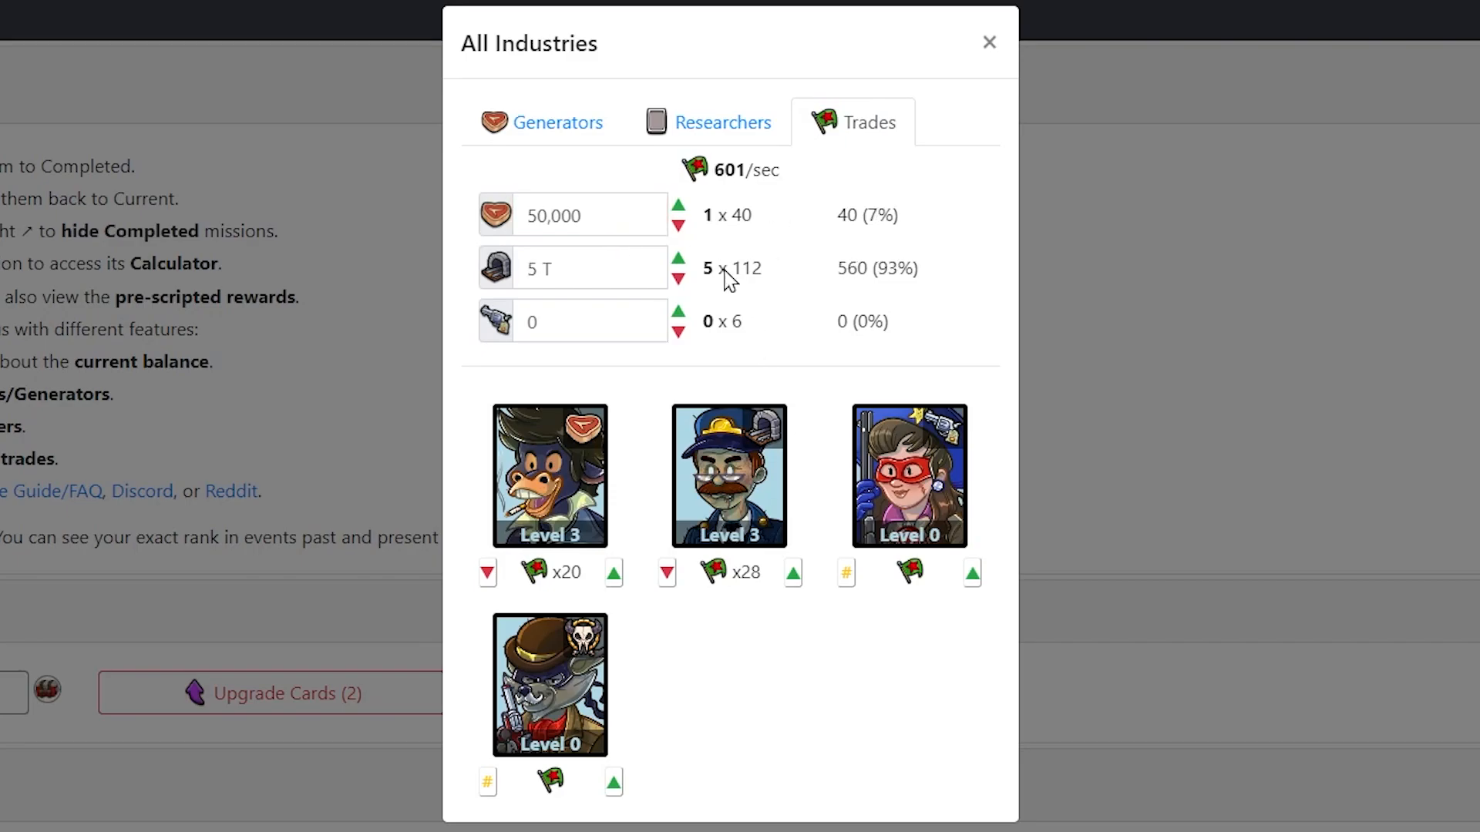
mouse_move(738, 219)
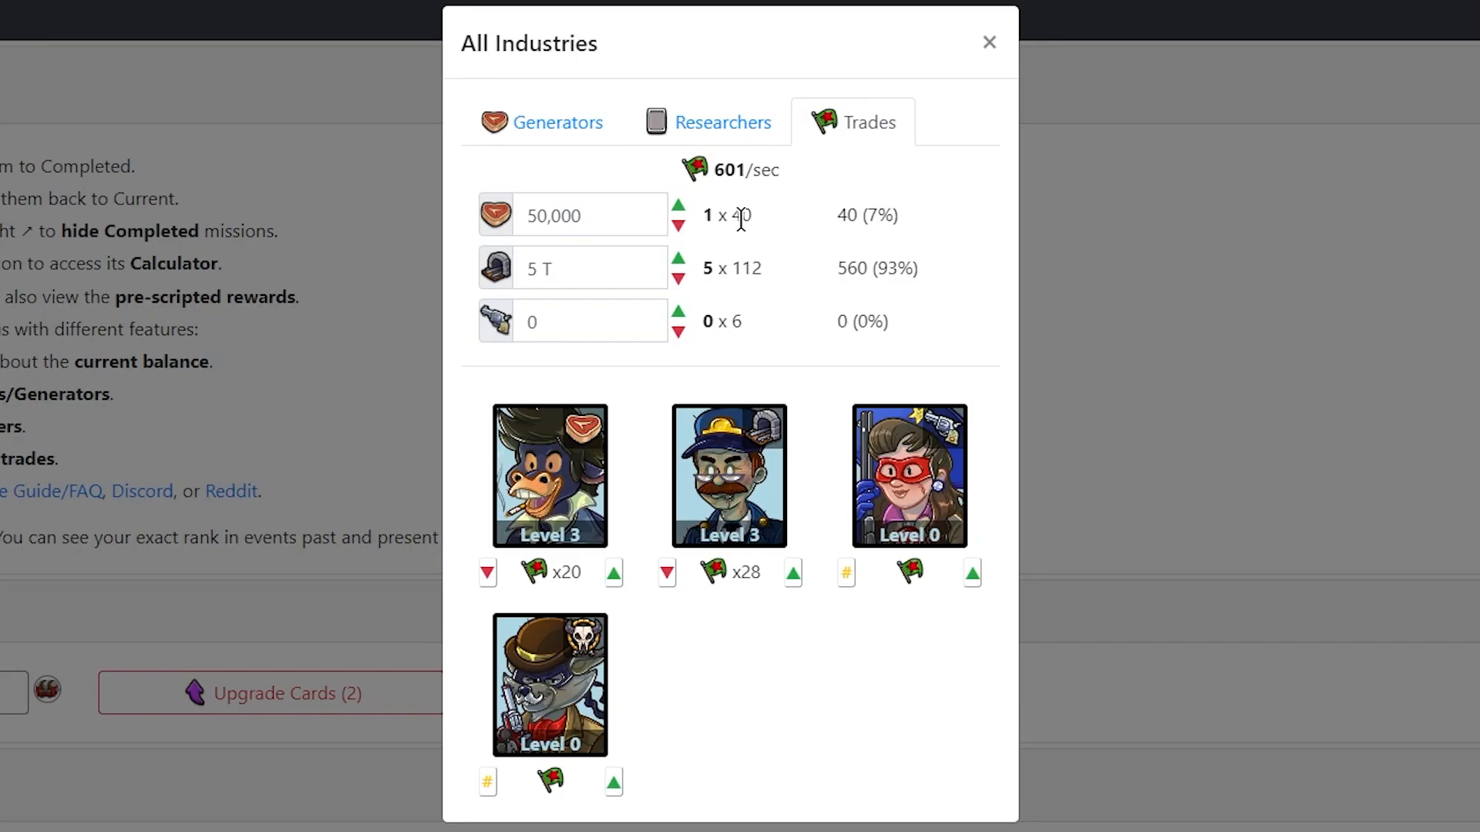
left_click(590, 269)
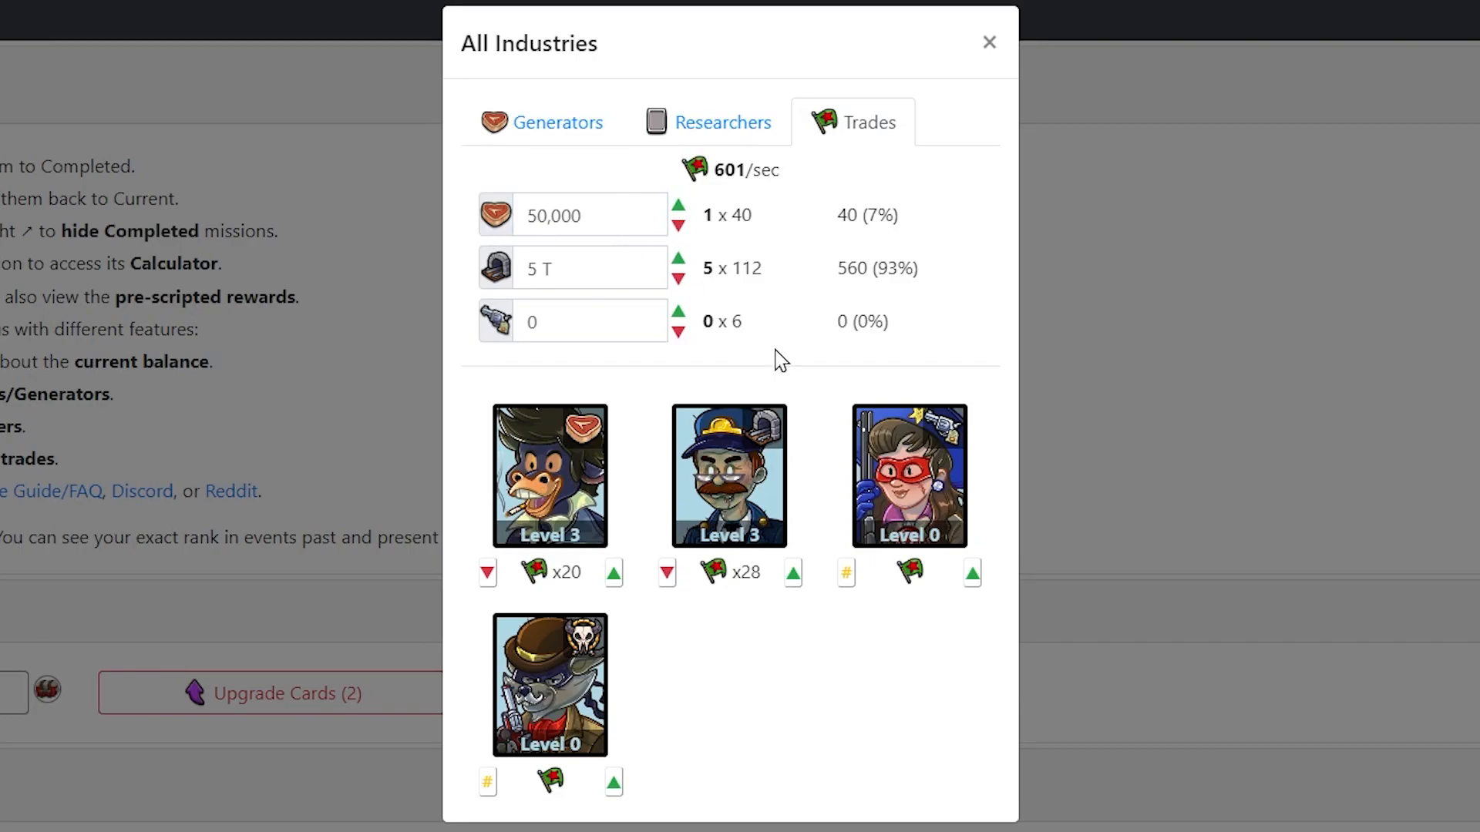
mouse_move(791, 281)
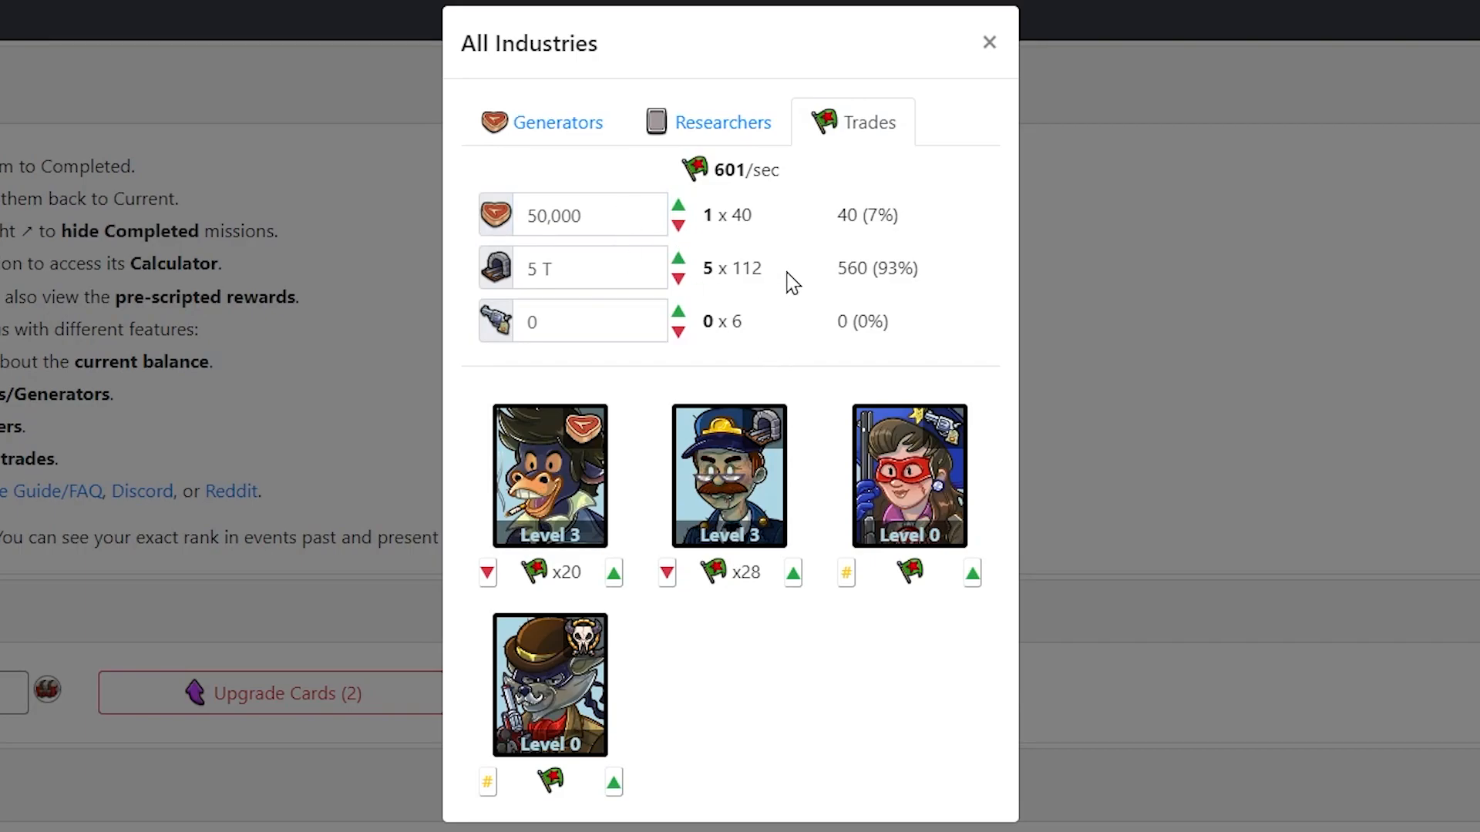
mouse_move(913, 359)
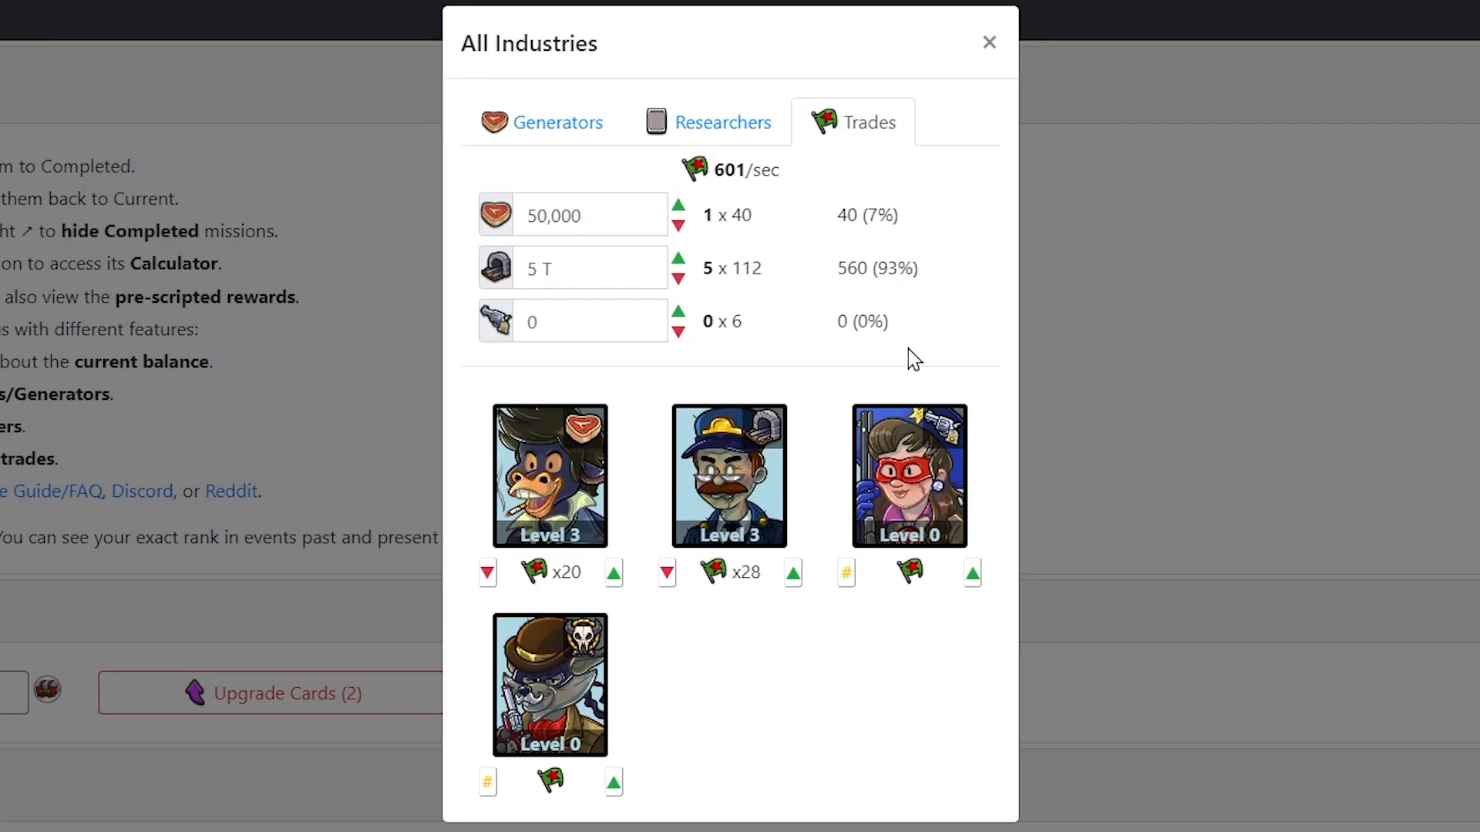
mouse_move(887, 300)
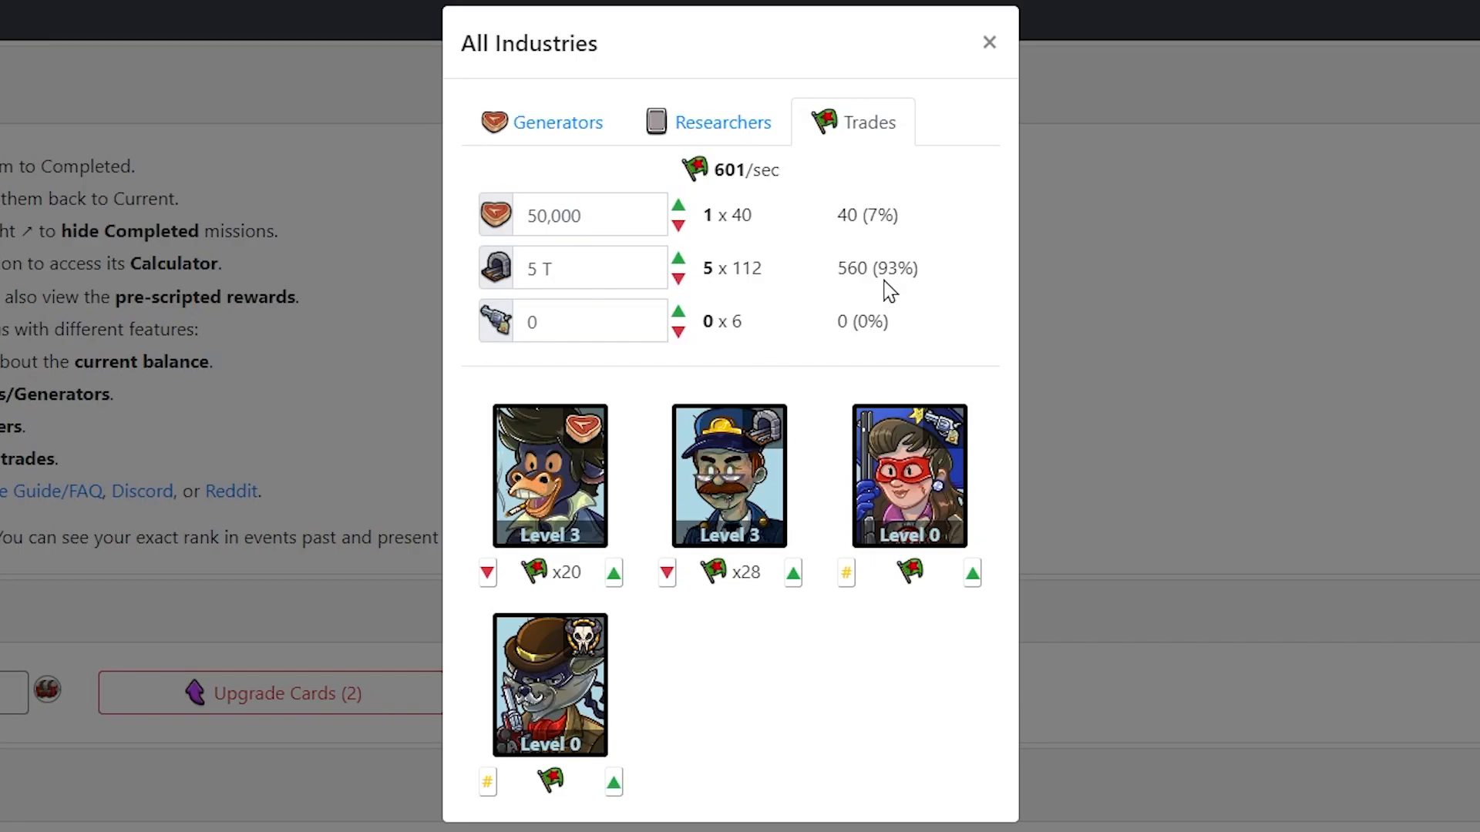
mouse_move(871, 270)
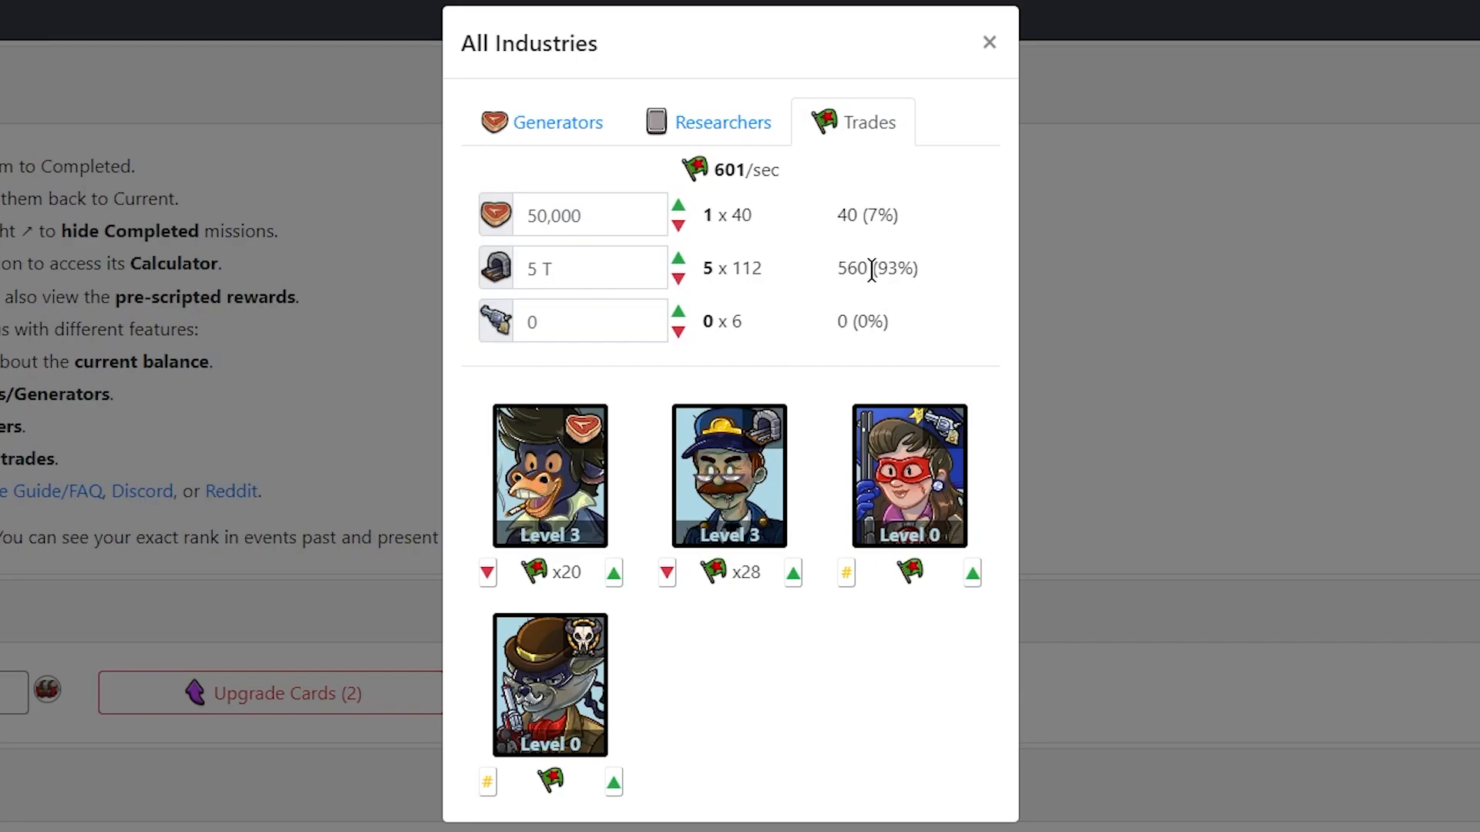
mouse_move(838, 211)
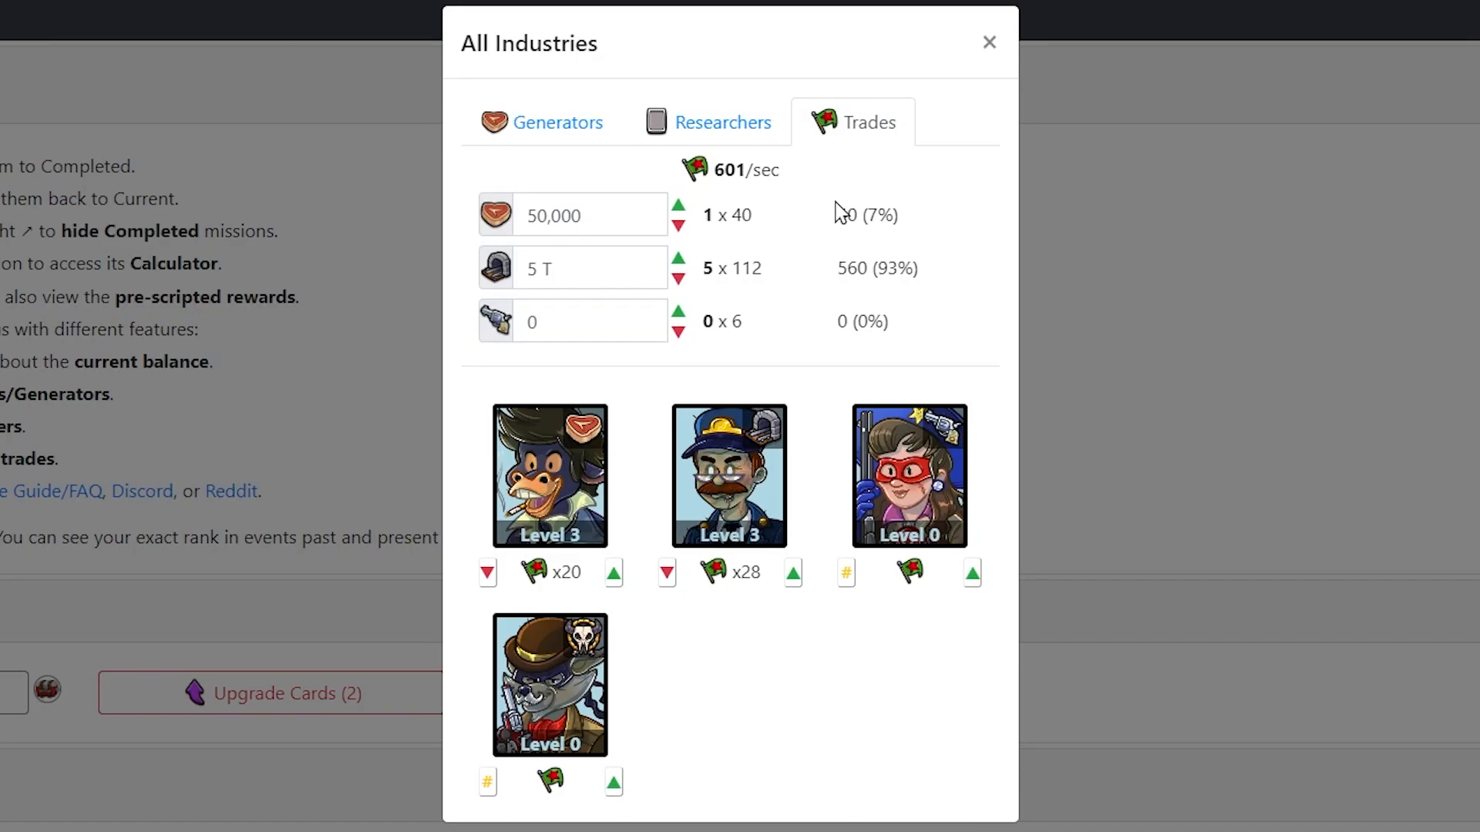
Step: Close the All Industries window and scroll to the Motherland missions at Rank 111 (0/23)
left_click(988, 42)
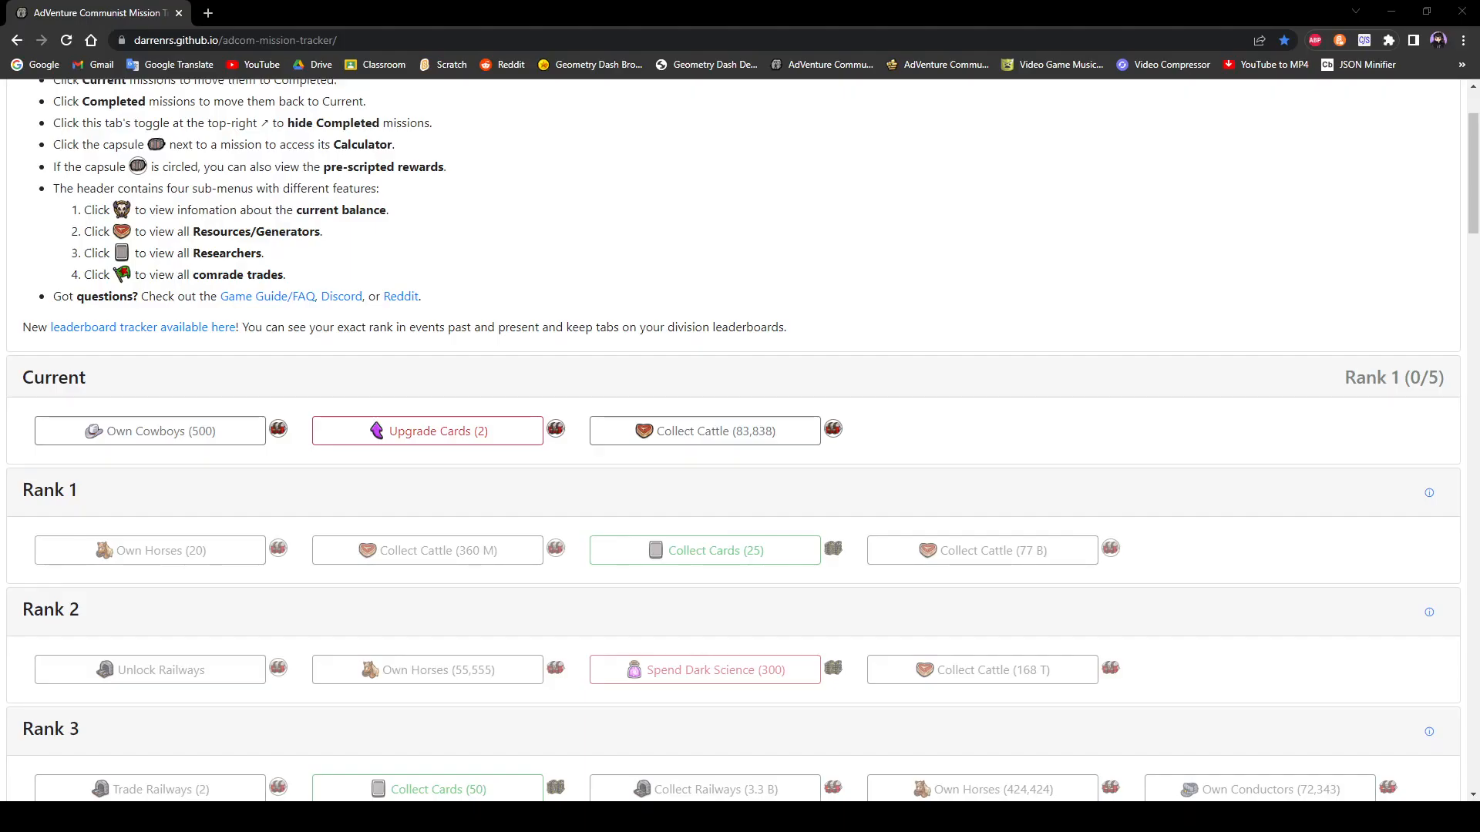
scroll("down", 3)
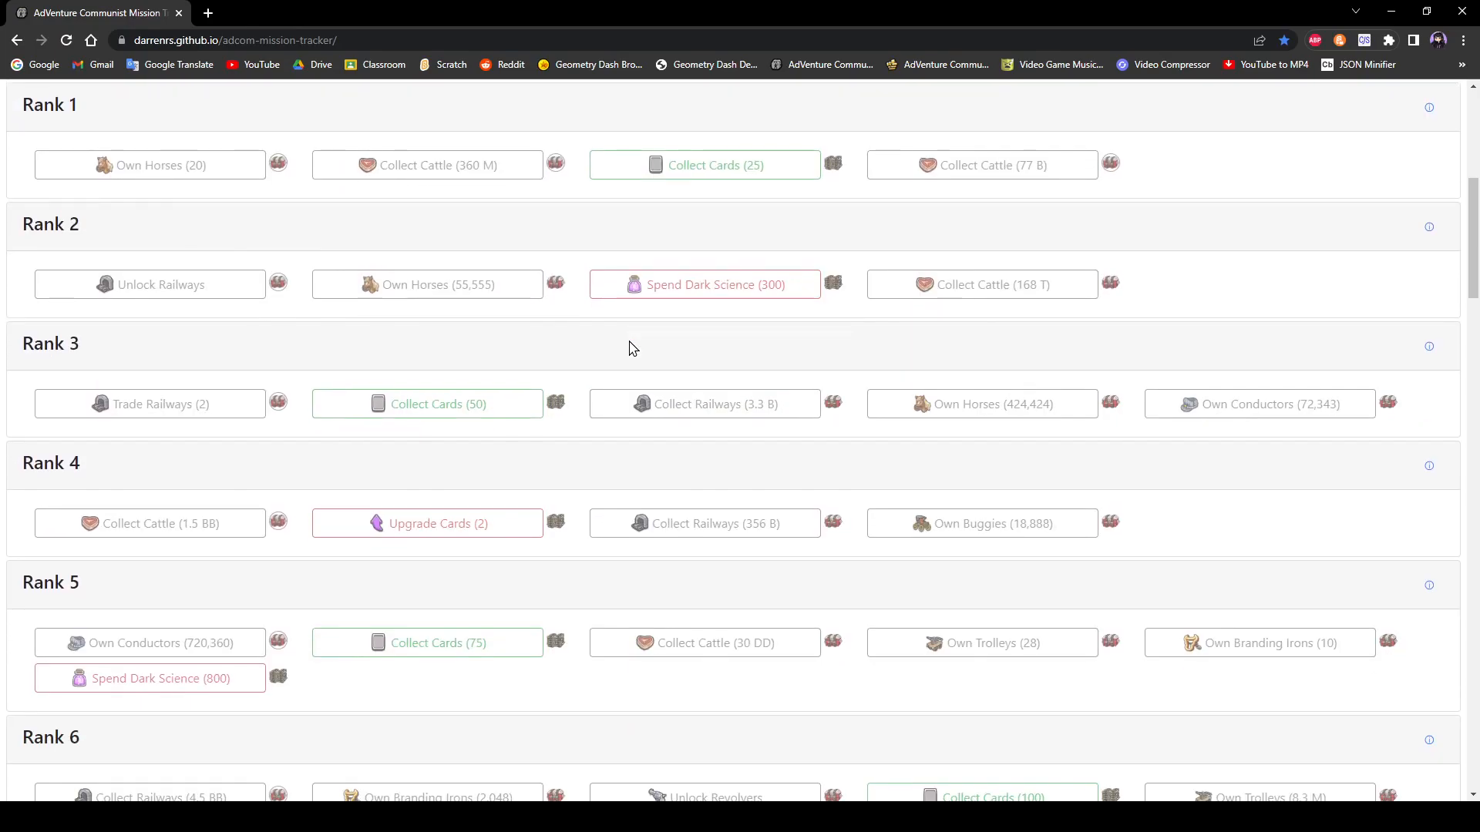
mouse_move(605, 340)
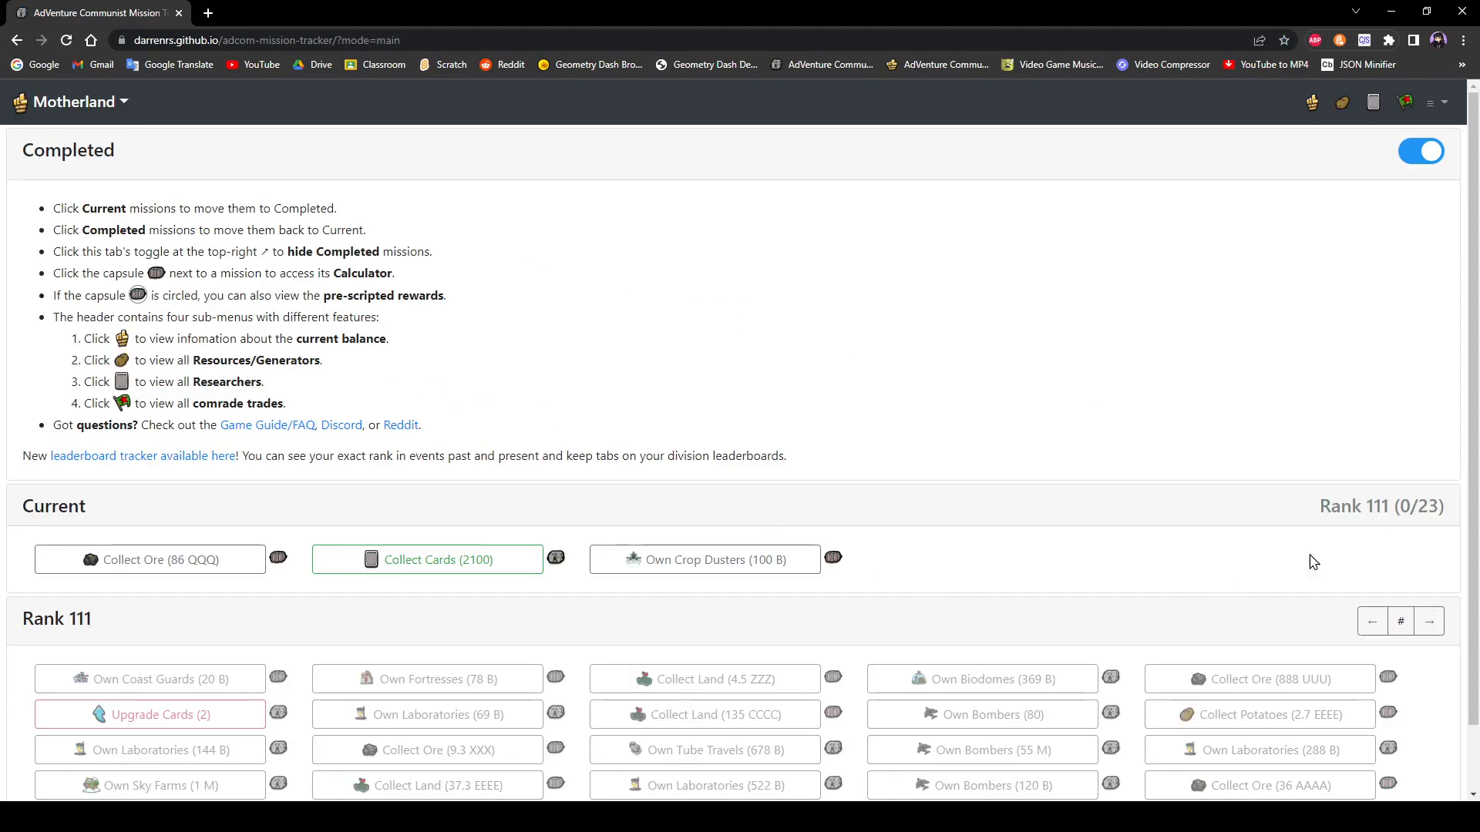
scroll("down", 3)
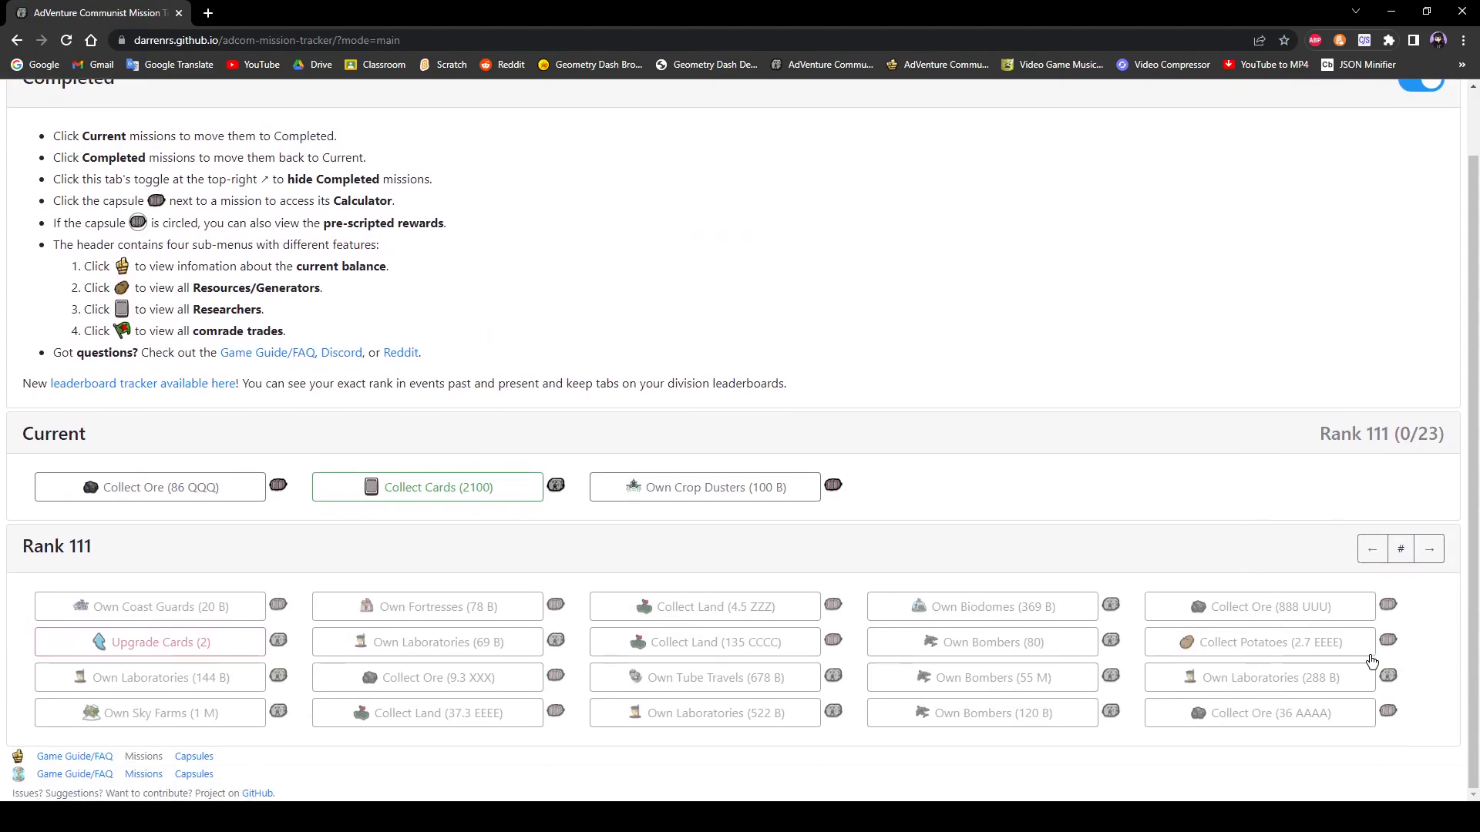
Step: Open the Collect Ore (36 AAAA) calculator on its Researchers tab showing Level 8 researchers
left_click(1388, 711)
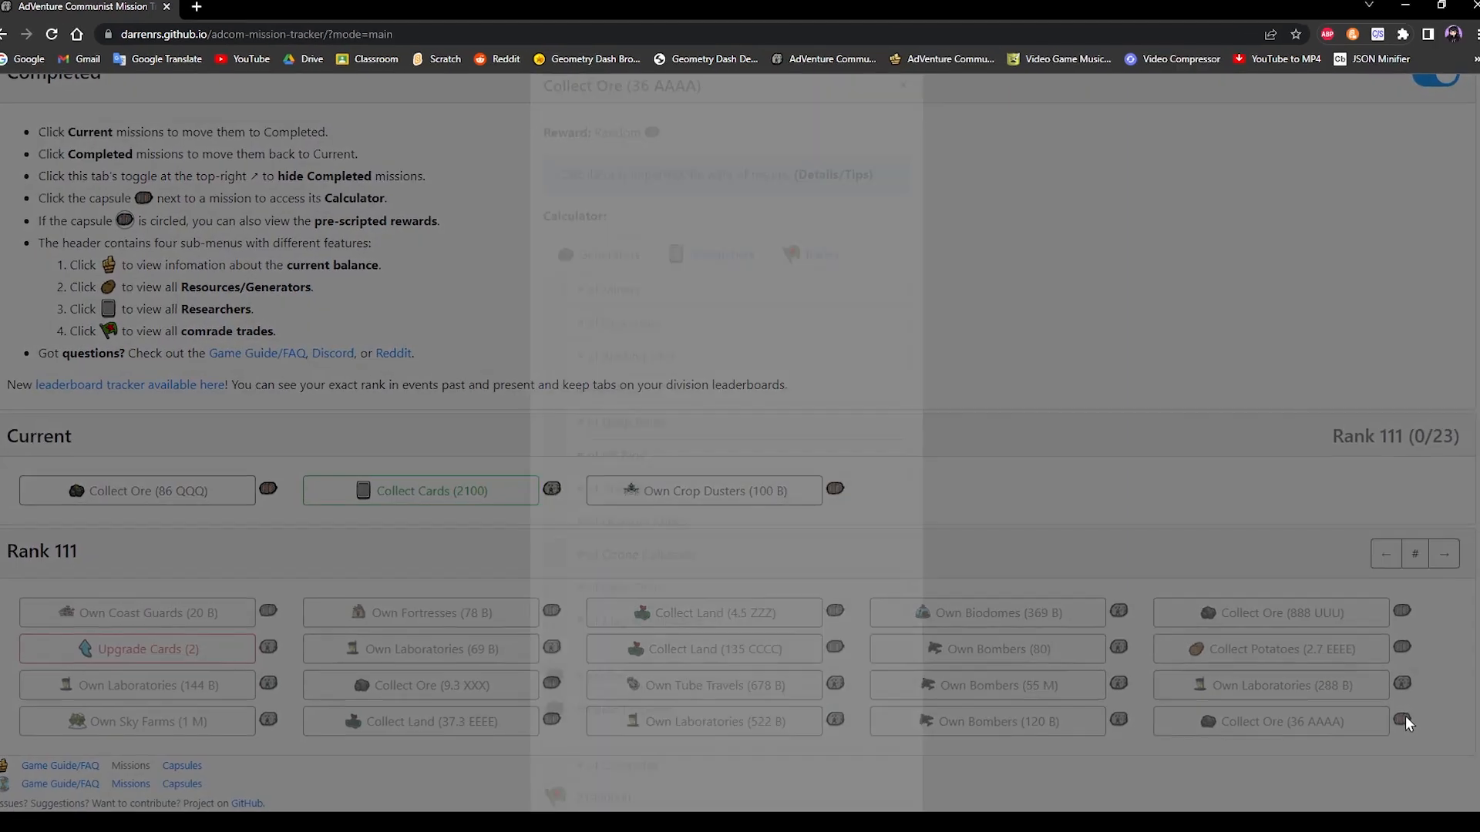
left_click(1404, 721)
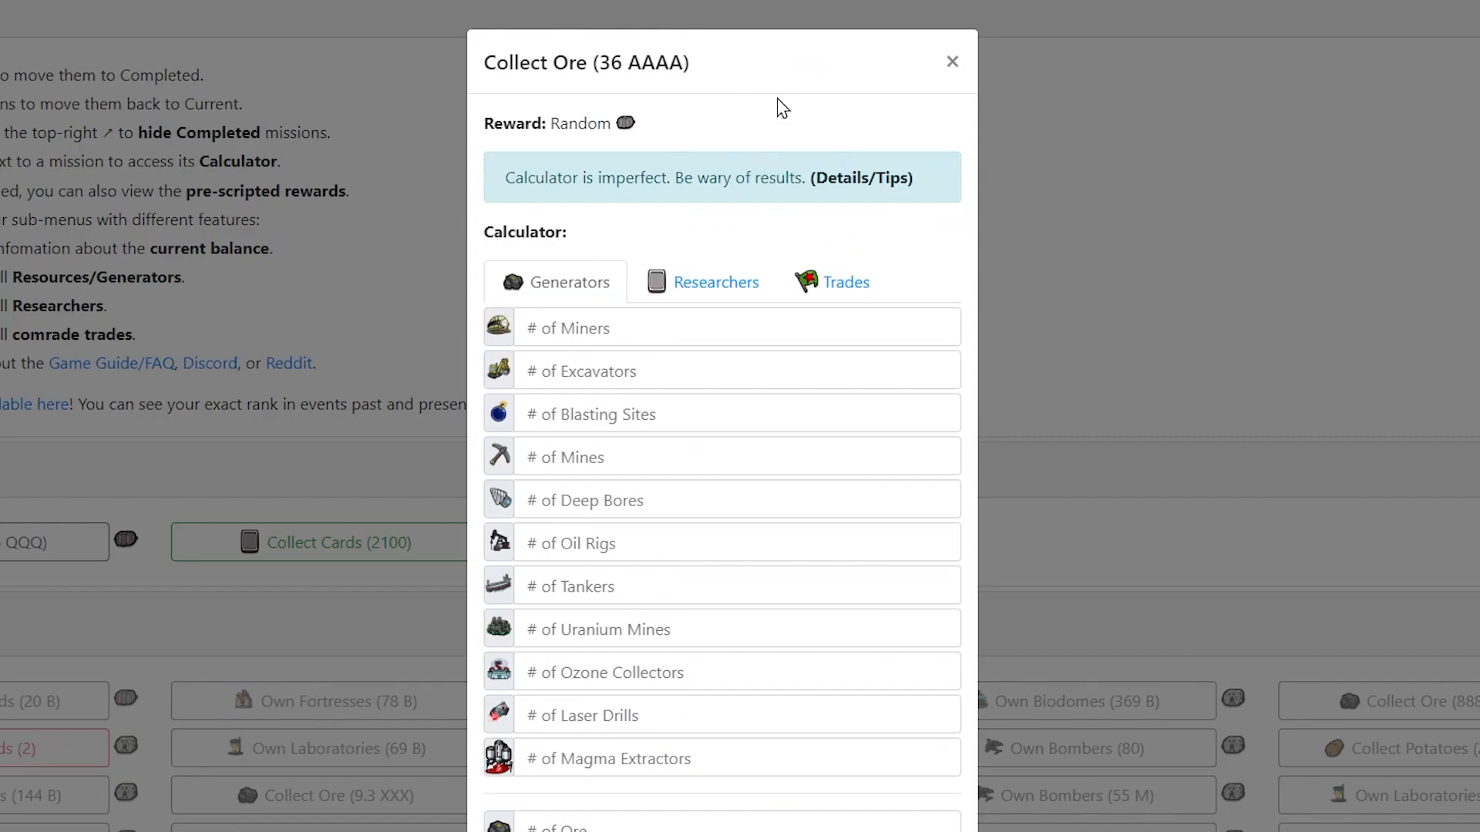
left_click(715, 282)
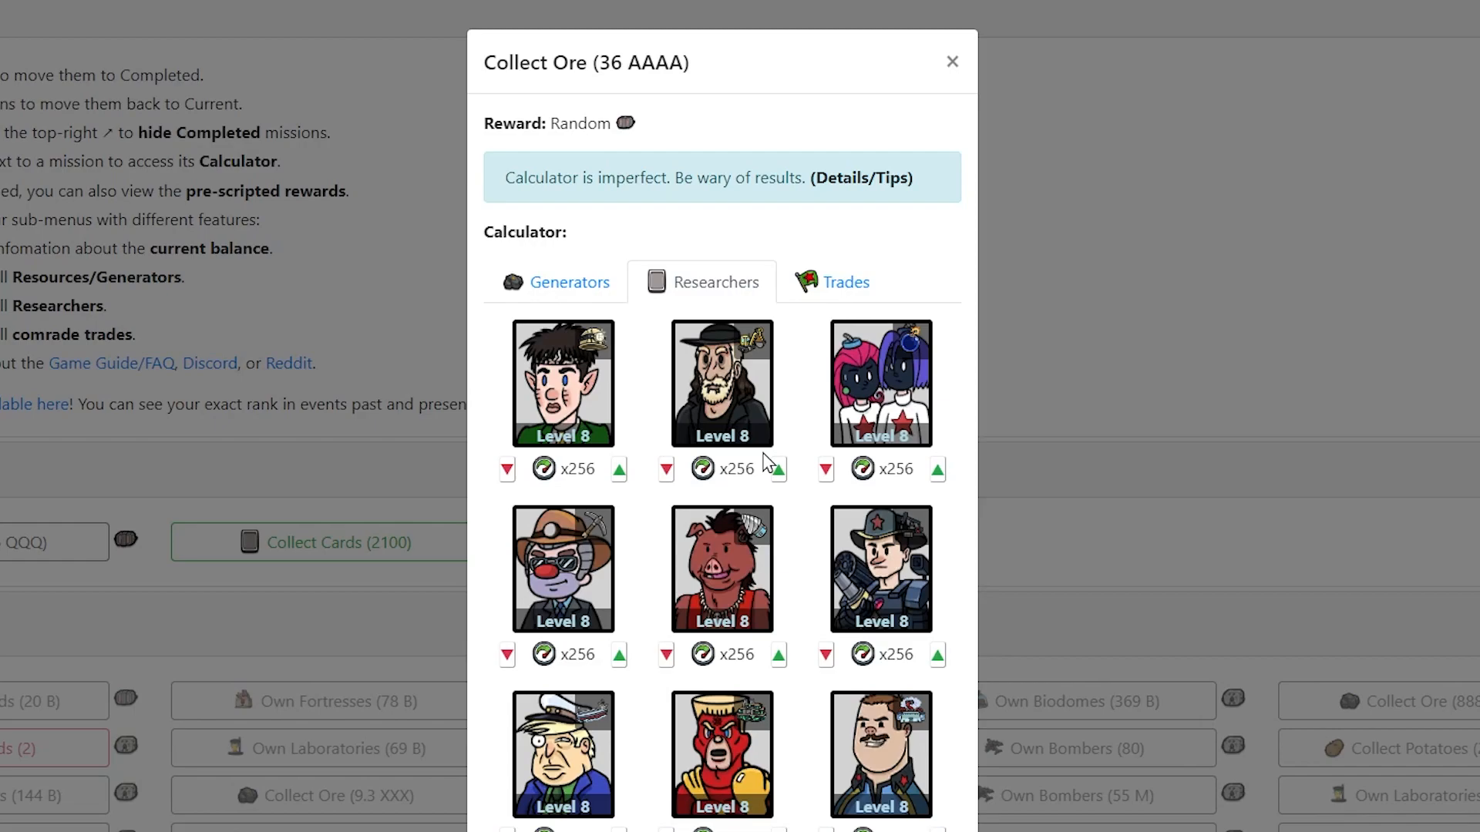
mouse_move(750, 406)
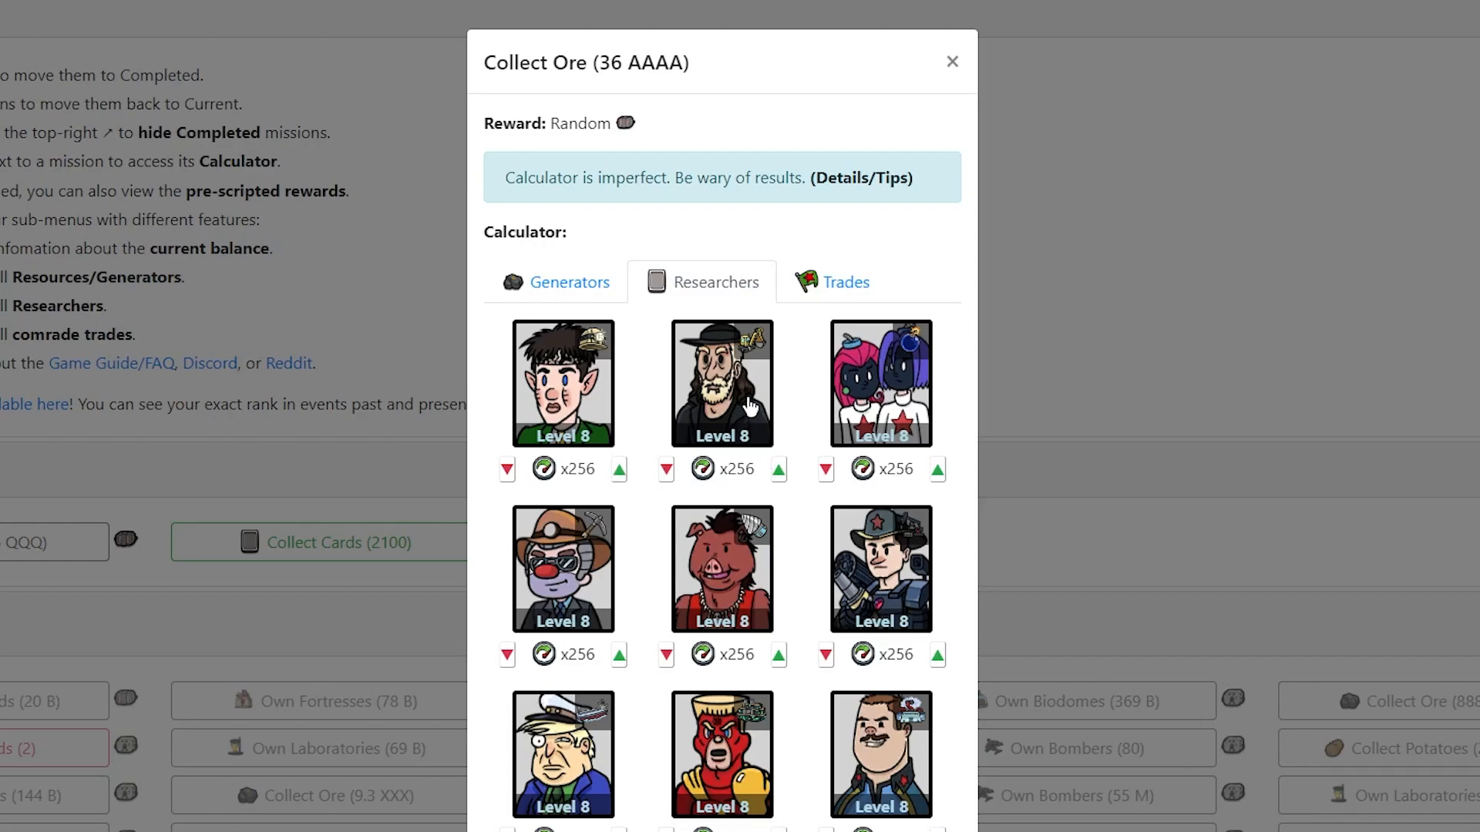
mouse_move(1055, 467)
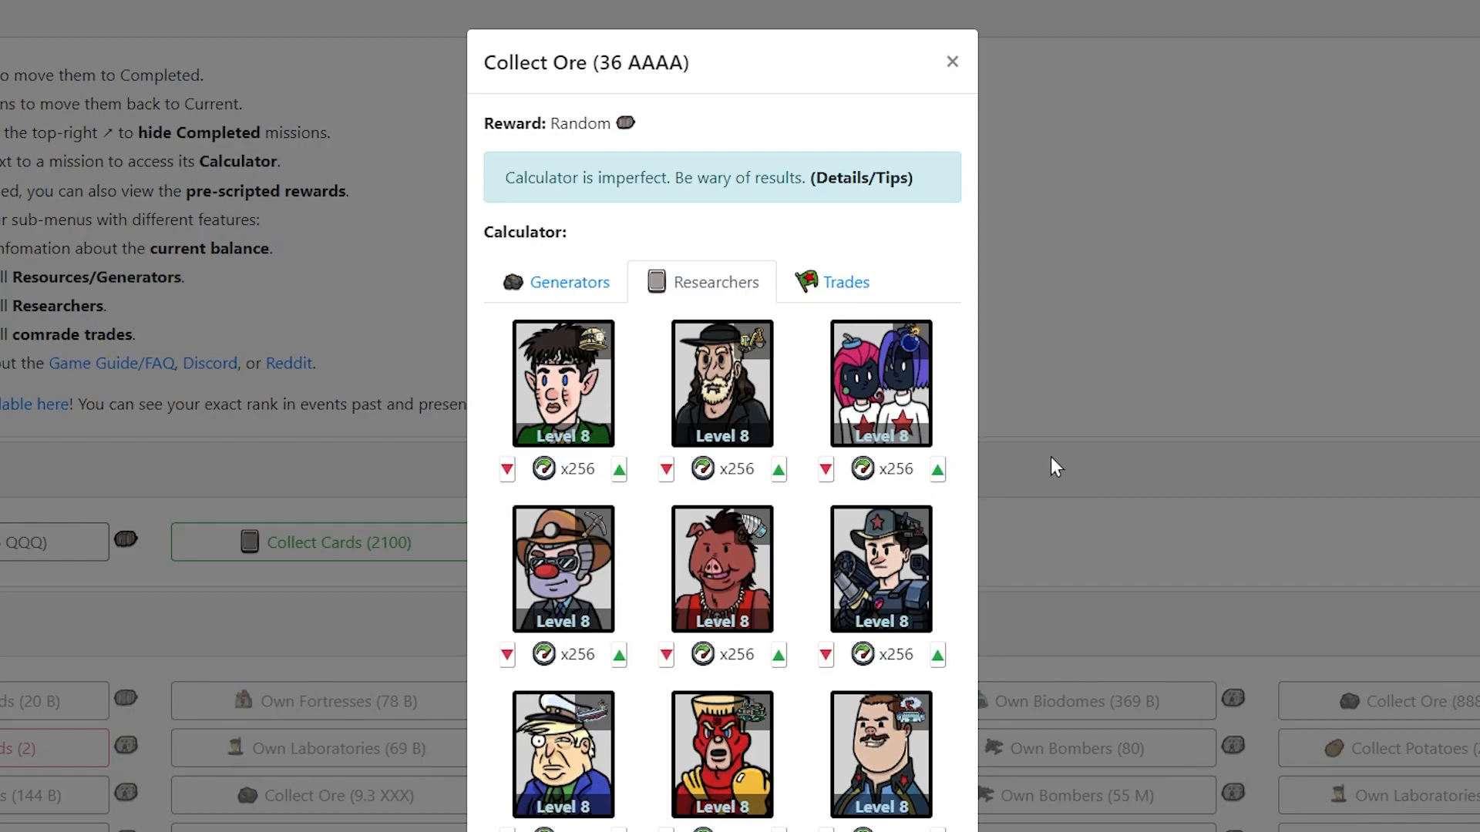
Step: Raise the first, second and fourth Ore researchers' levels toward level 8
left_click(951, 62)
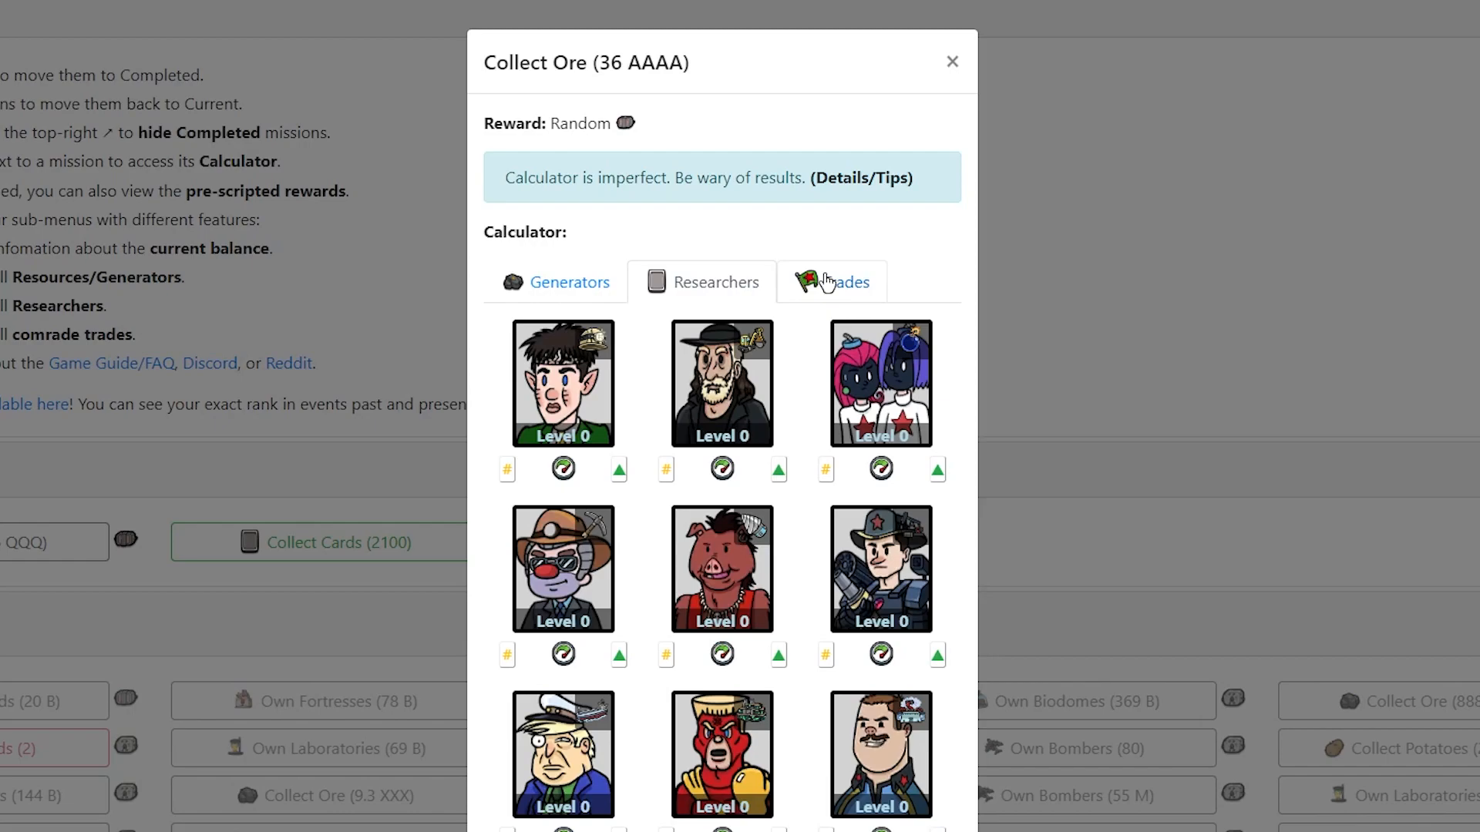
left_click(618, 469)
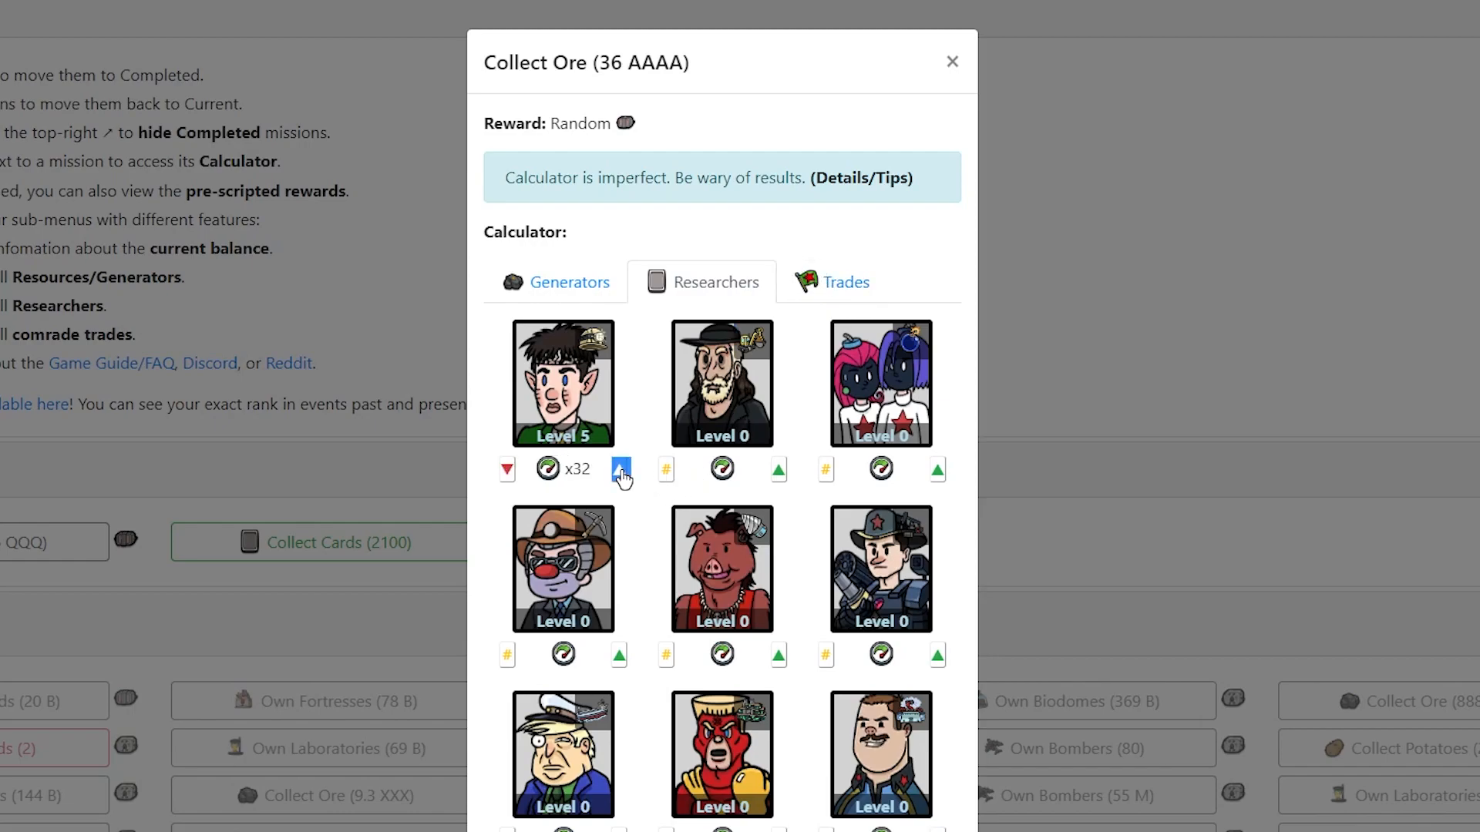
left_click(619, 470)
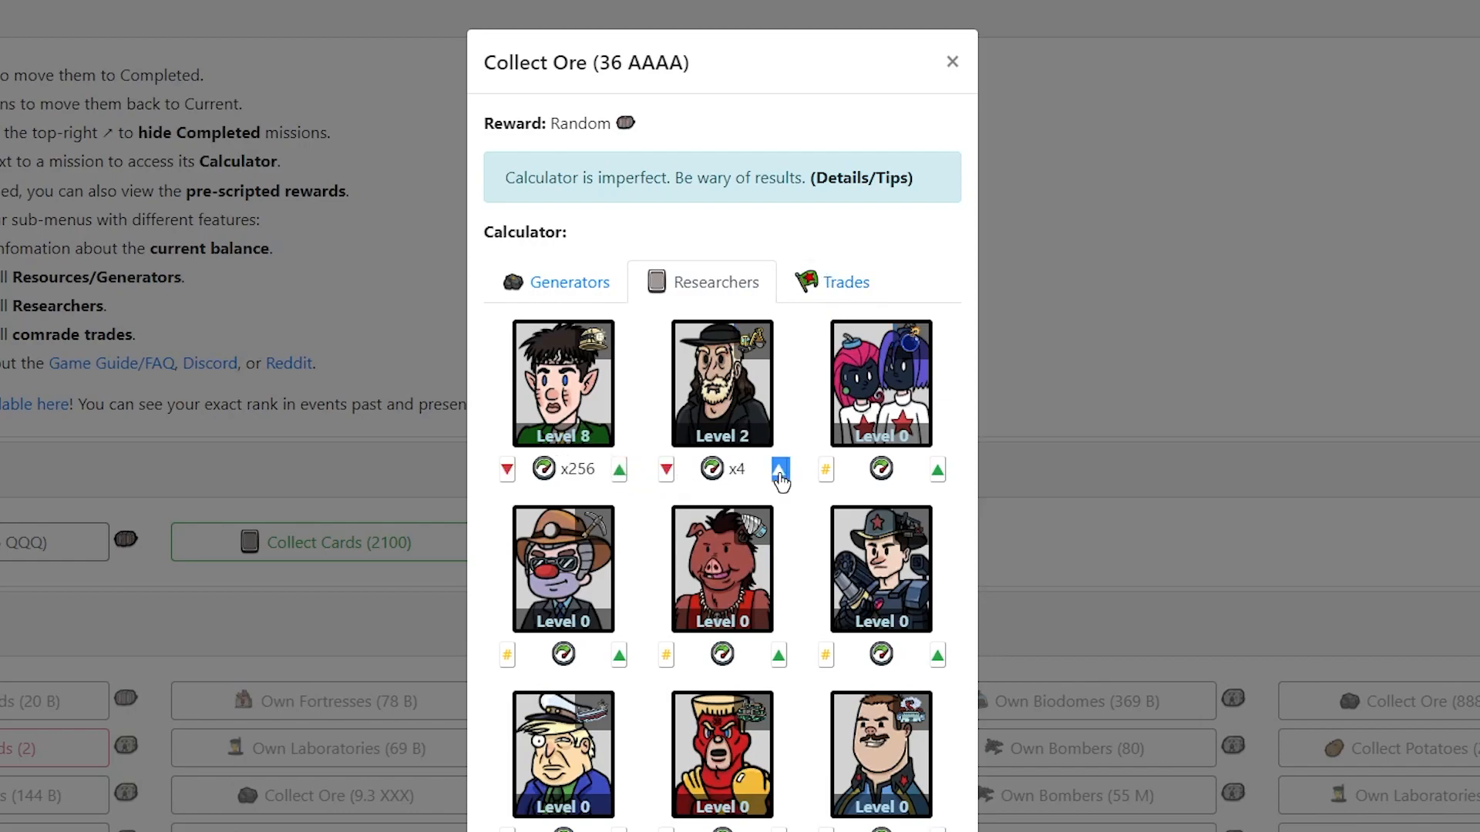
left_click(779, 470)
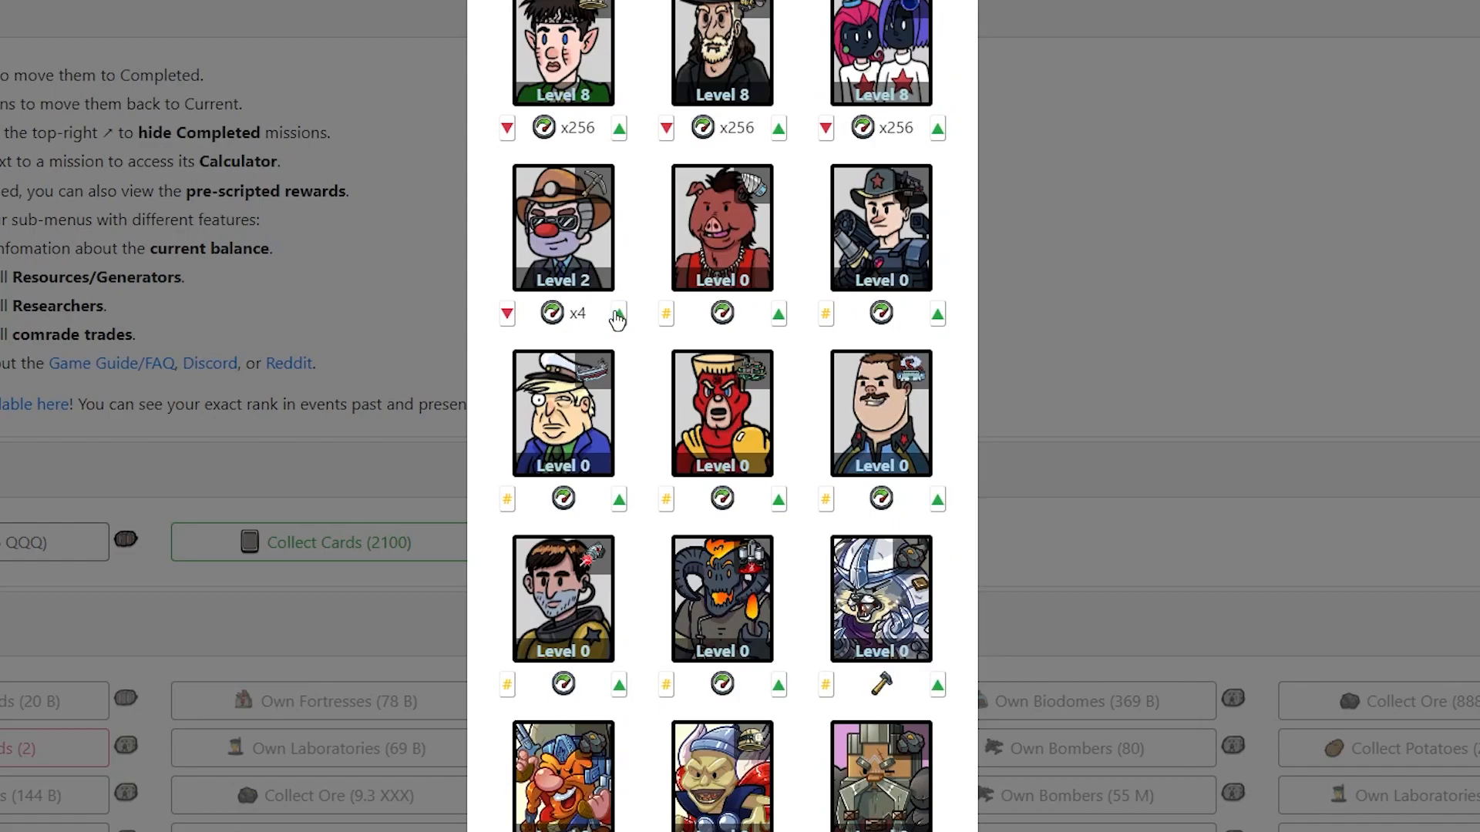
left_click(618, 314)
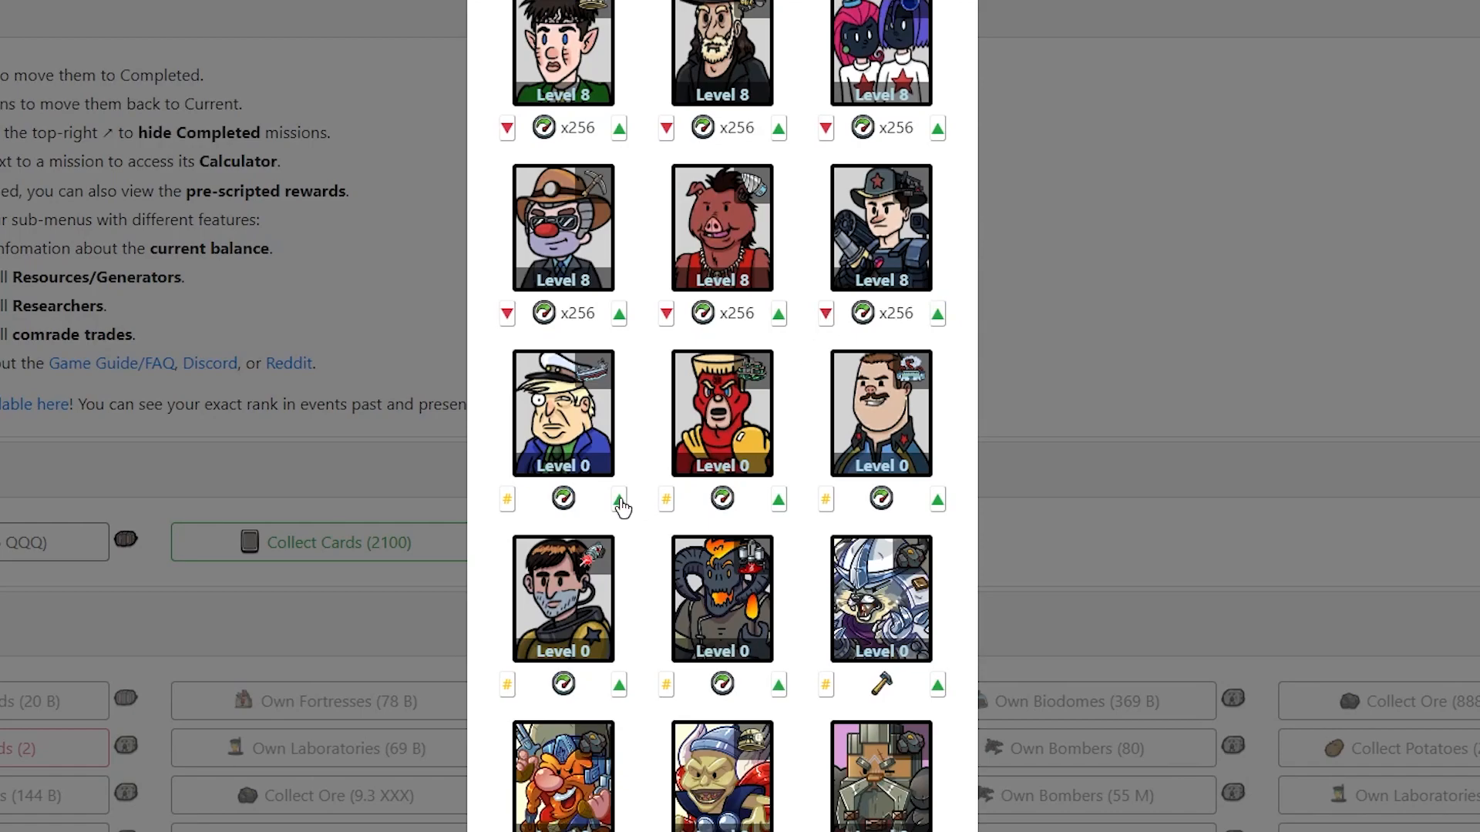
Step: Raise the seventh, eighth and ninth researchers to level 8 and the tenth to 6
left_click(619, 500)
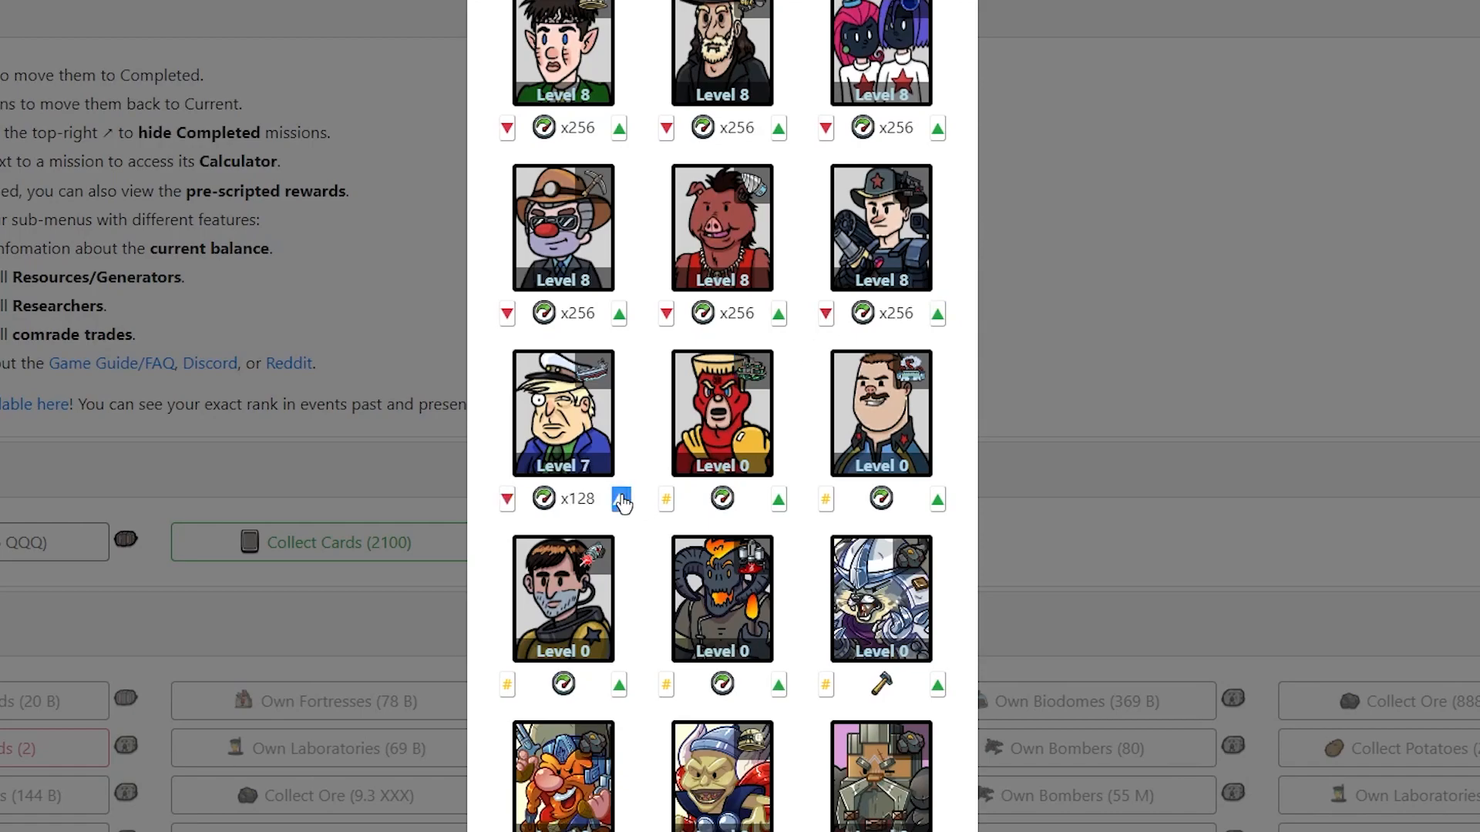
left_click(777, 499)
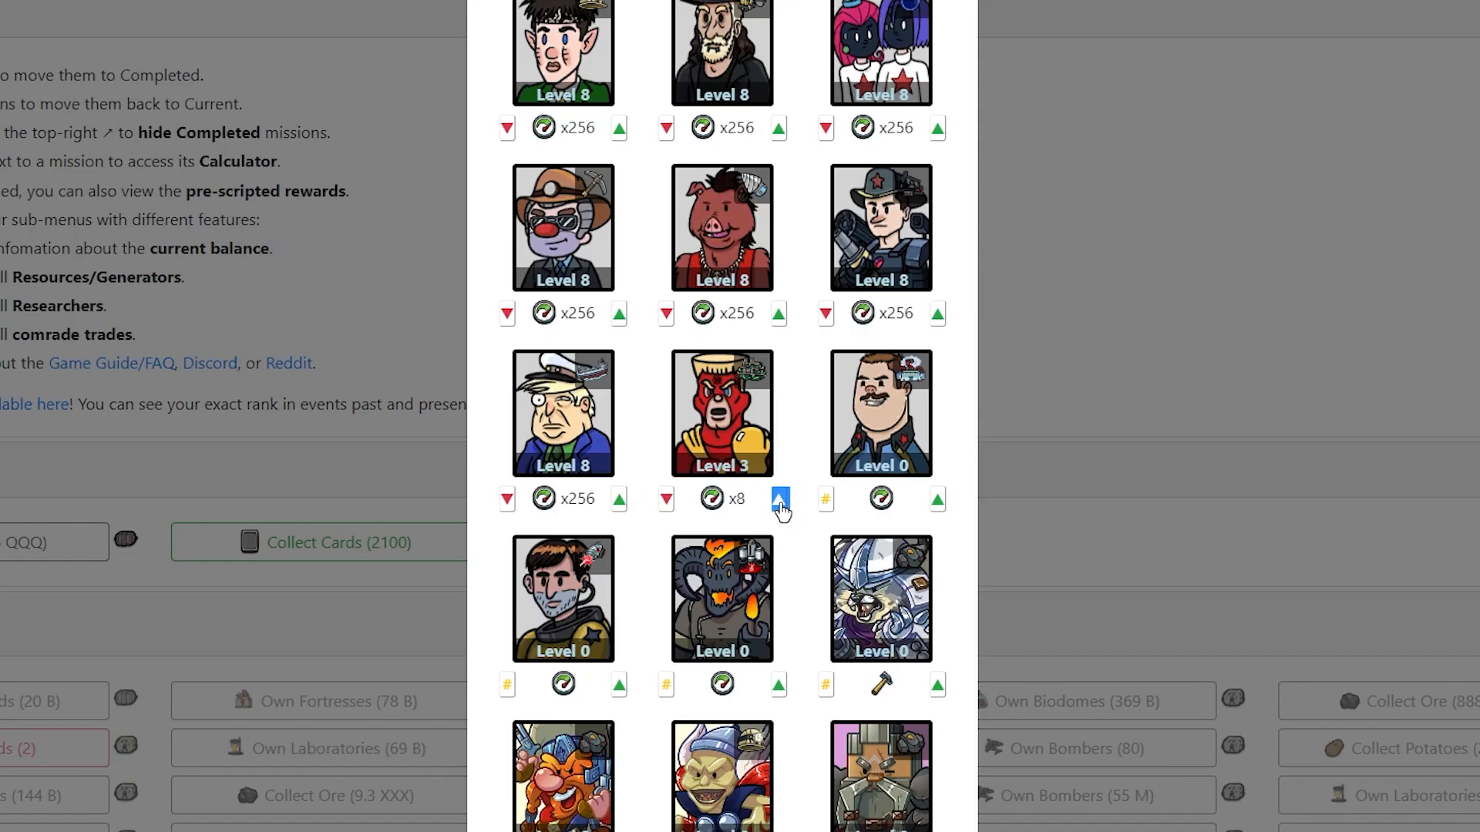
left_click(777, 499)
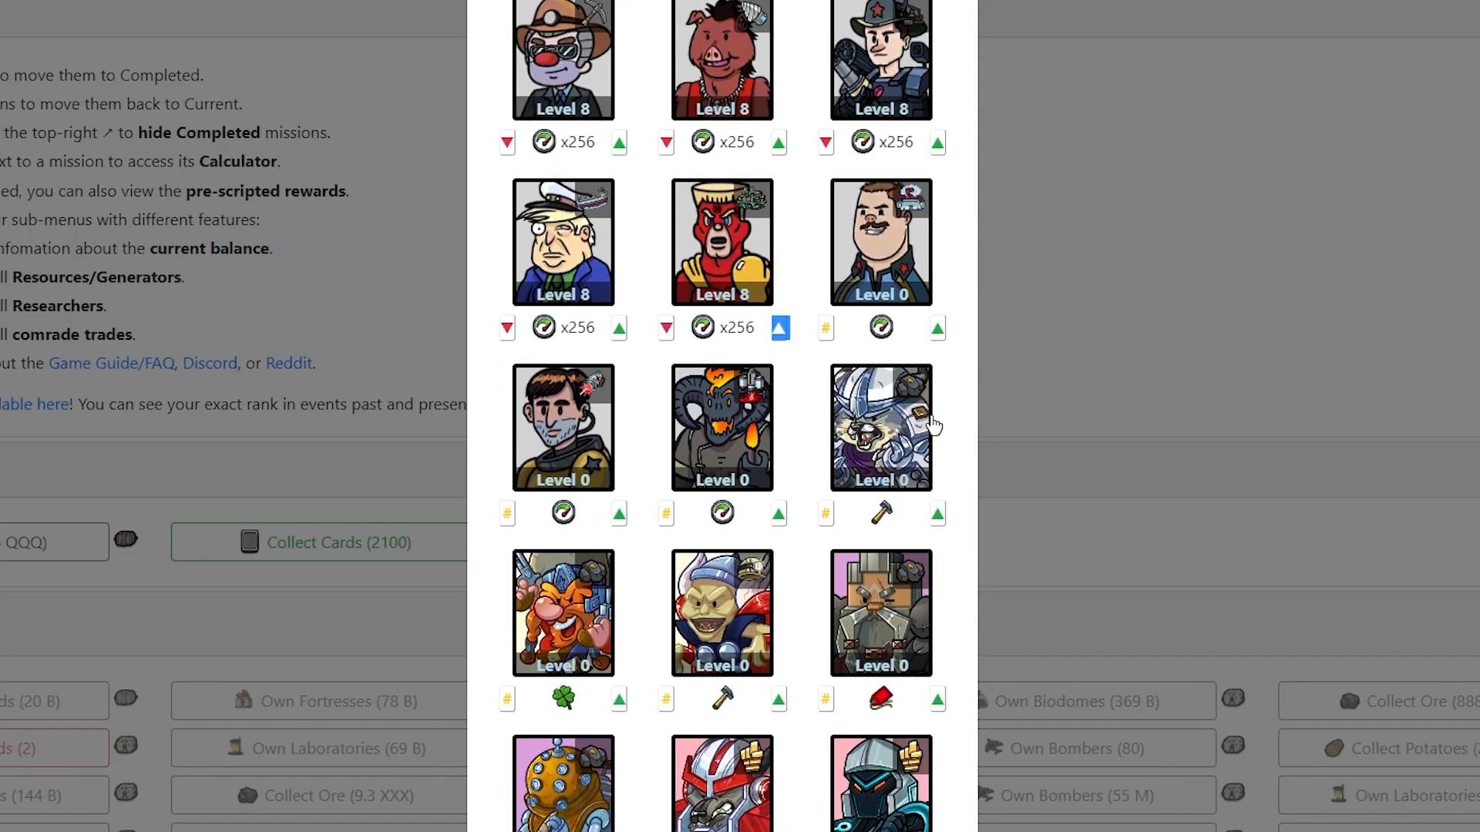
left_click(936, 327)
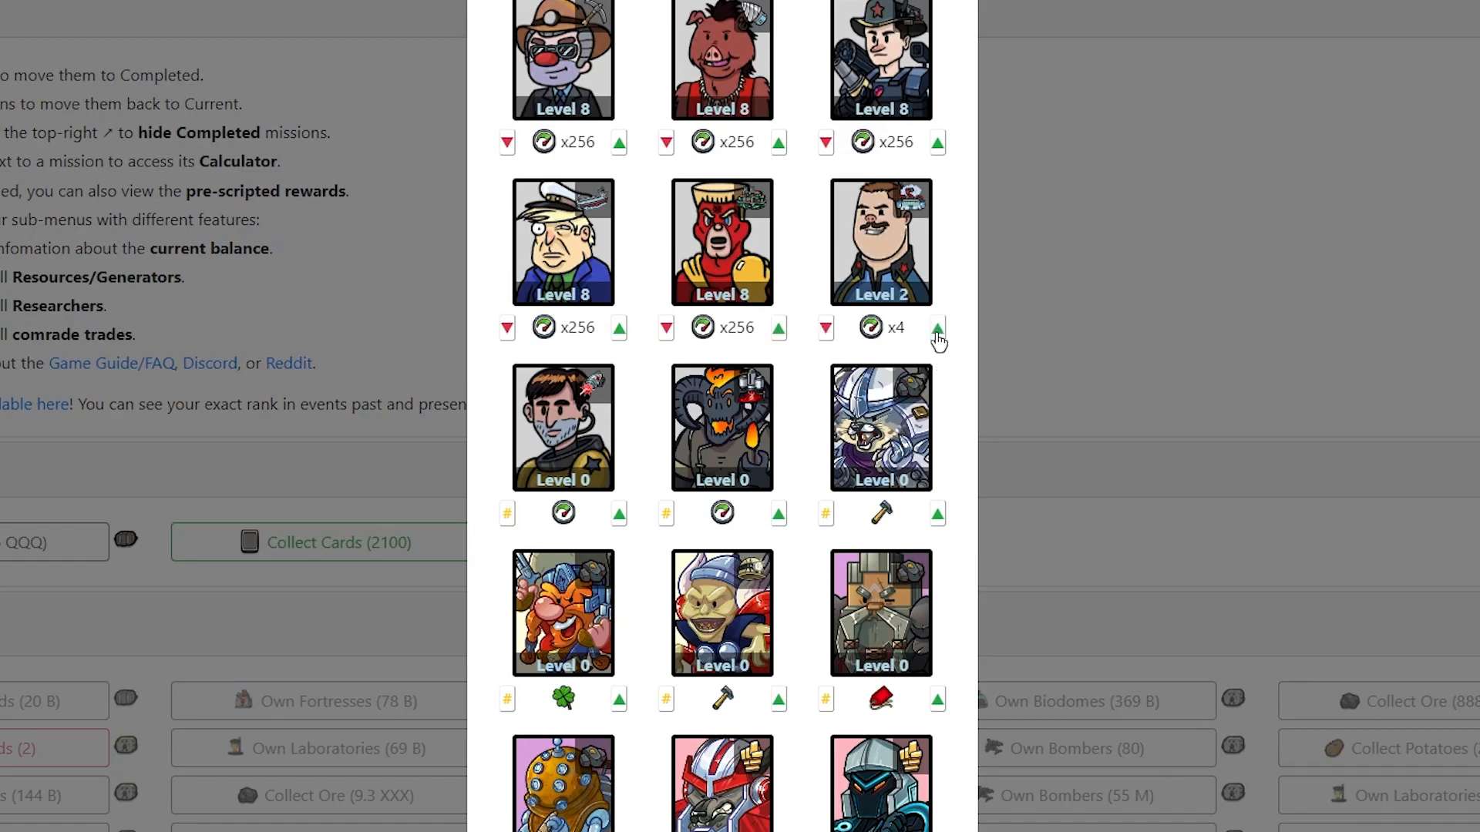
left_click(937, 332)
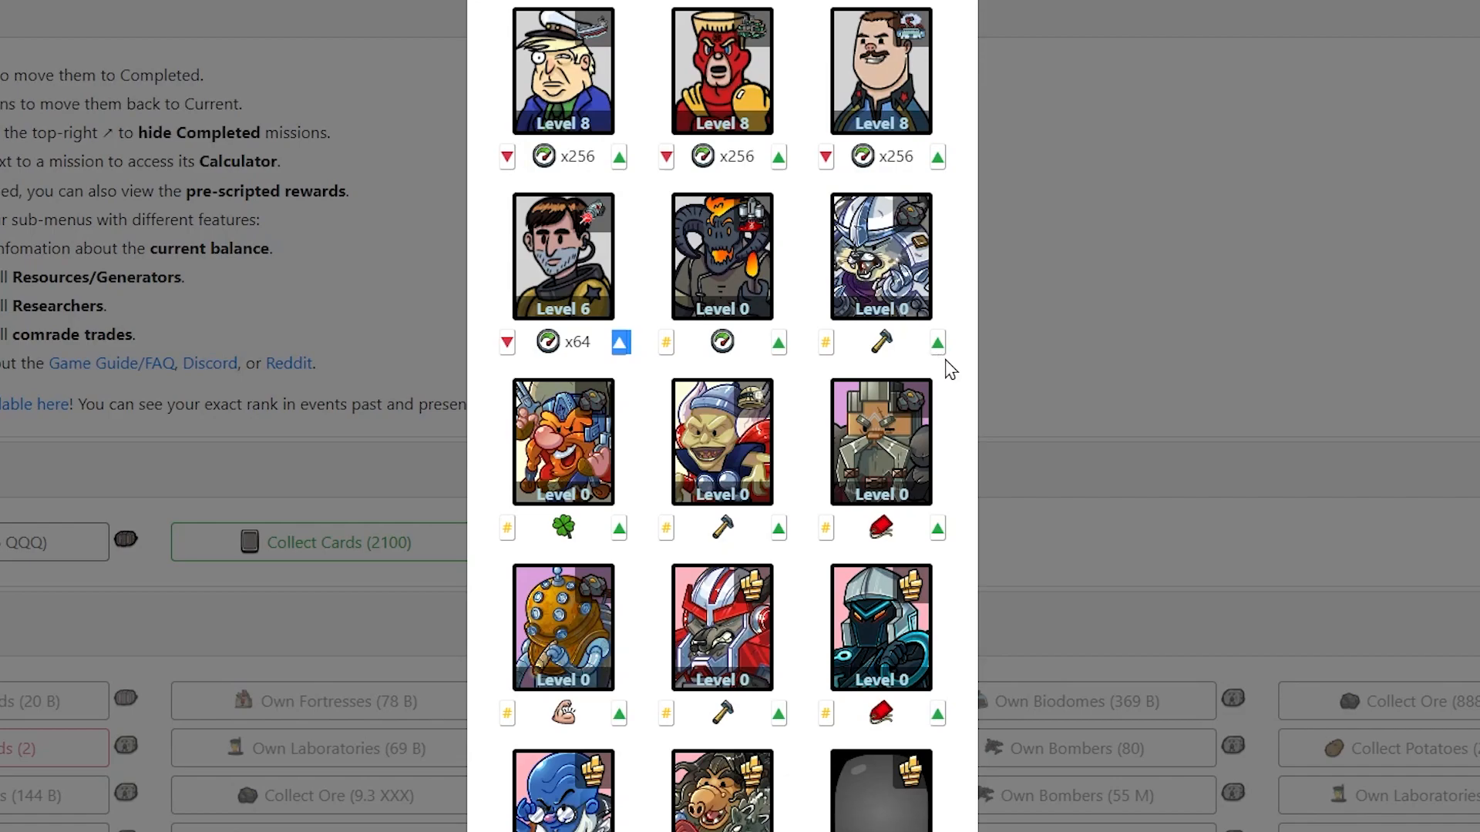
left_click(937, 341)
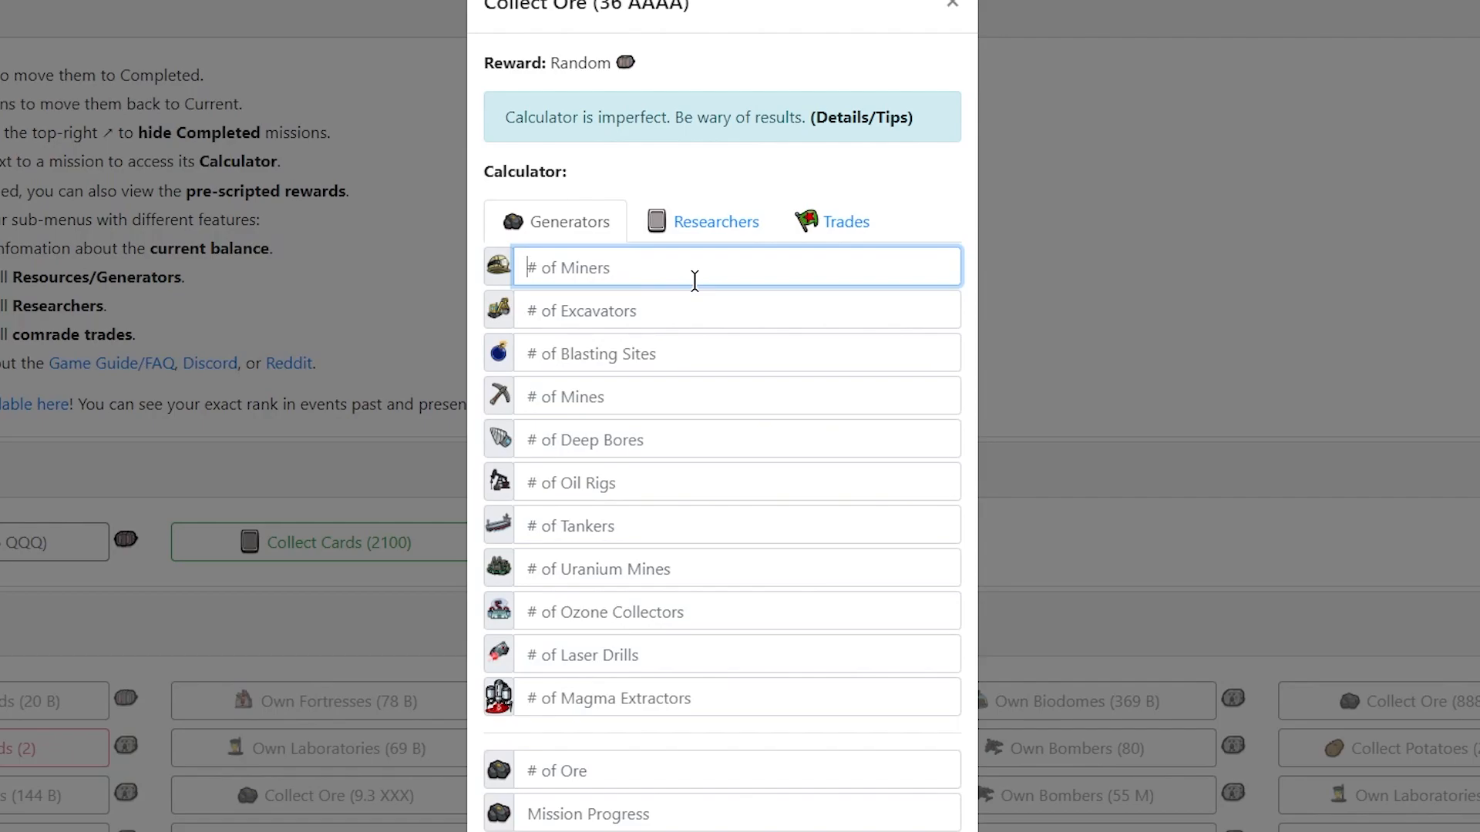
Step: Enter generator counts 22, 70.10 AAA, 1.5 and 132 for Miners through Ozone Collectors
type("22.37 SSS")
left_click(736, 353)
type("29.90 GGG")
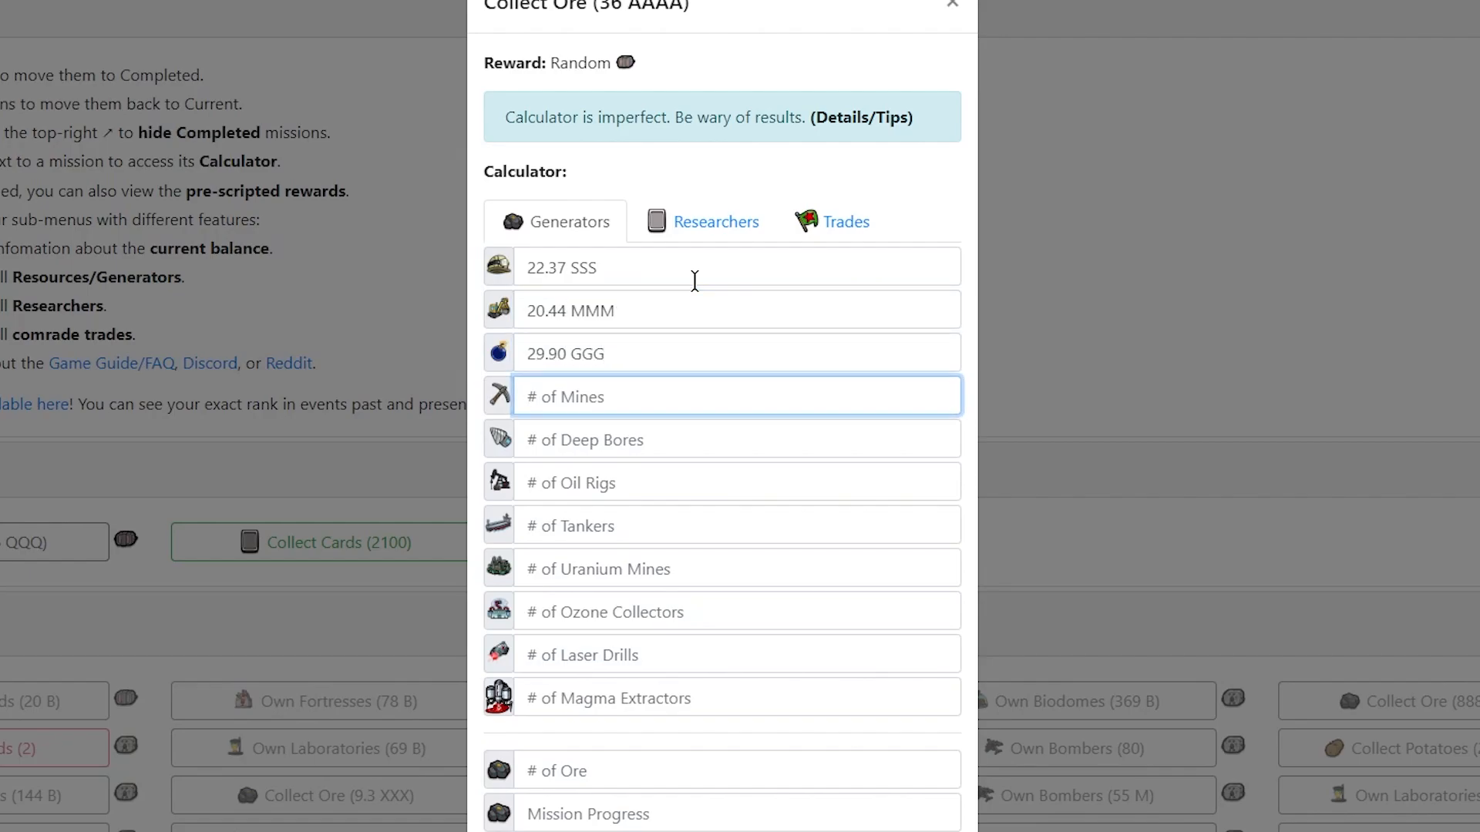
type("70.10 AAA")
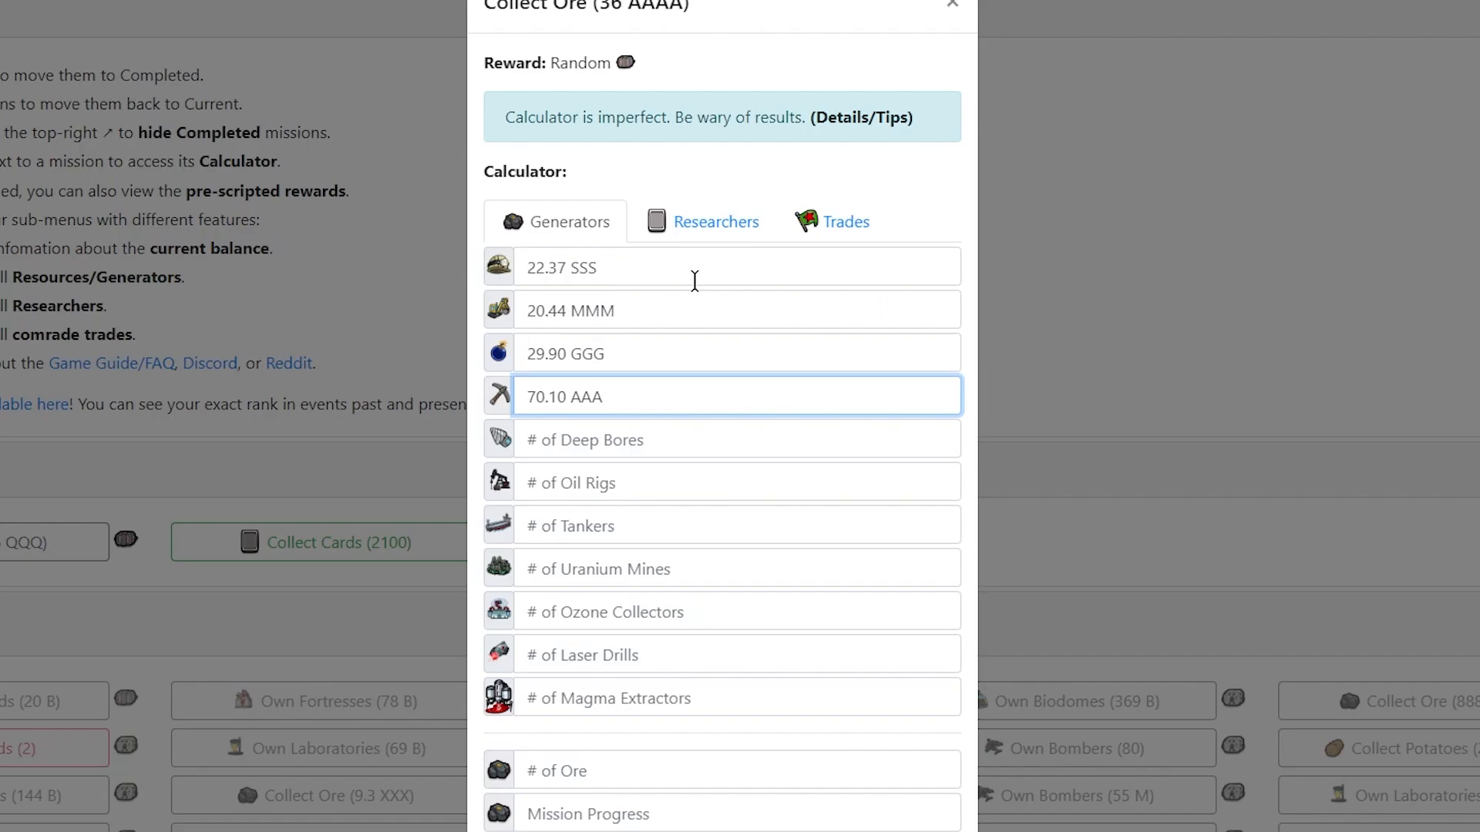
type("1.51 PP")
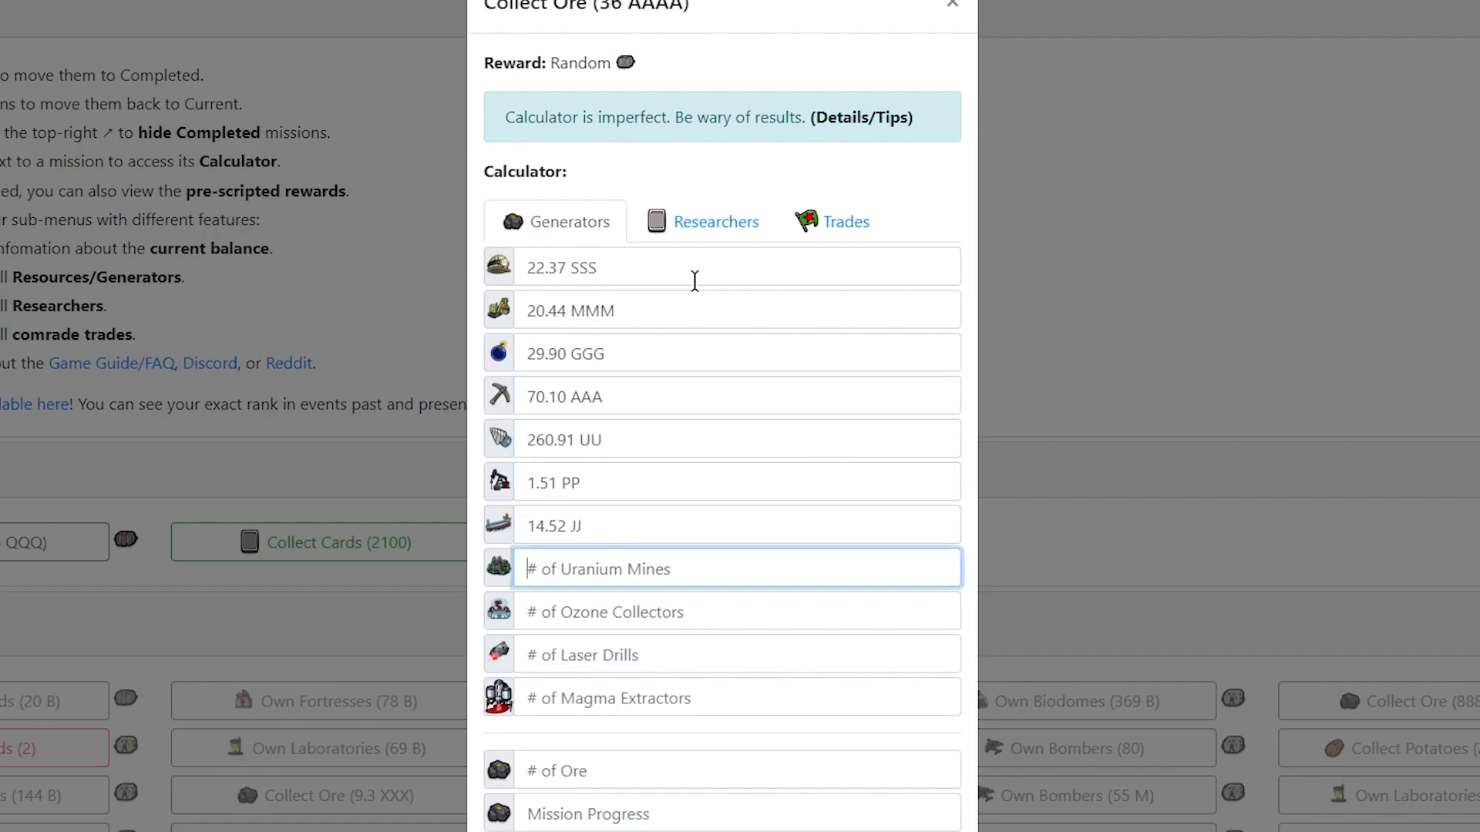
type("132")
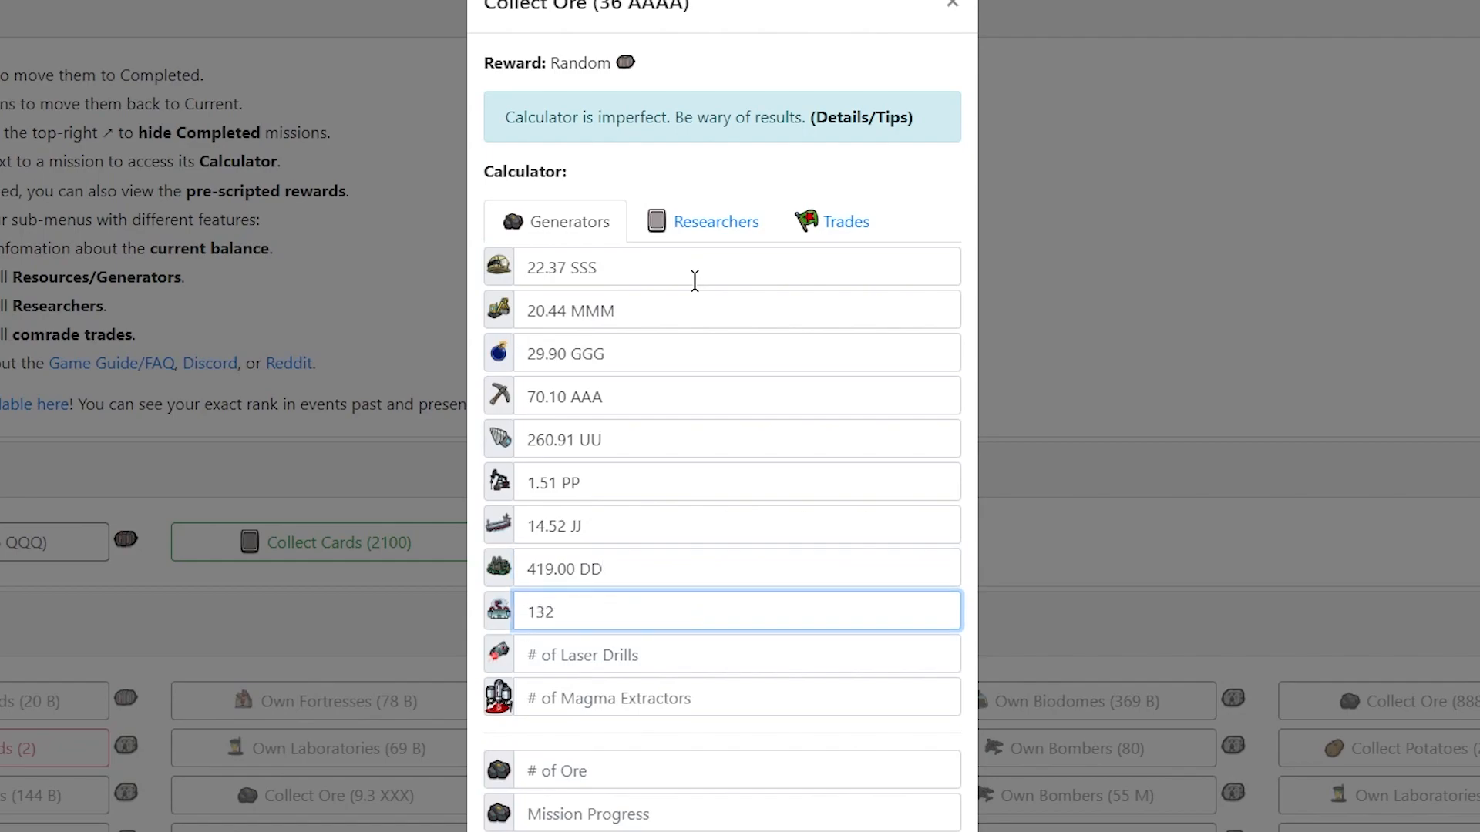
scroll("down", 3)
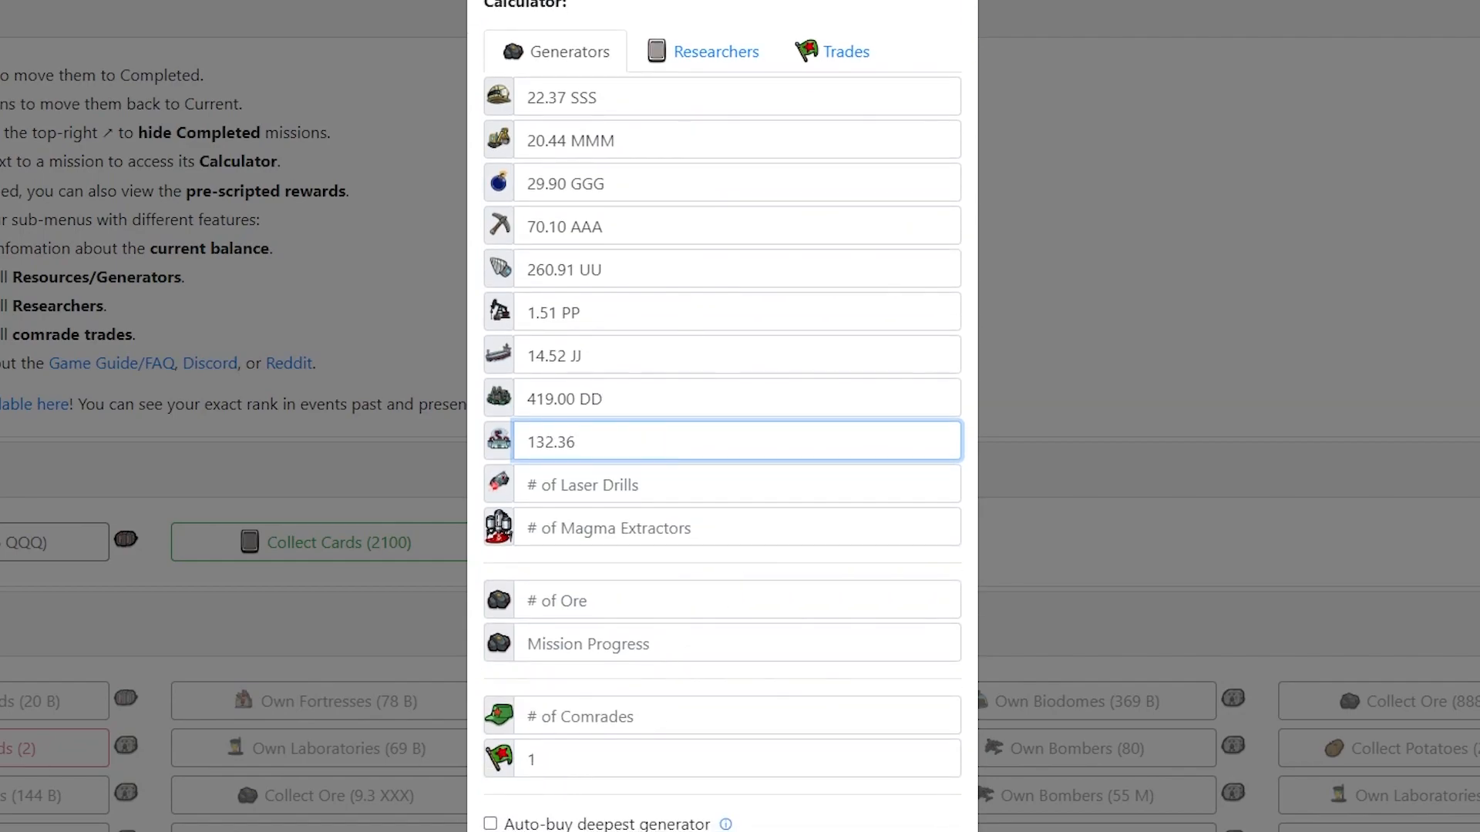
scroll("down", 3)
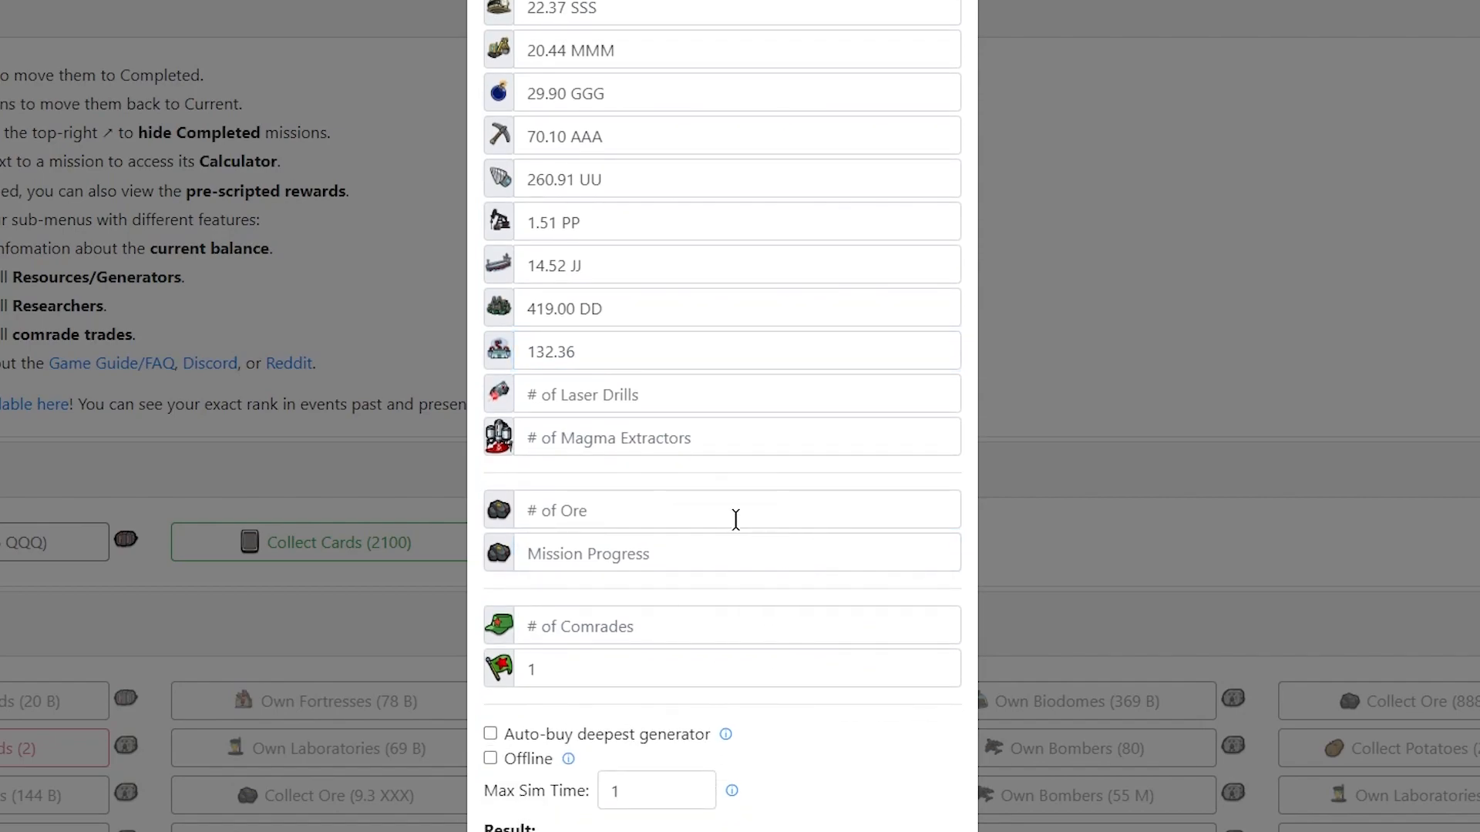
Step: Enter 91.23 ZZZ in # of Ore and 12.57 ZZZ in Mission Progress
left_click(721, 510)
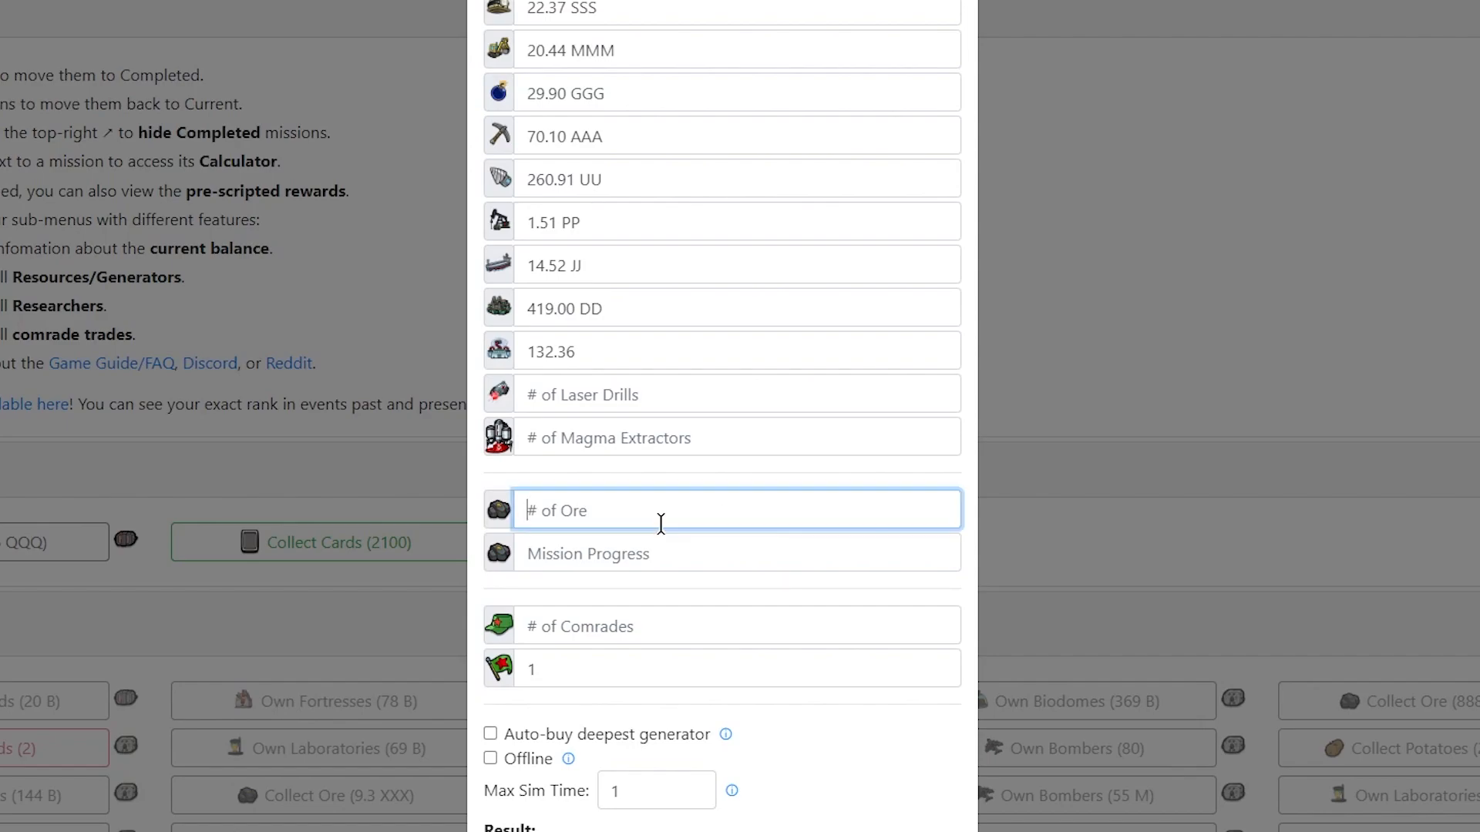
type("9")
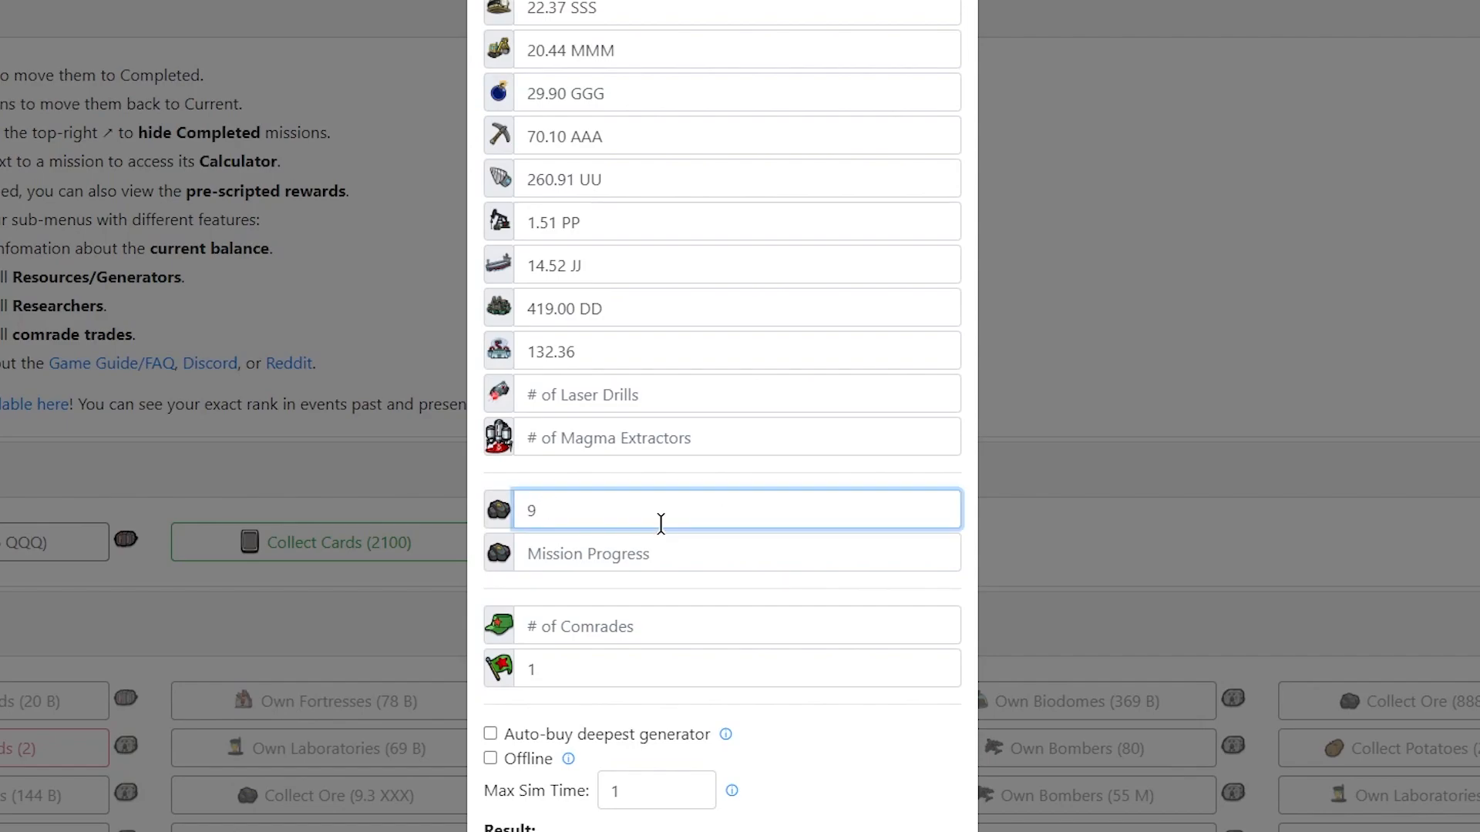
type("1.23 Z")
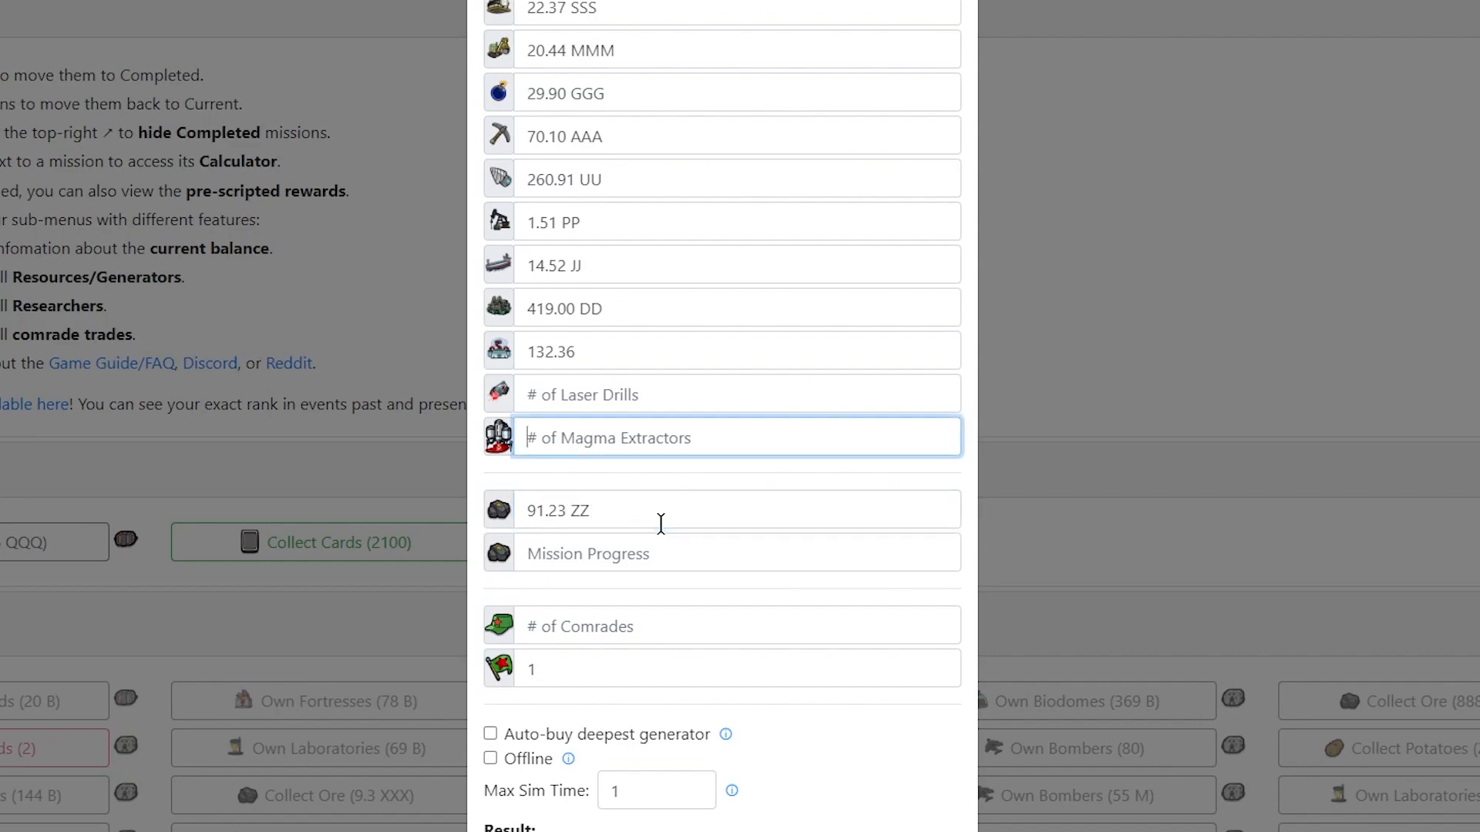
type("Z")
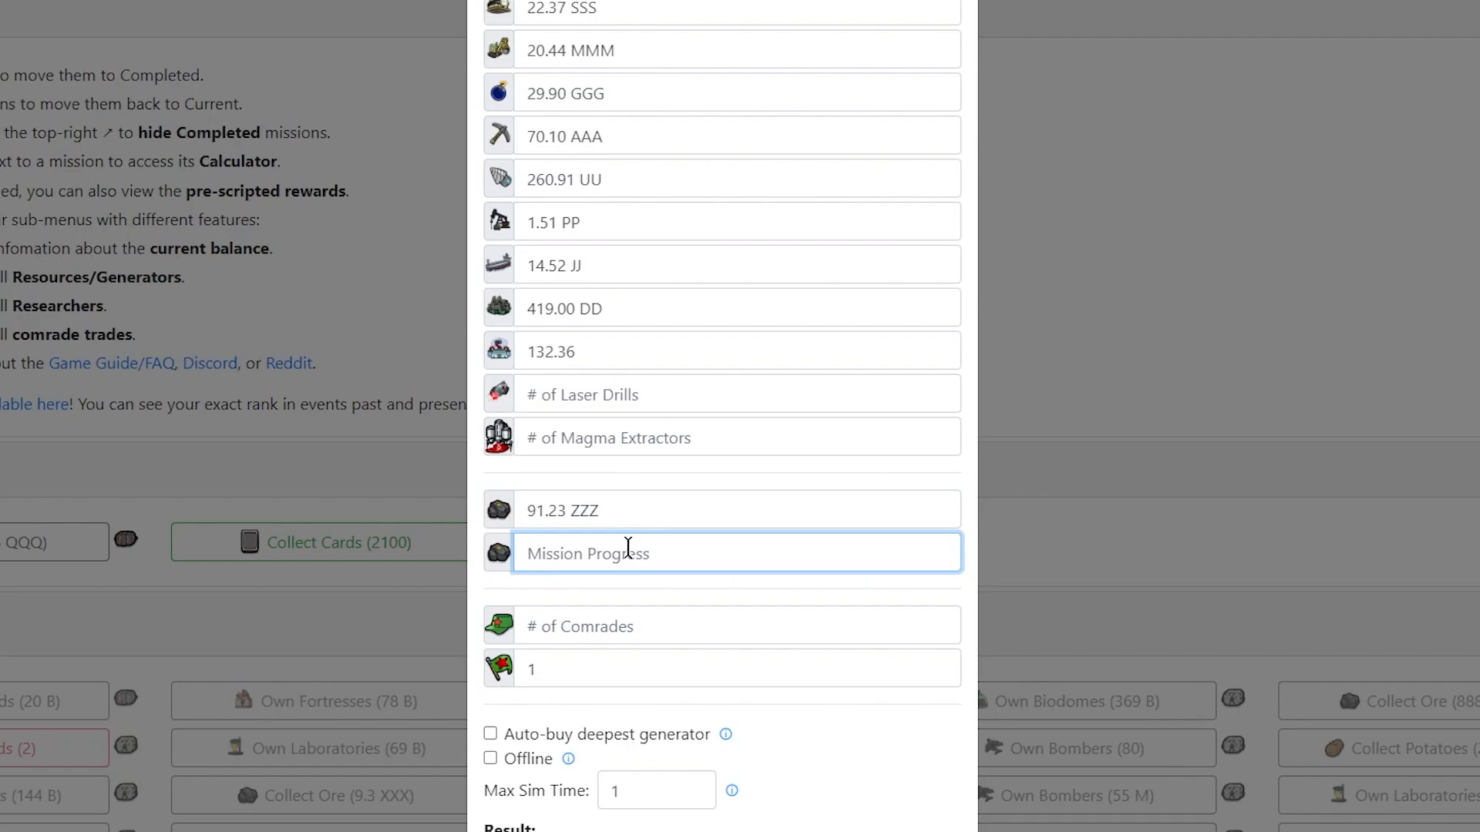
type("12.57")
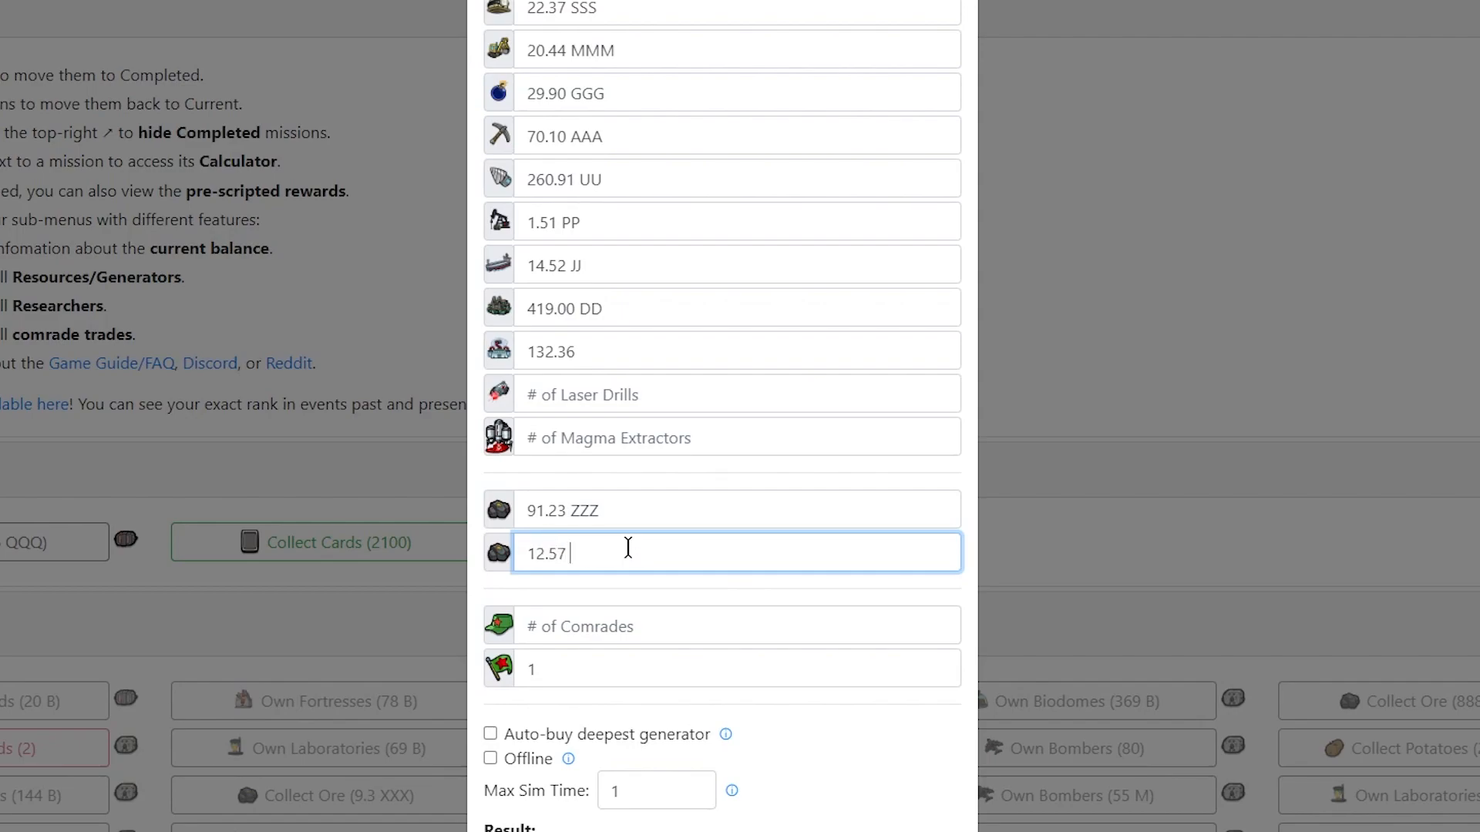
type("ZZ")
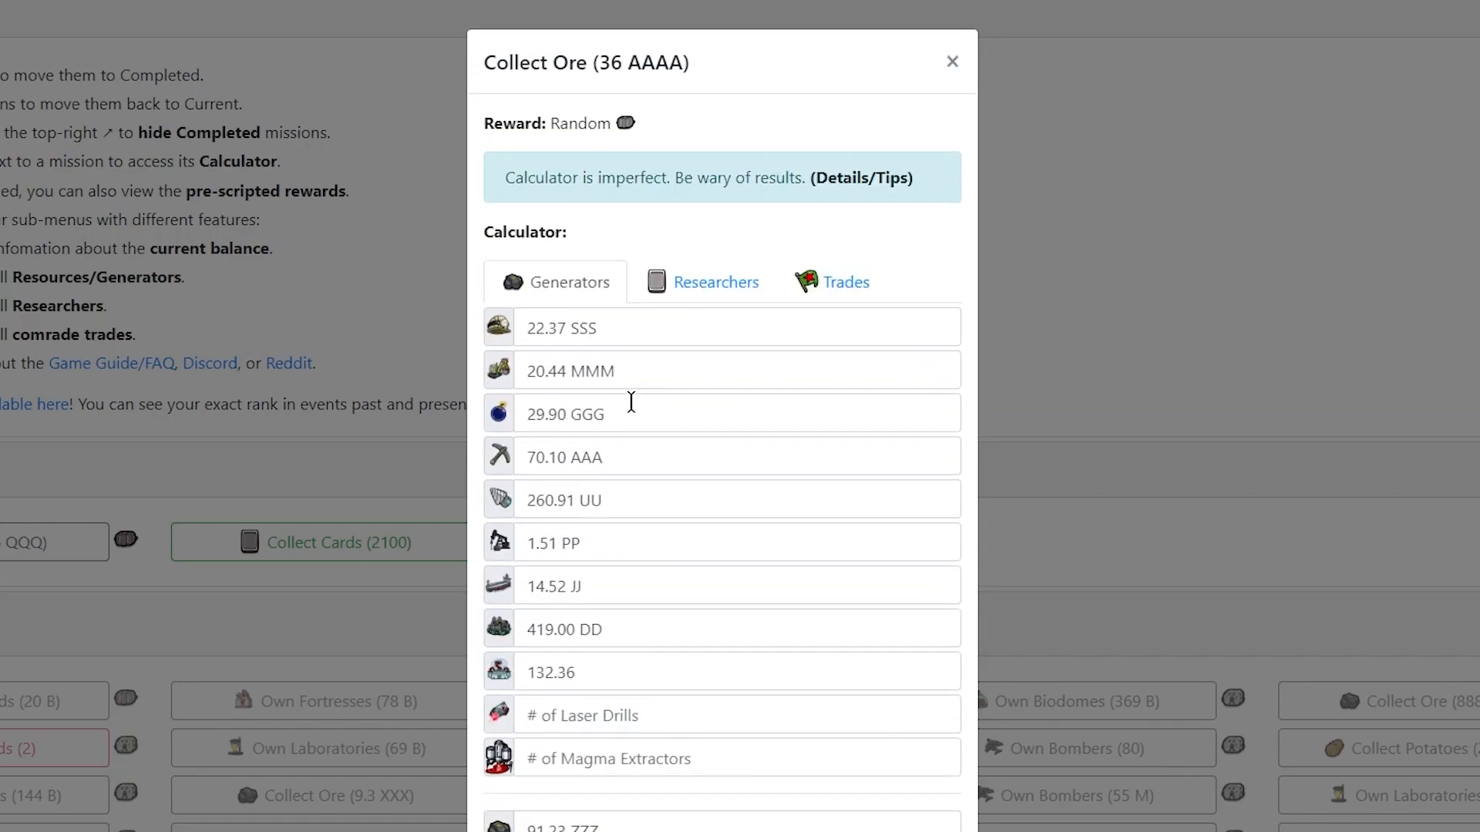
mouse_move(710, 131)
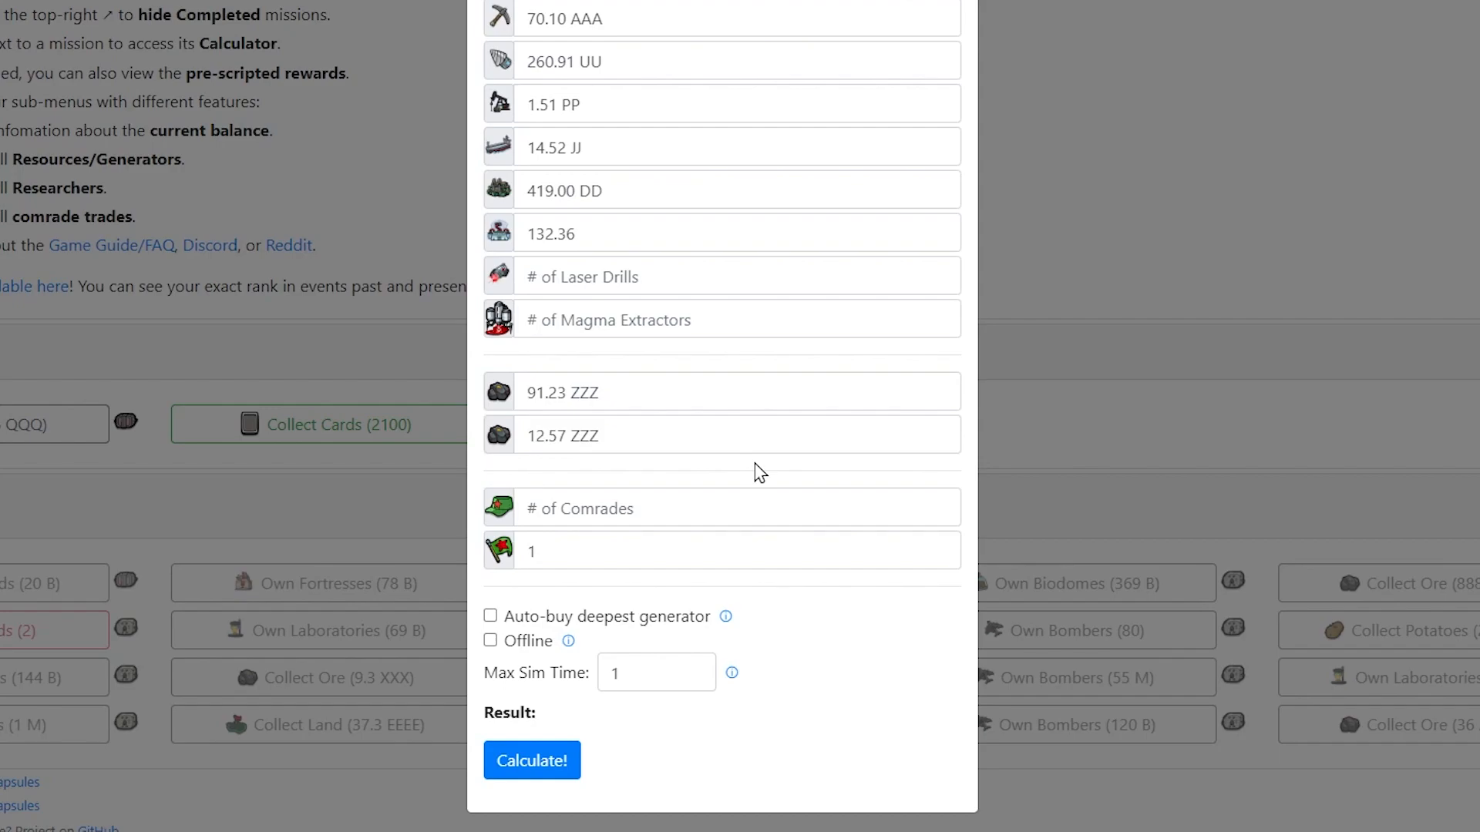
left_click(736, 508)
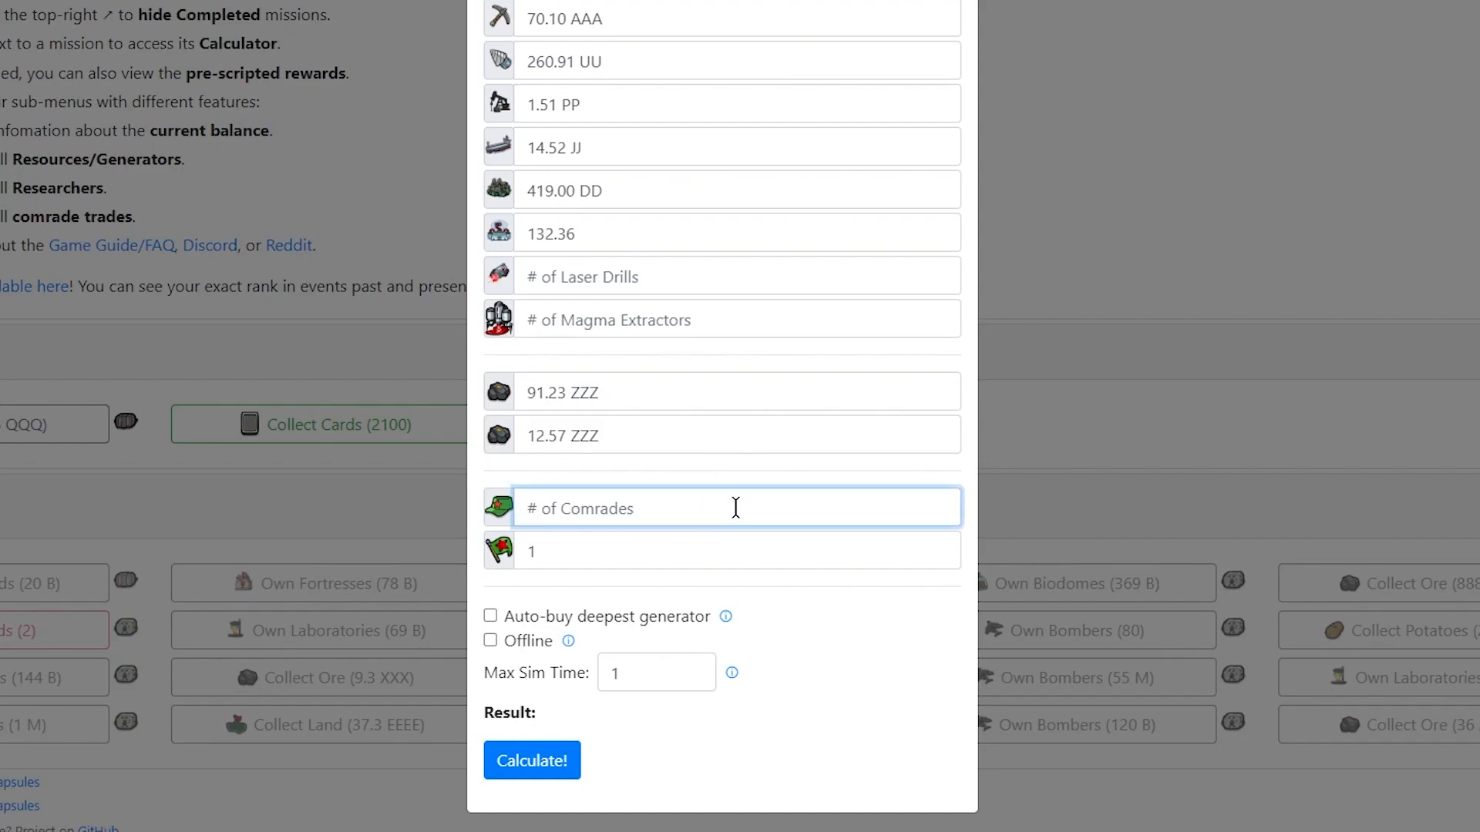
type("5")
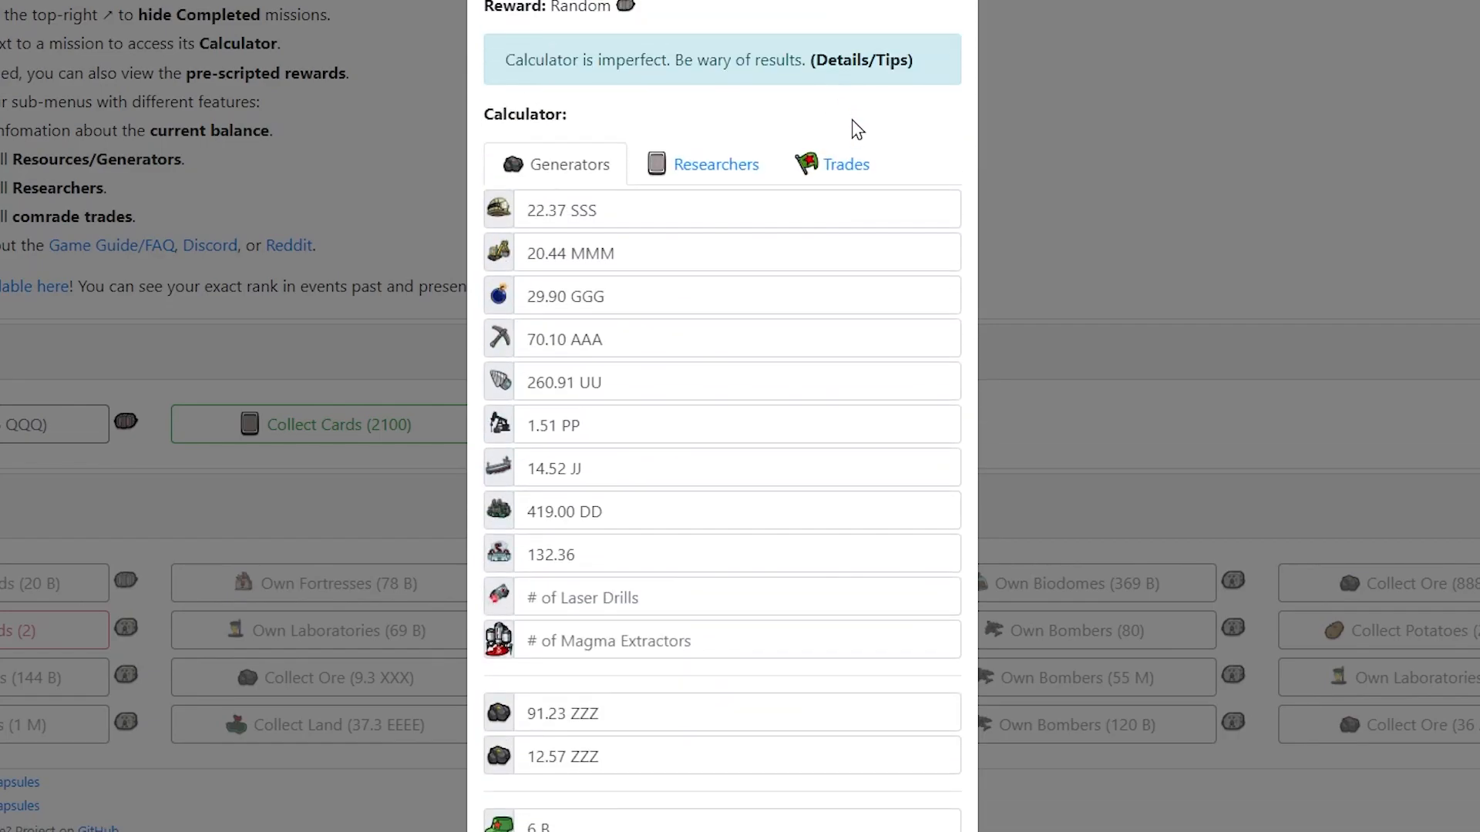
left_click(832, 164)
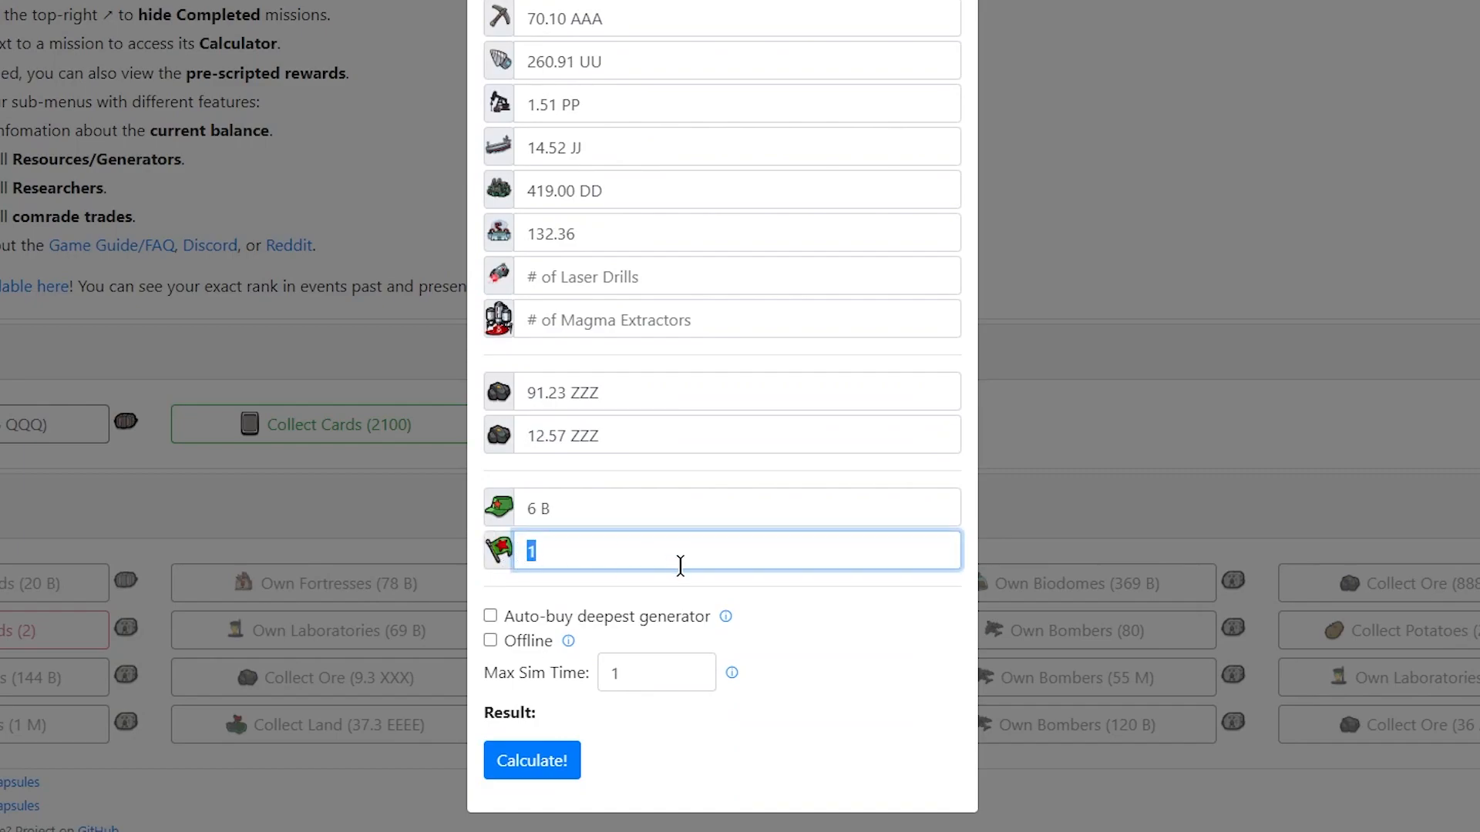
type("23.72")
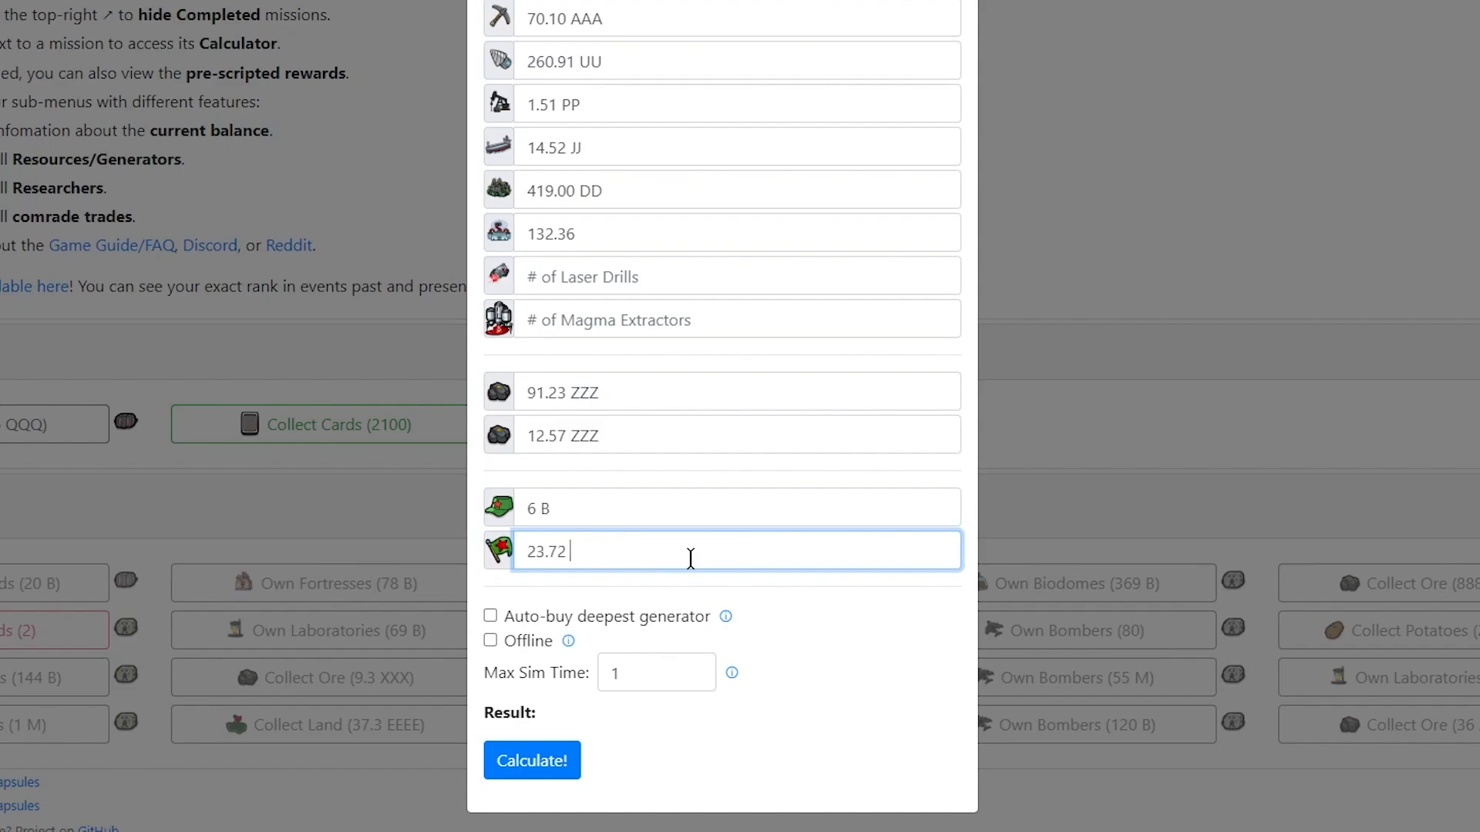
type("M")
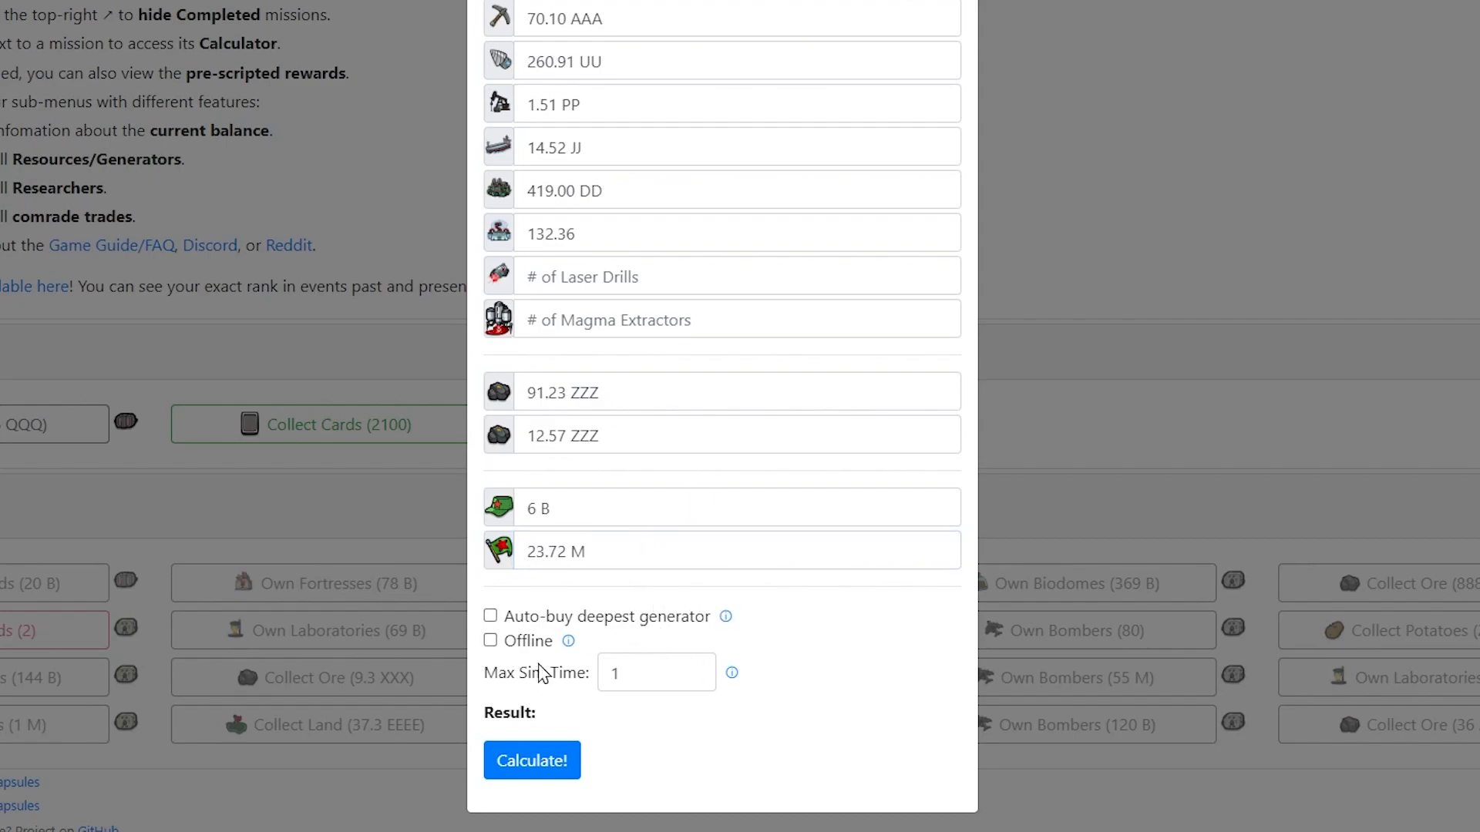
left_click(655, 672)
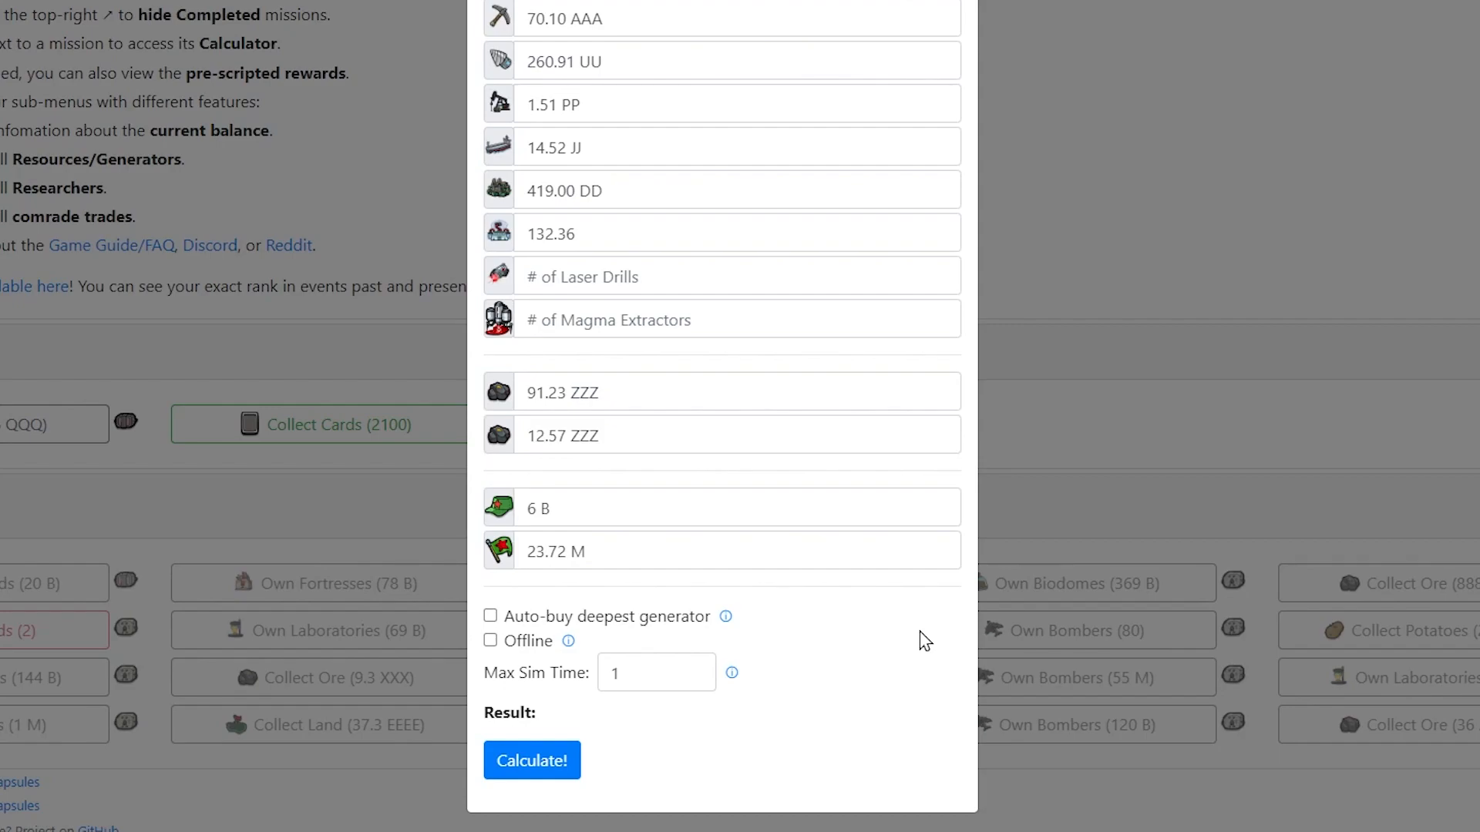
mouse_move(891, 634)
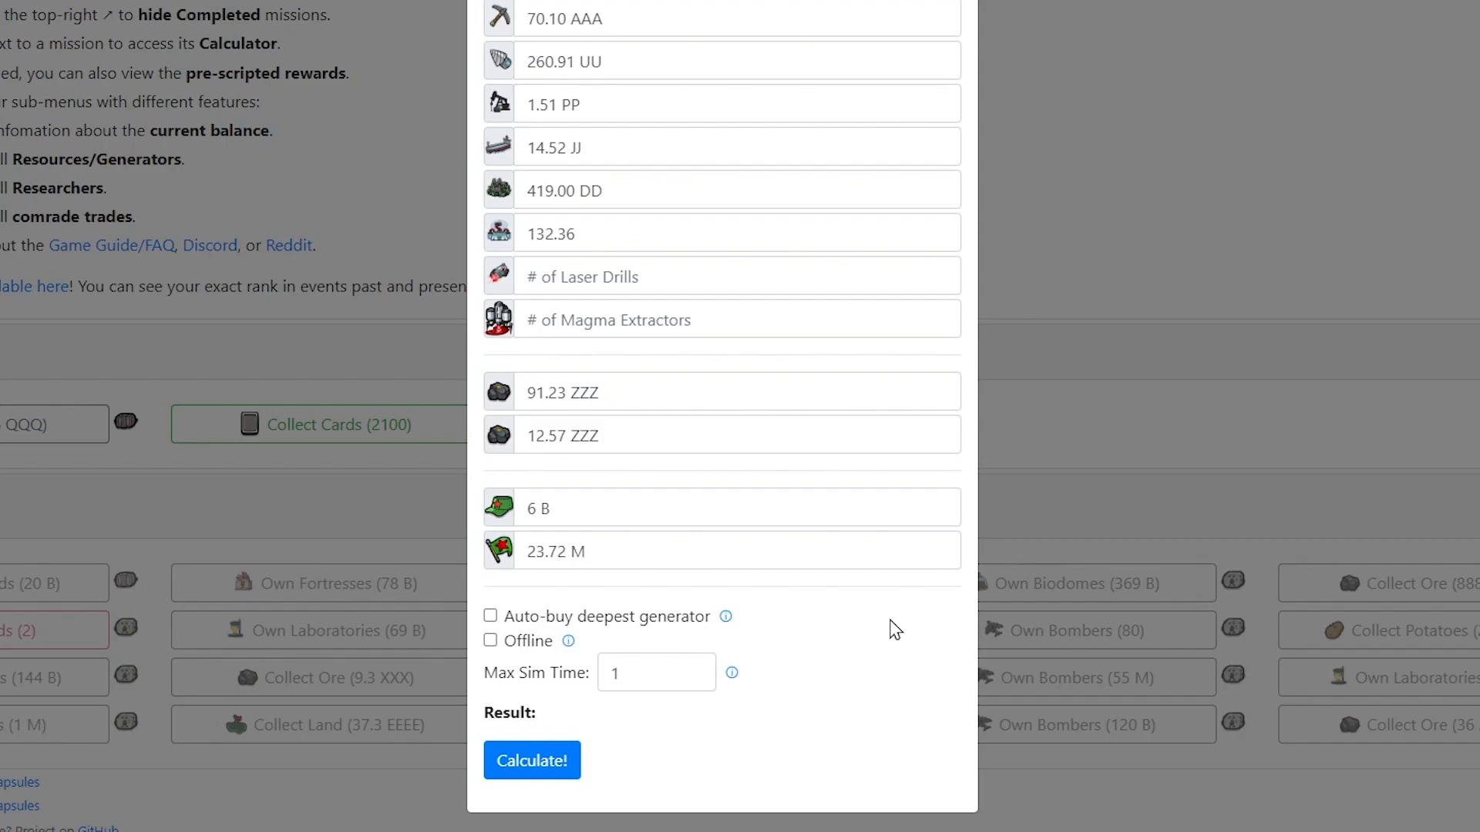
mouse_move(957, 598)
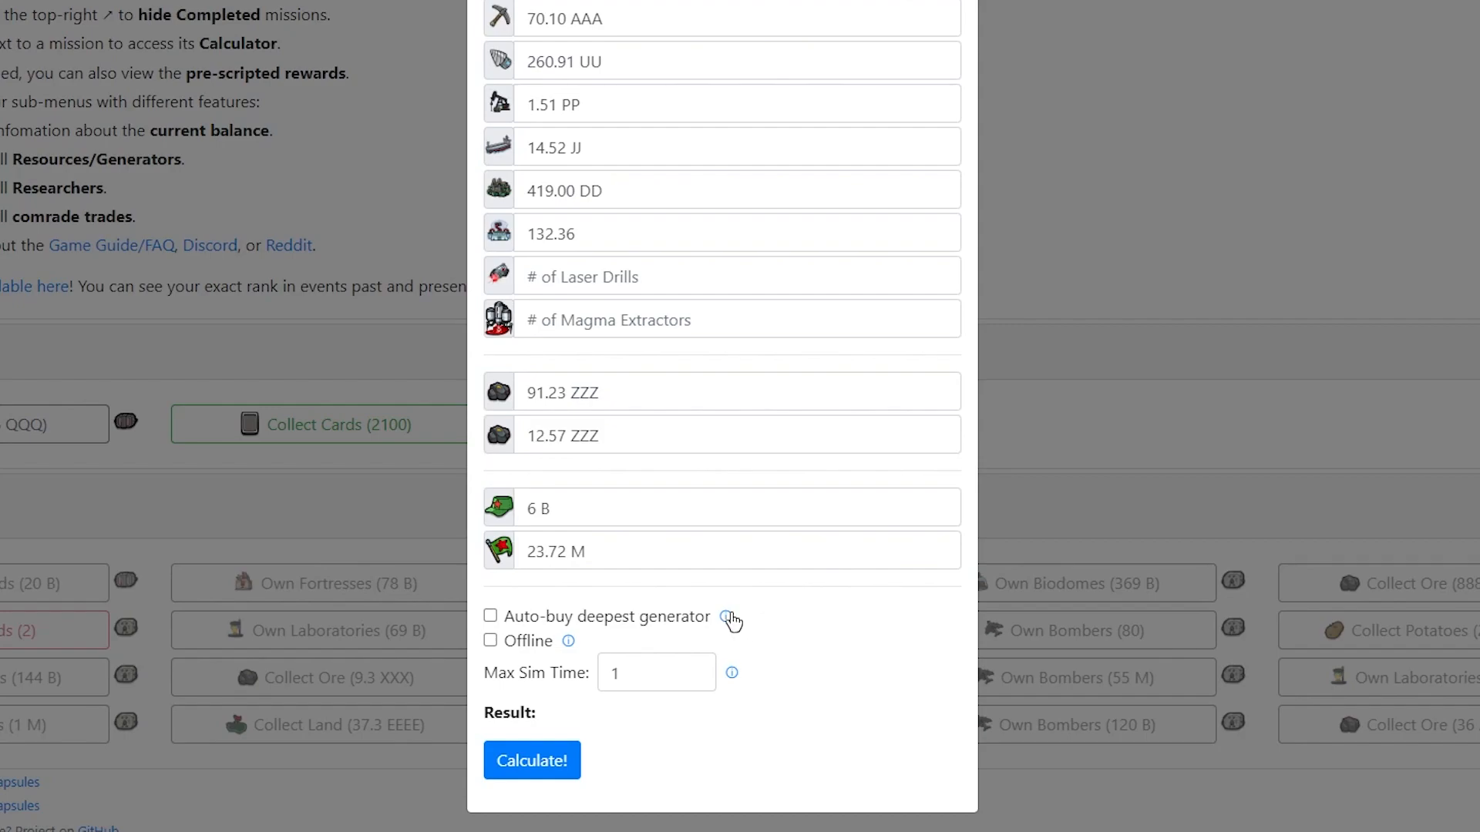
mouse_move(814, 691)
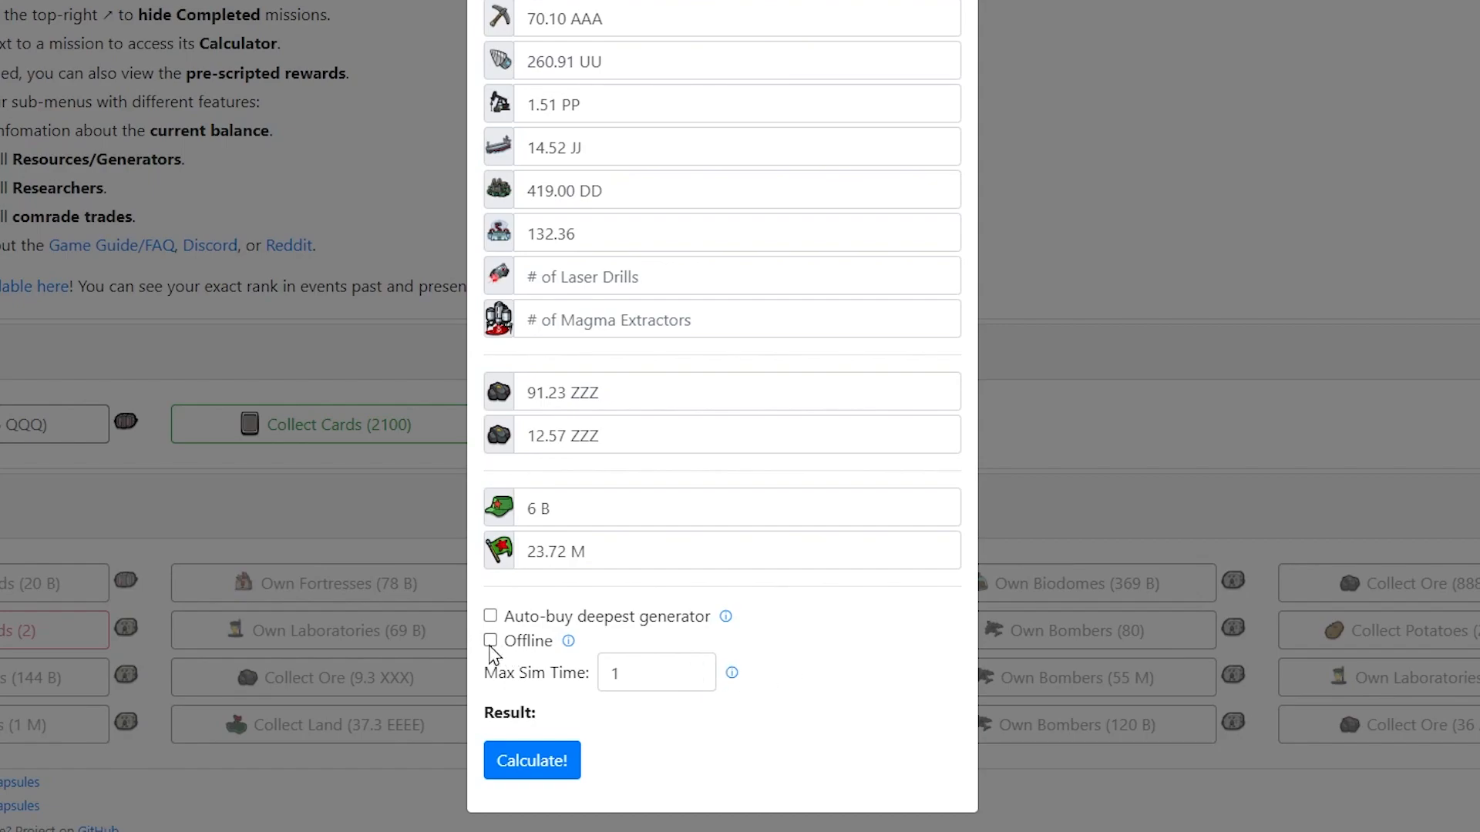
Step: Enable auto-buy, set ozone collectors to 132.36 B, and calculate the mission ETA
left_click(491, 641)
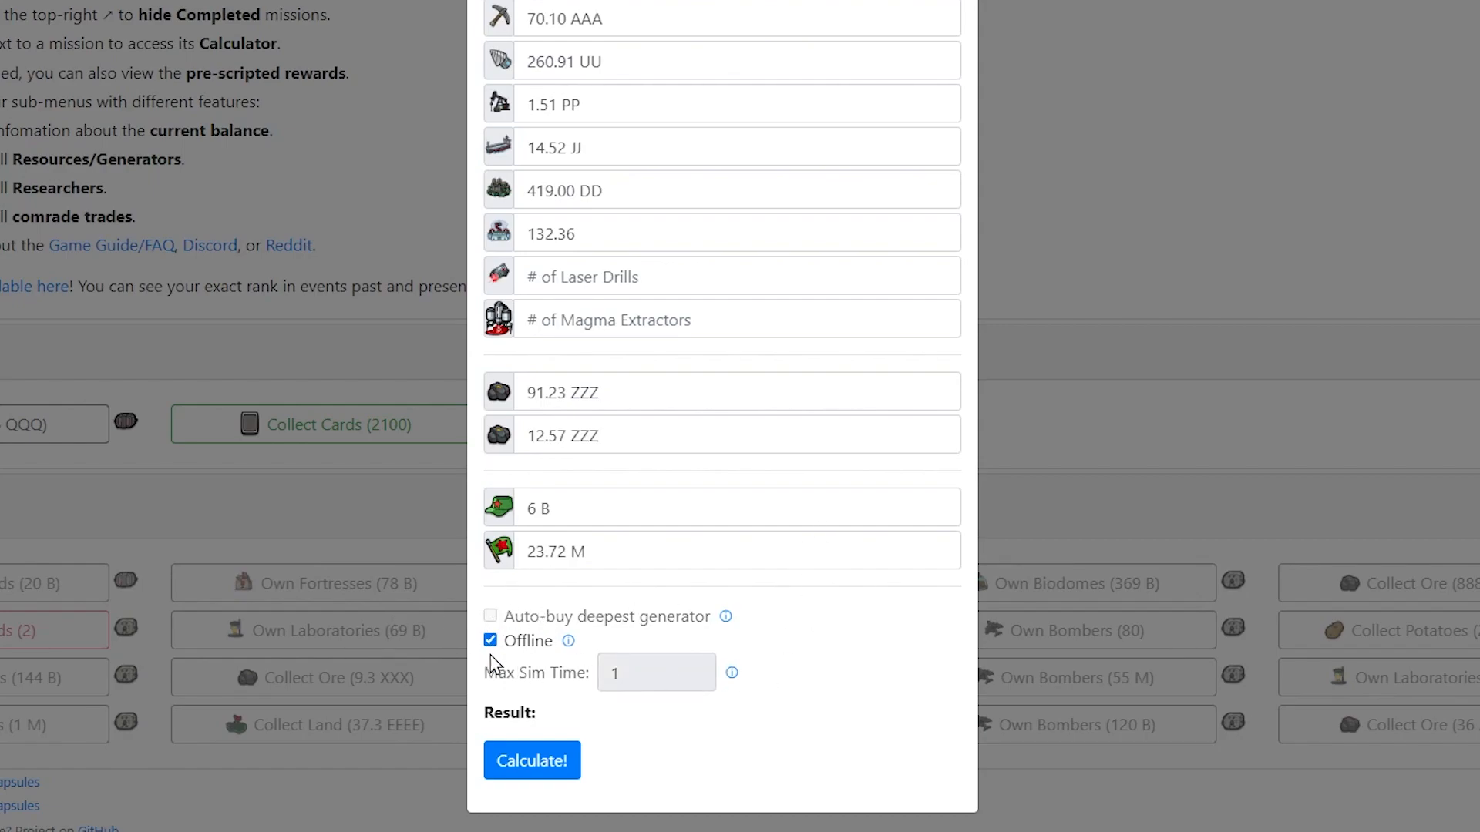
left_click(491, 640)
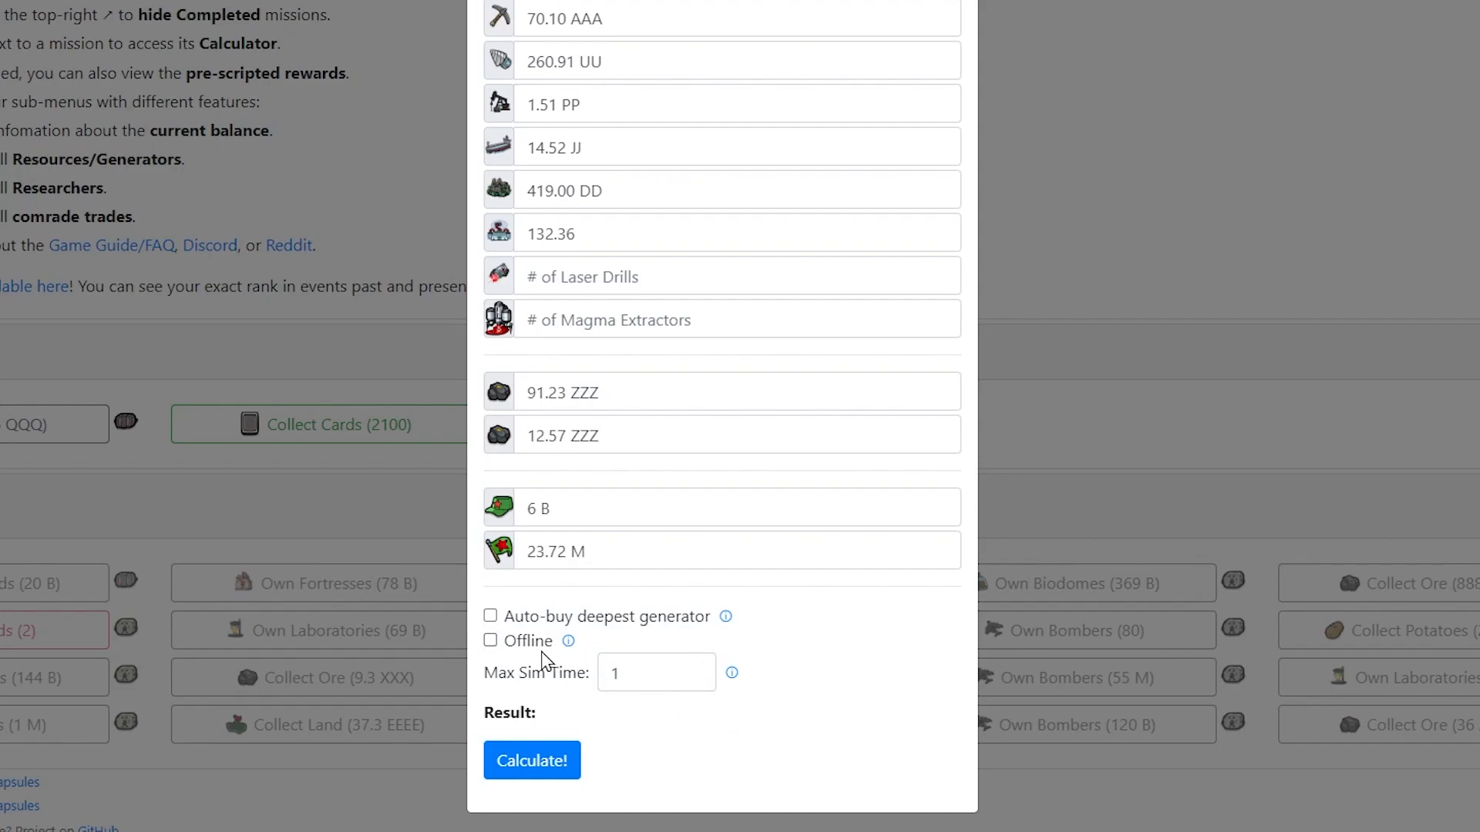
left_click(490, 615)
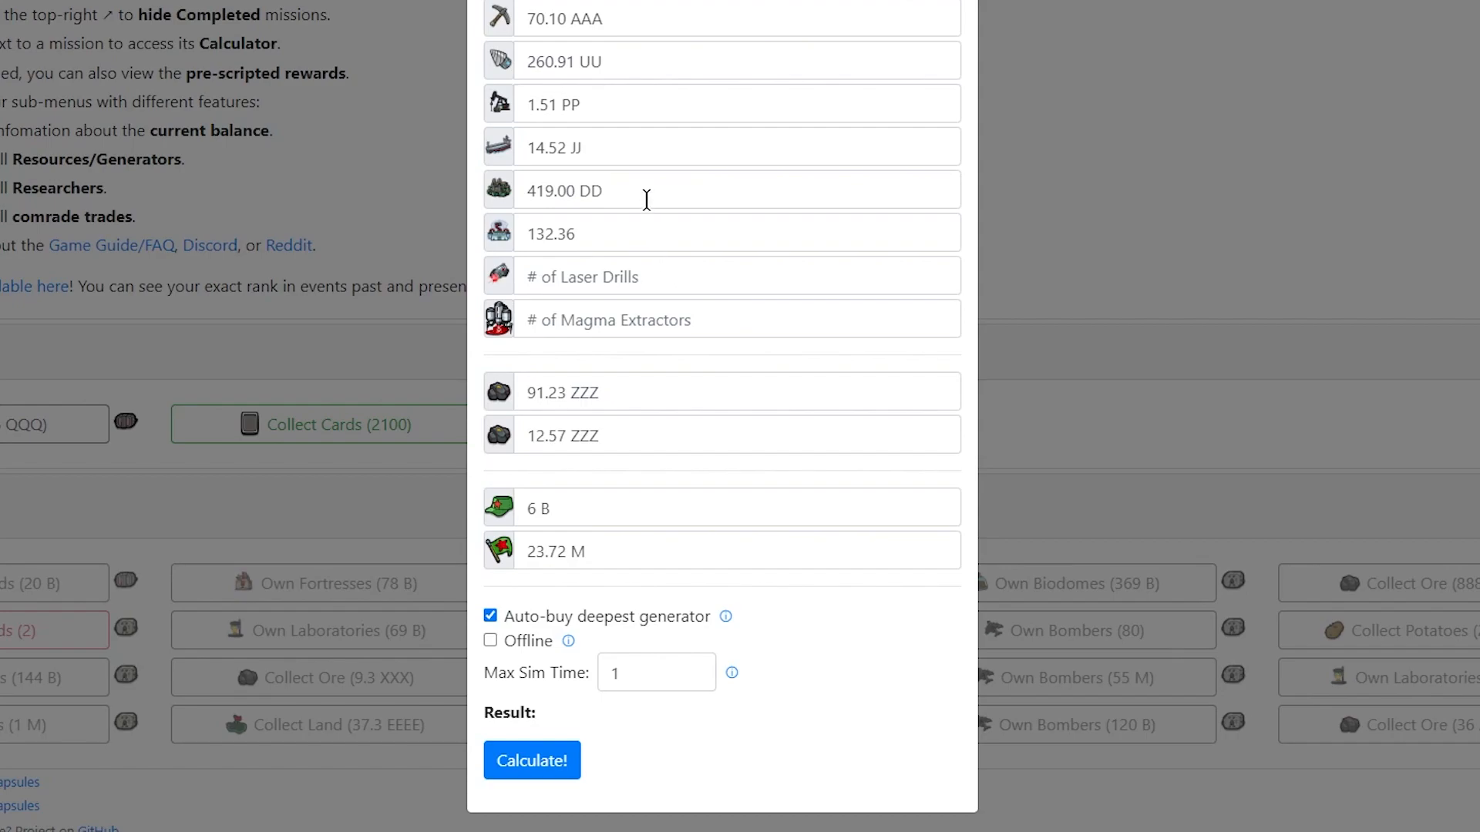
type("B")
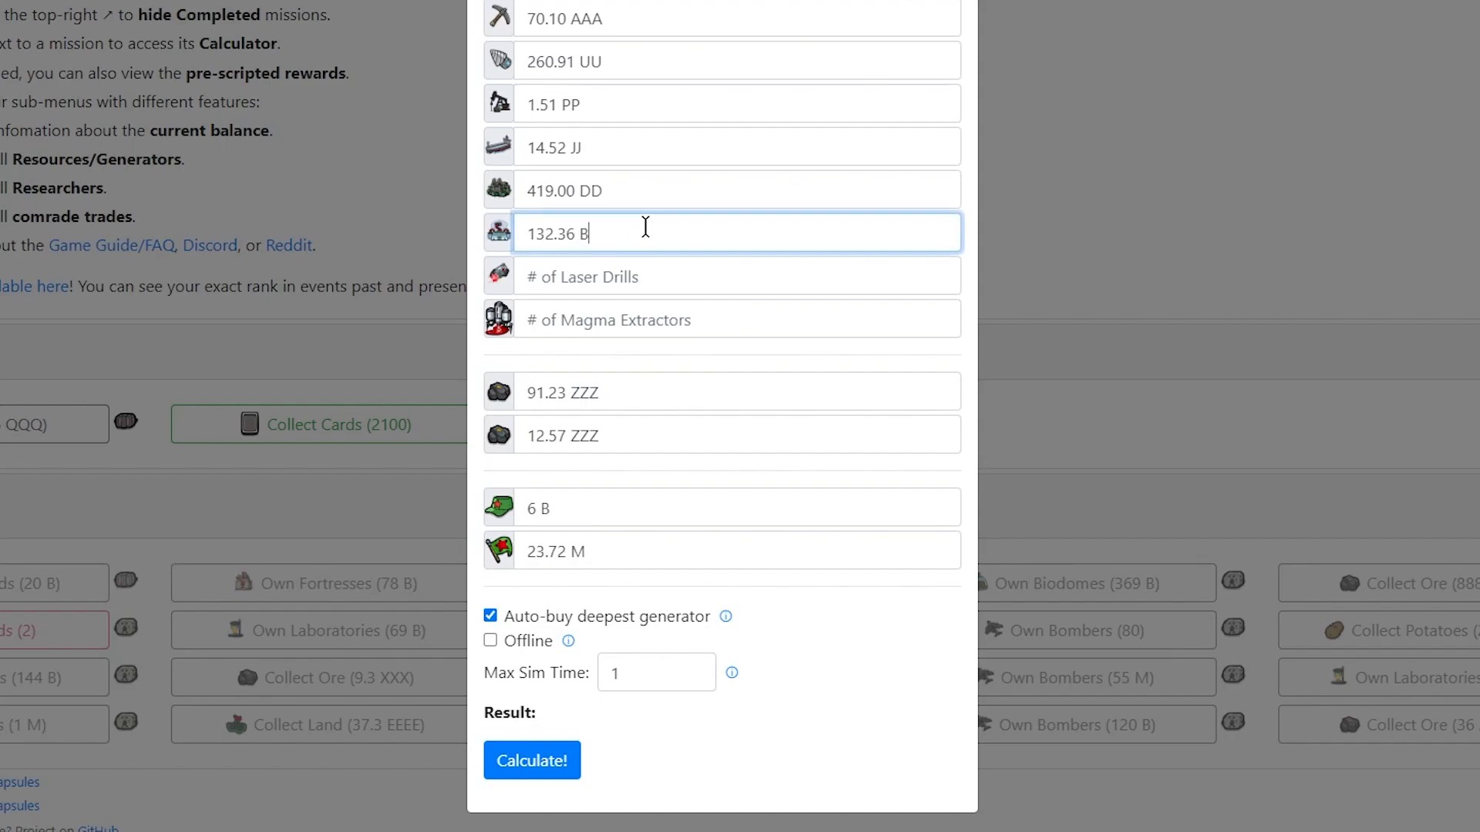
left_click(798, 696)
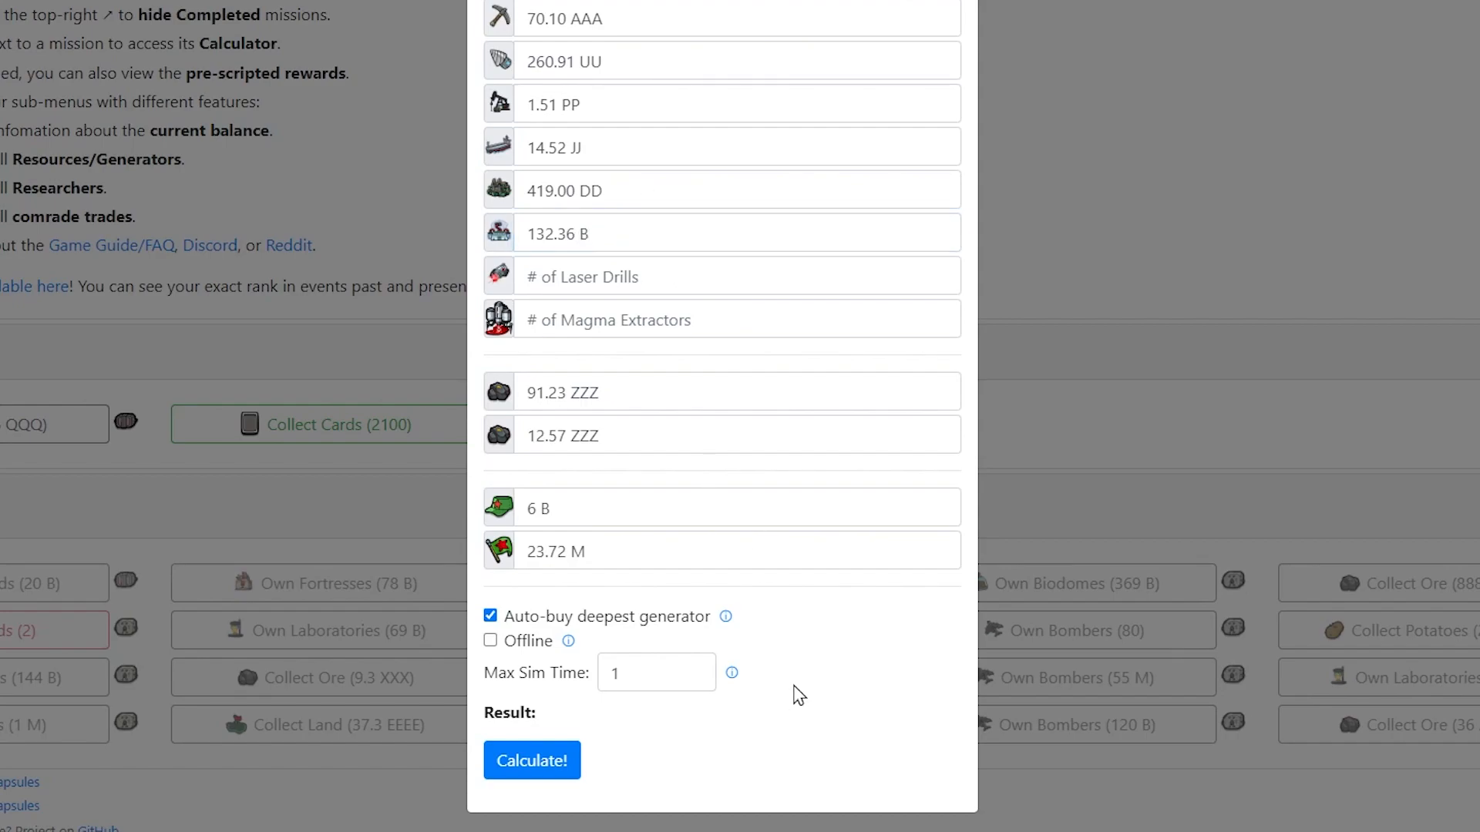
left_click(531, 761)
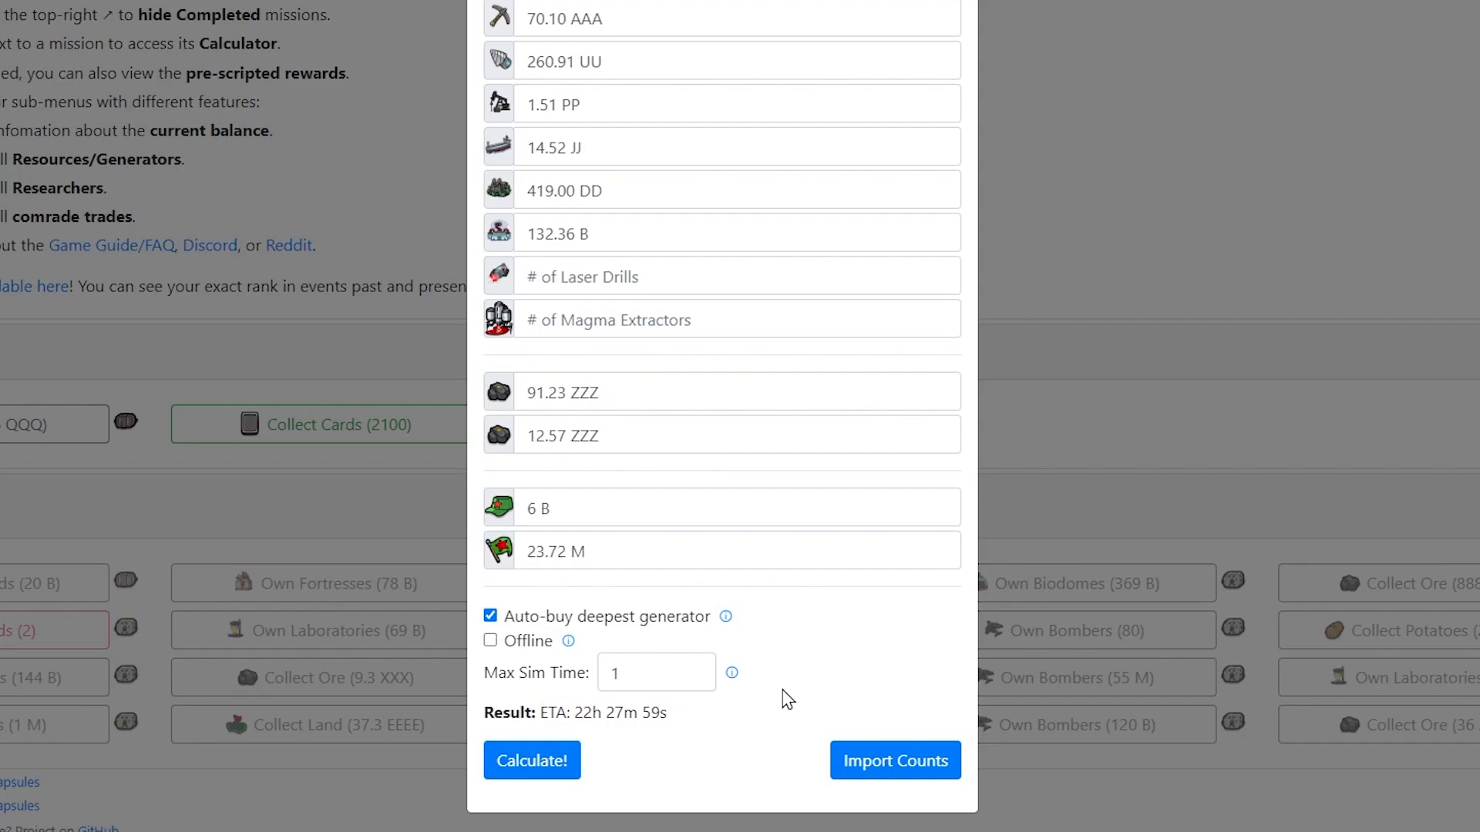
Step: Switch to offline progress without auto-buy and recalculate, giving an ETA of 19h 27m 07s
left_click(488, 615)
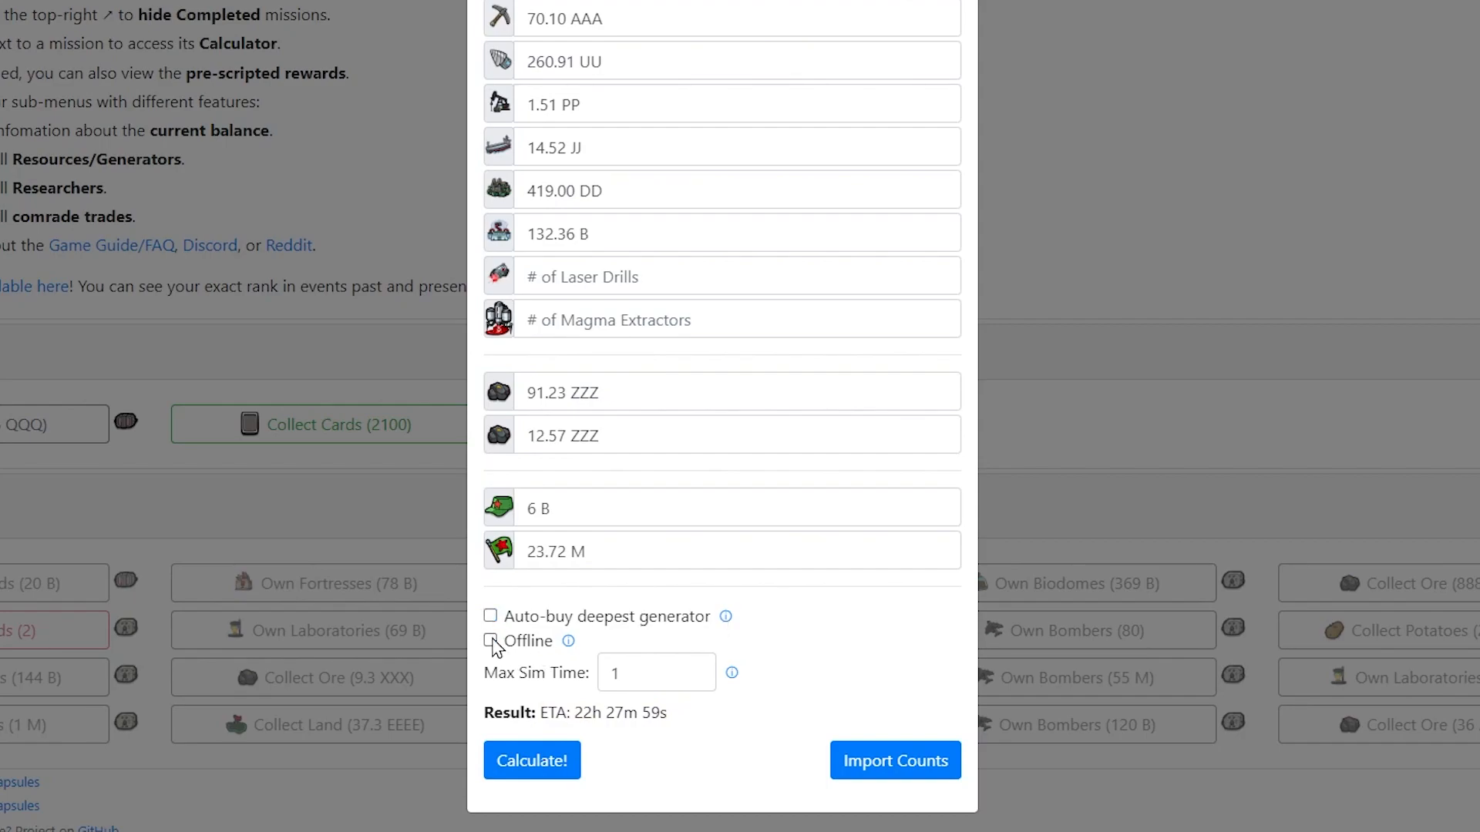
left_click(488, 641)
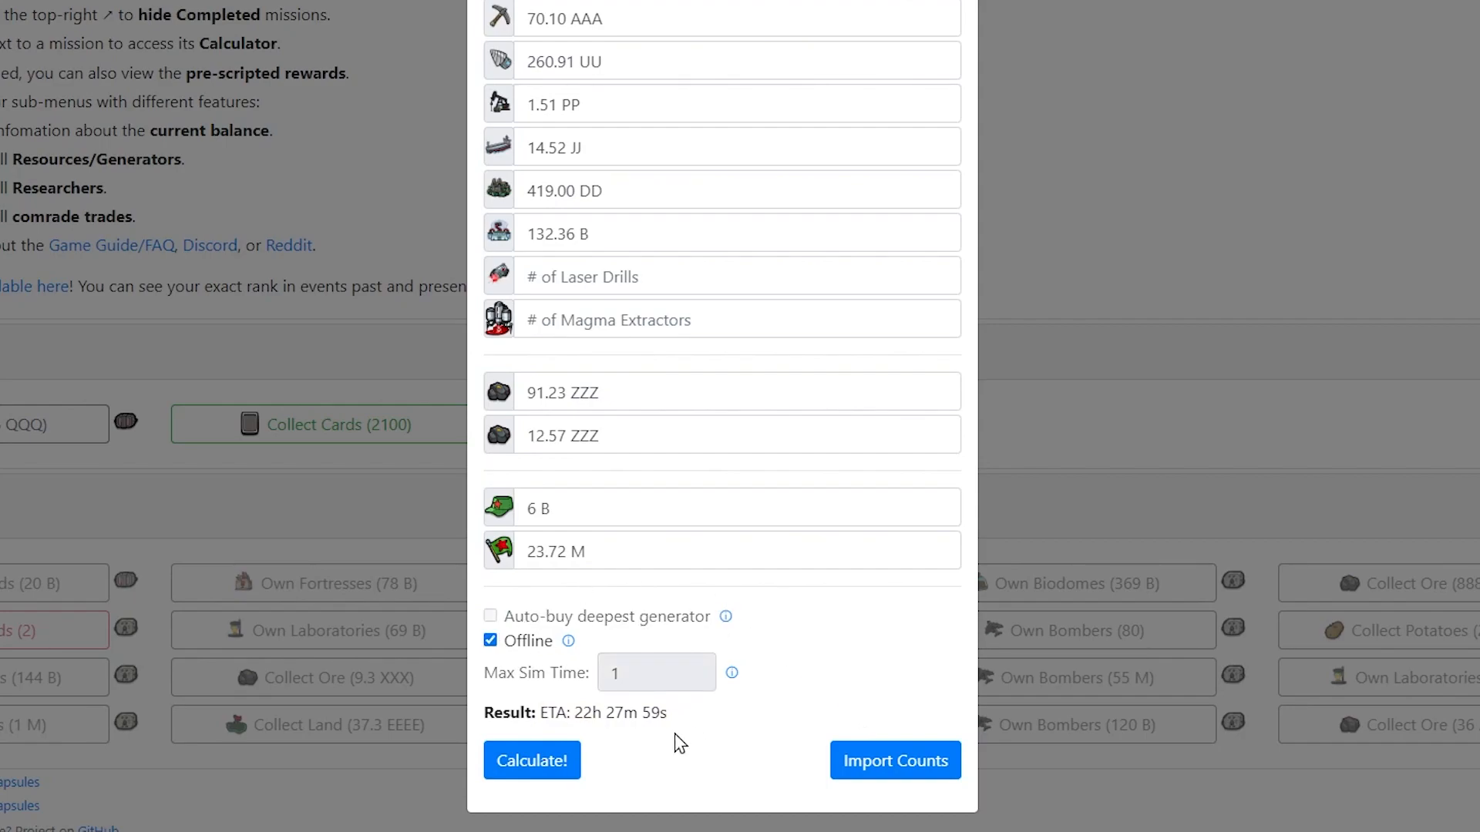
left_click(531, 761)
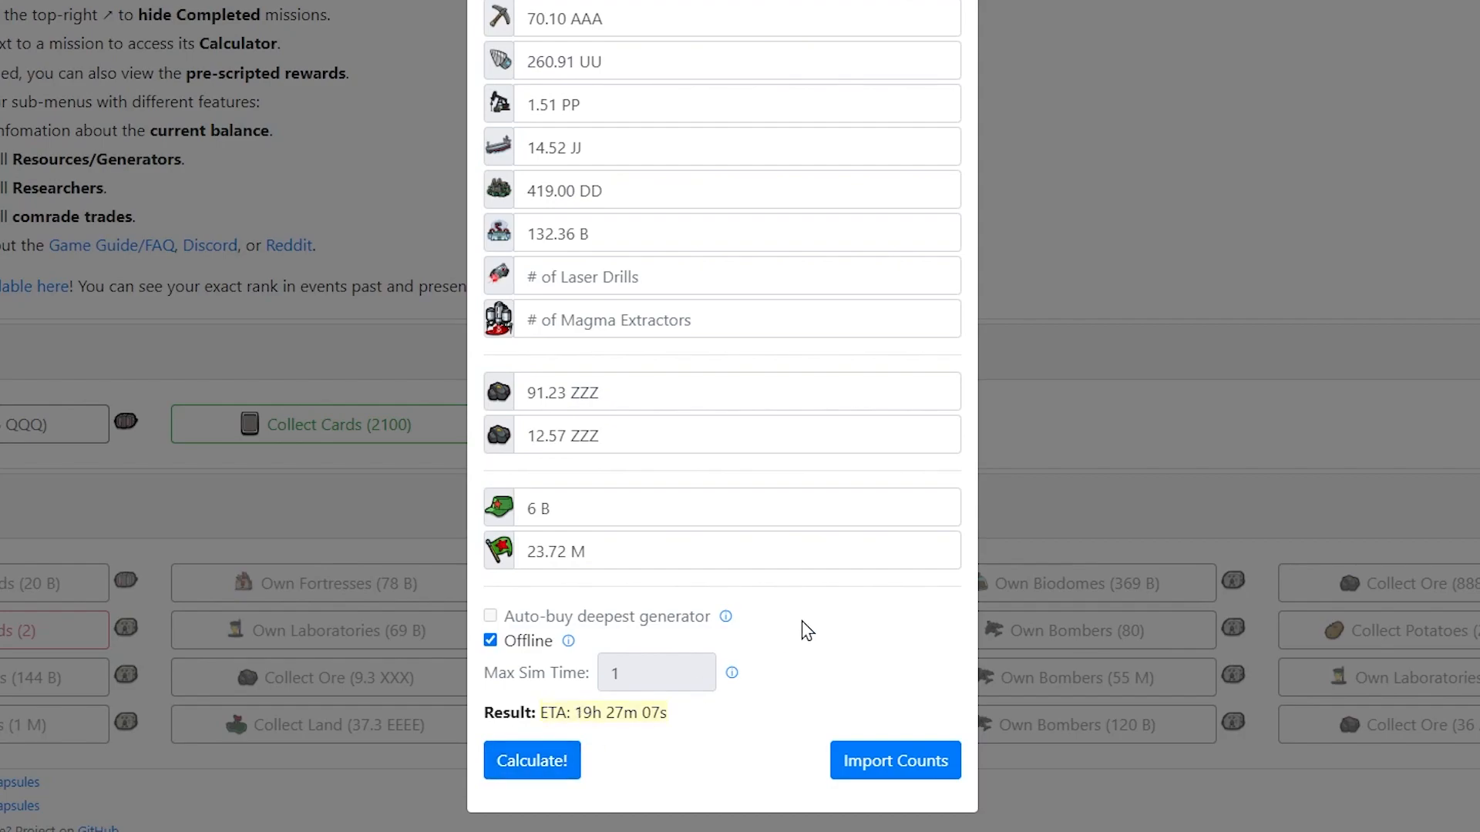
left_click(736, 276)
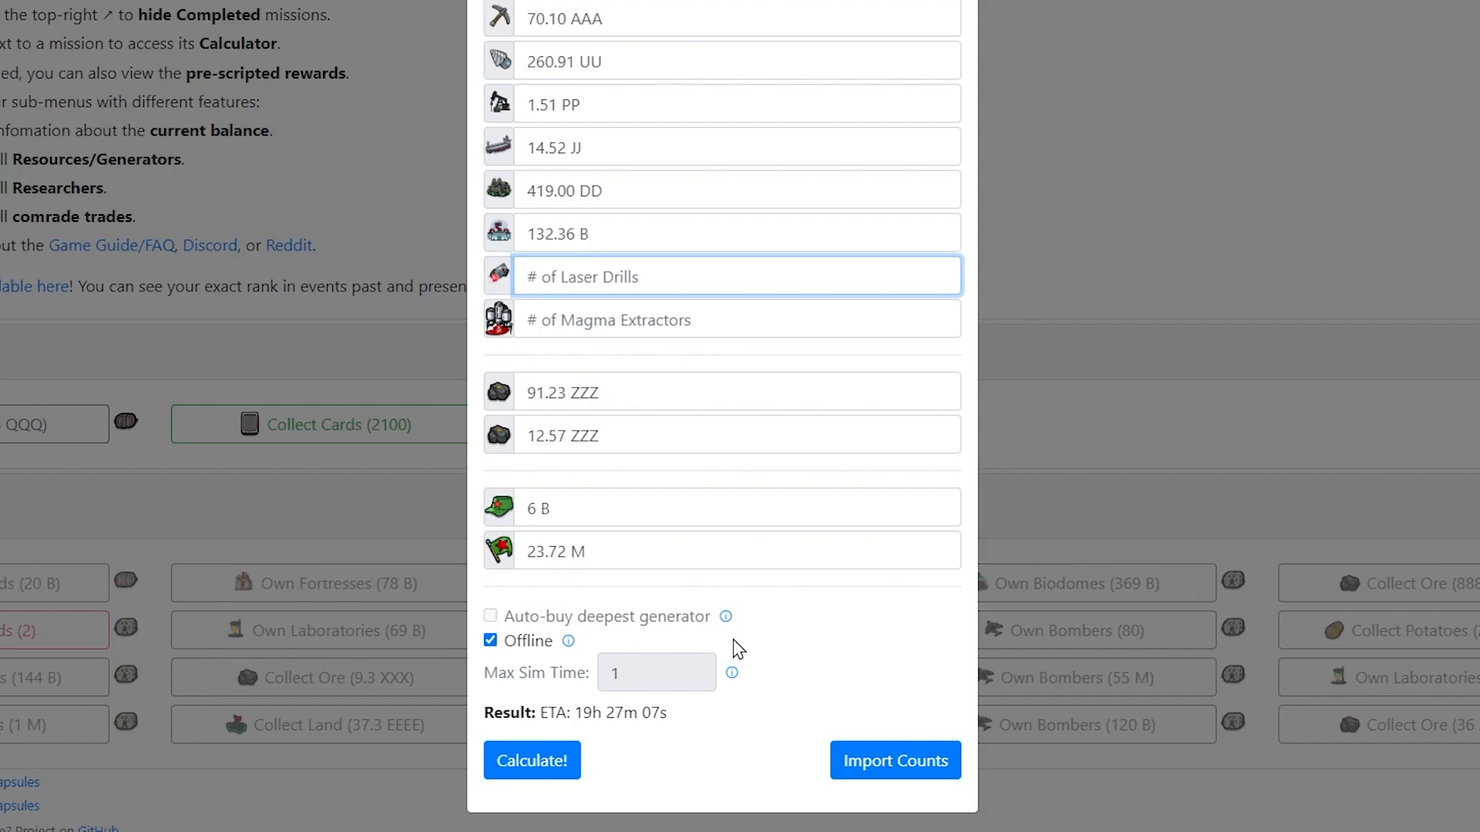
mouse_move(680, 744)
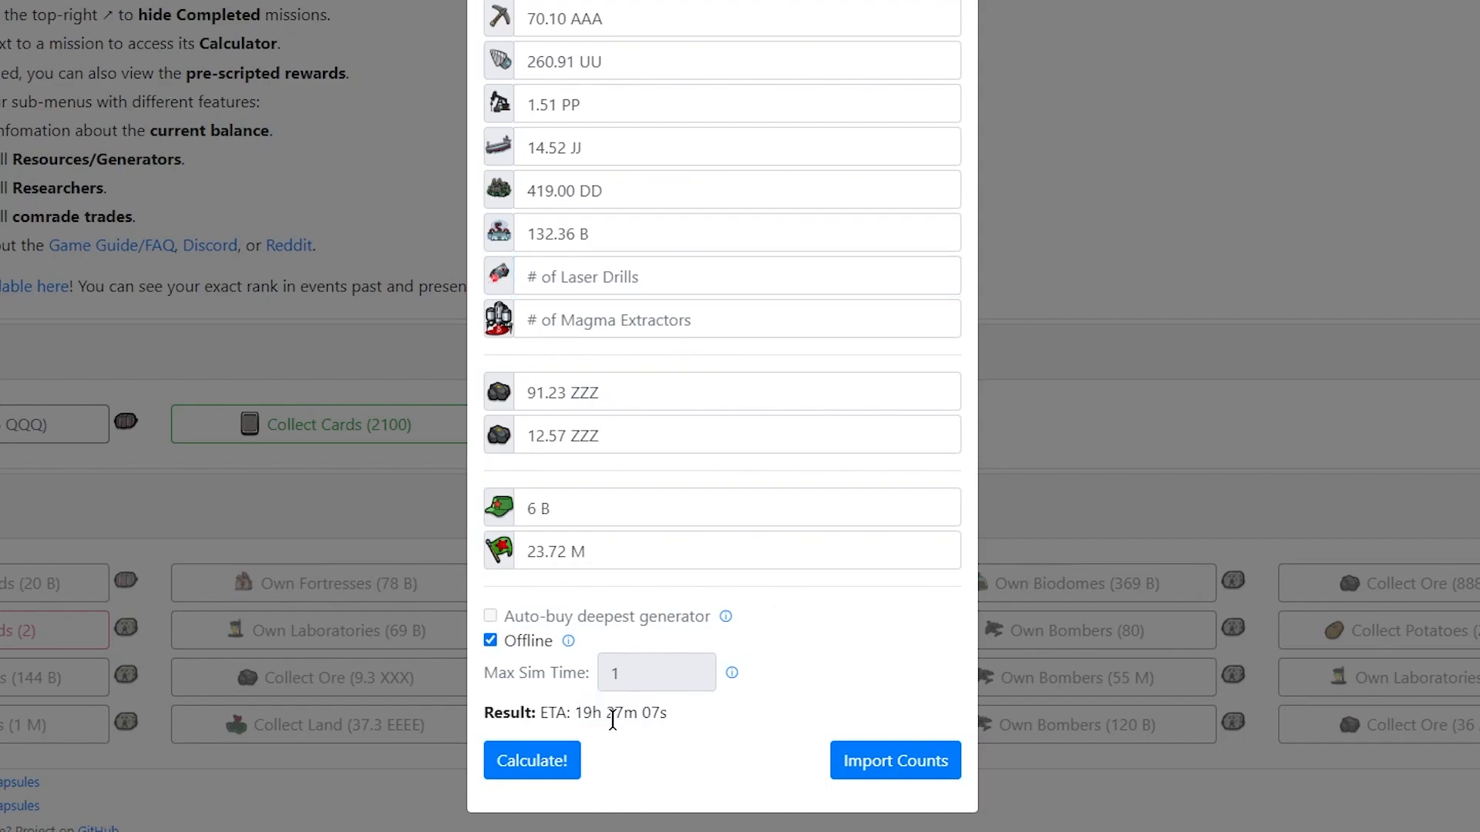
mouse_move(736, 736)
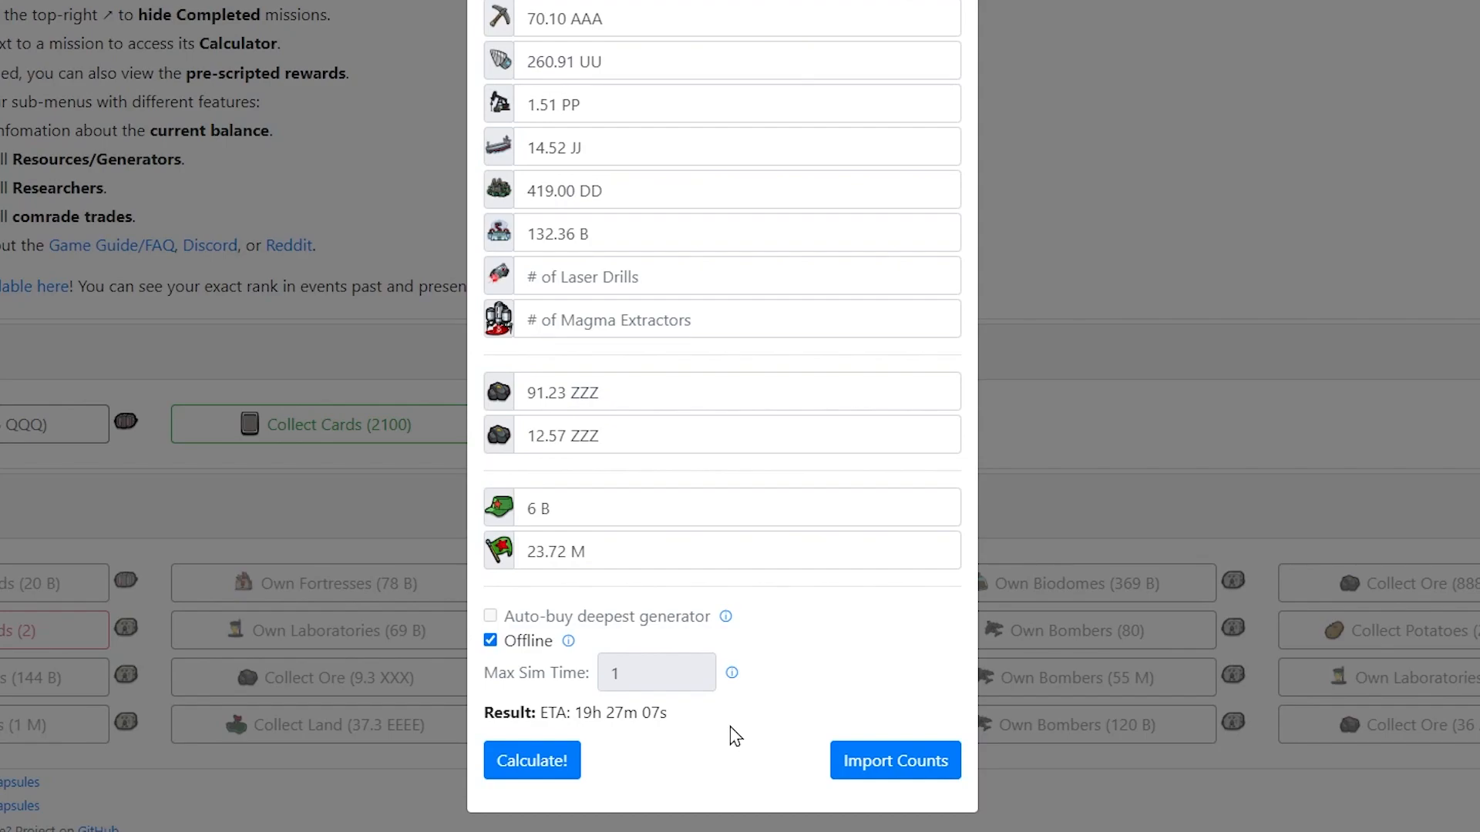
mouse_move(1106, 564)
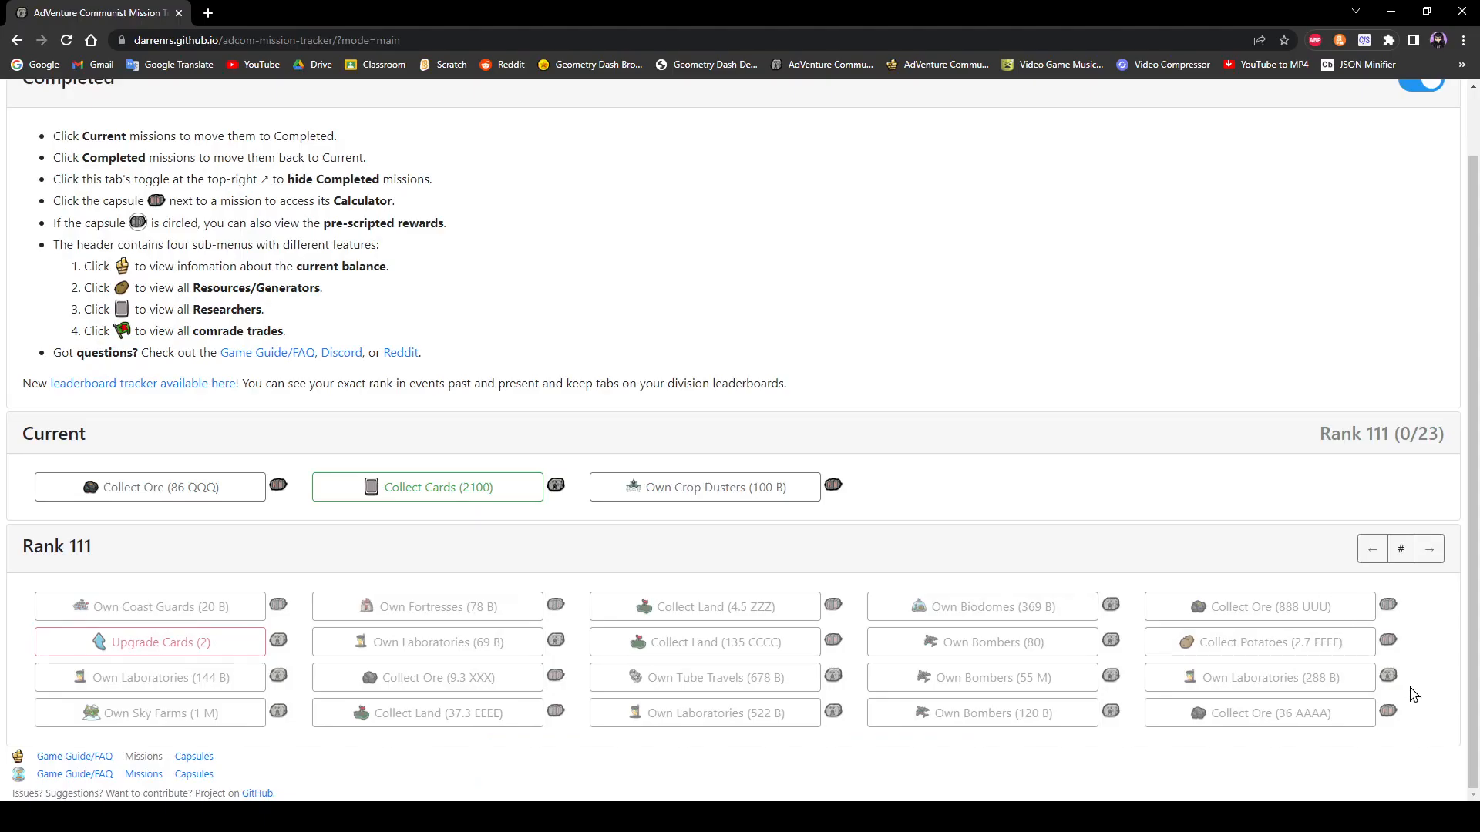
Step: Open the Collect Ore (36 AAAA) calculator from the Rank 111 grid and view its generator fields
left_click(1387, 711)
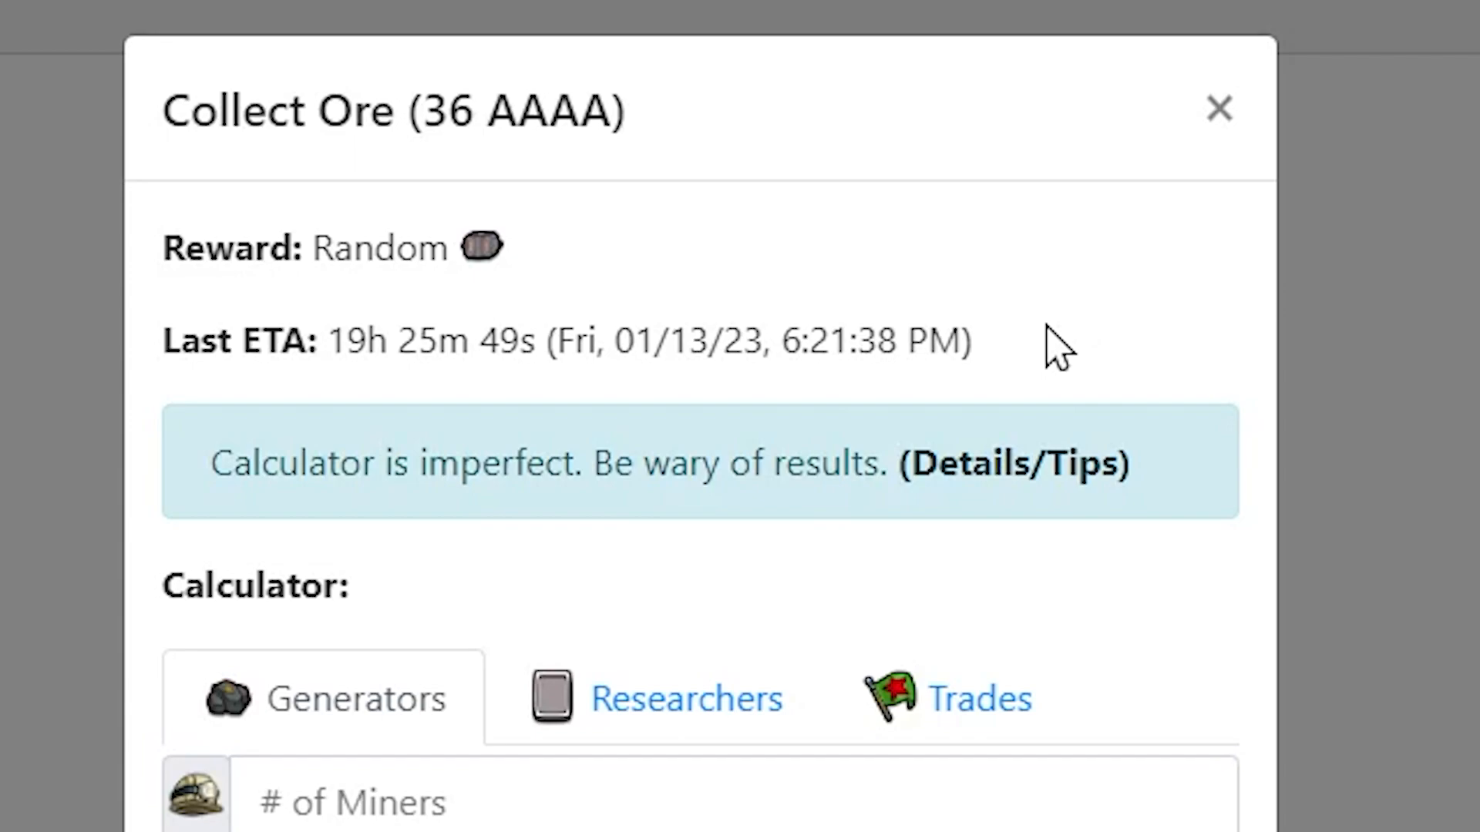
mouse_move(1047, 340)
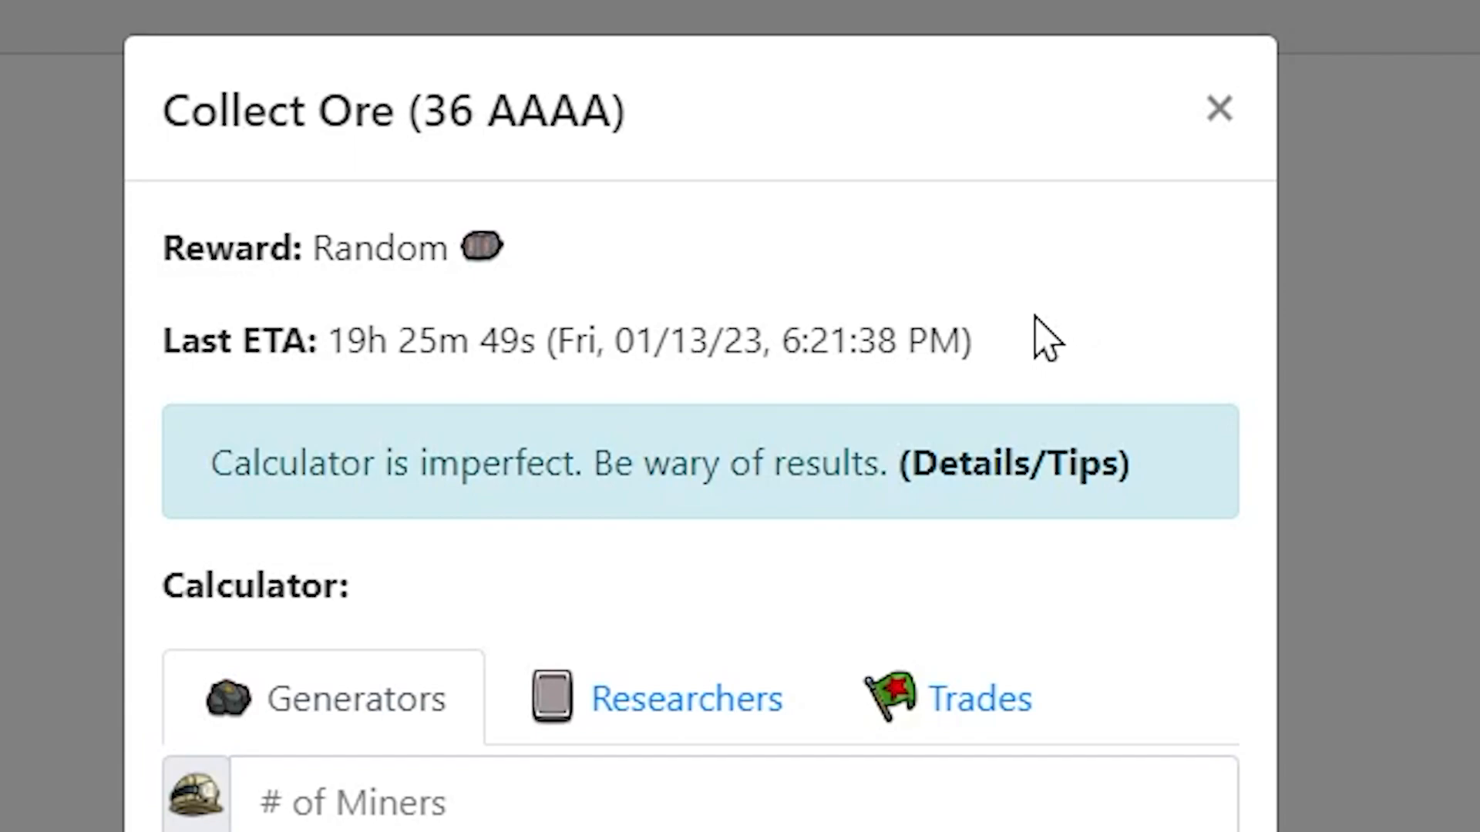
scroll("down", 3)
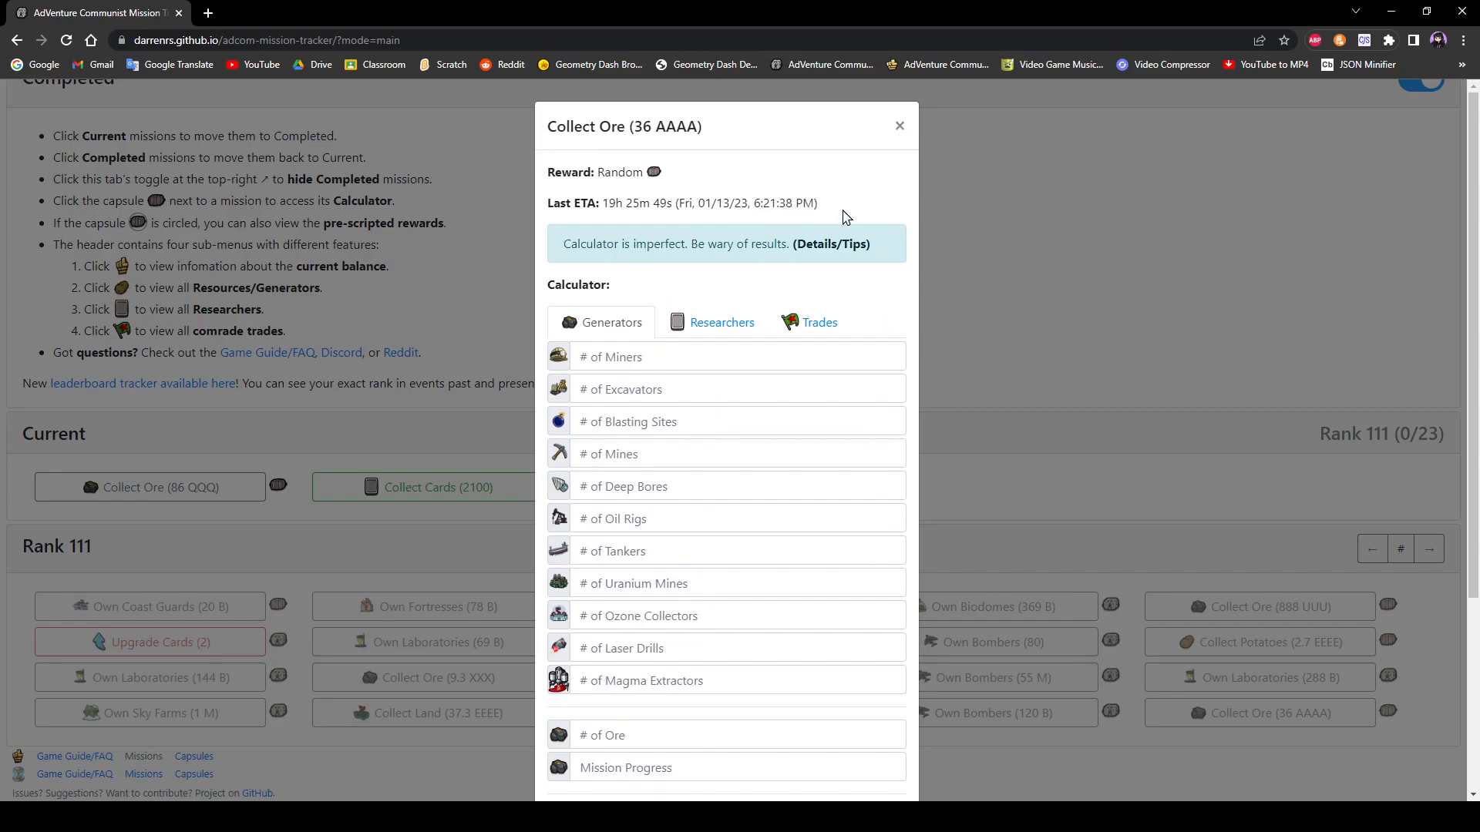
mouse_move(847, 190)
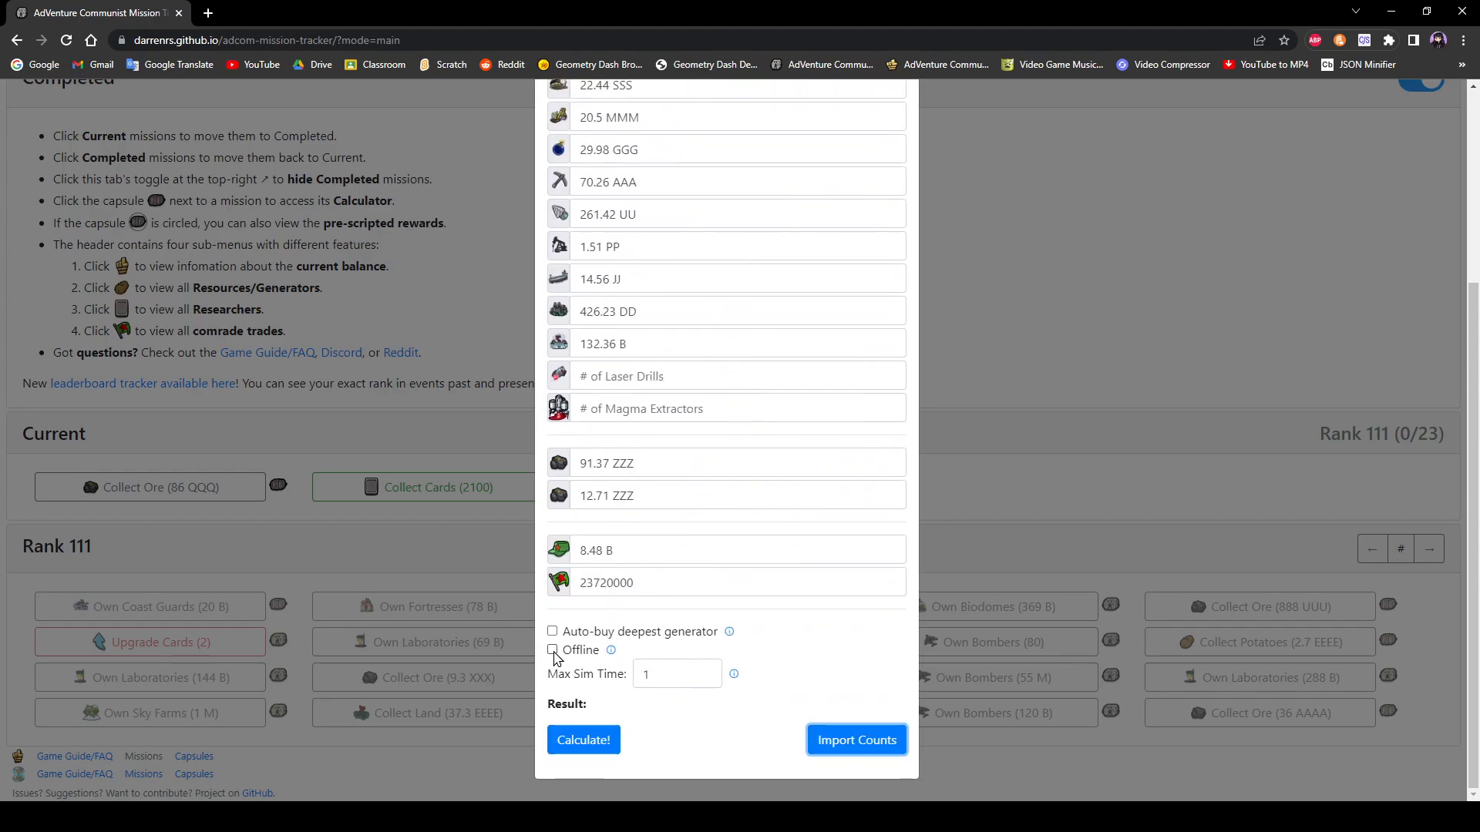
Step: Close the Collect Ore calculator, returning to the Rank 111 mission list
left_click(552, 652)
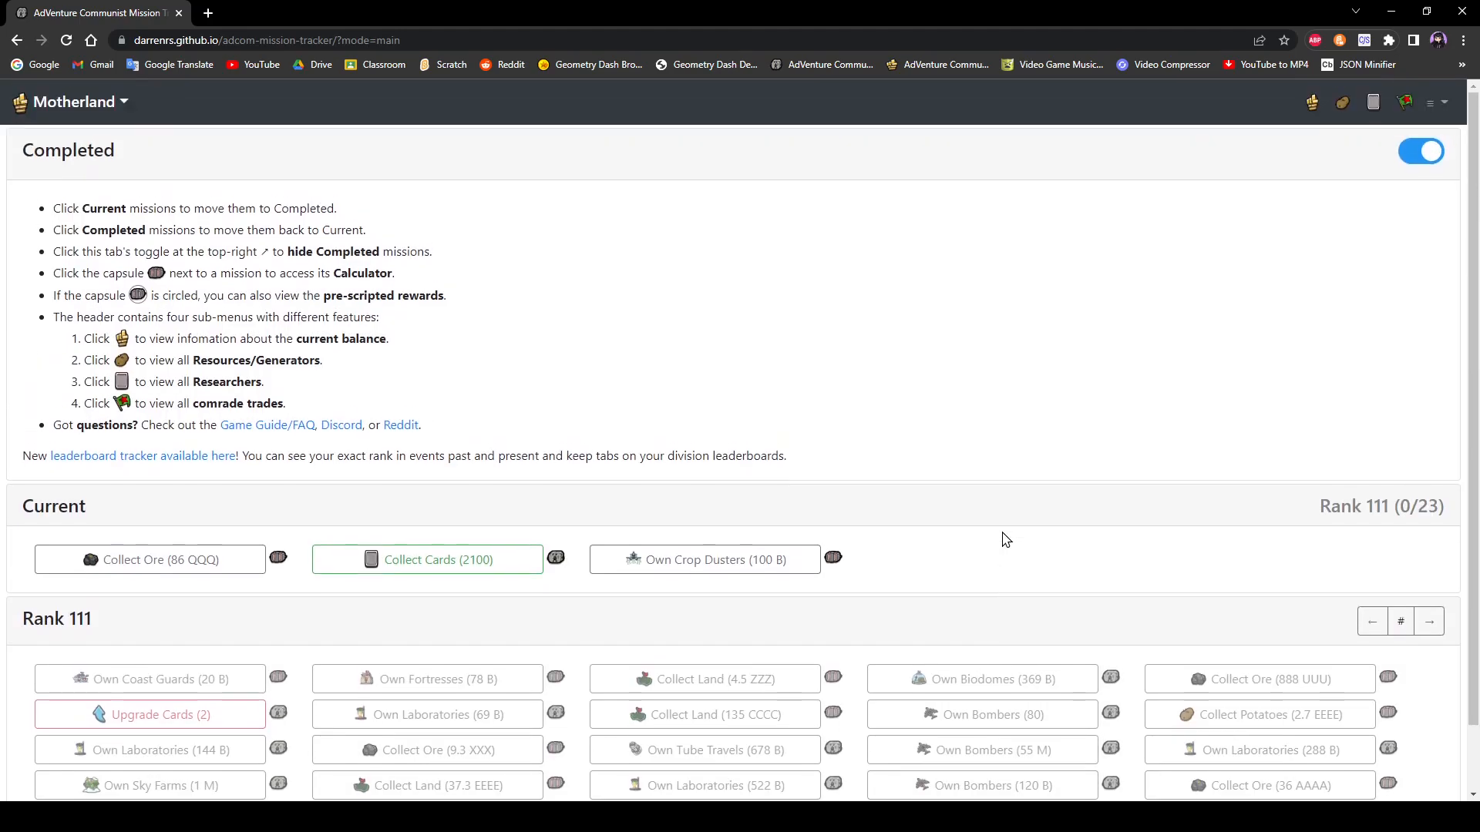
mouse_move(1142, 317)
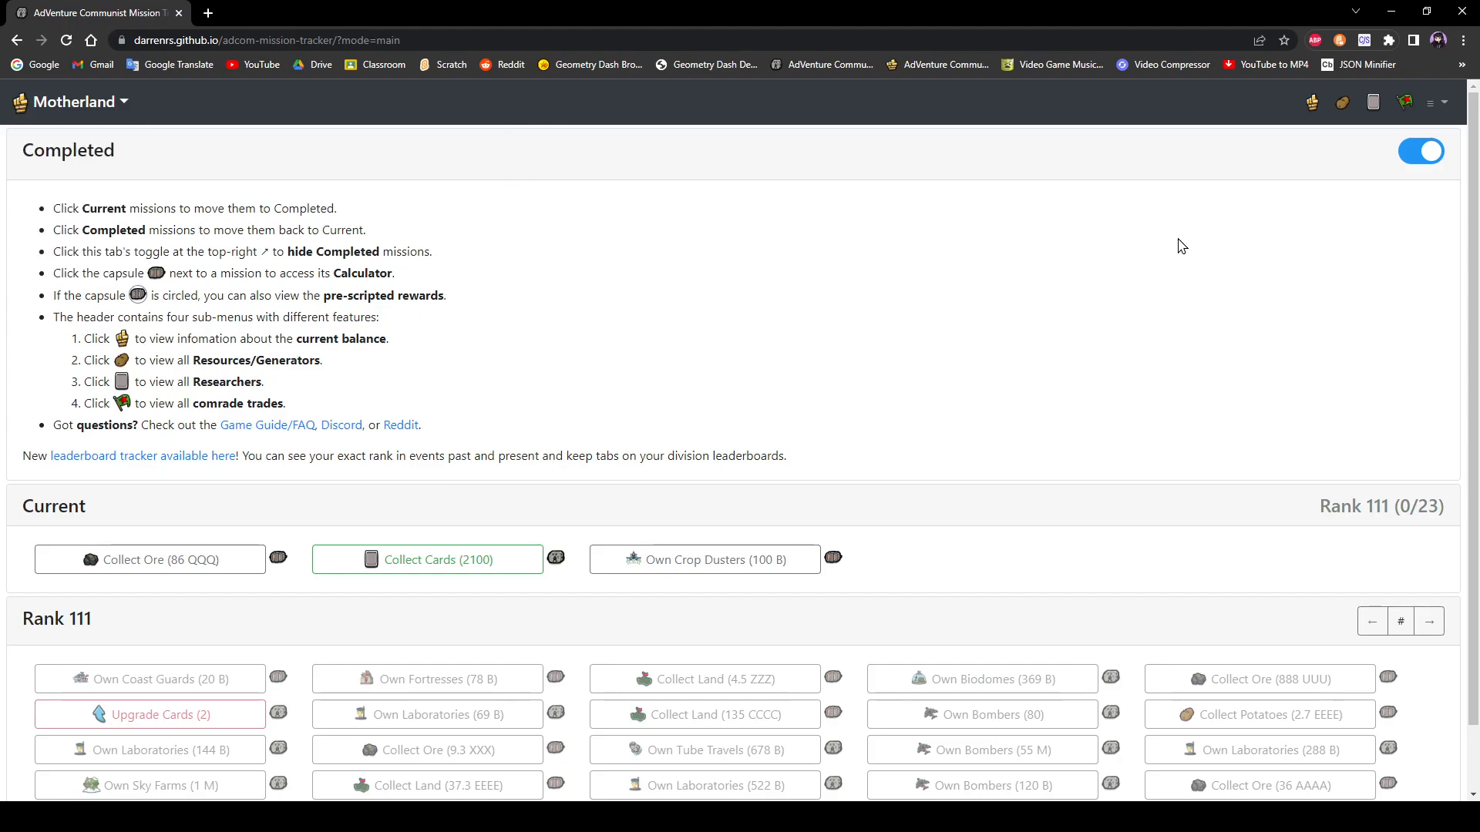
Step: Switch the tracker from Motherland to the Cowboy event
left_click(1434, 102)
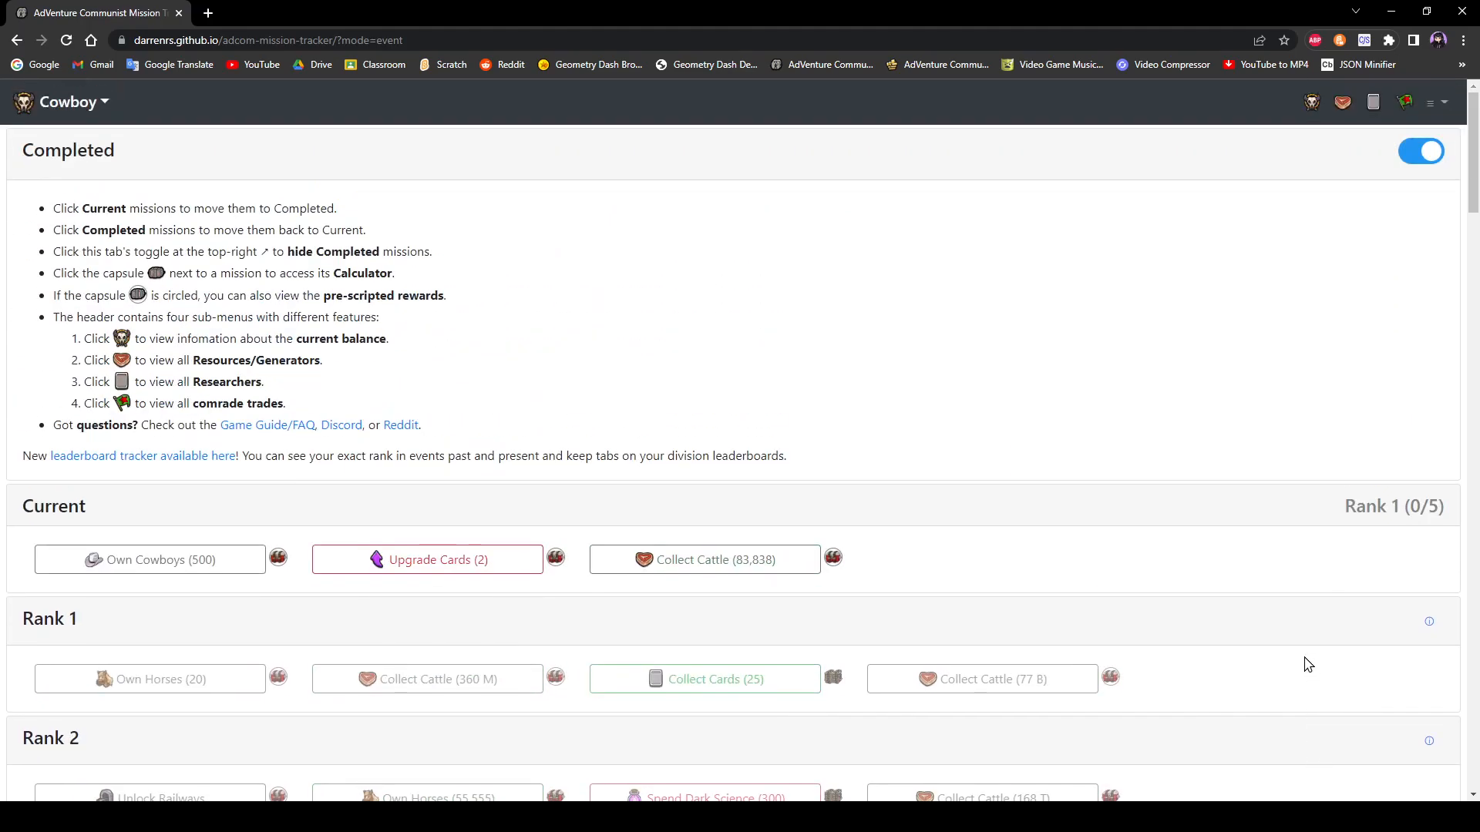
mouse_move(1005, 471)
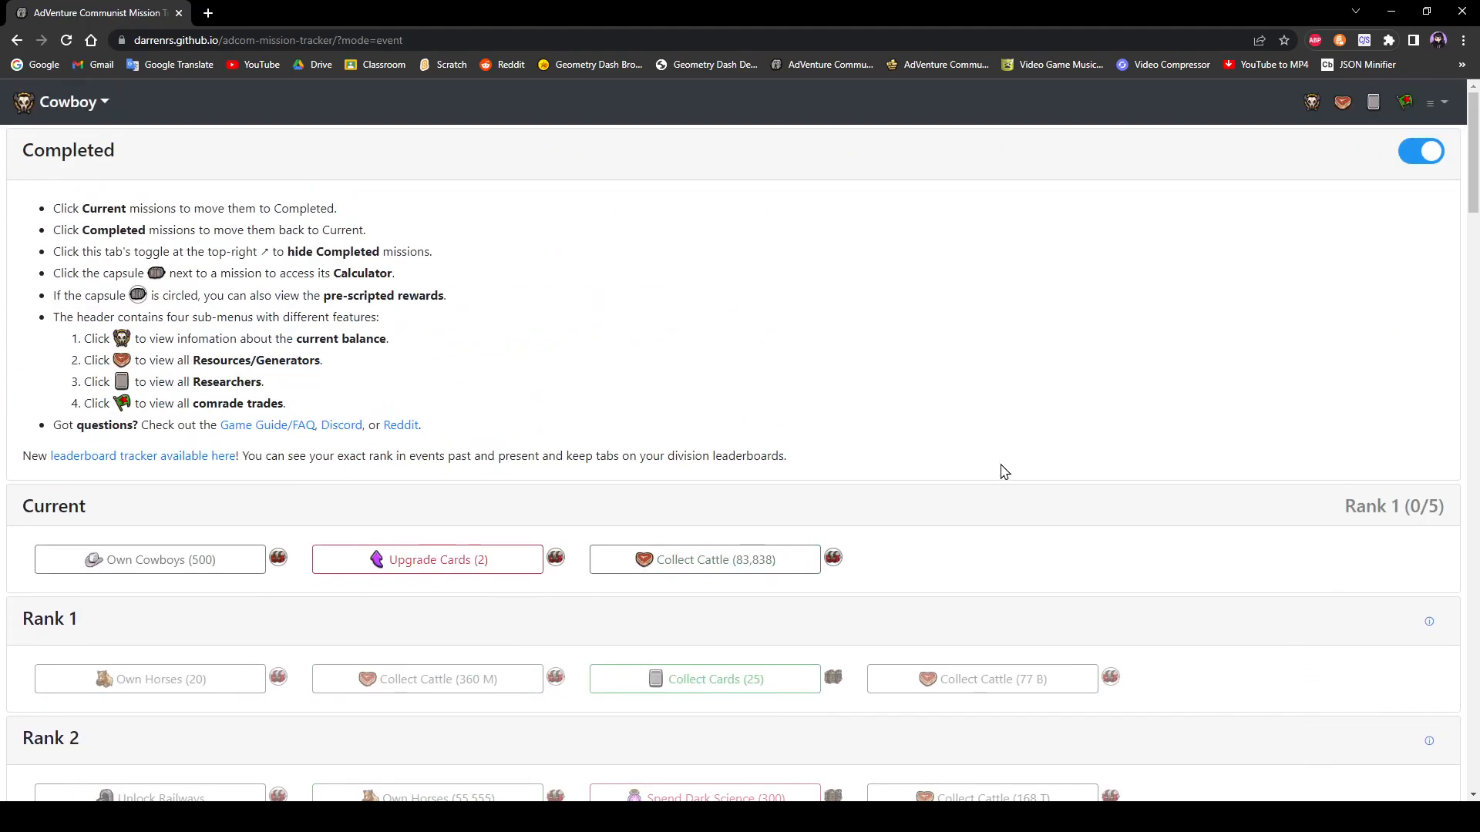
Step: Advance the Cowboy event to Rank 15 from the options menu
left_click(1430, 102)
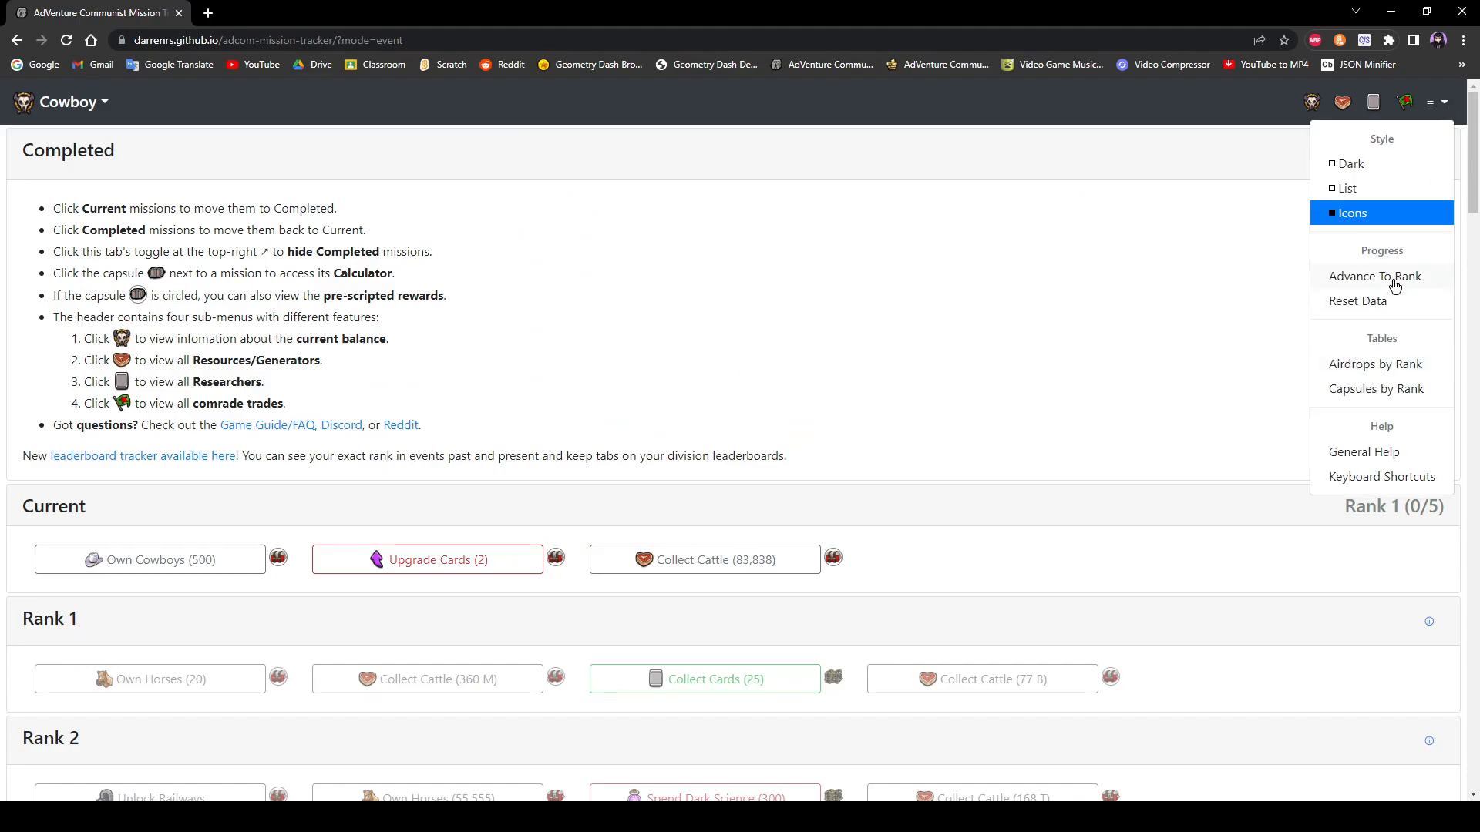
left_click(1374, 276)
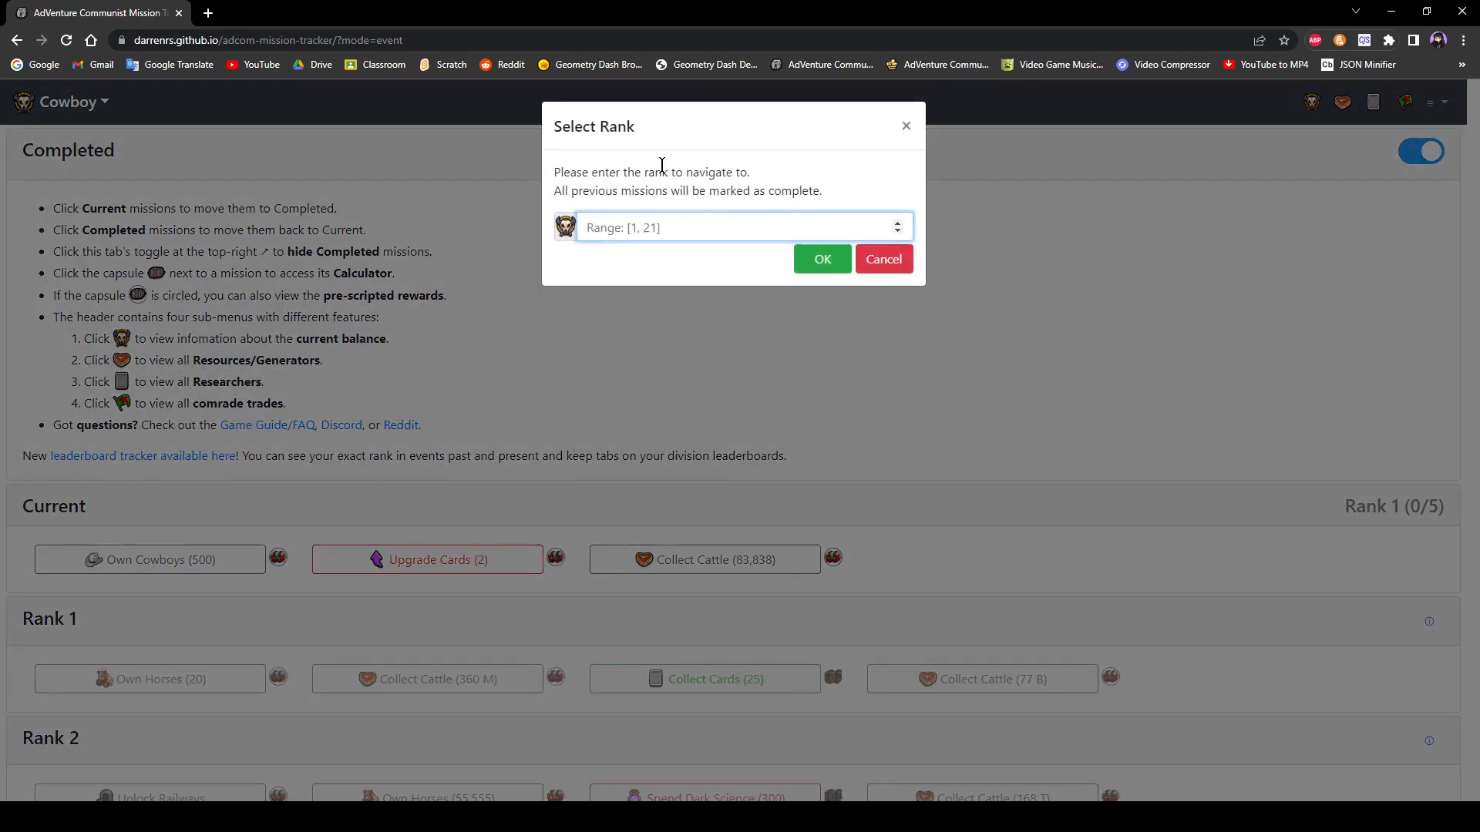
type("15")
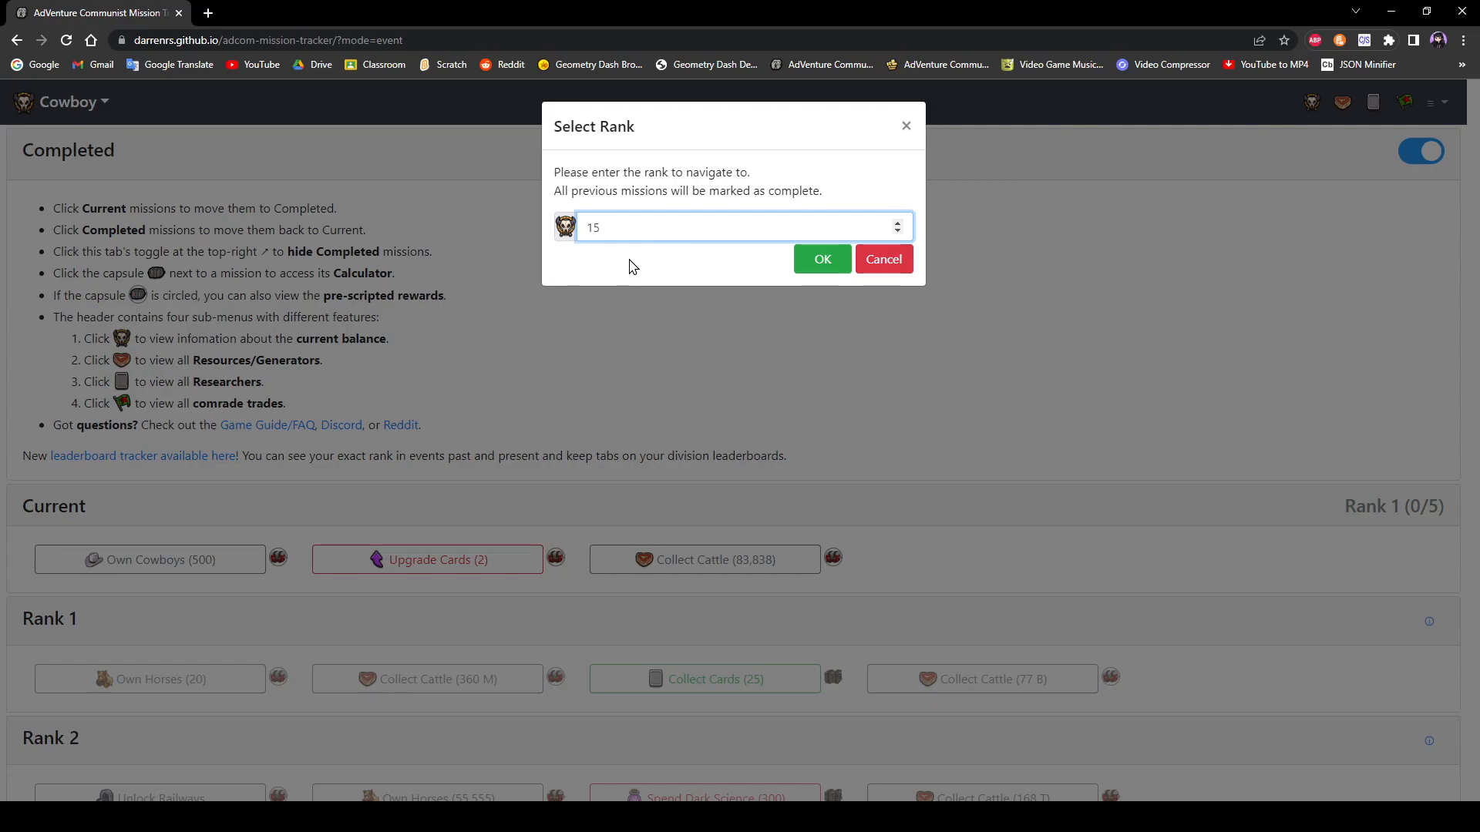
left_click(820, 259)
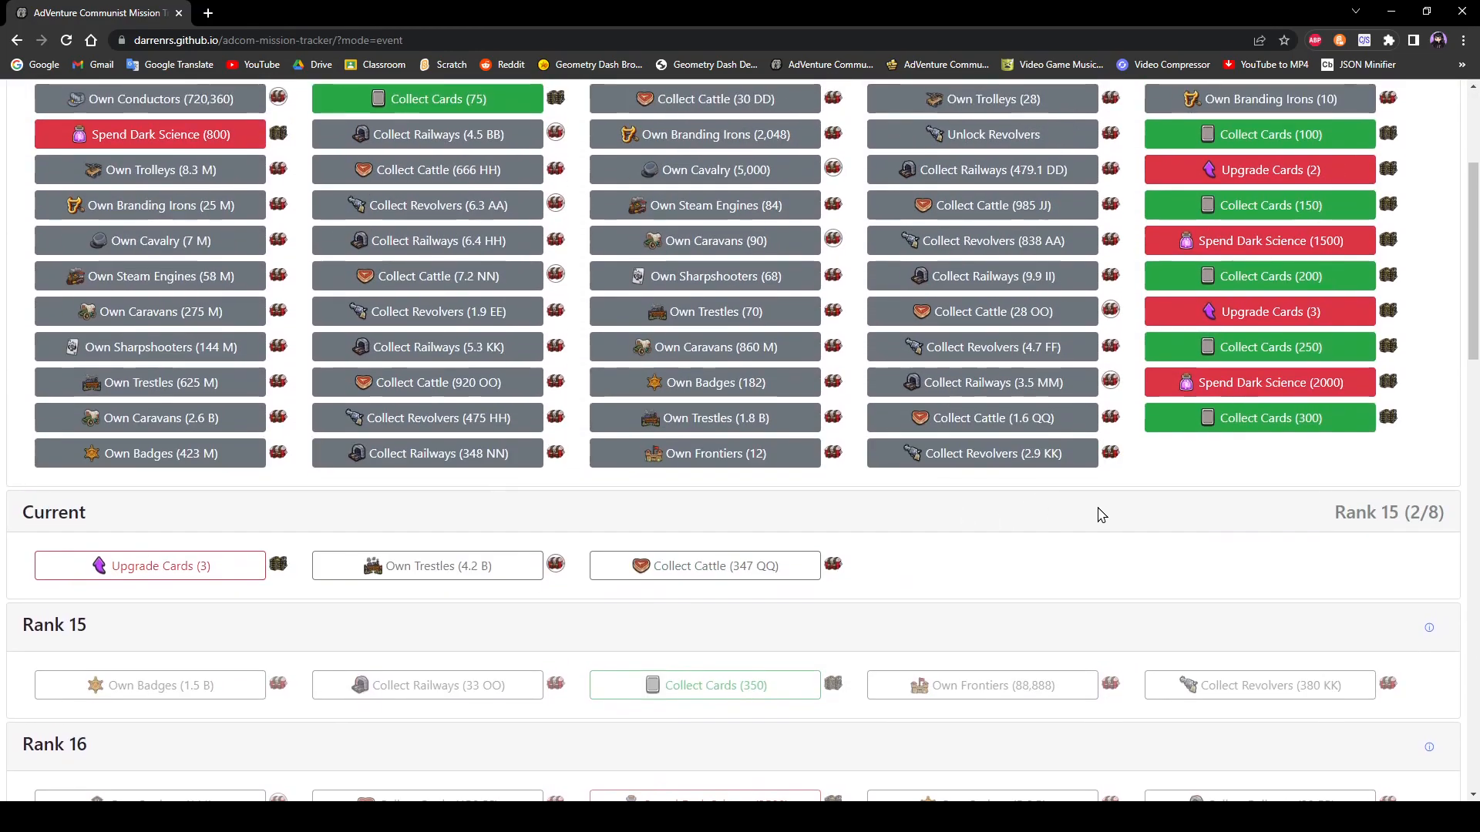
scroll("down", 3)
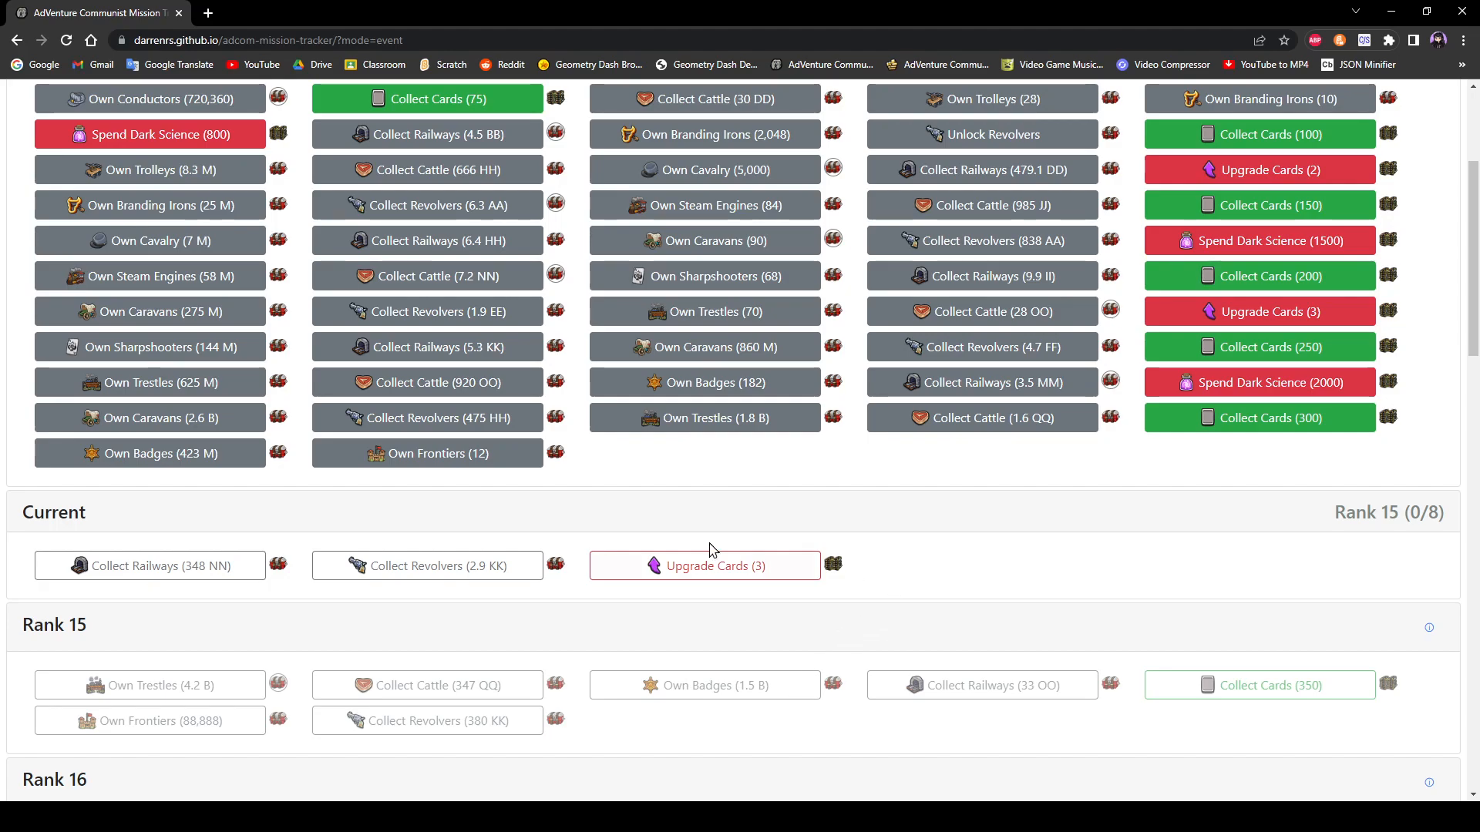
mouse_move(1203, 568)
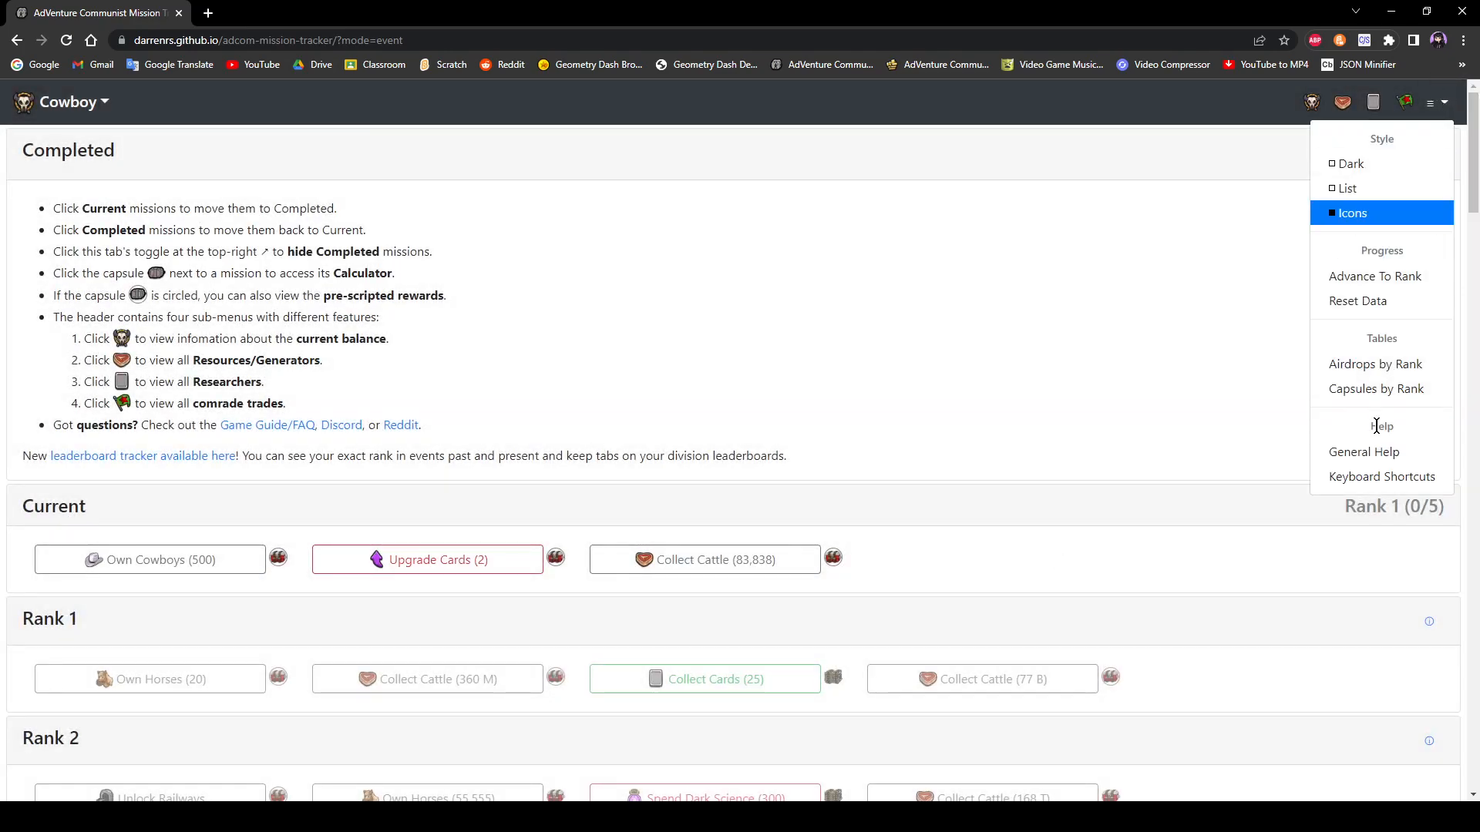
Step: Open the Airdrops by Rank table and inspect its timers
left_click(1375, 363)
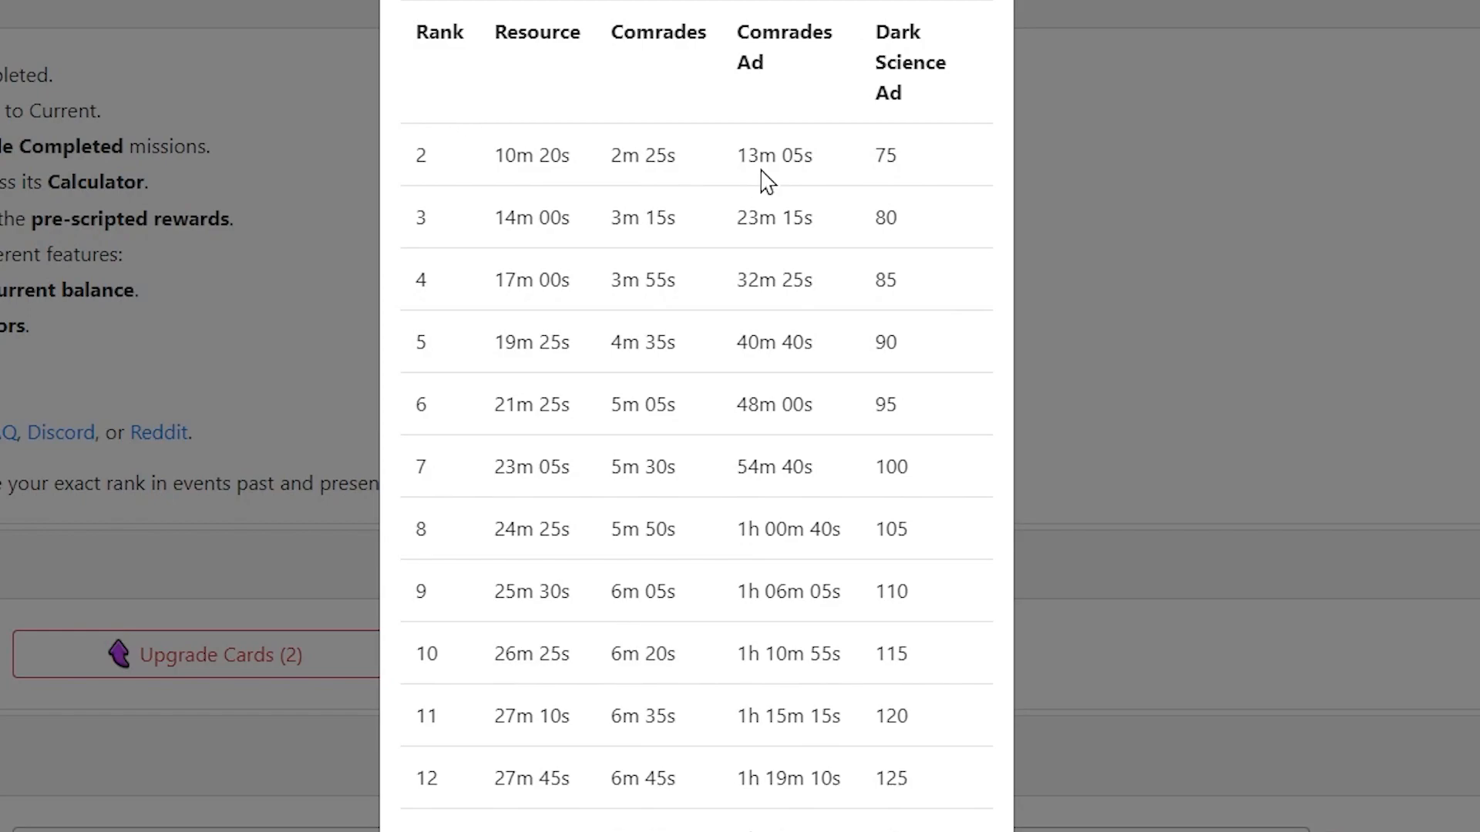
mouse_move(601, 253)
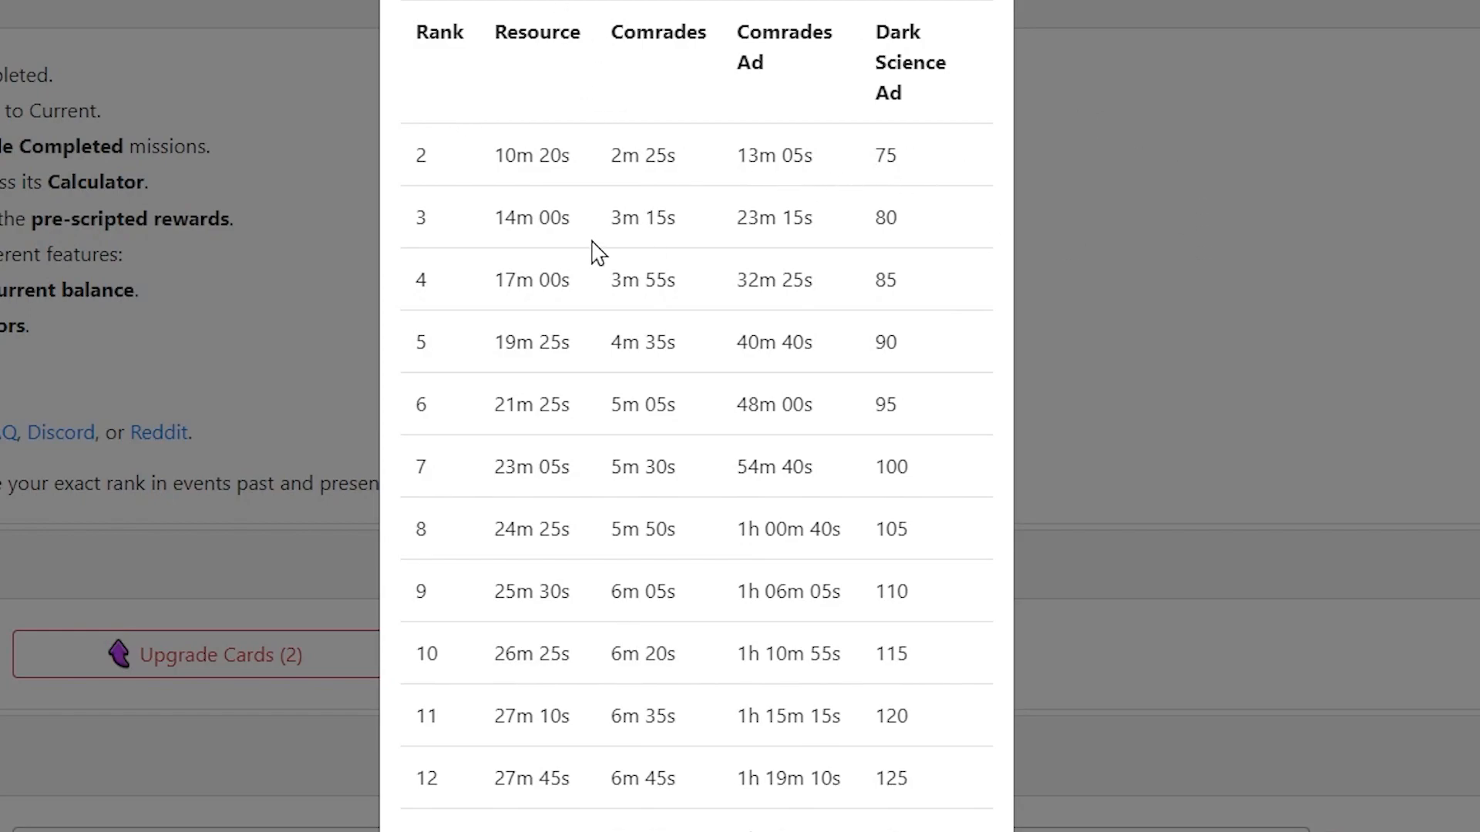
mouse_move(605, 139)
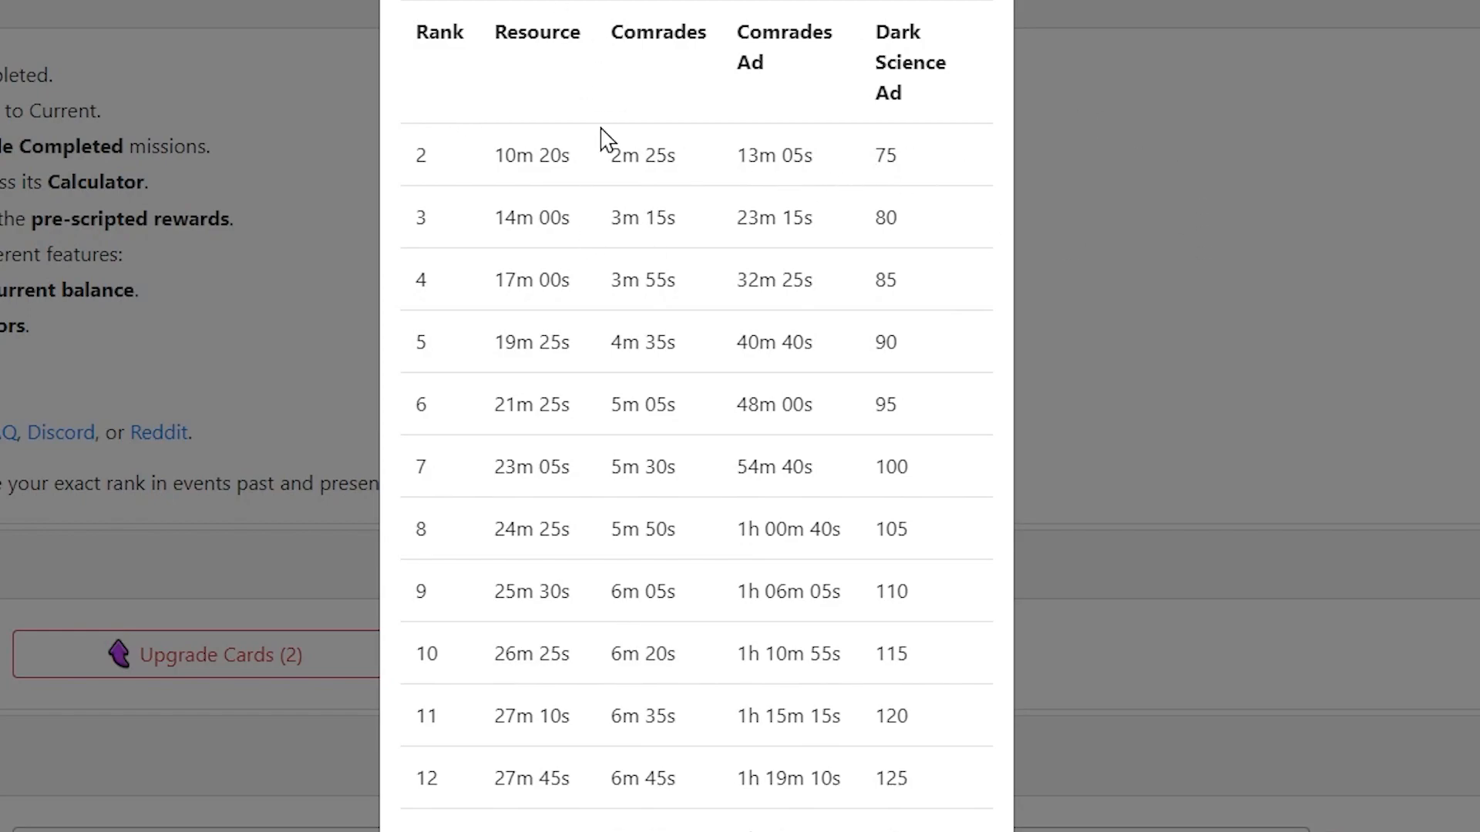
double_click(524, 155)
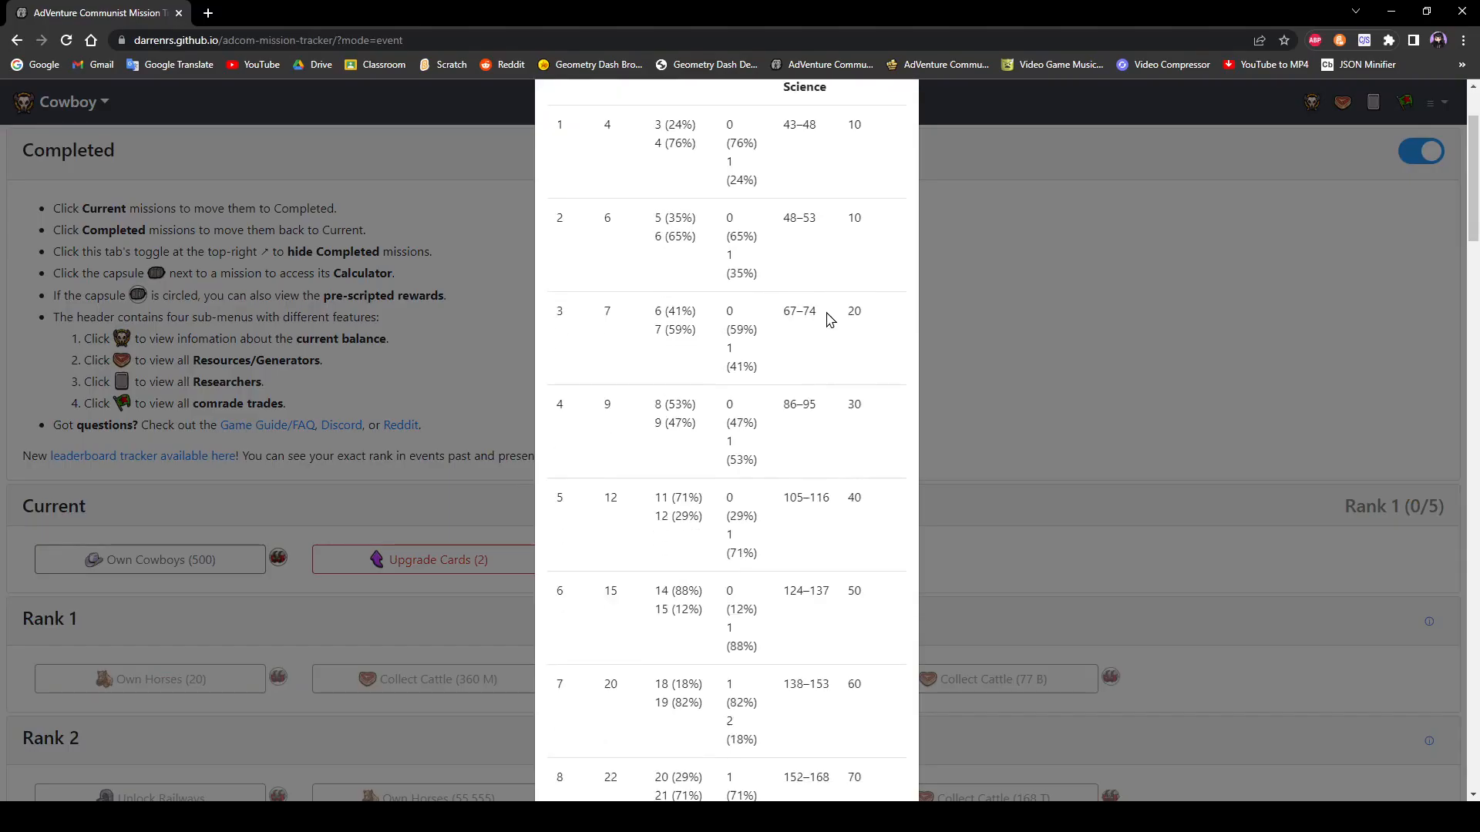
Step: Mark rank 13's Plastic Capsule Dark Science range, then close the capsule tables
scroll("down", 3)
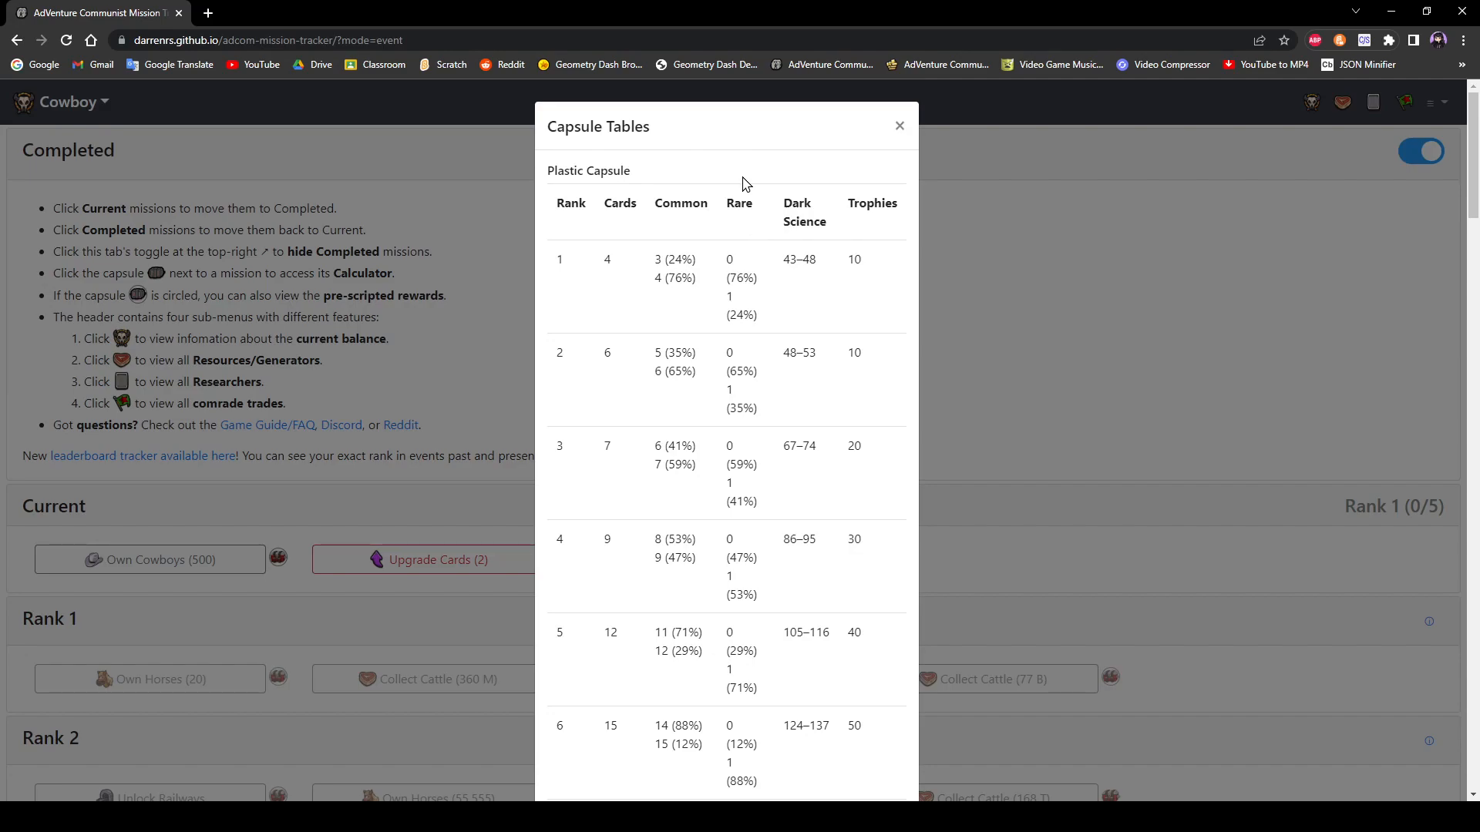
scroll("down", 3)
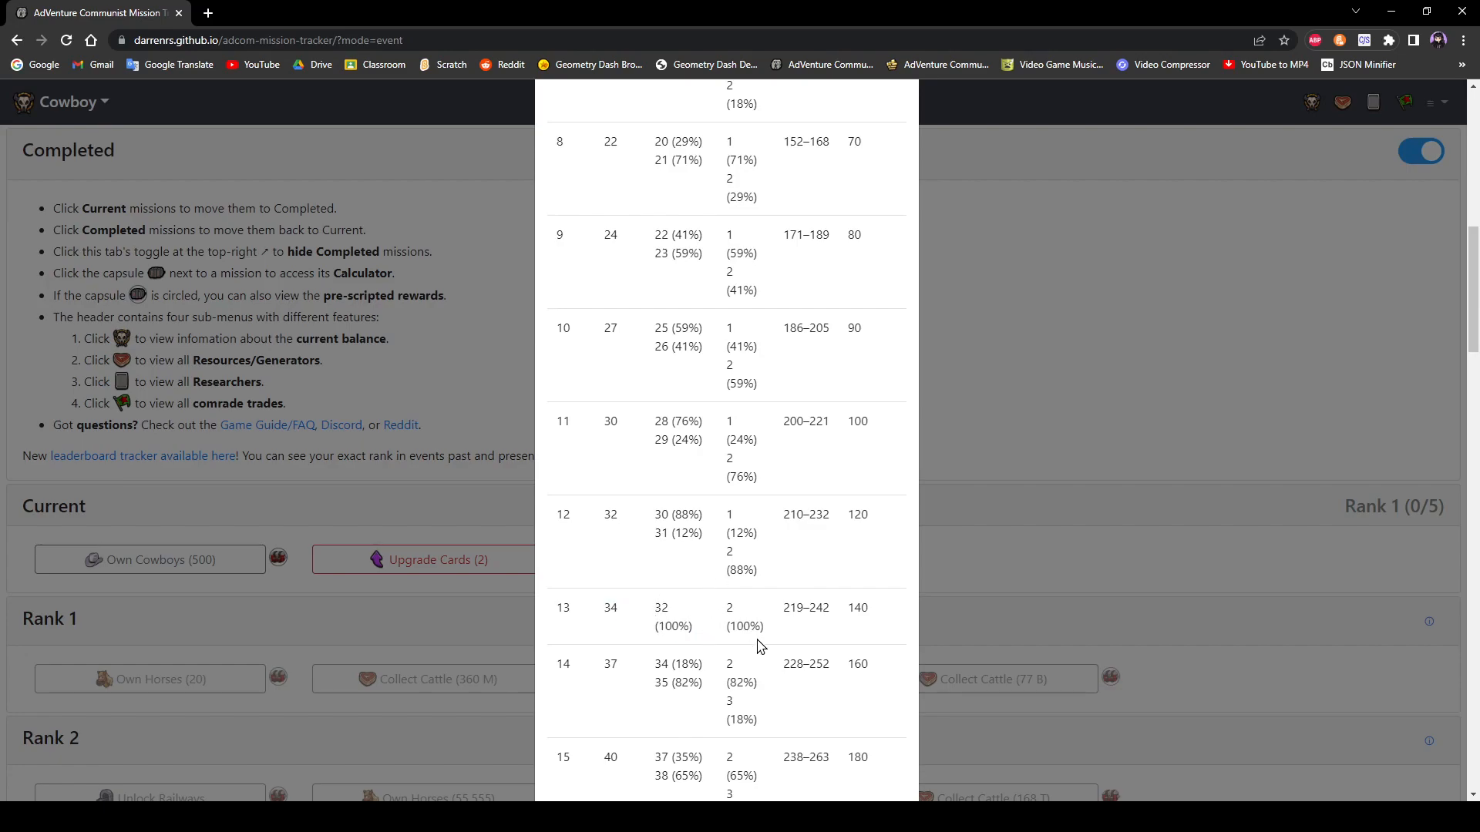
double_click(743, 626)
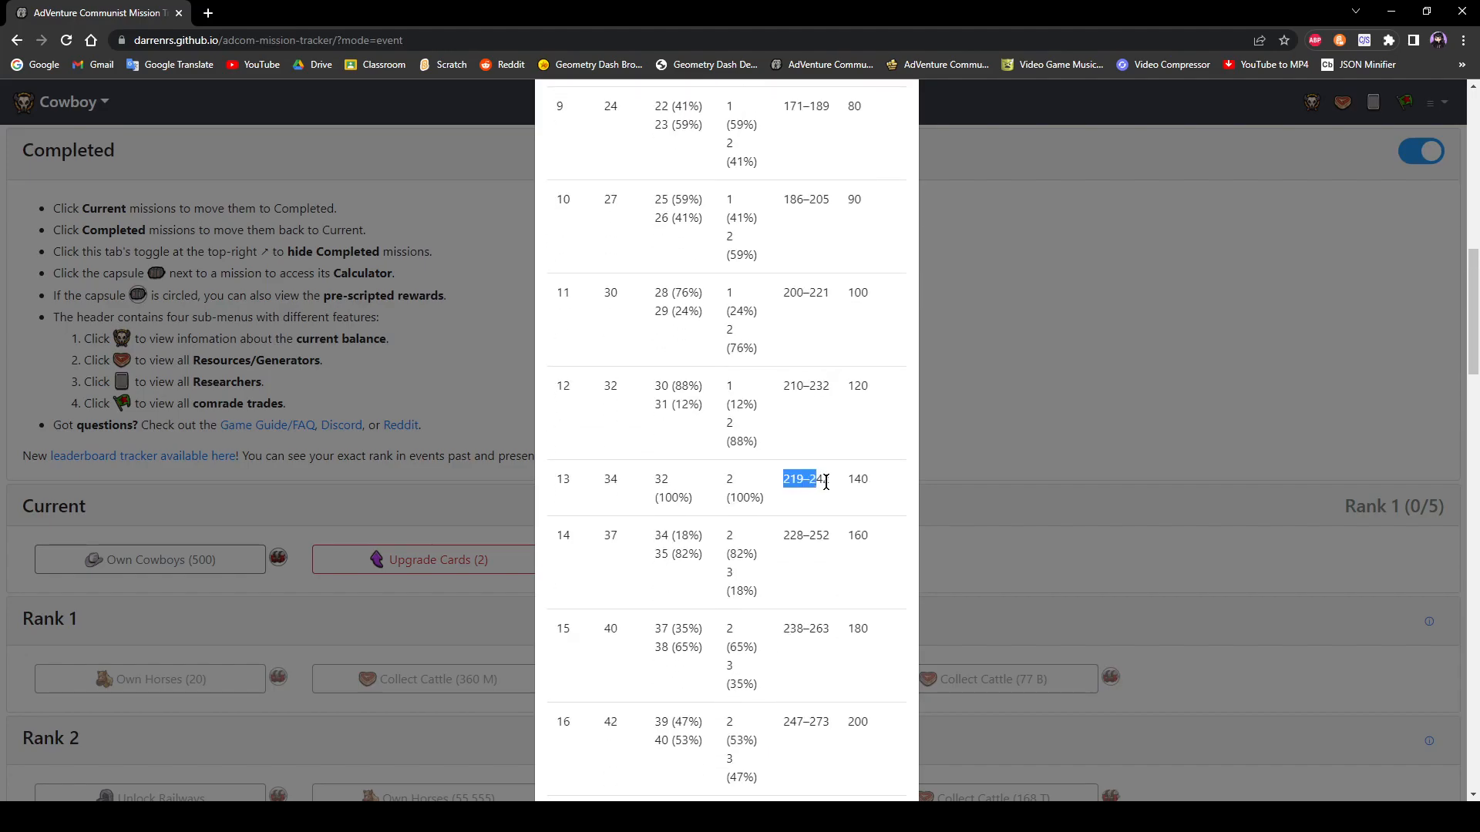
left_click(1271, 397)
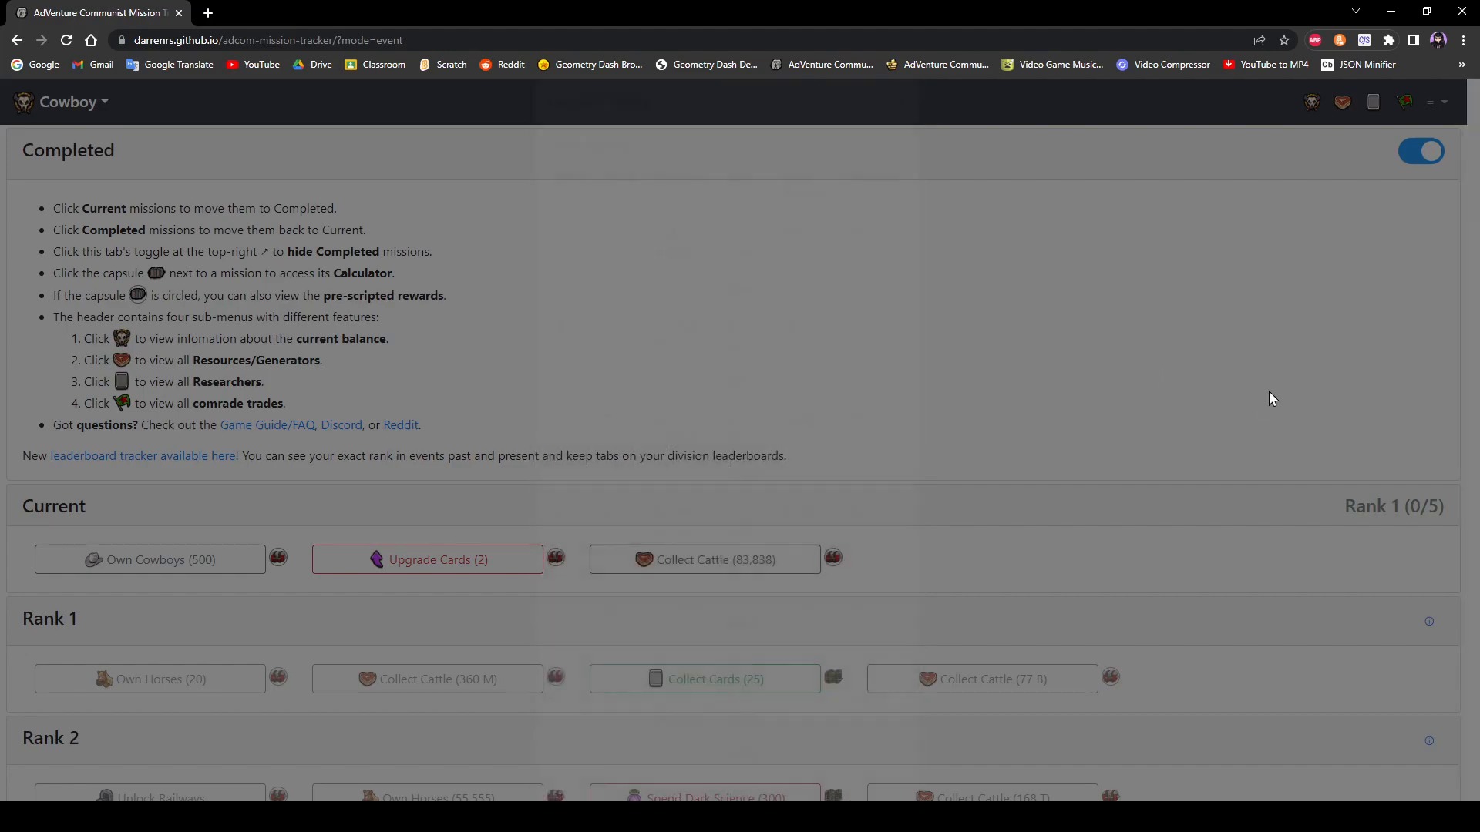
left_click(1433, 102)
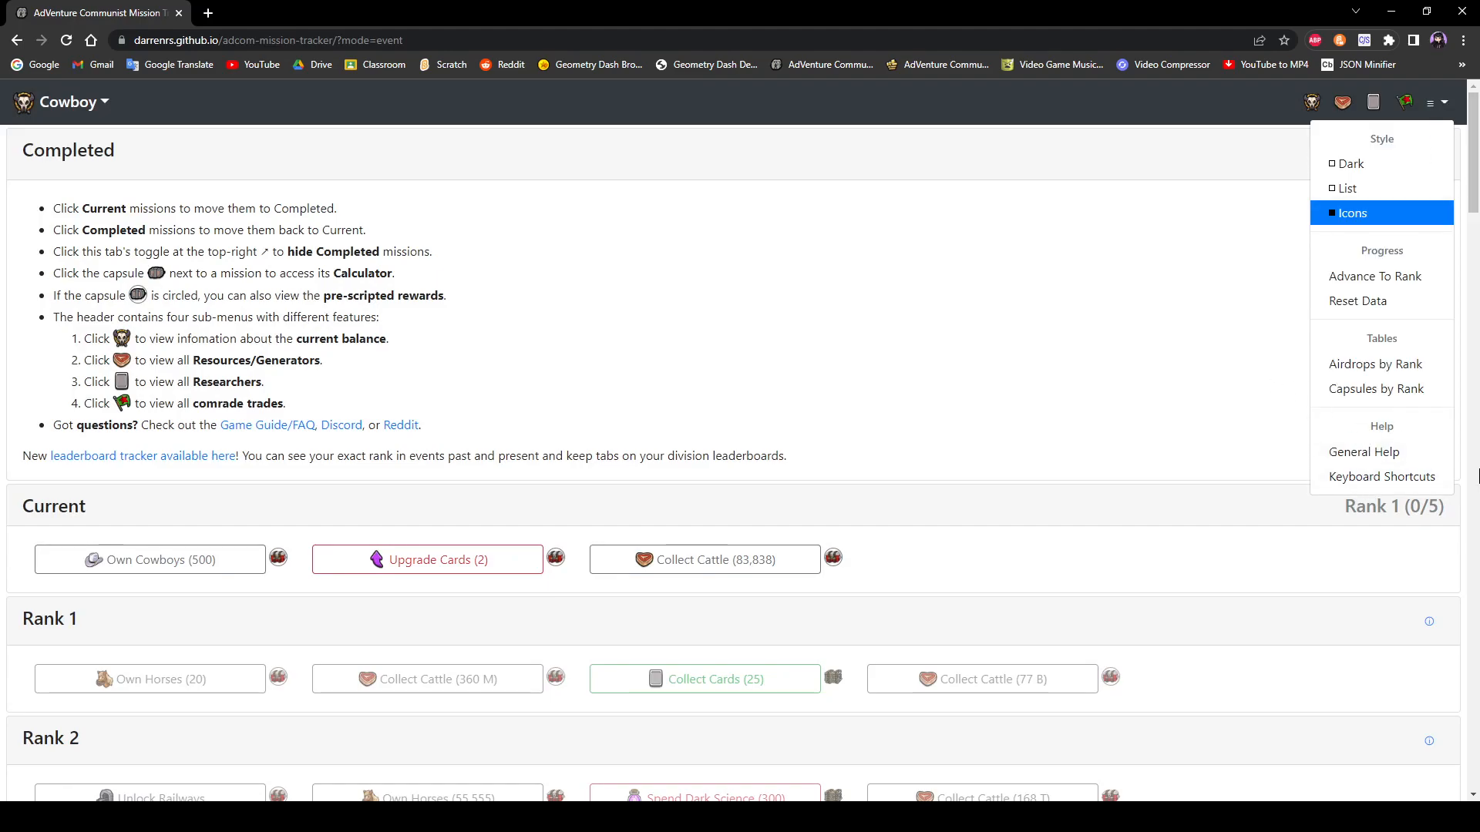
mouse_move(1382, 452)
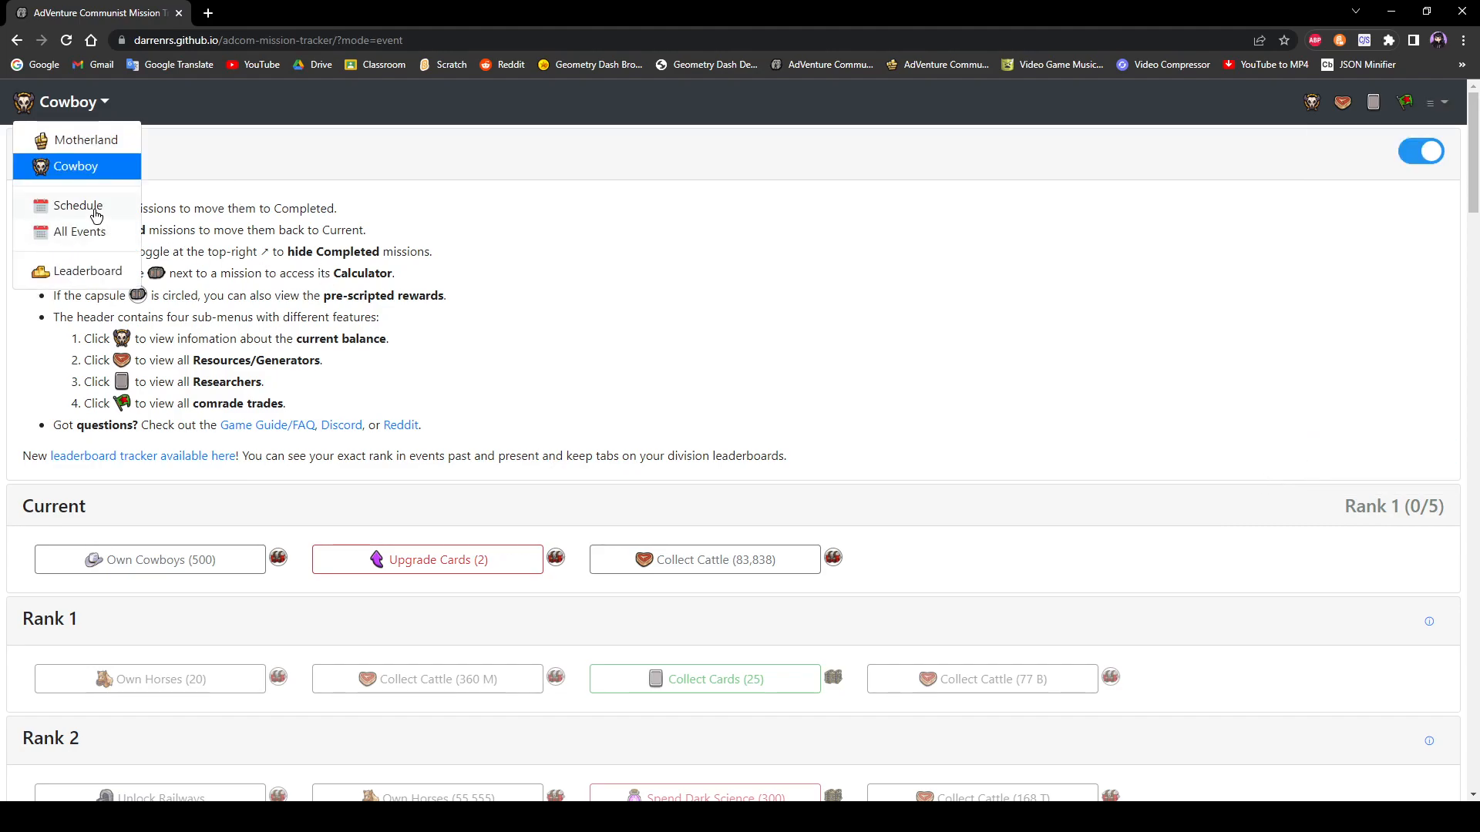
left_click(77, 206)
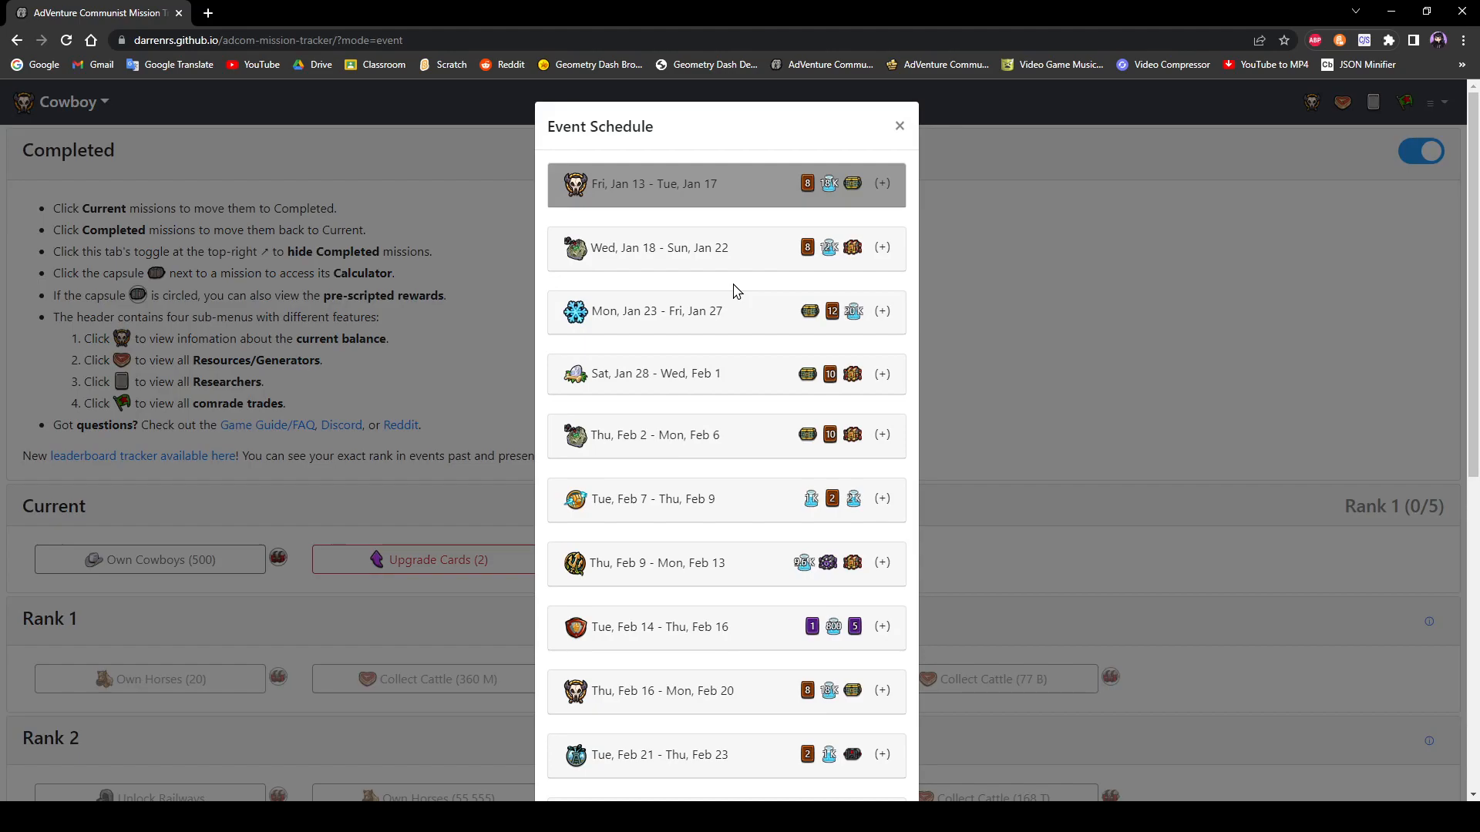
mouse_move(747, 319)
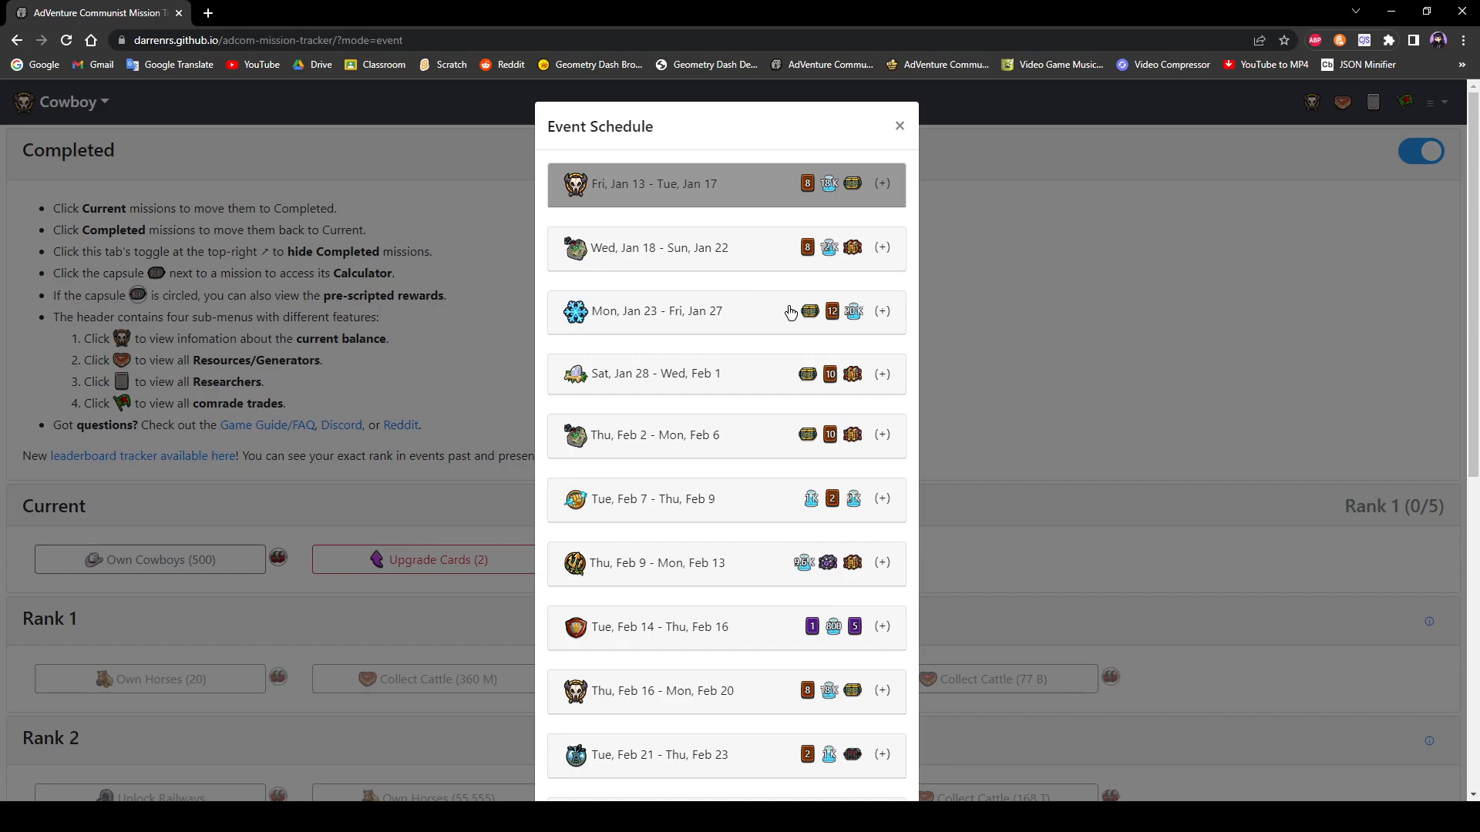
scroll("down", 3)
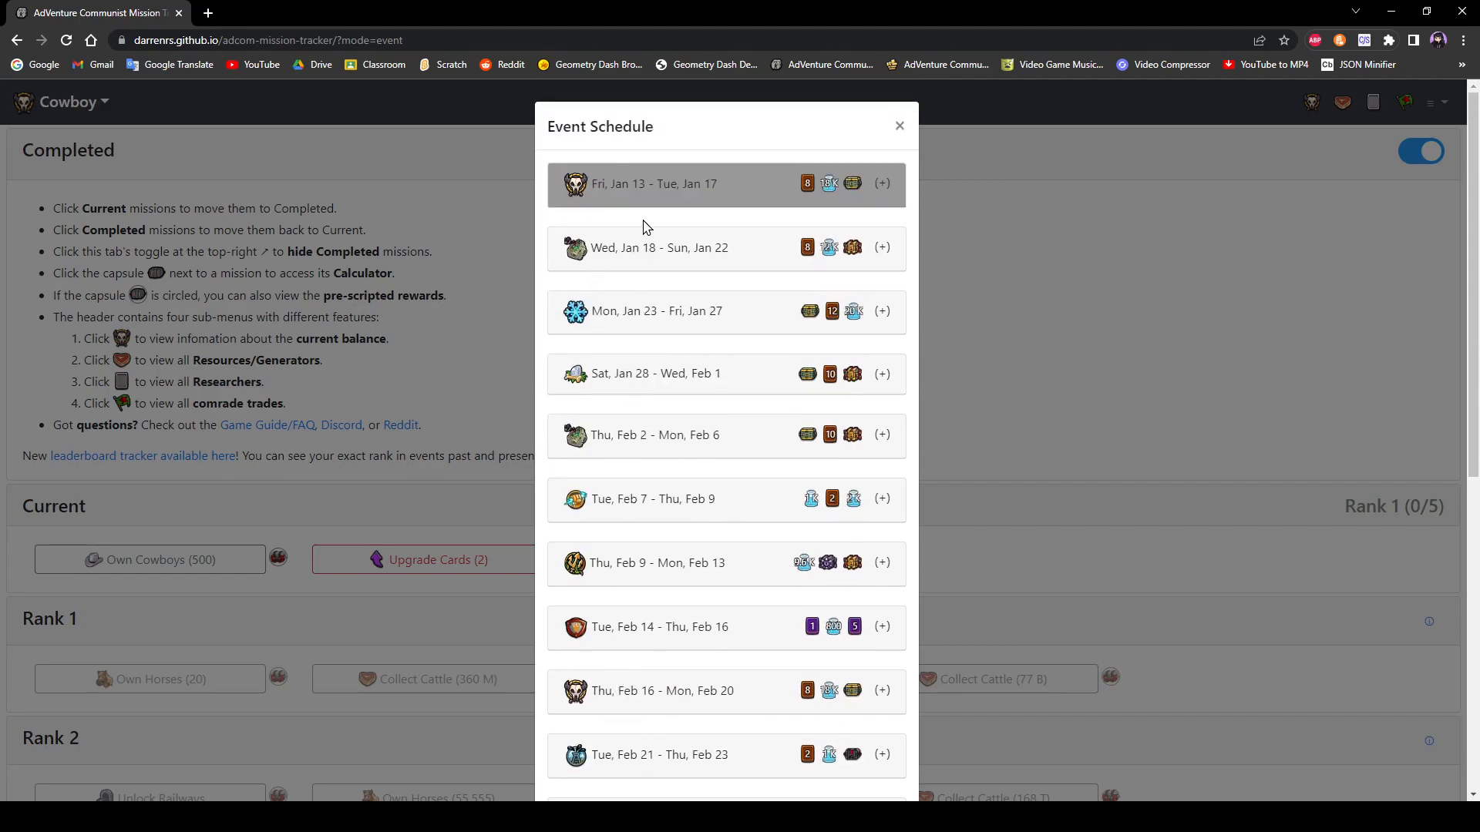
scroll("down", 3)
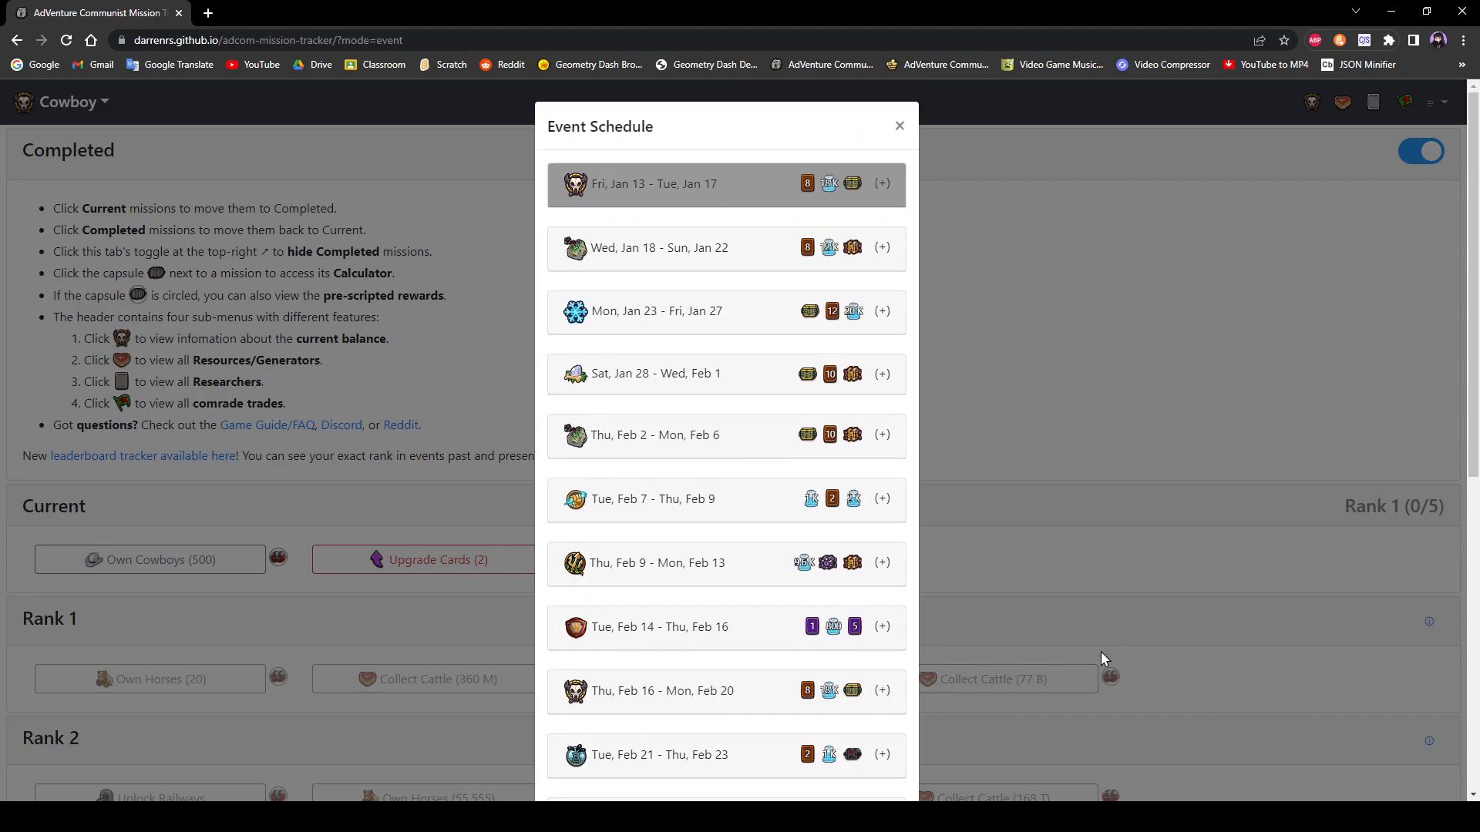
scroll("down", 3)
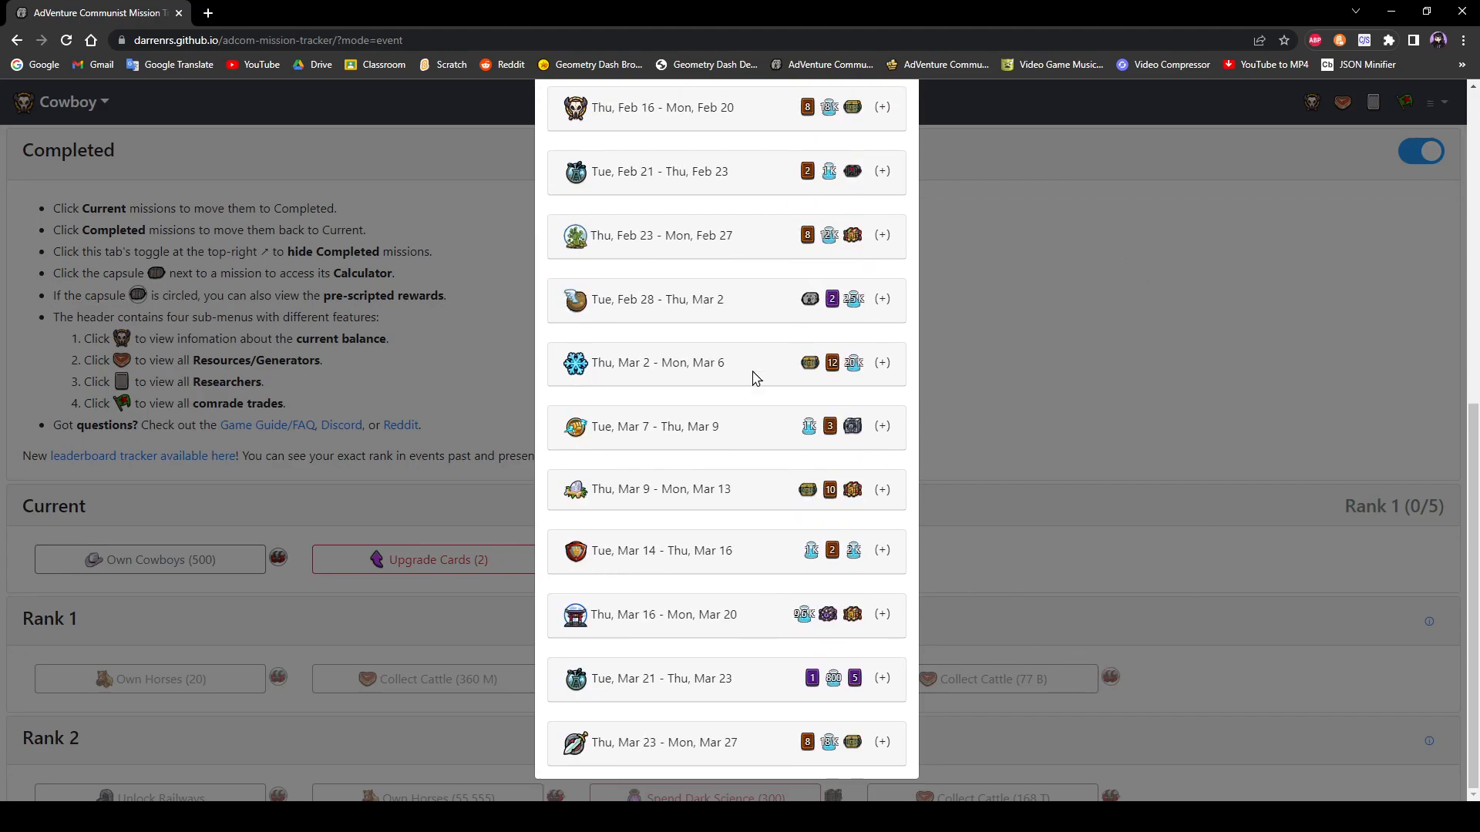
mouse_move(997, 398)
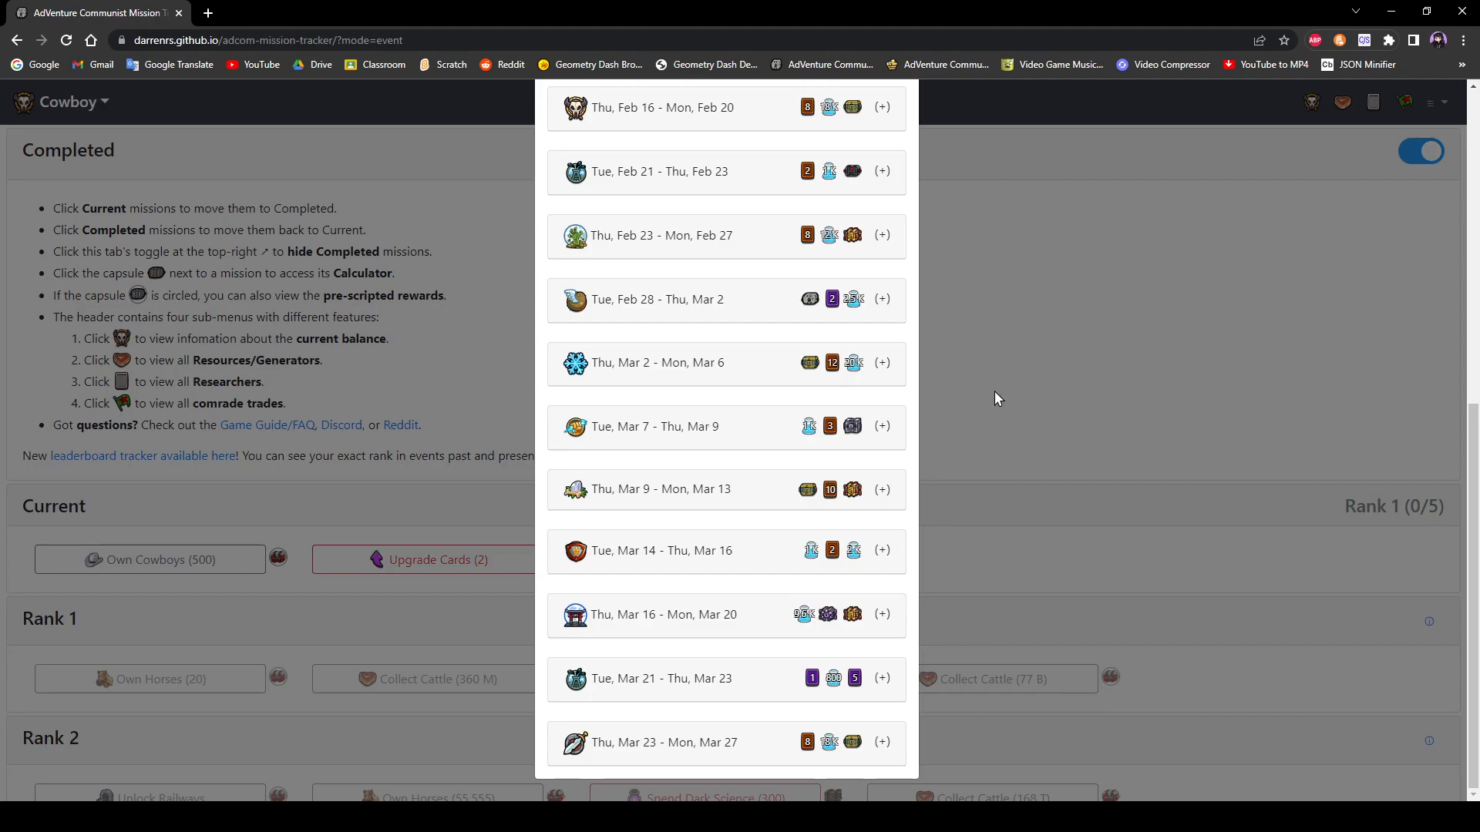
left_click(996, 399)
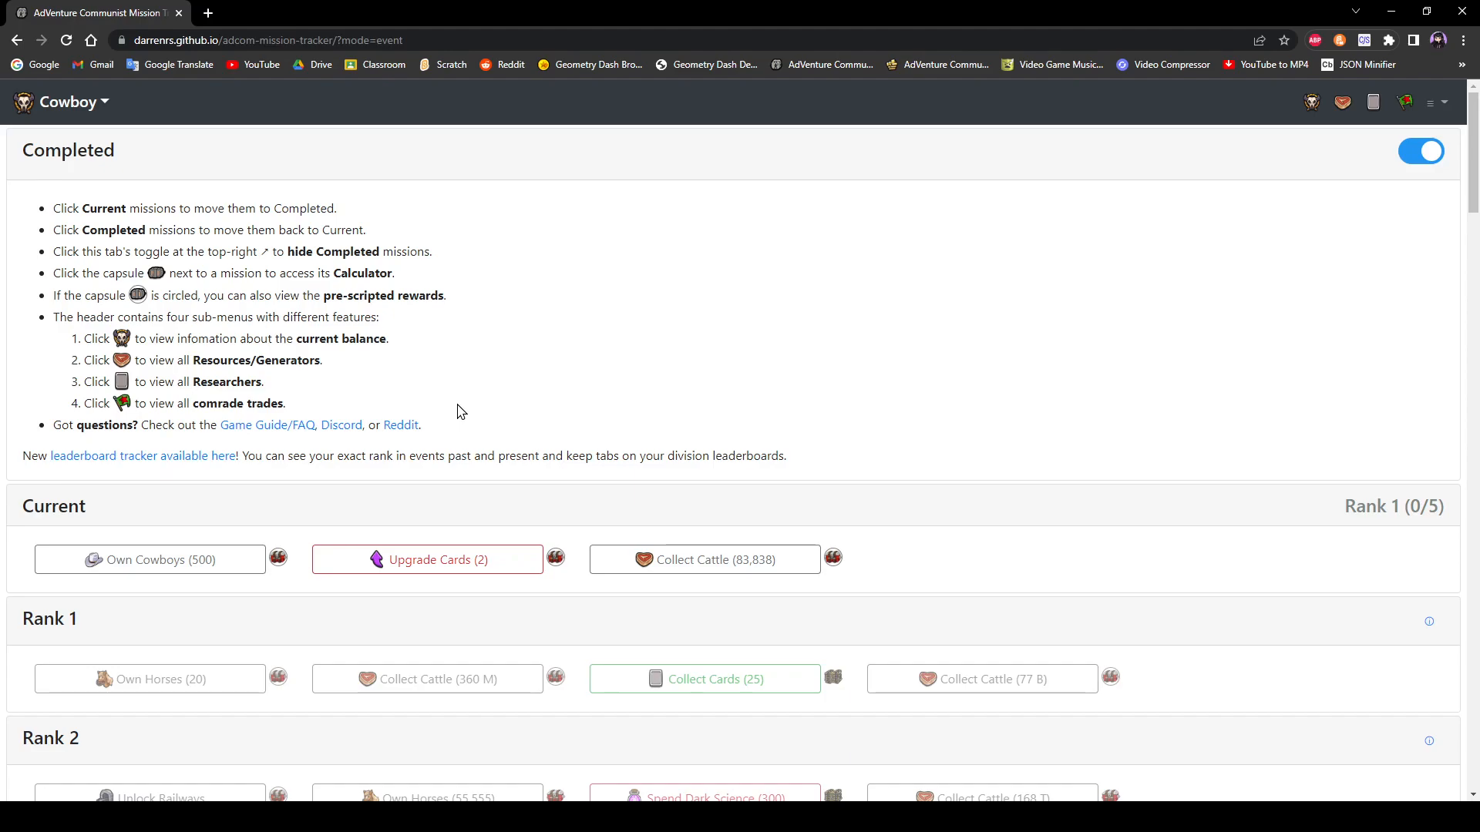
Step: Reopen the event schedule from the events menu and scroll through the event list
left_click(66, 101)
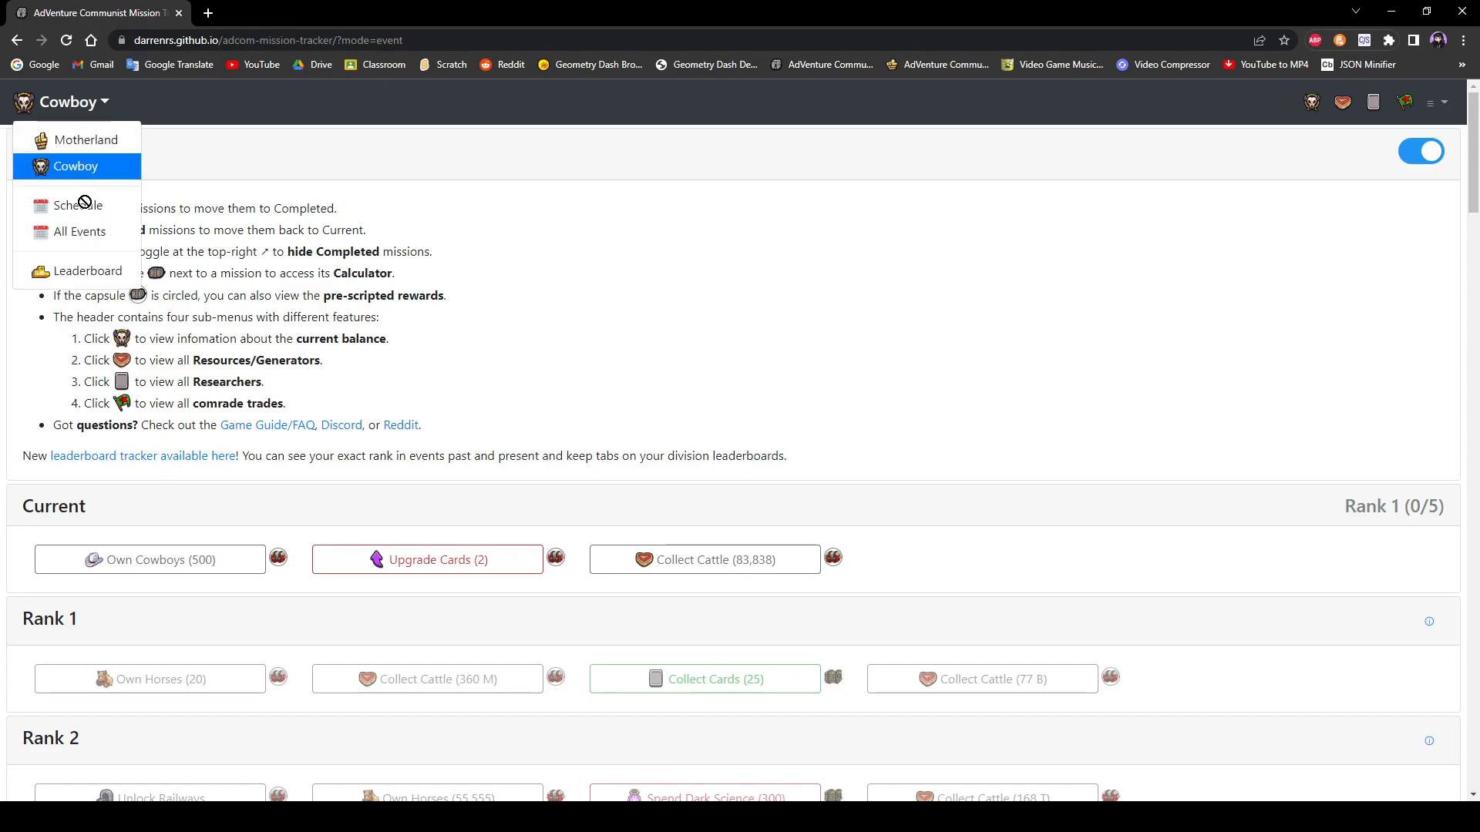
left_click(80, 205)
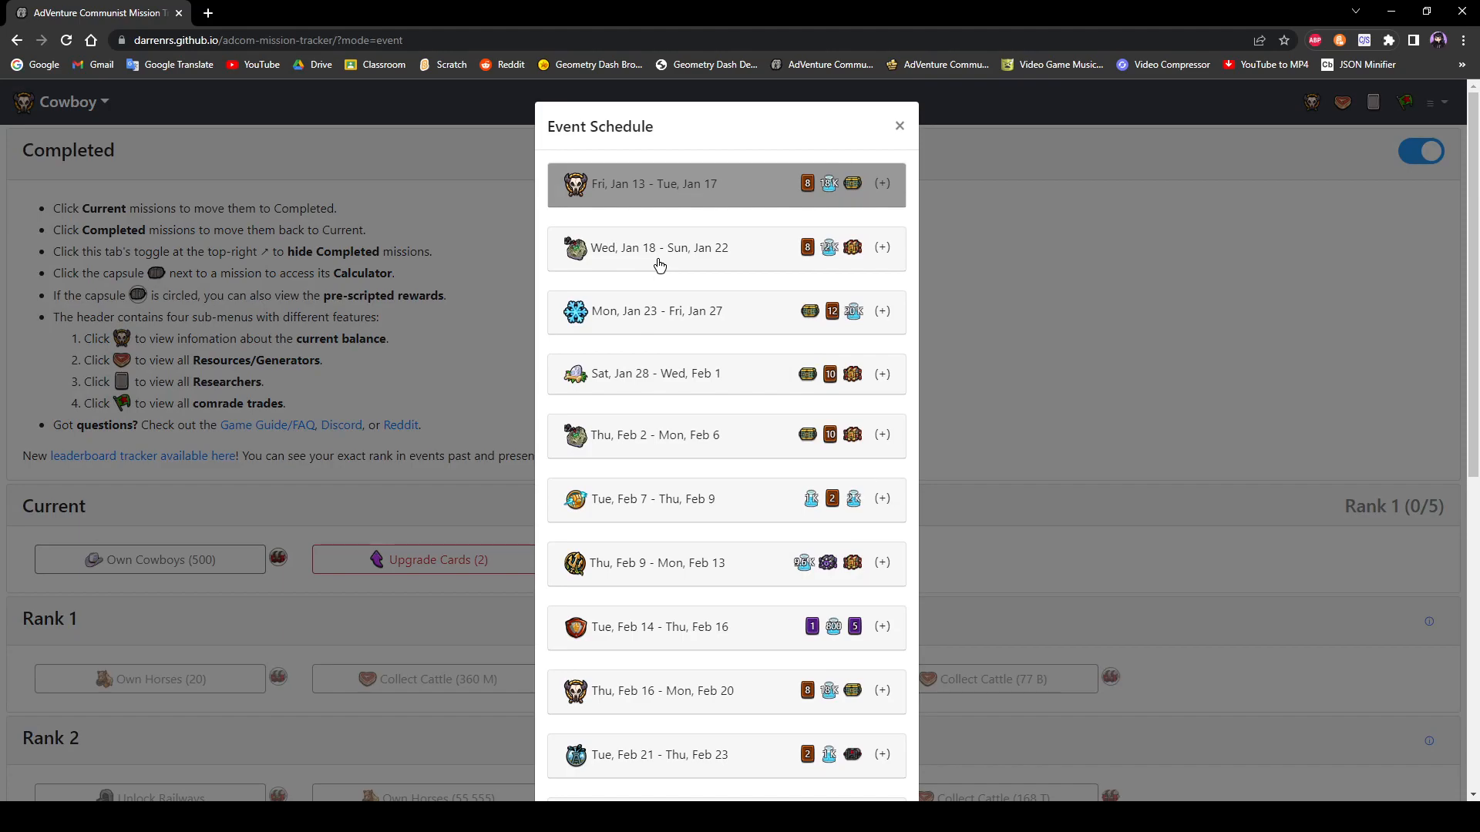
mouse_move(753, 626)
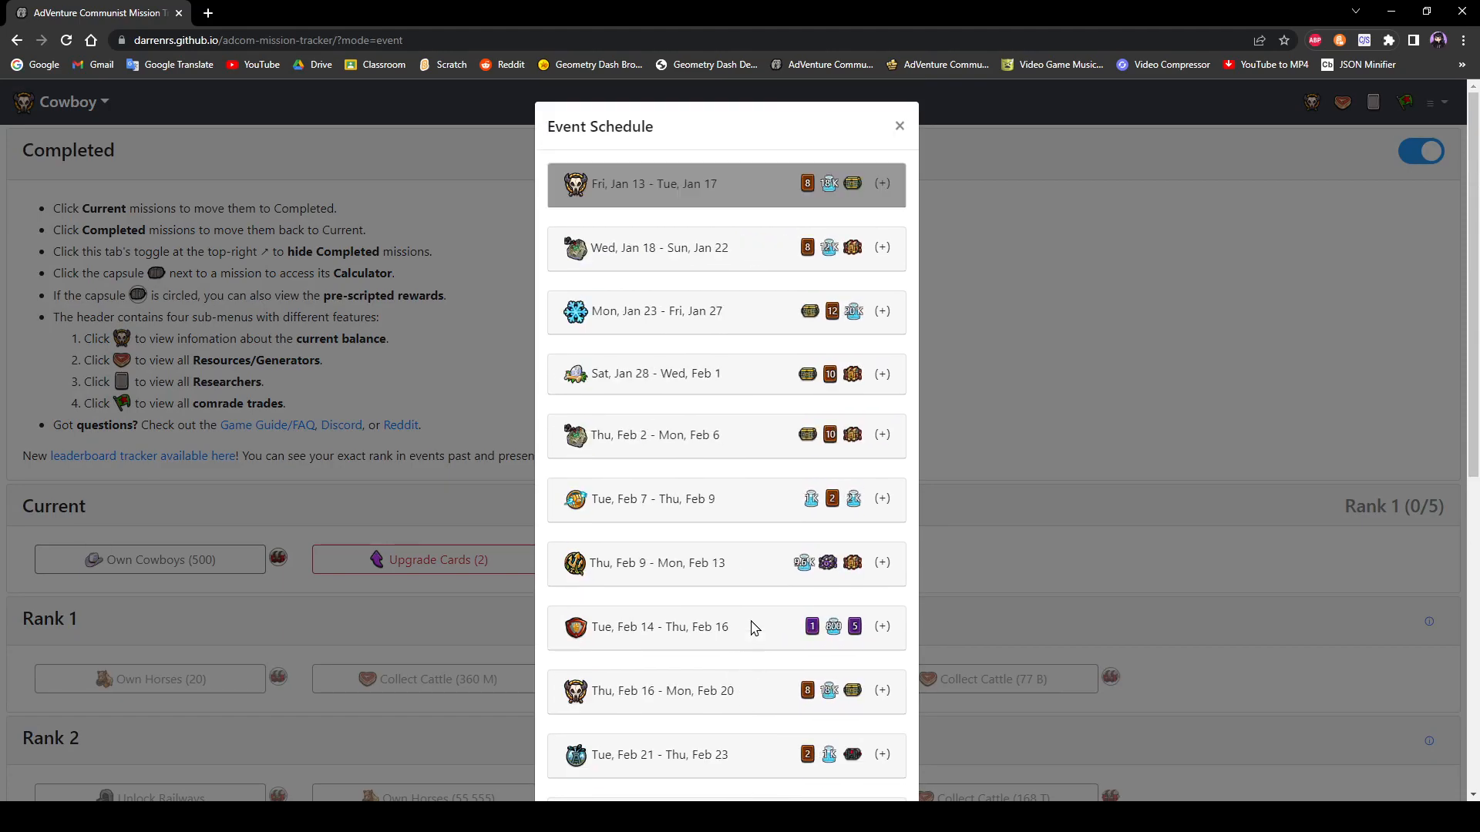
mouse_move(528, 484)
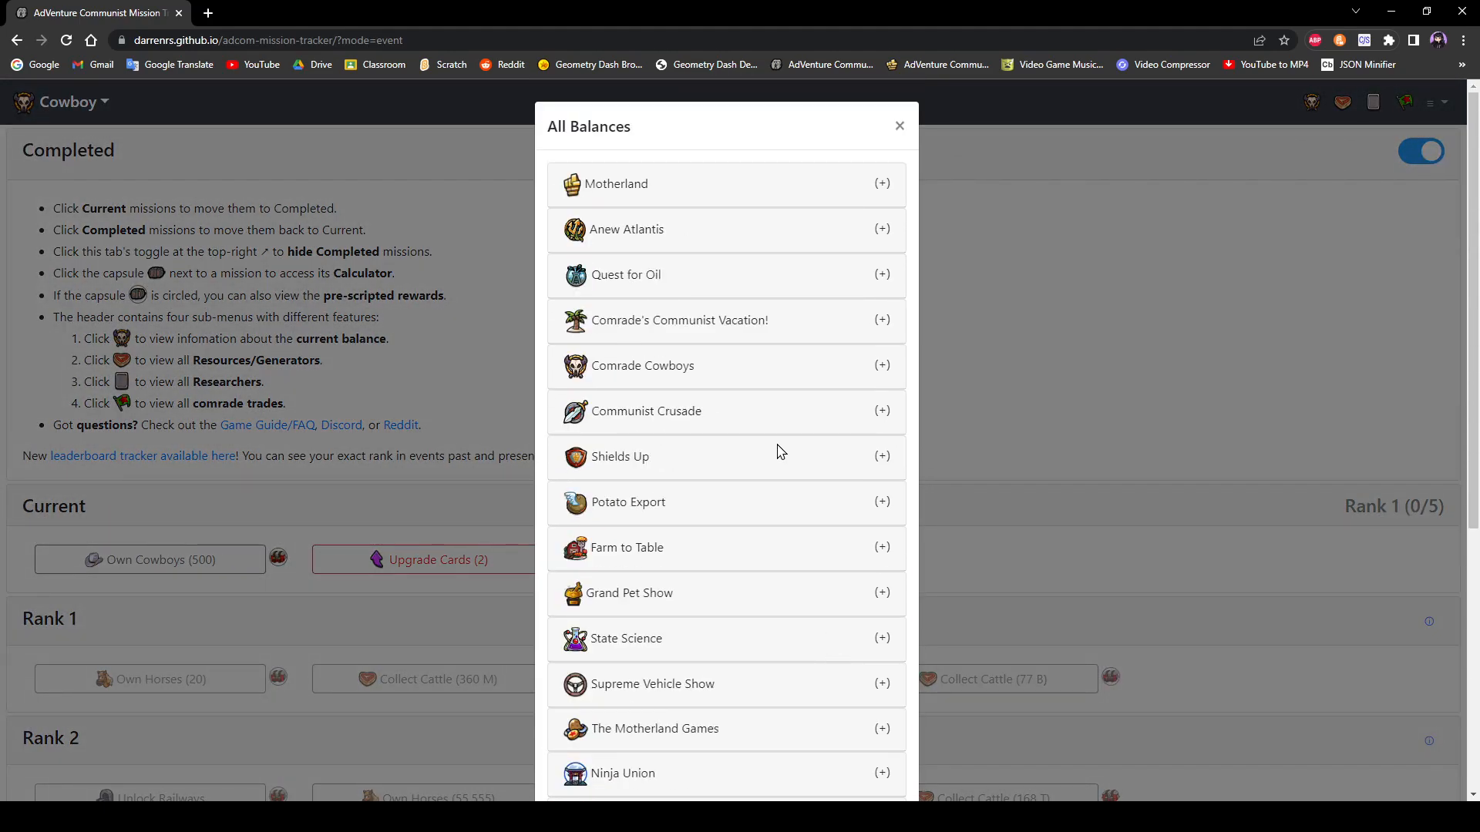
scroll("down", 3)
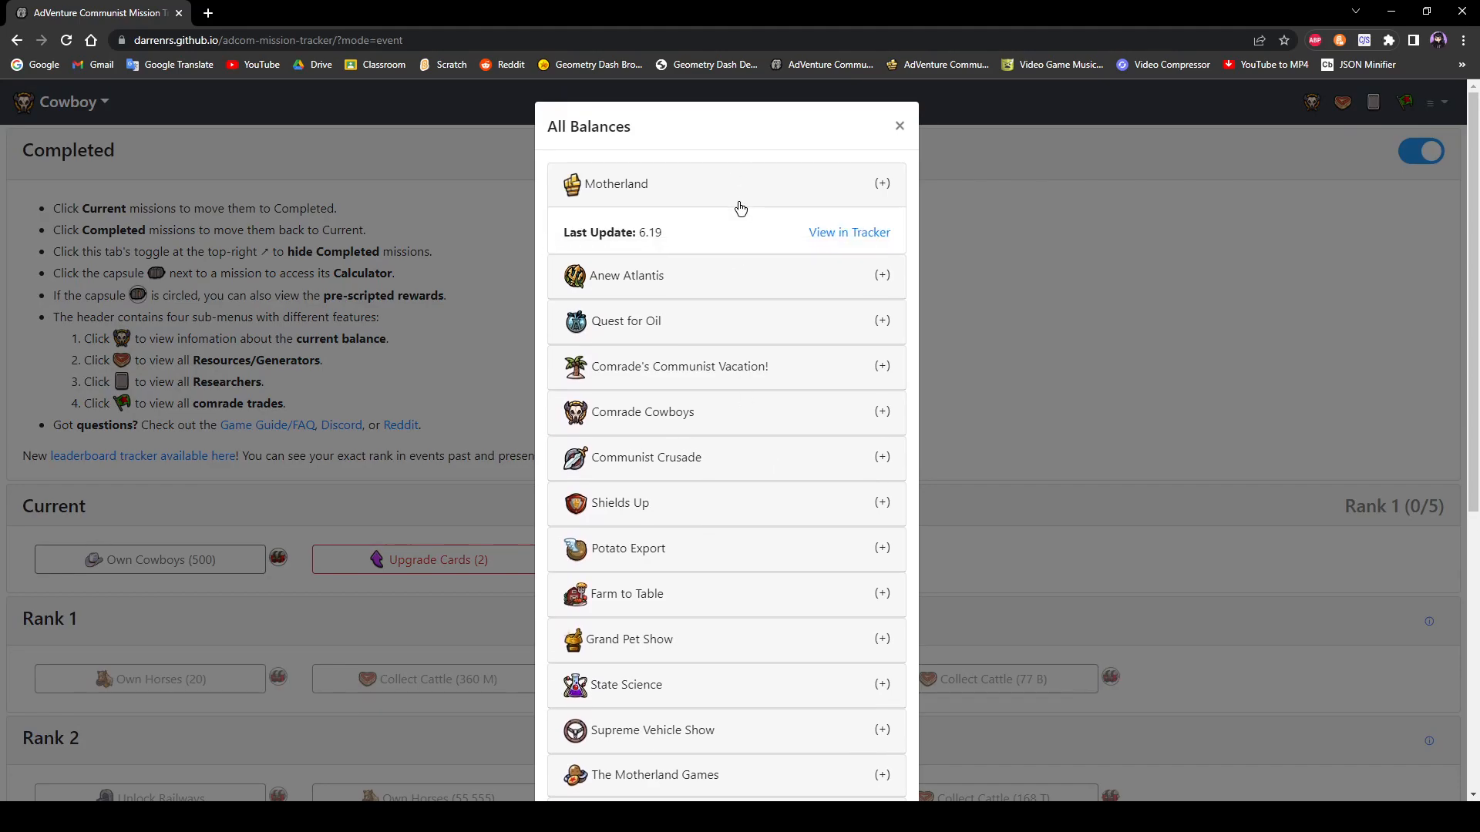
scroll("down", 3)
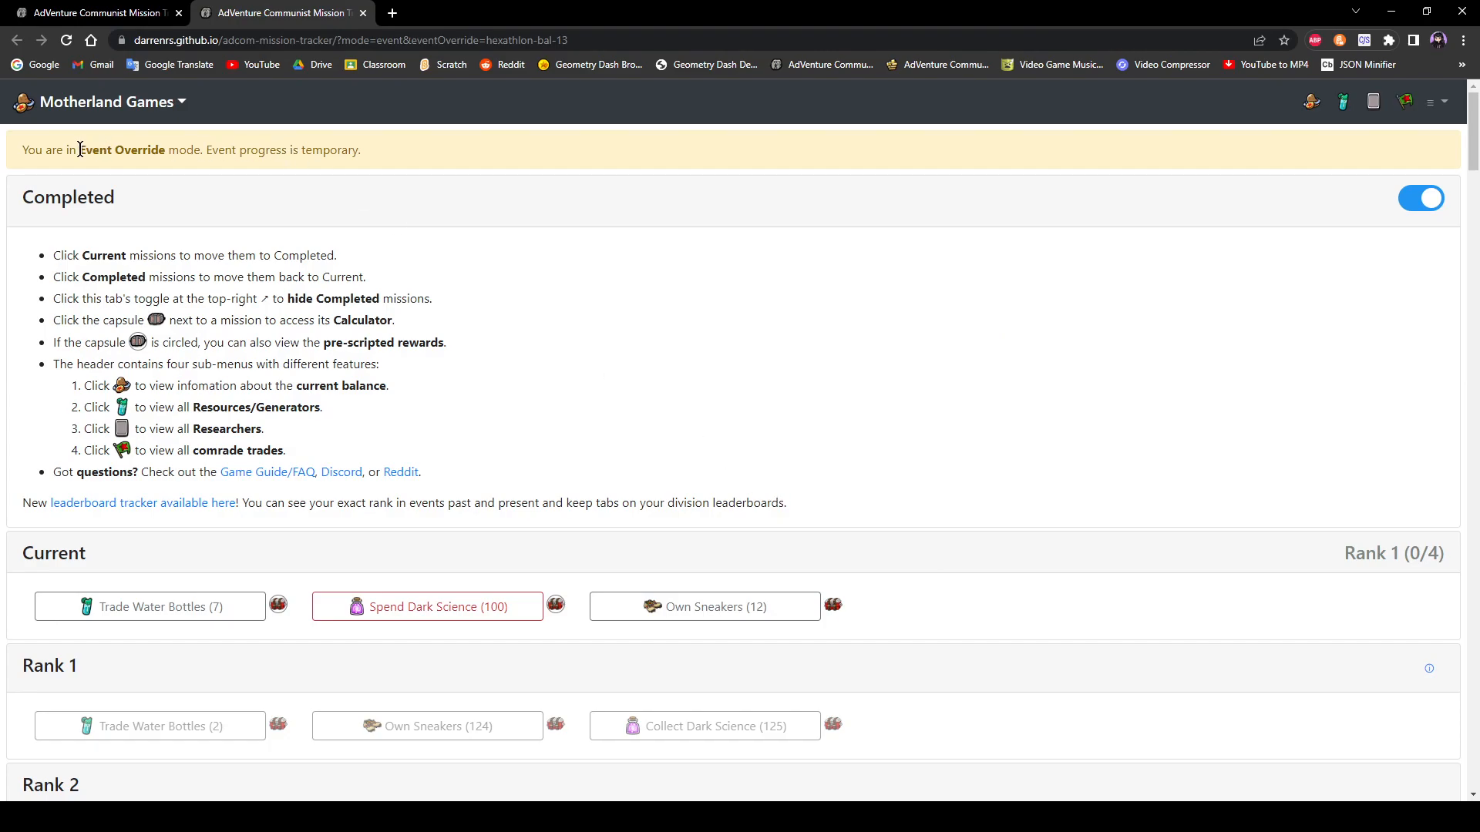
mouse_move(783, 380)
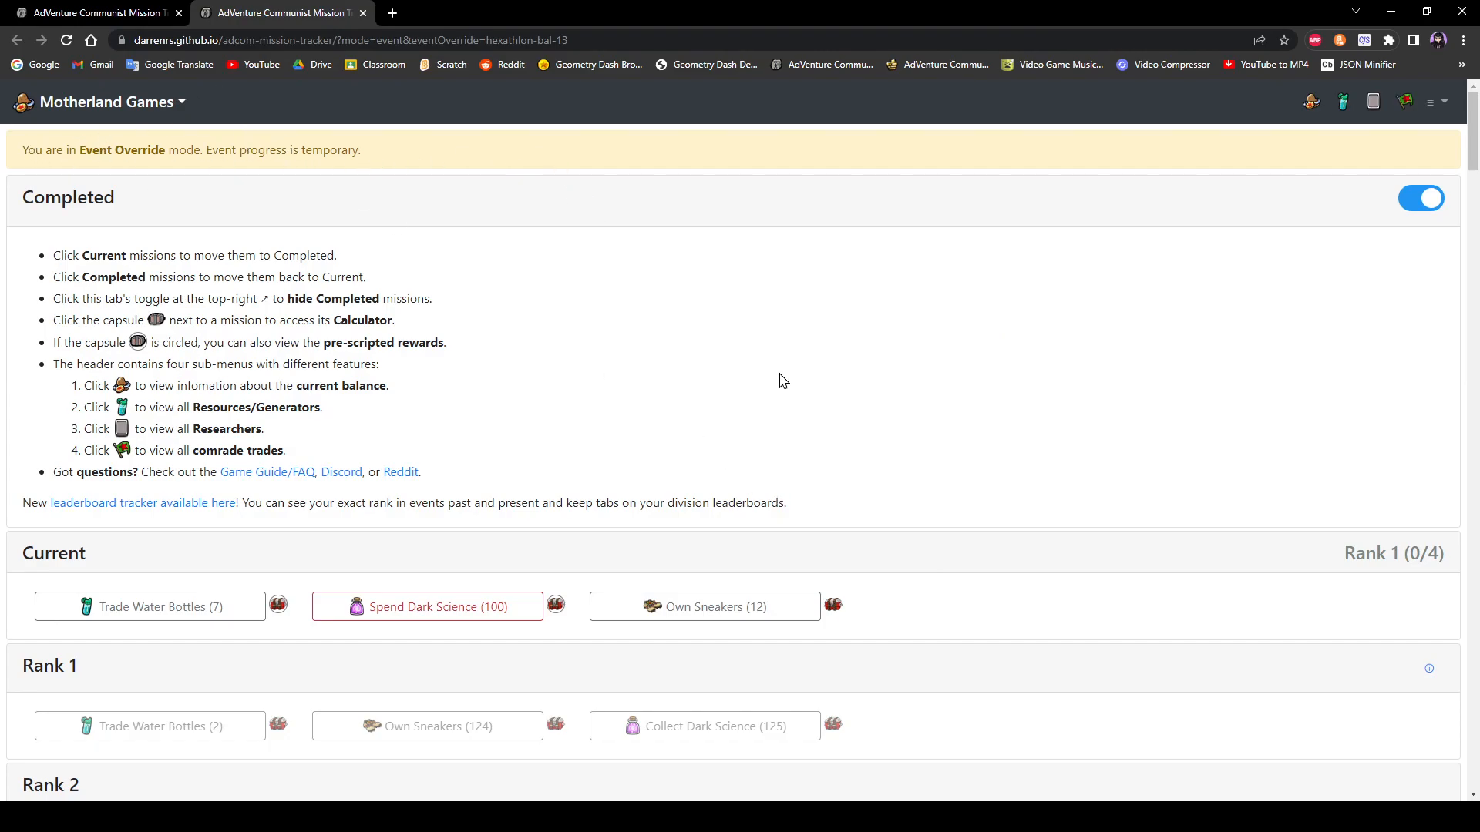
Step: Scroll through the rank missions in the new tracker tab
scroll("down", 3)
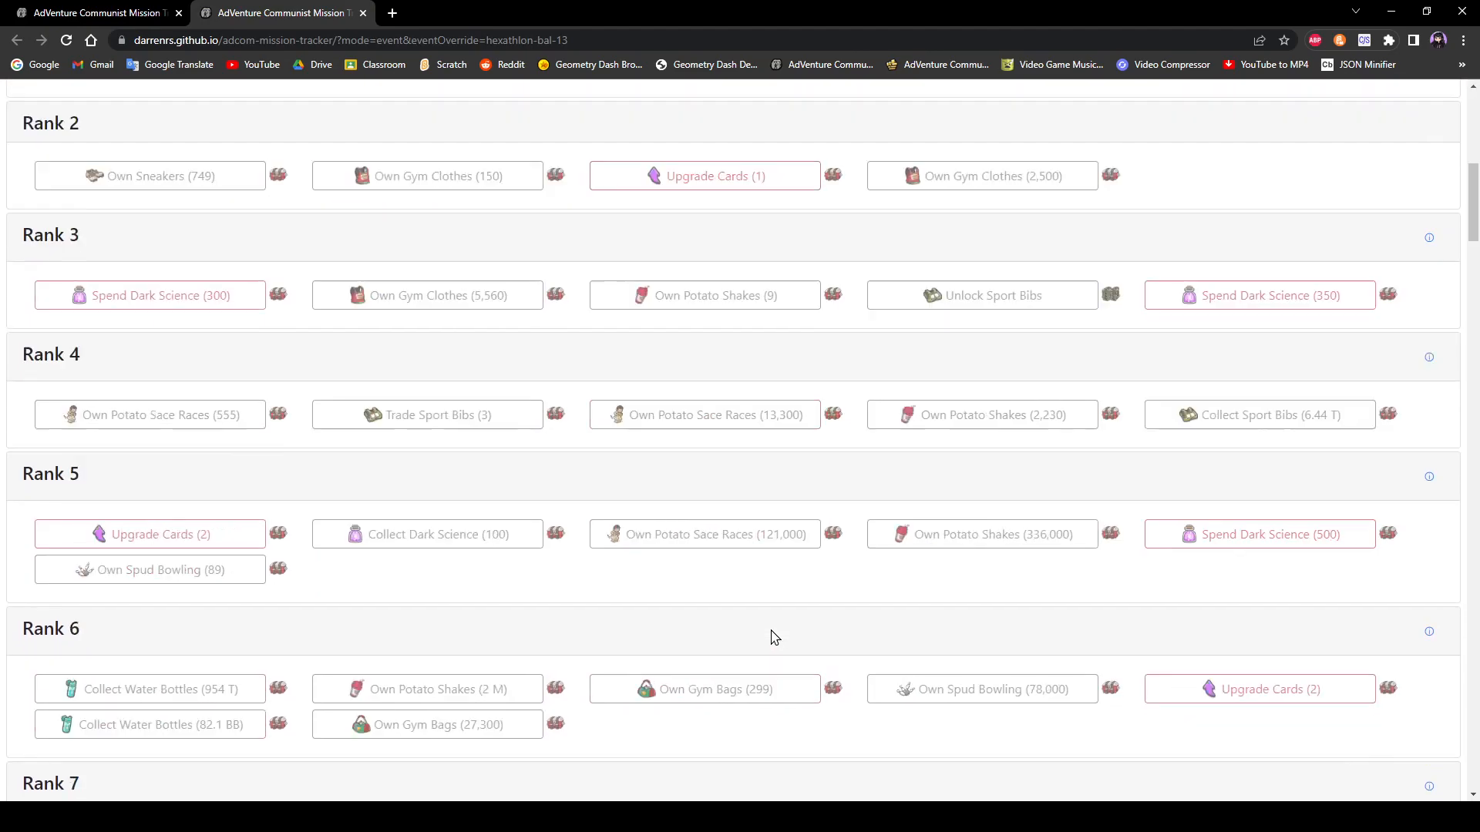
scroll("down", 3)
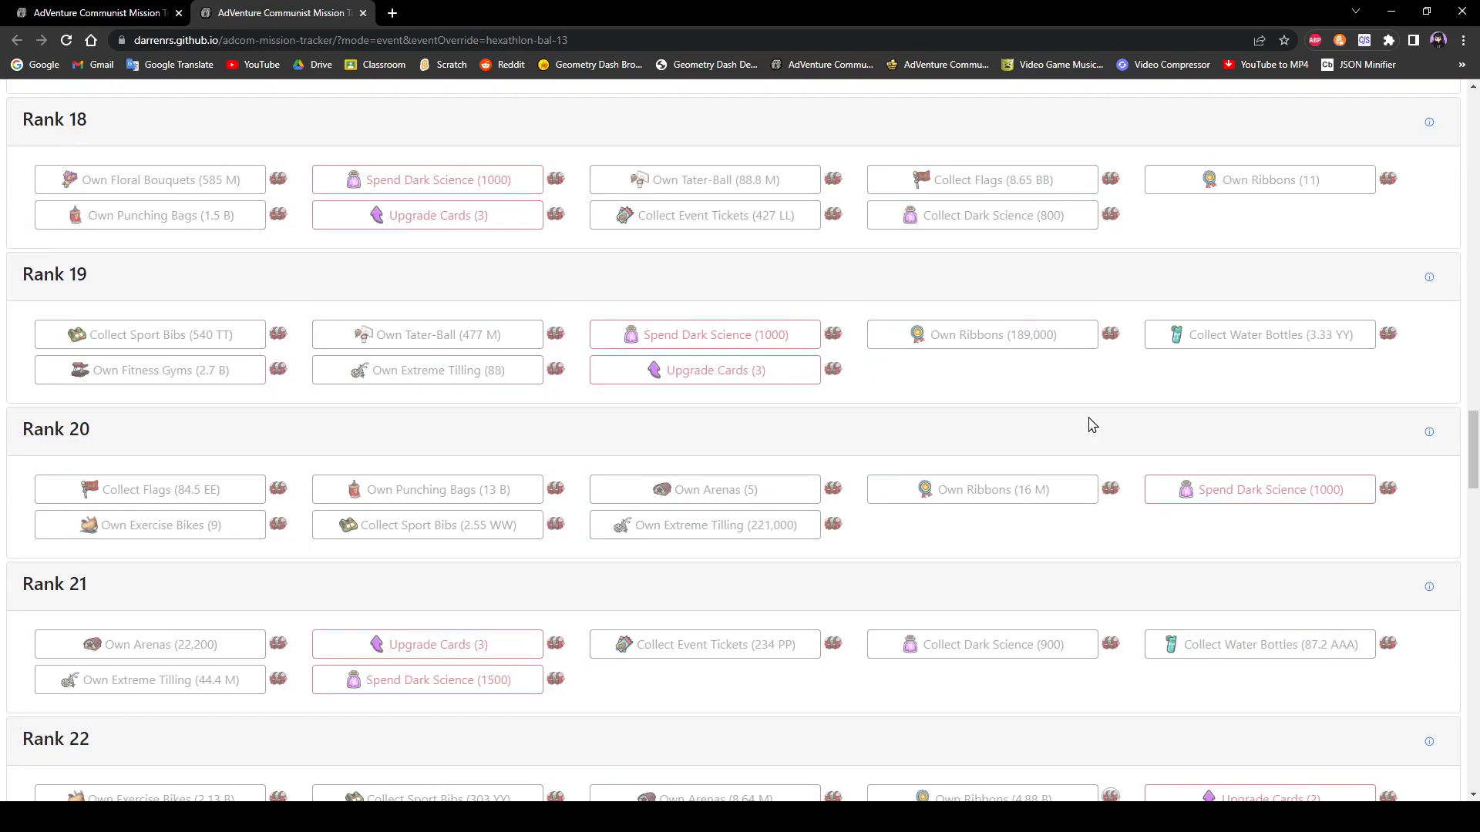
scroll("up", 3)
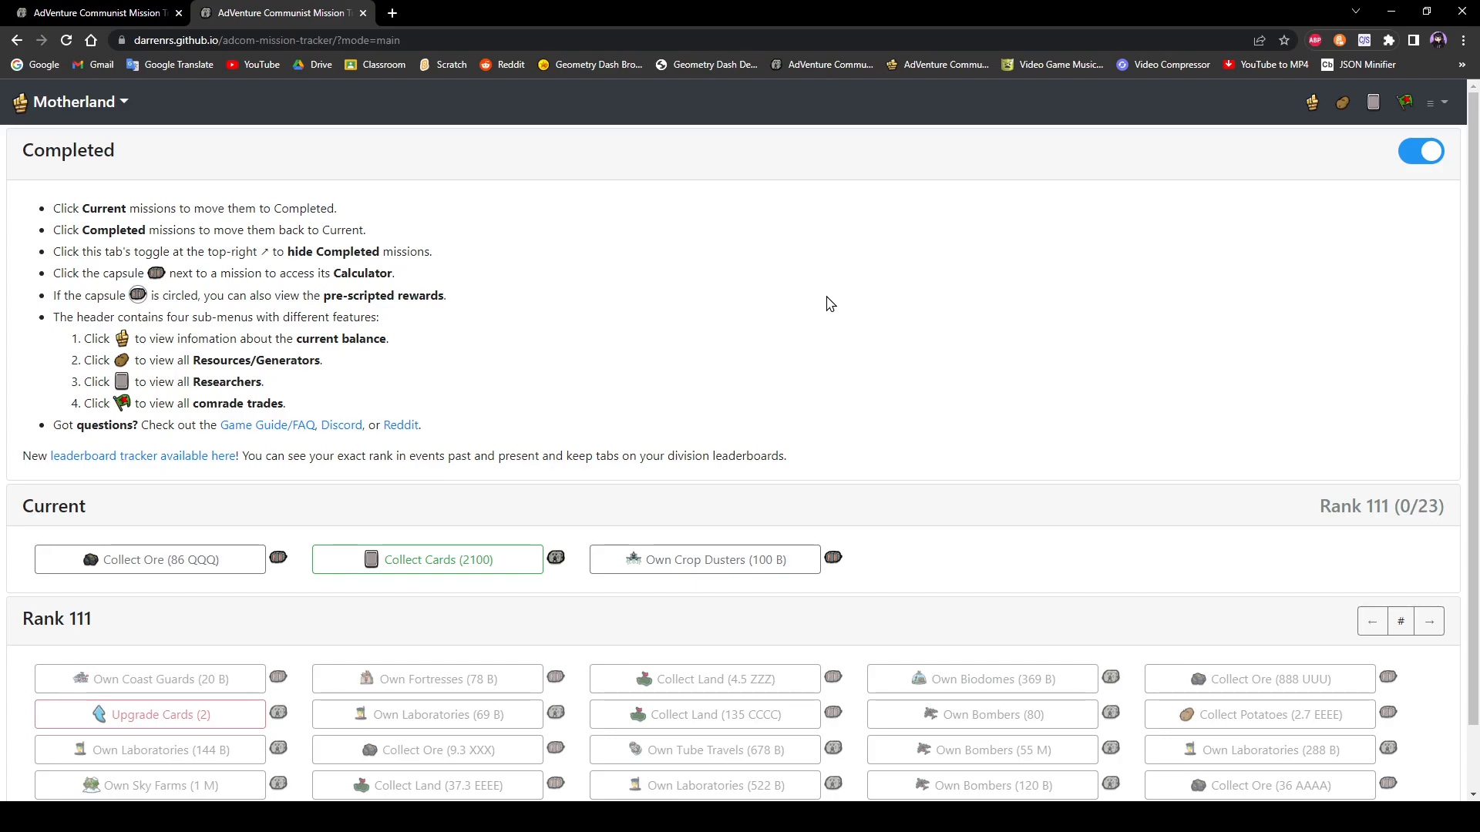
mouse_move(895, 316)
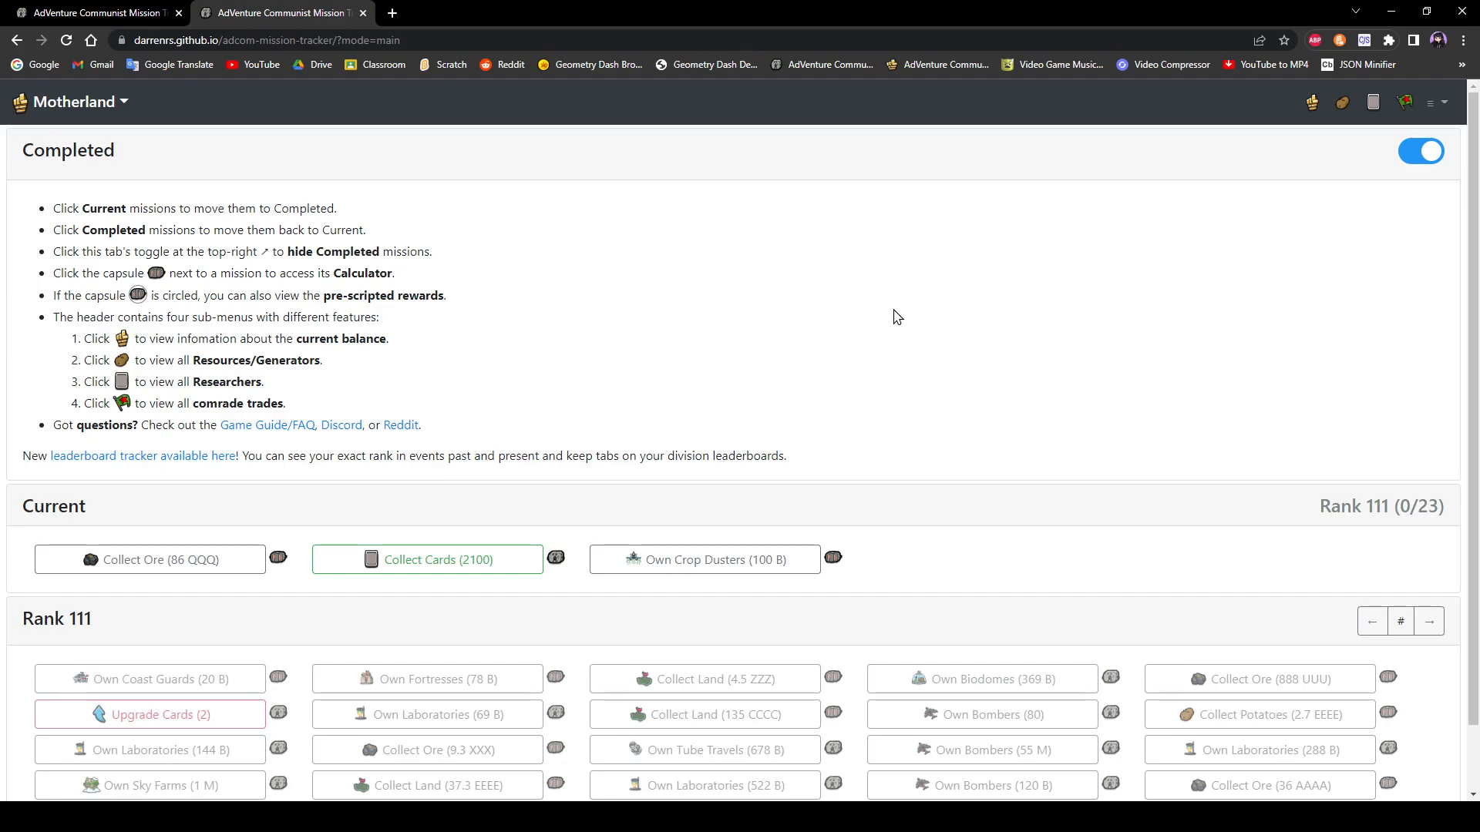